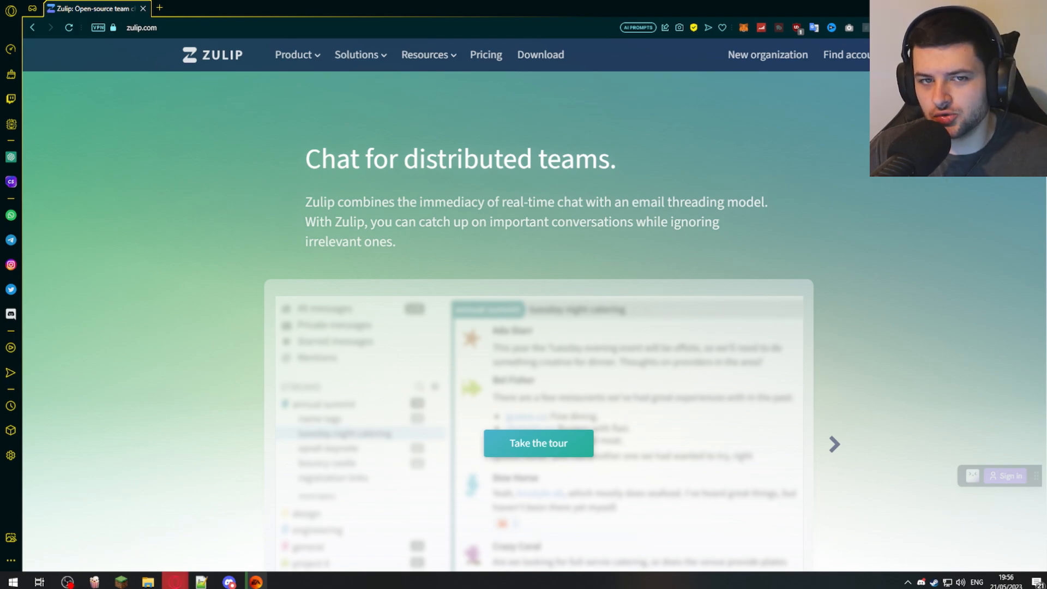
mouse_move(876, 194)
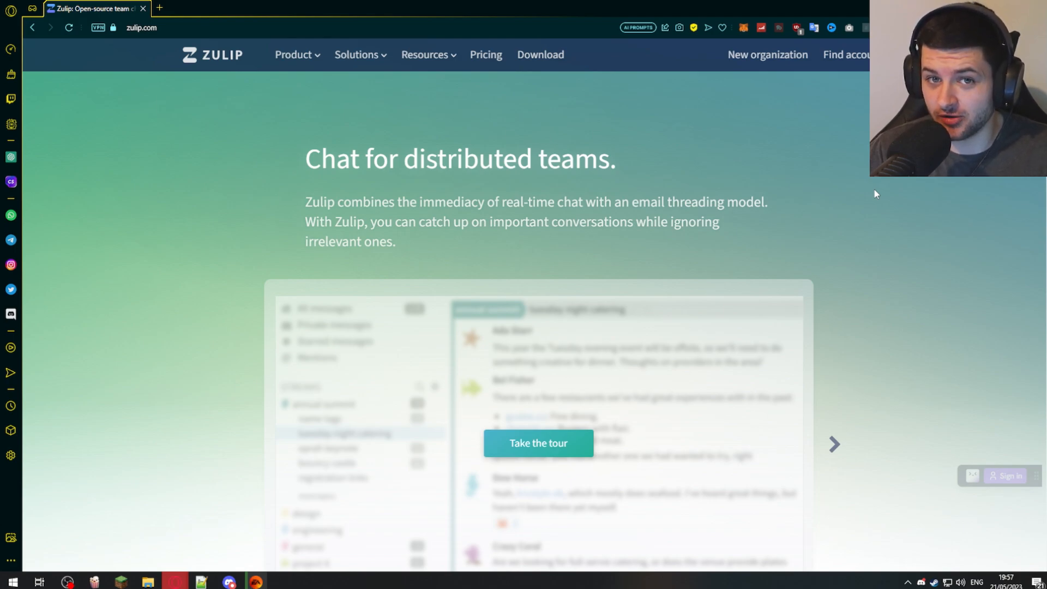
Step: Scroll the homepage past Apps and Open source to the integrations cards and testimonial
scroll("down", 3)
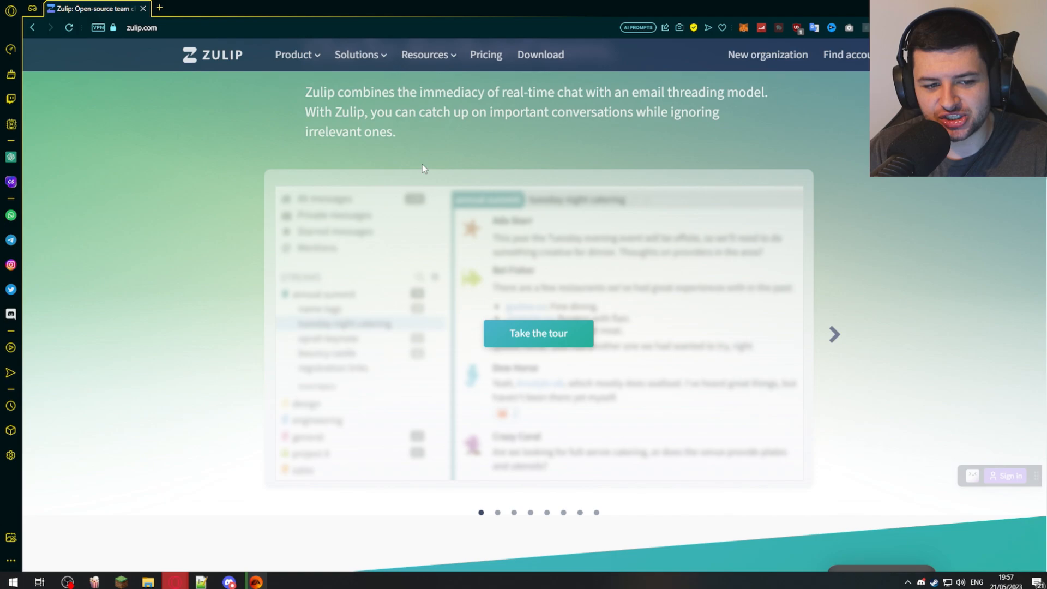
scroll("down", 3)
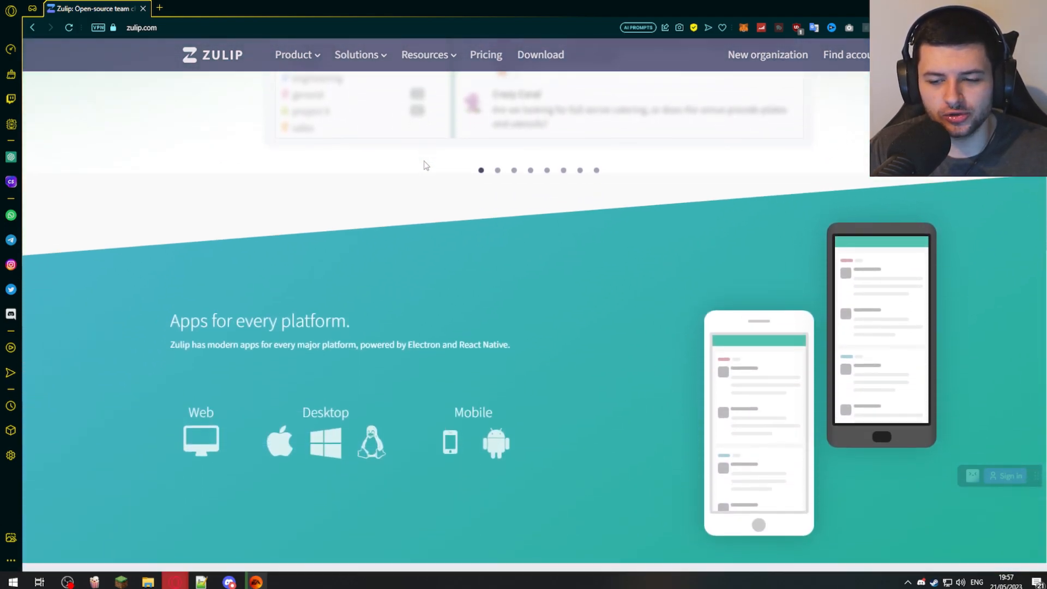
scroll("down", 3)
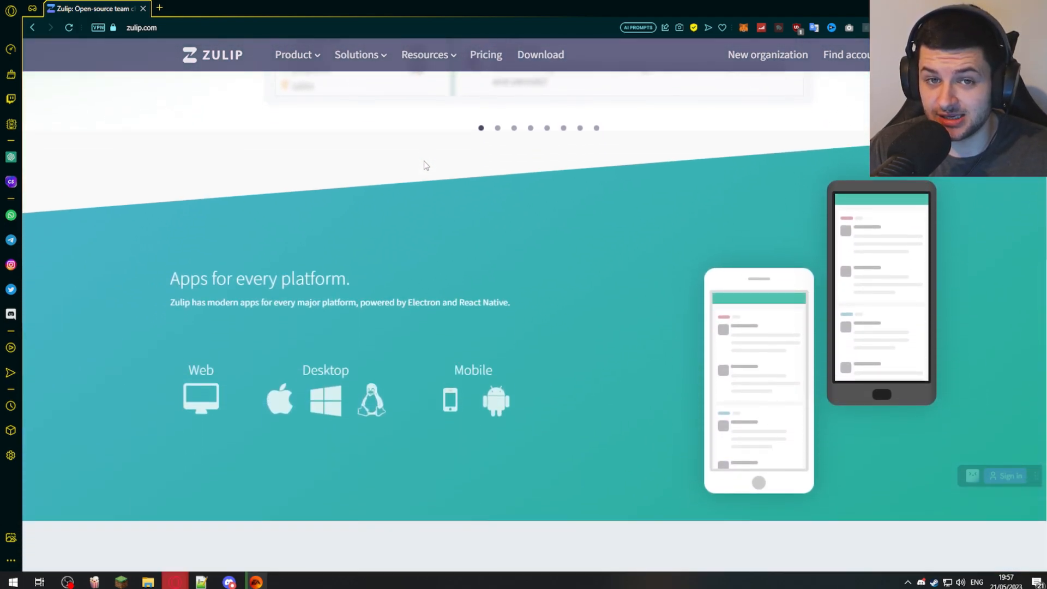
scroll("down", 3)
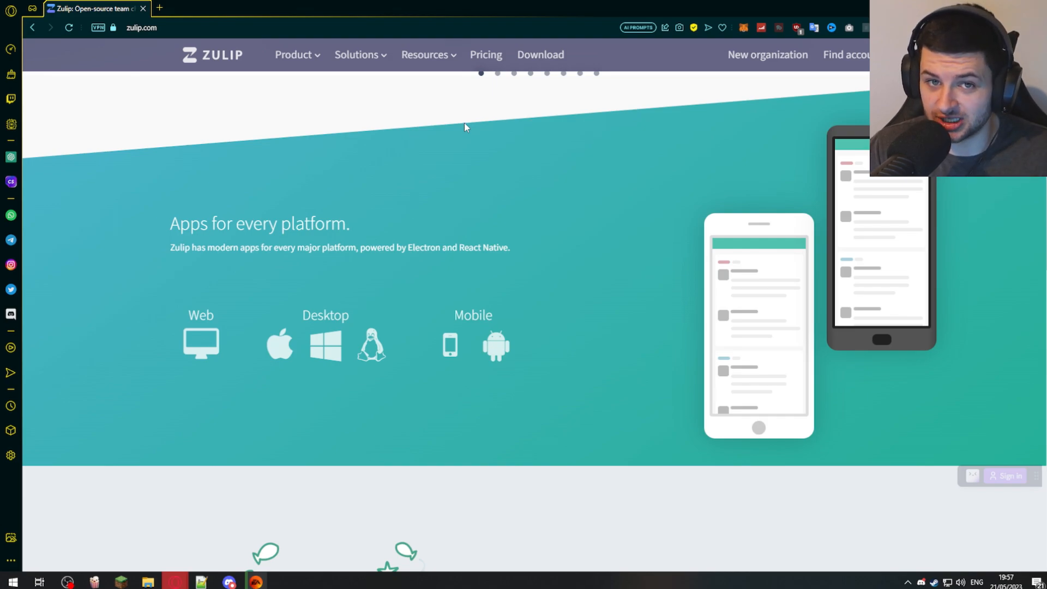
scroll("down", 3)
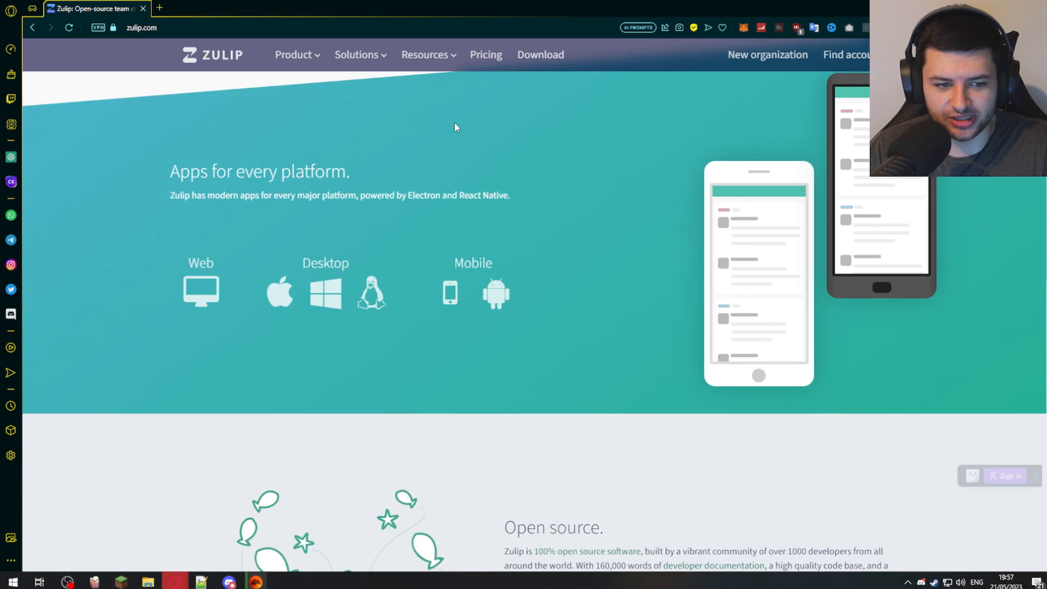
scroll("down", 3)
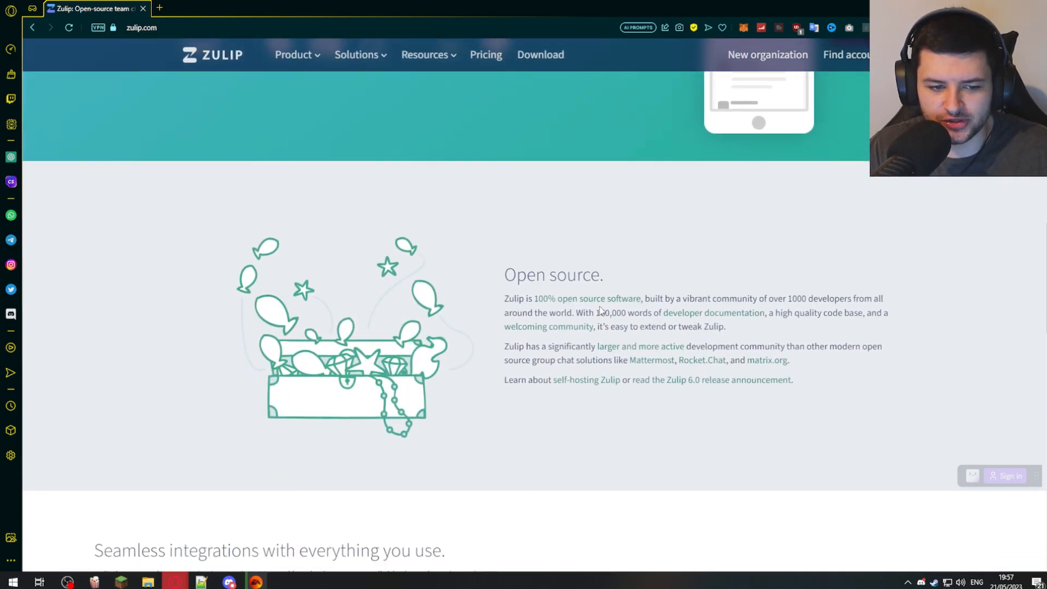
scroll("down", 3)
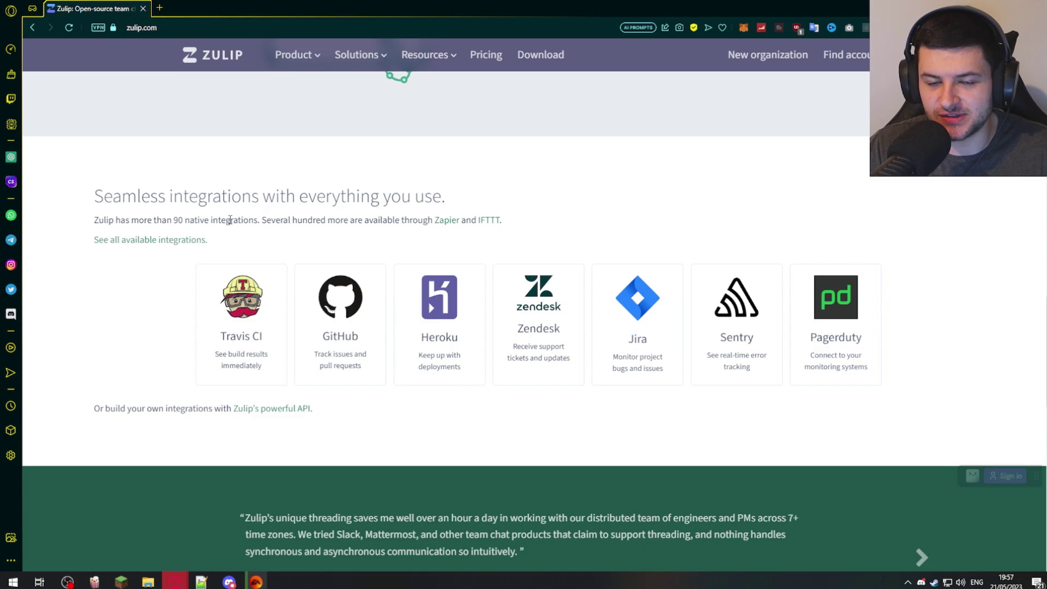
mouse_move(347, 239)
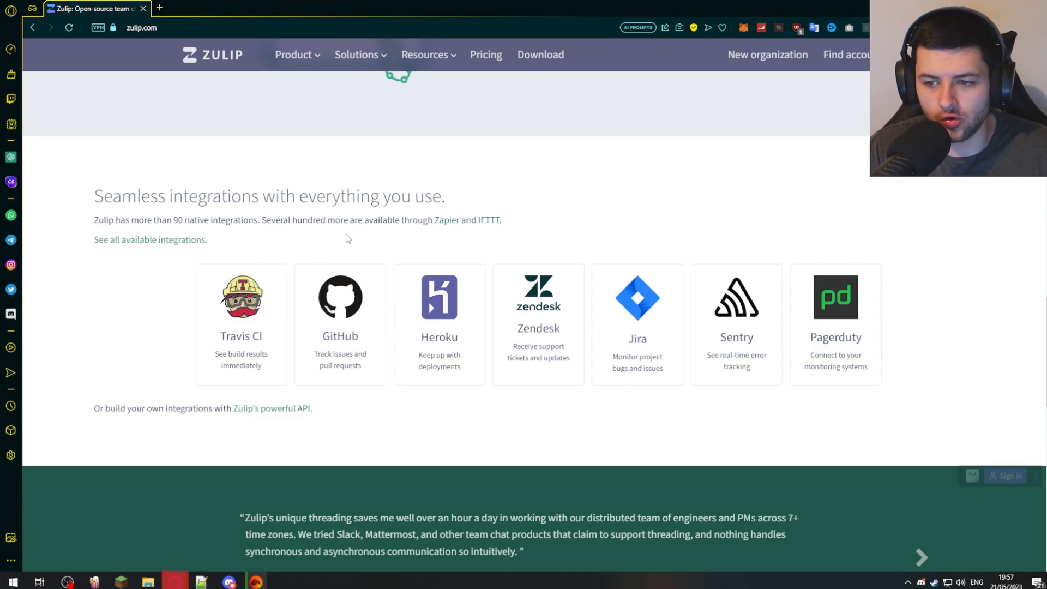
scroll("down", 3)
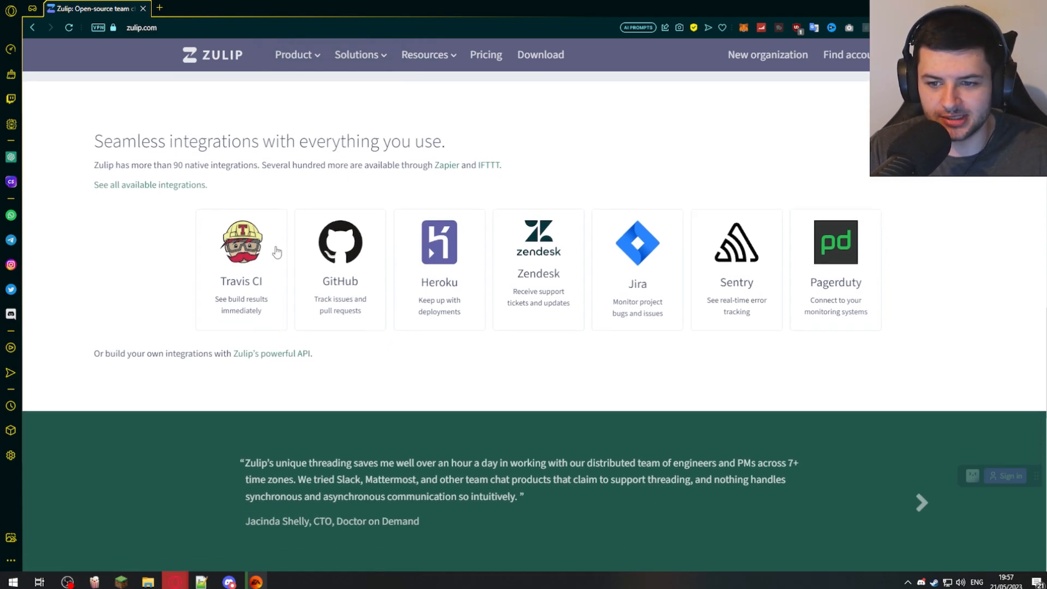
mouse_move(281, 244)
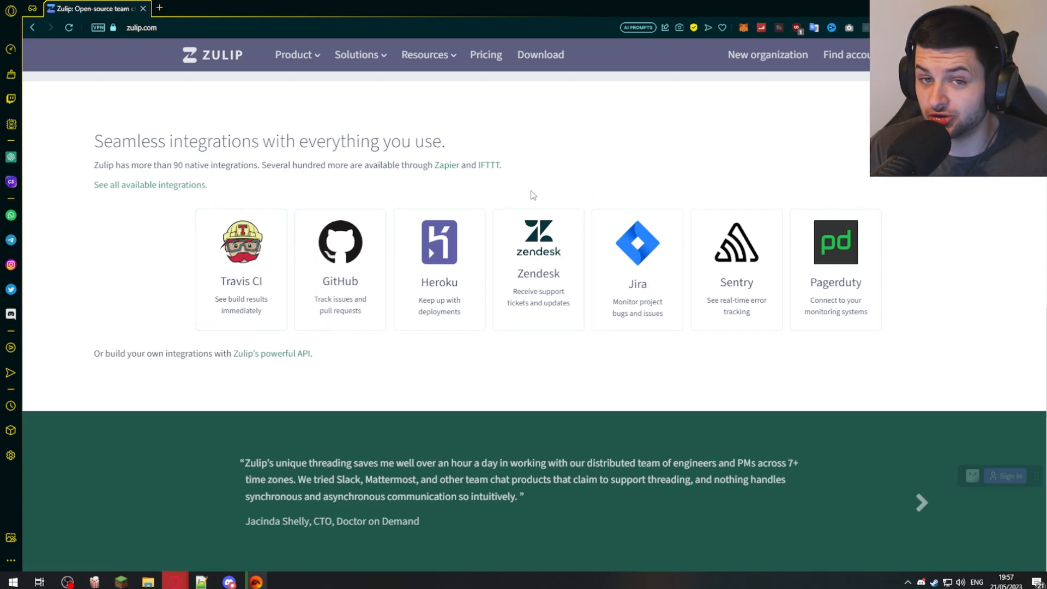
mouse_move(596, 187)
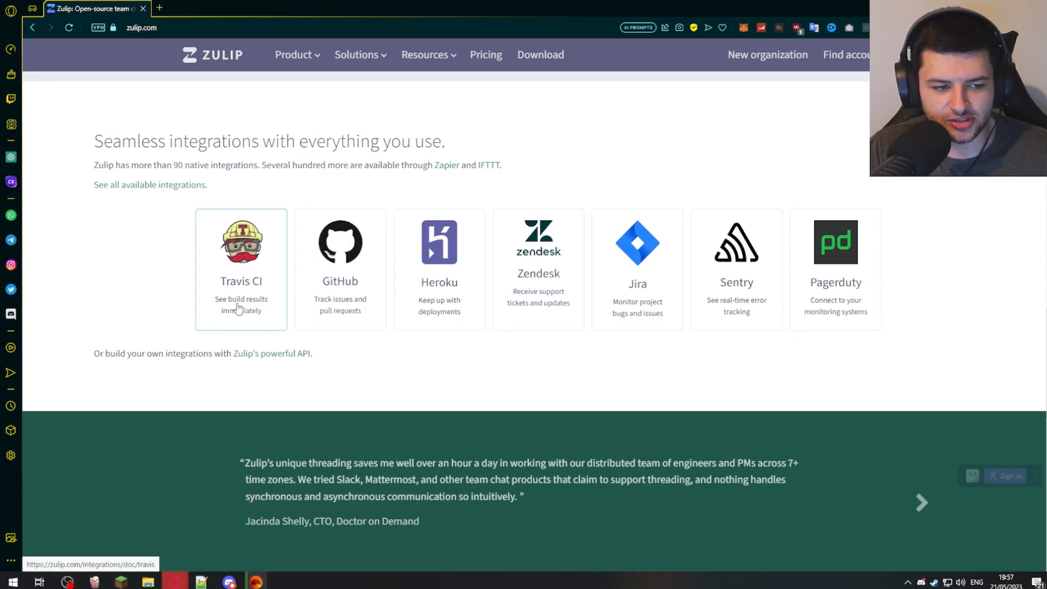
mouse_move(364, 295)
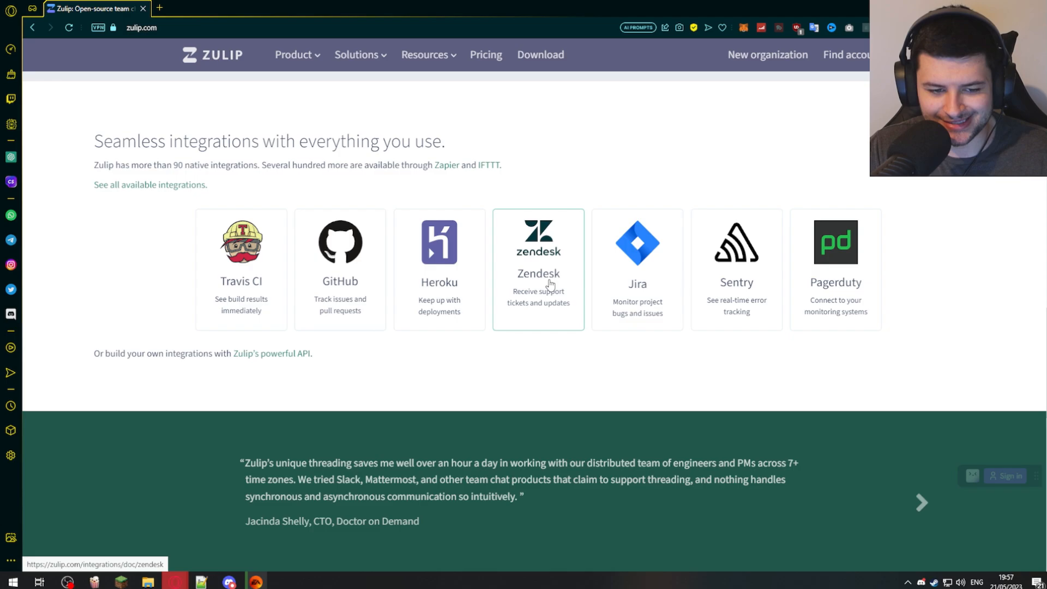
mouse_move(600, 290)
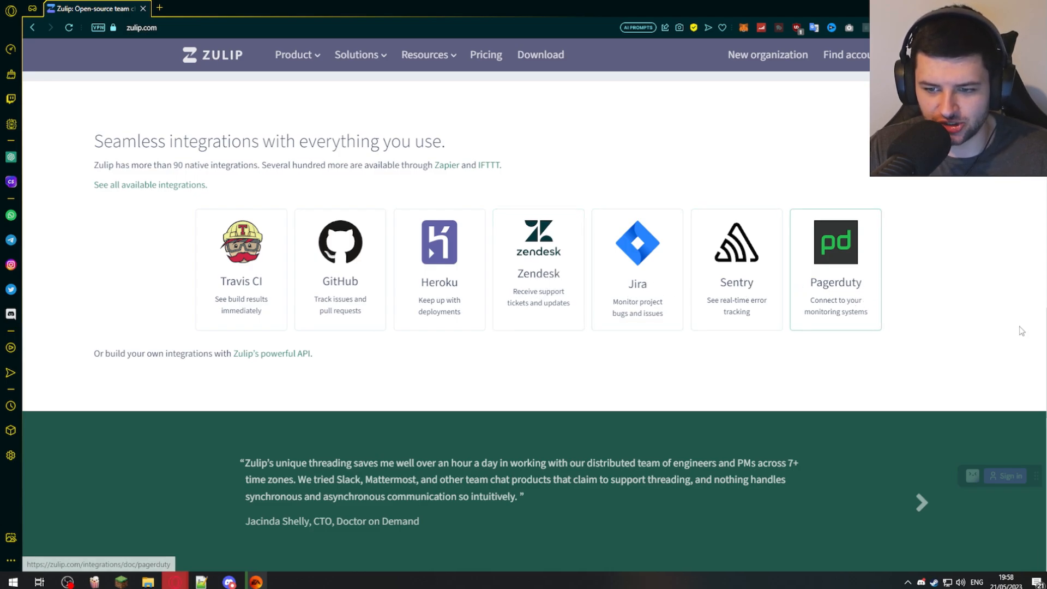
Step: Scroll back up to the 'Chat for distributed teams' headline and product preview
scroll("up", 3)
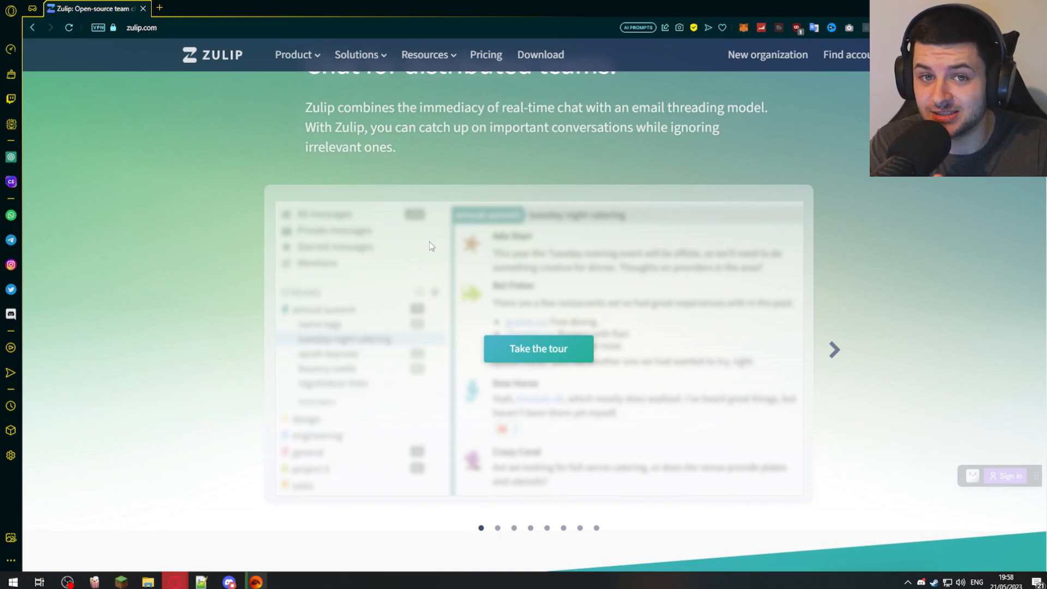
mouse_move(785, 259)
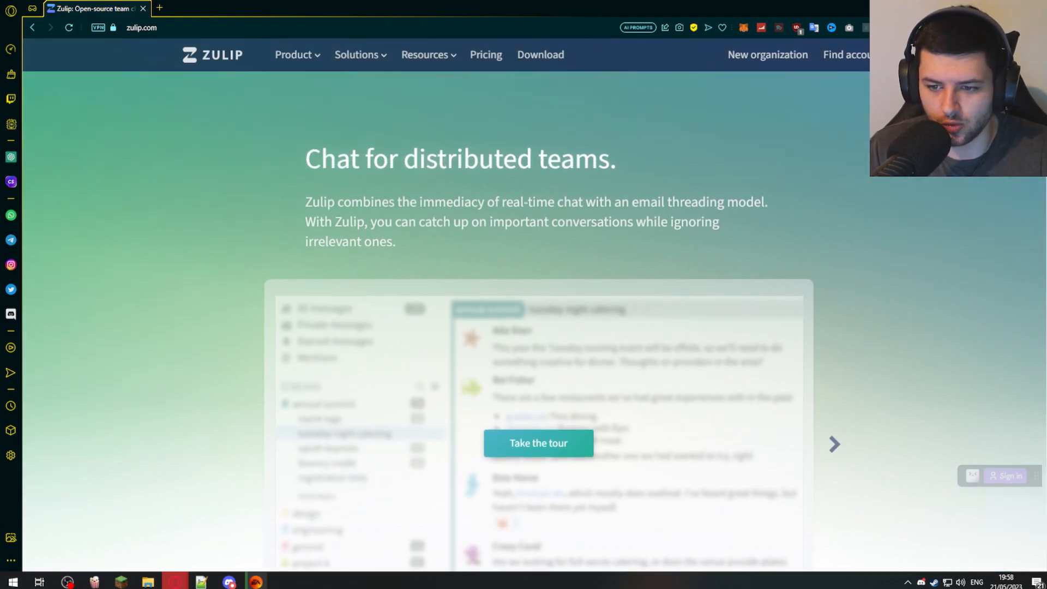
mouse_move(814, 214)
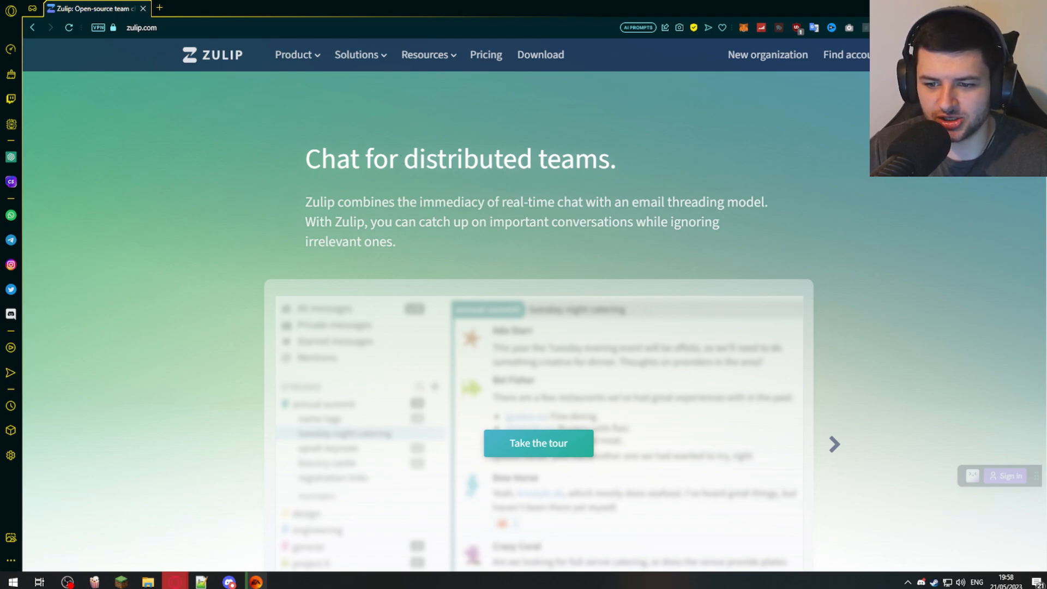
mouse_move(547, 205)
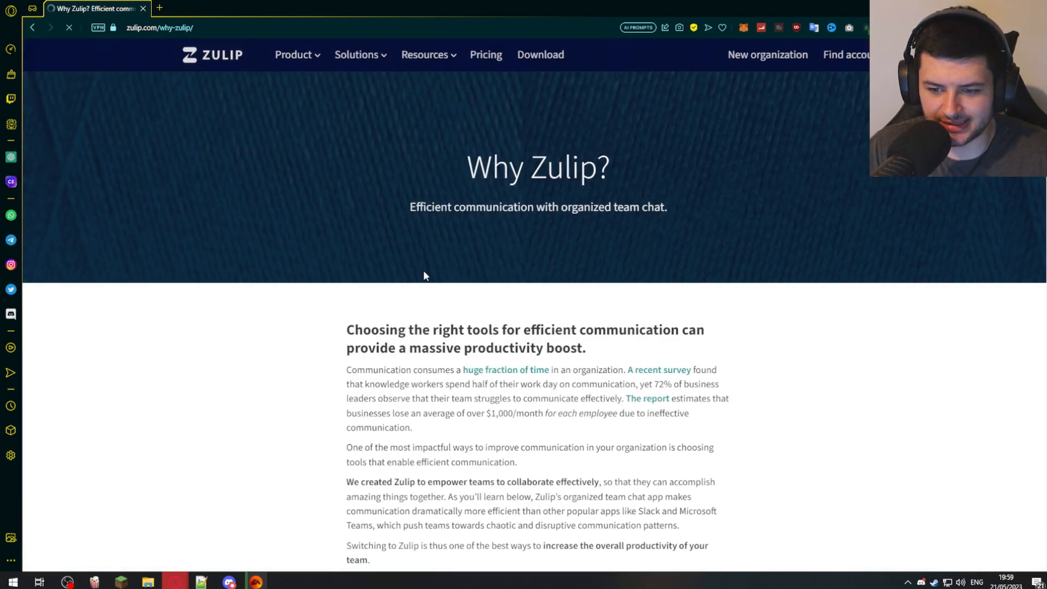
Step: Read the Why Zulip page from streams and topics down to working anytime, anywhere
scroll("down", 3)
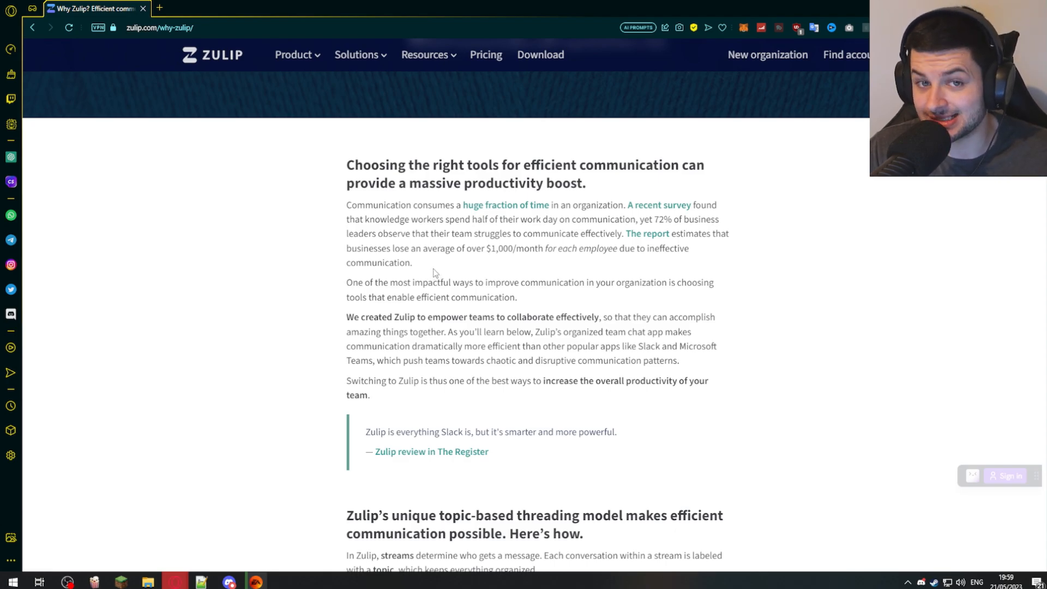
scroll("down", 3)
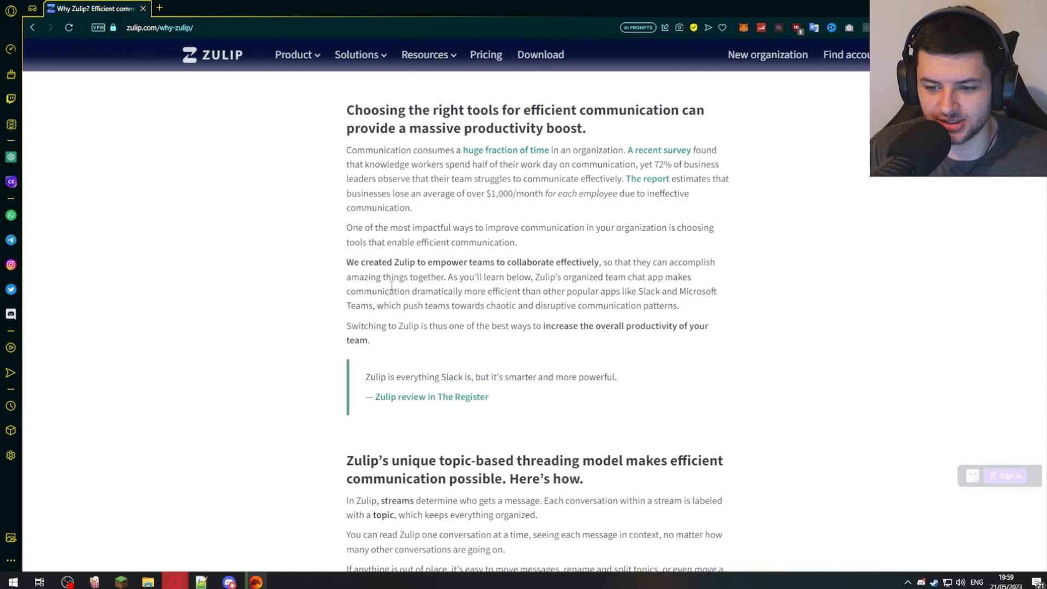
mouse_move(422, 275)
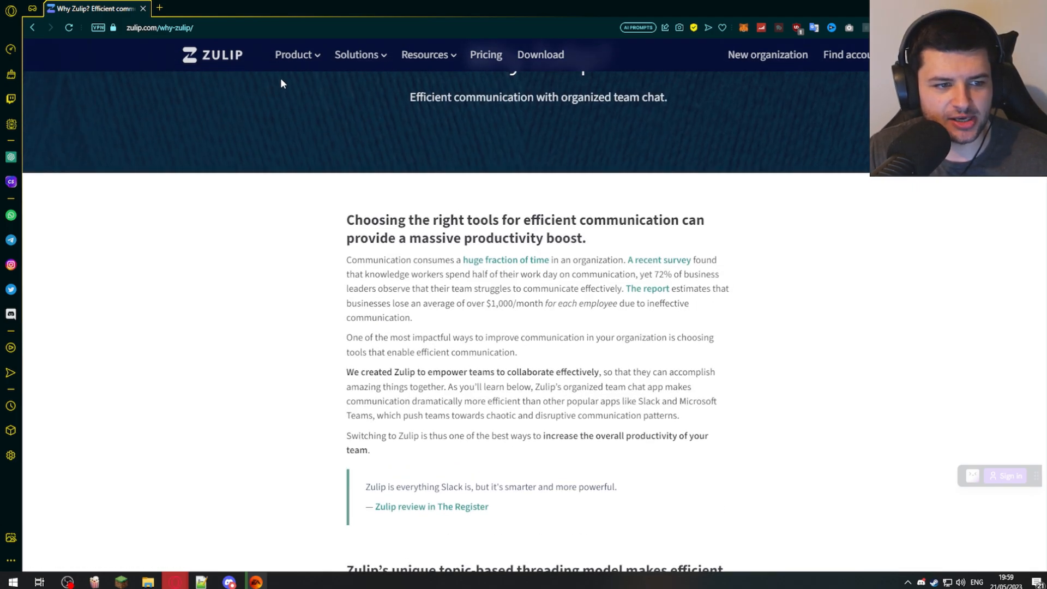
scroll("down", 3)
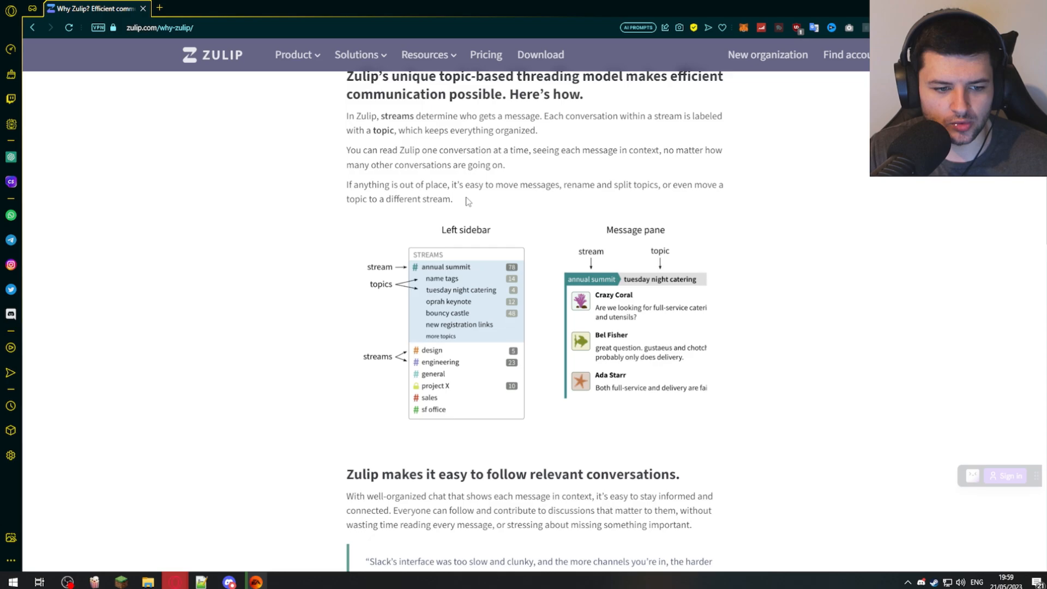
scroll("down", 3)
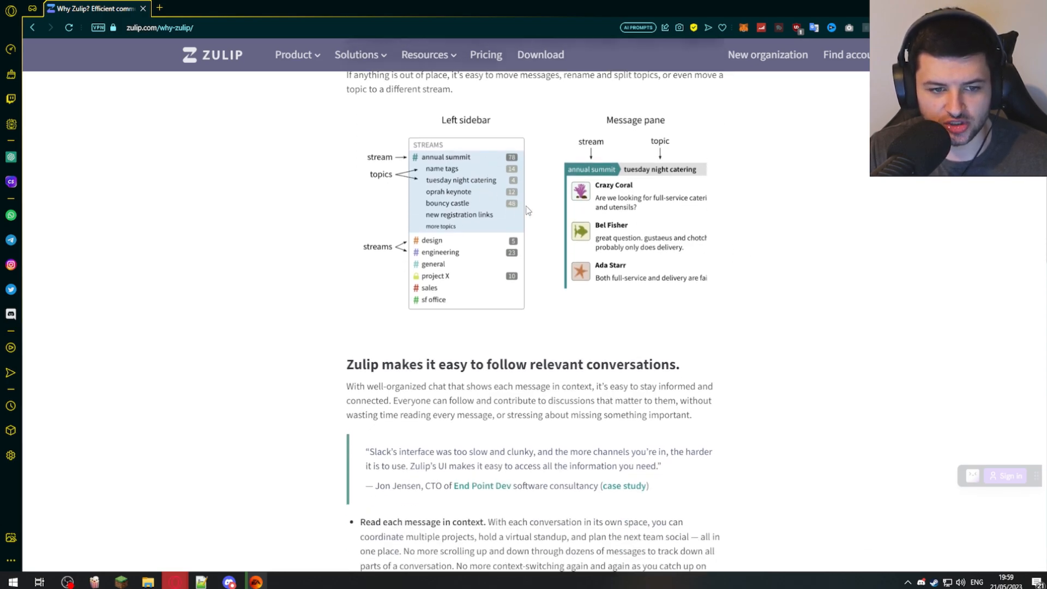
scroll("down", 3)
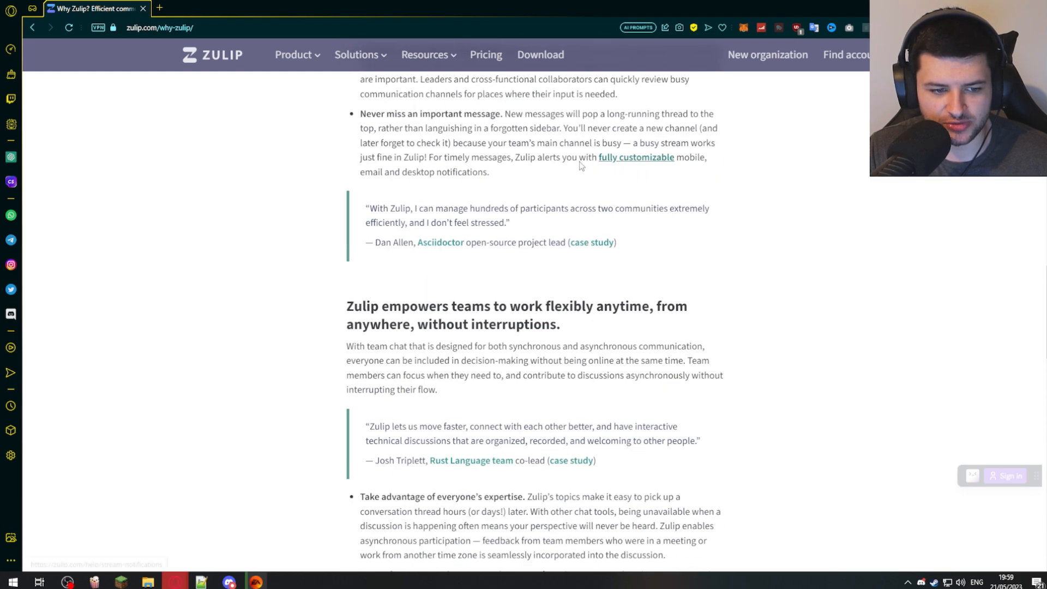
left_click(294, 55)
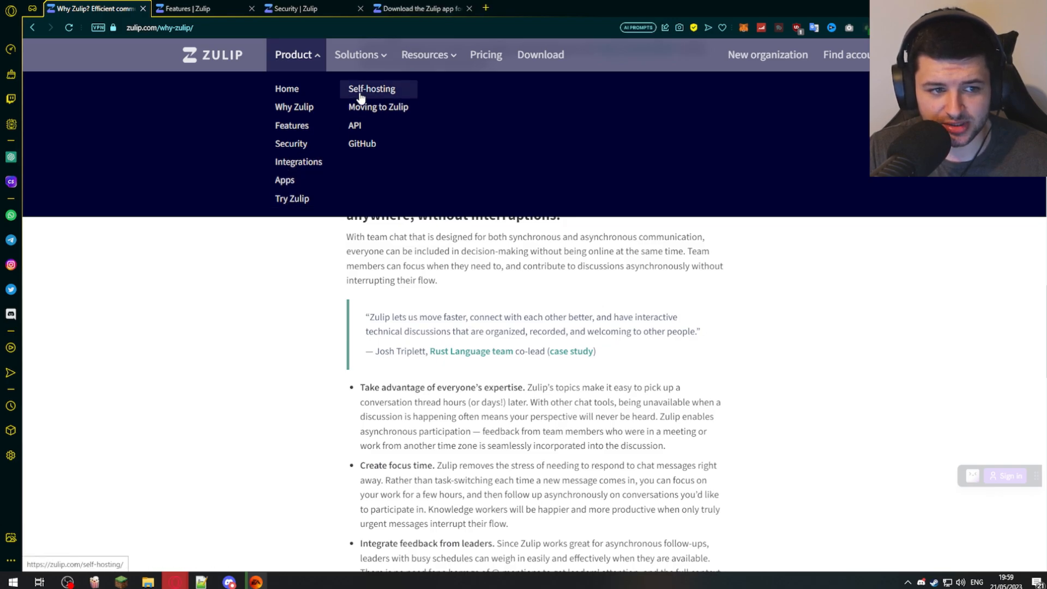
Step: Open more Zulip pages, including Features, Security, Download and Self-hosting, from the navigation
left_click(371, 89)
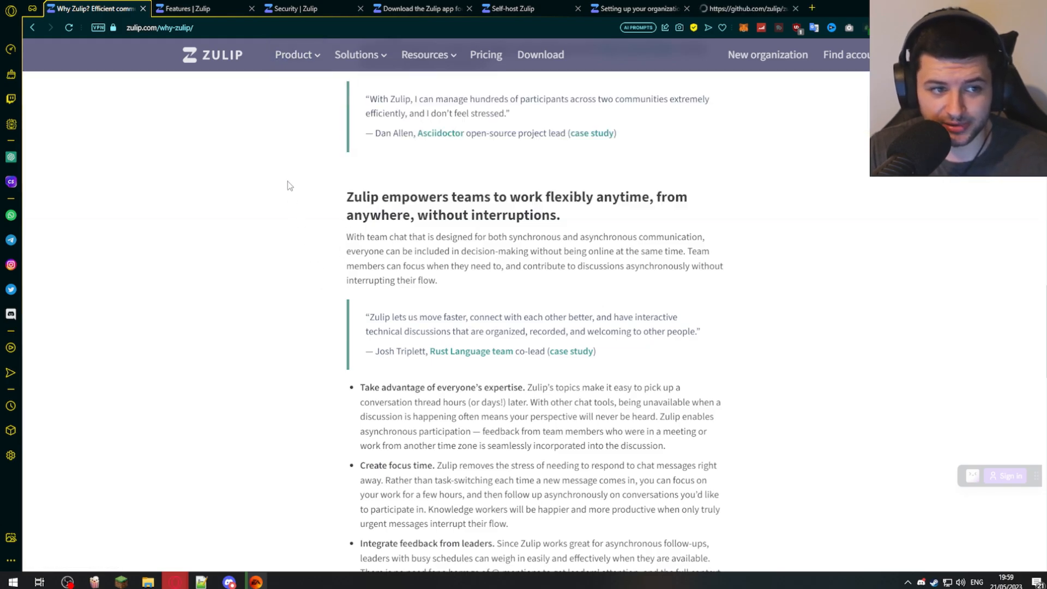
left_click(428, 54)
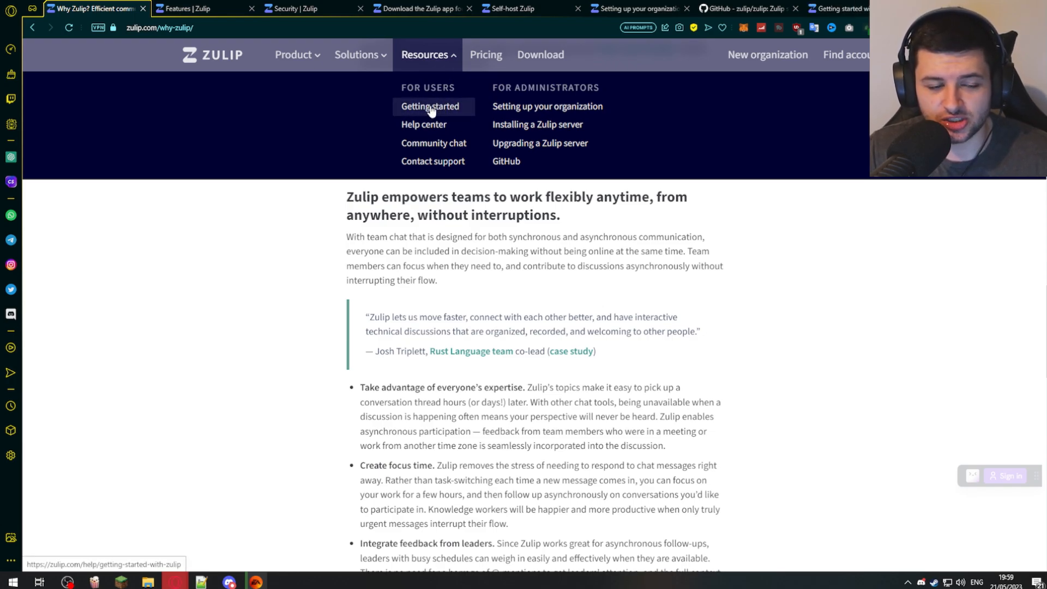
mouse_move(429, 162)
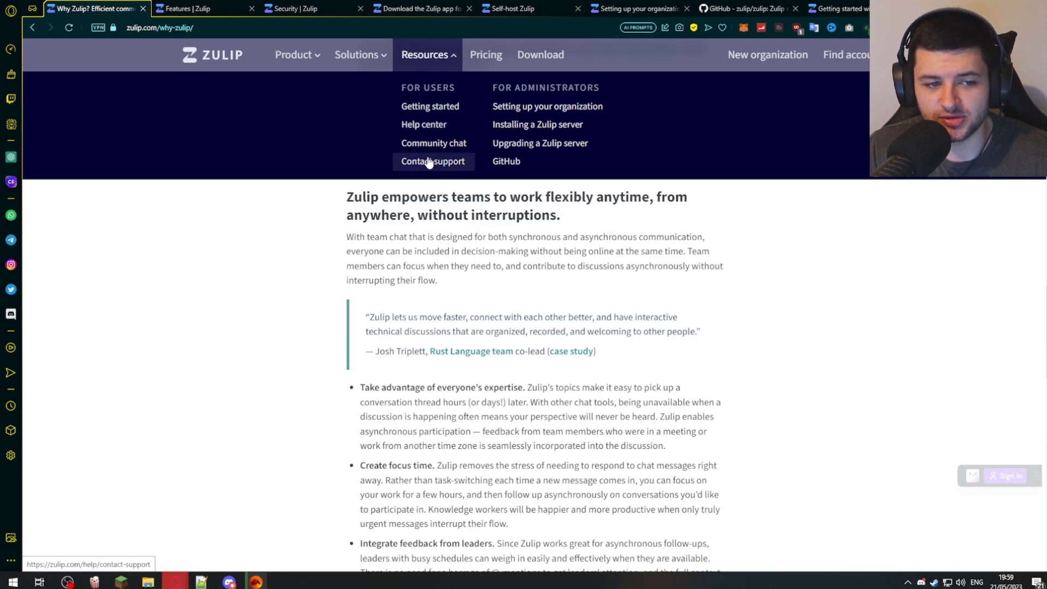
mouse_move(432, 166)
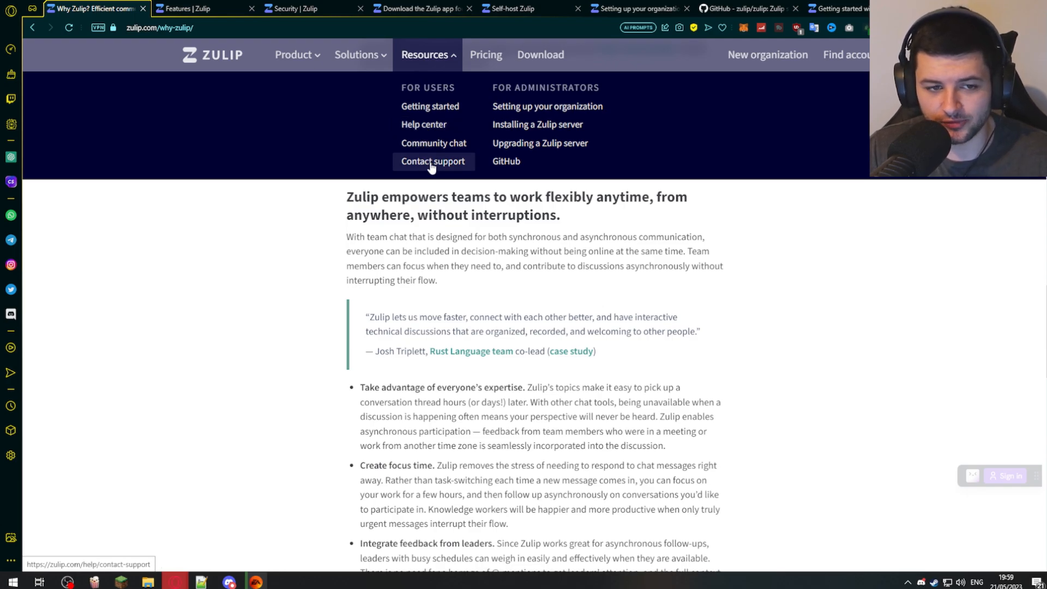
mouse_move(518, 118)
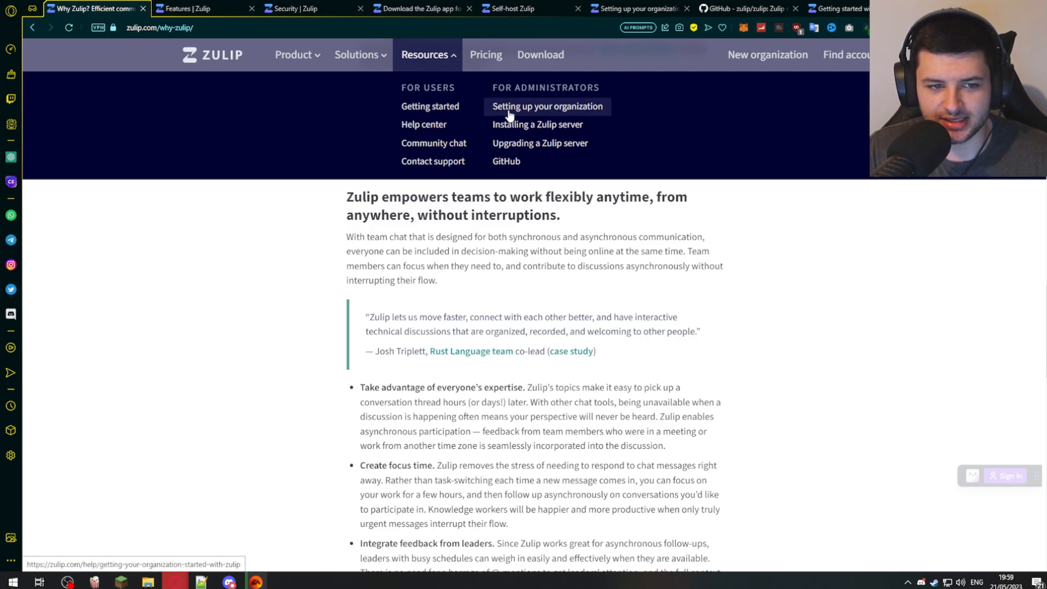
mouse_move(528, 127)
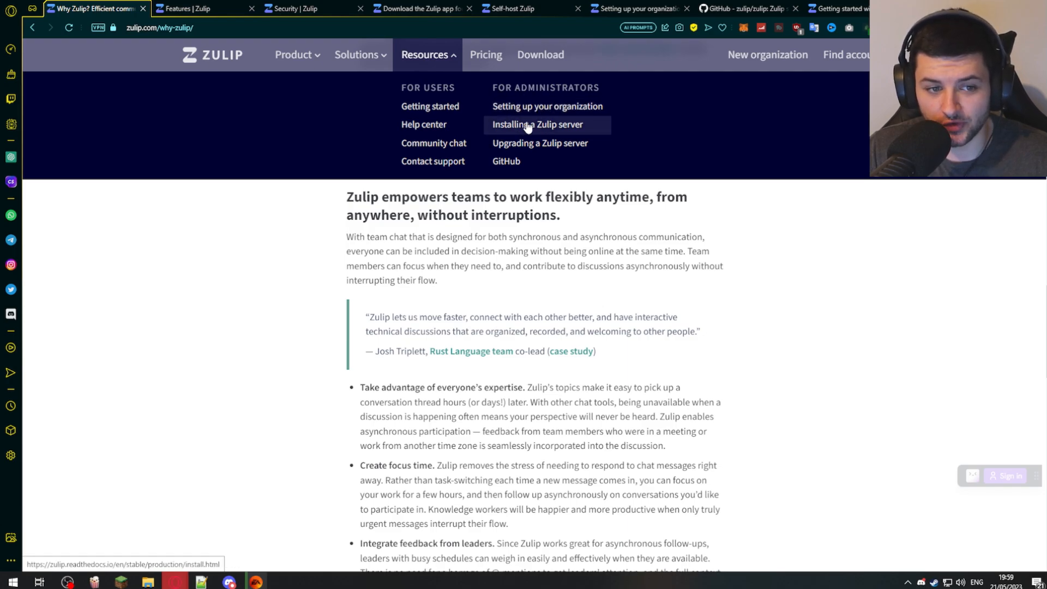
mouse_move(515, 166)
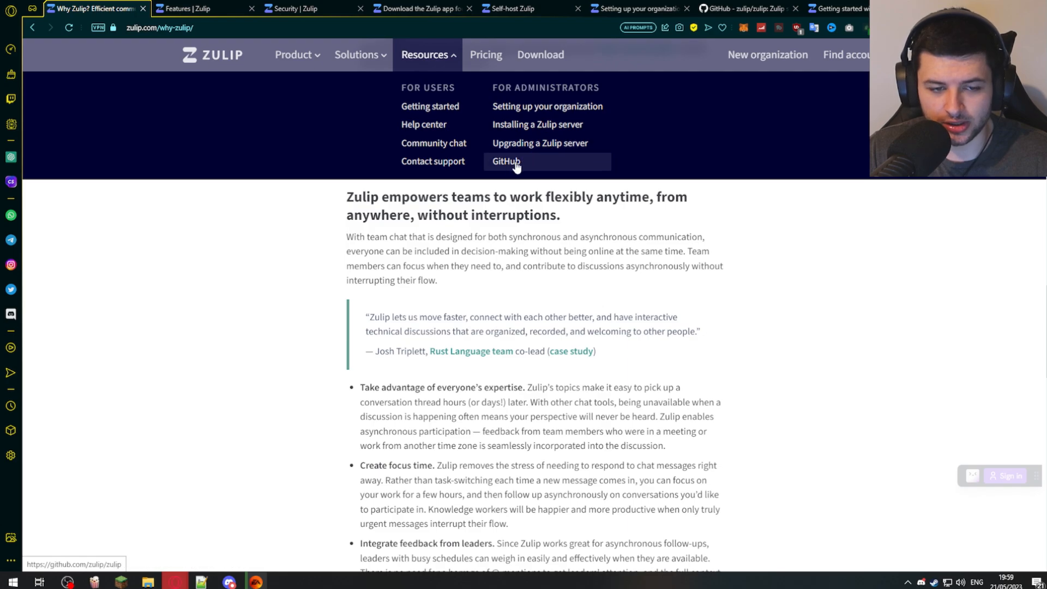
Step: Review the Free, Standard and Enterprise plan cards on Plans and pricing, then close it
left_click(485, 55)
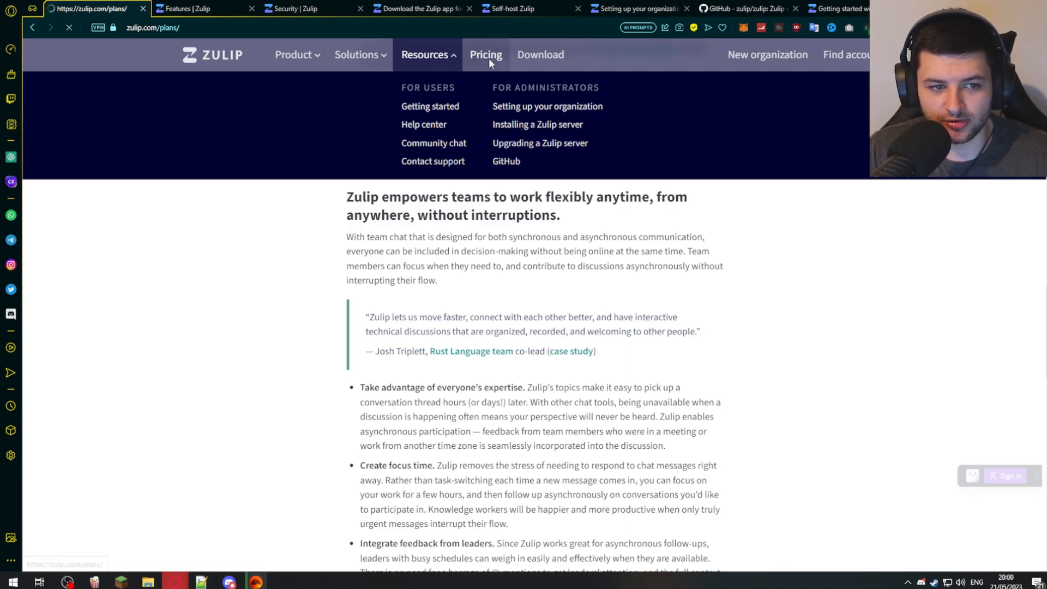
left_click(485, 55)
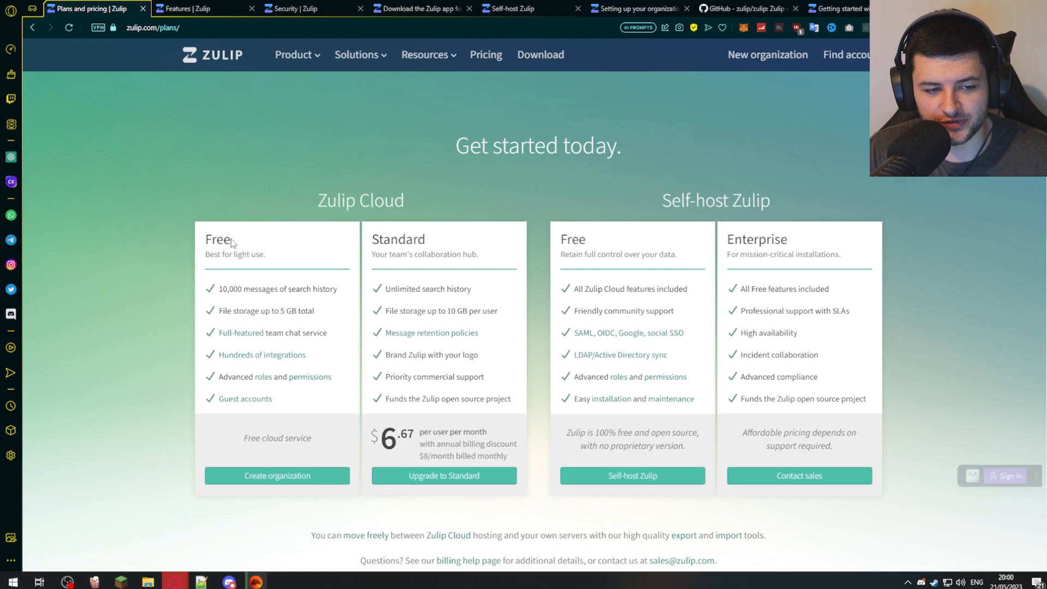
mouse_move(419, 239)
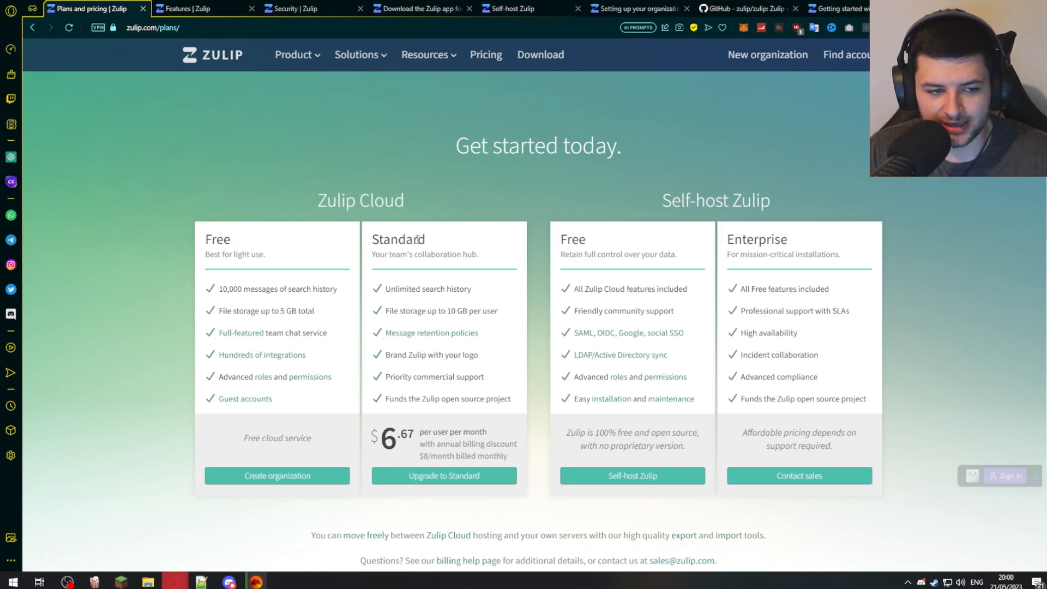
mouse_move(459, 133)
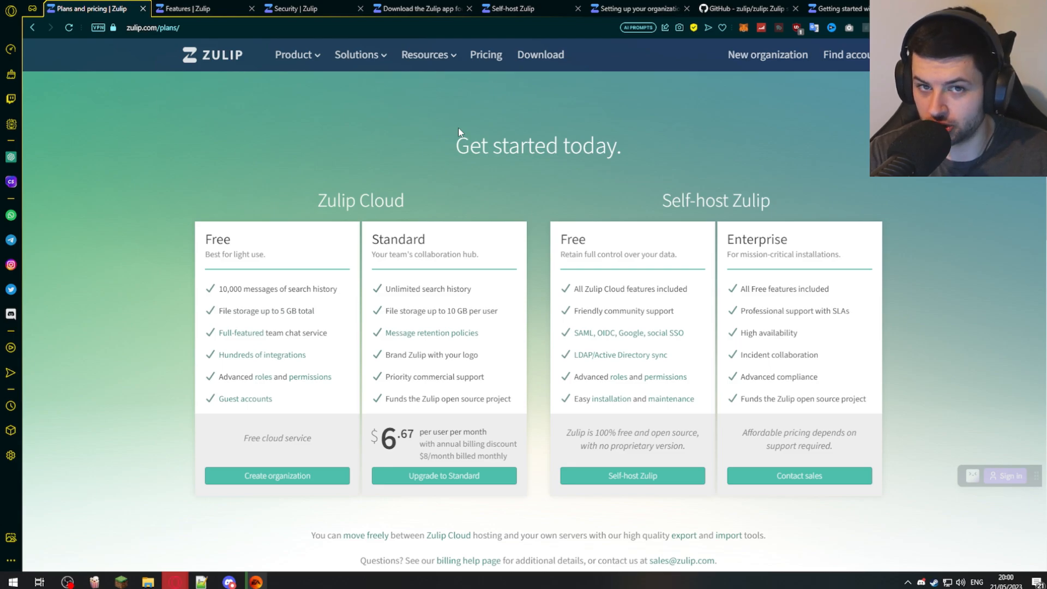
mouse_move(229, 266)
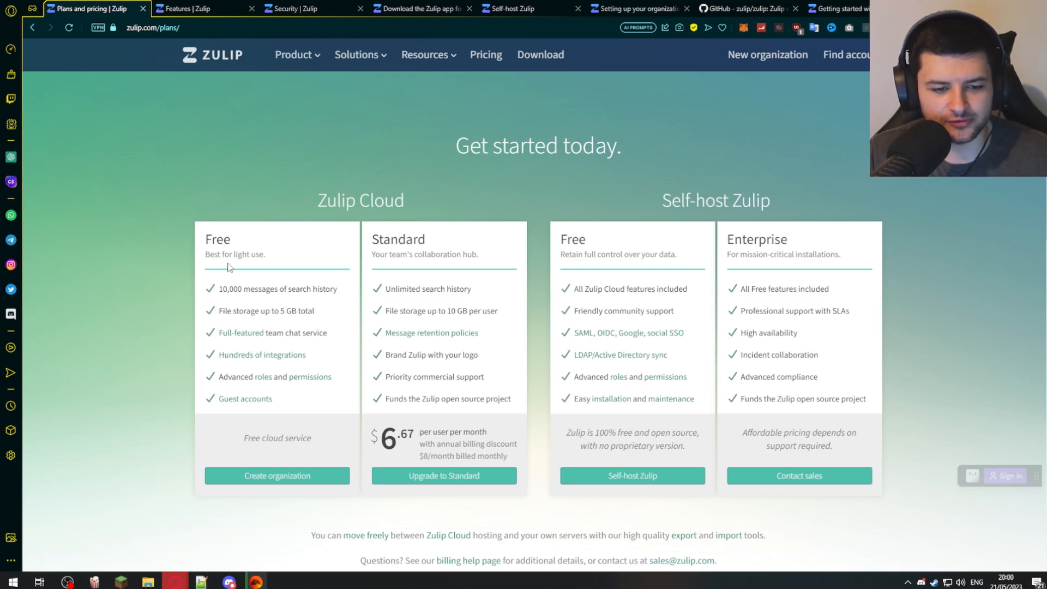
mouse_move(610, 249)
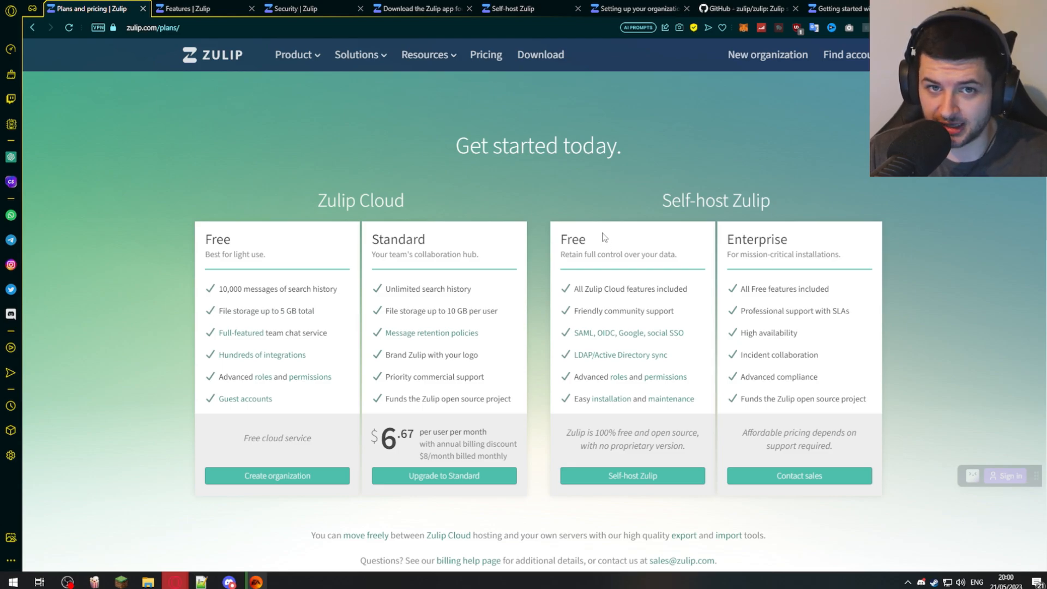
mouse_move(581, 228)
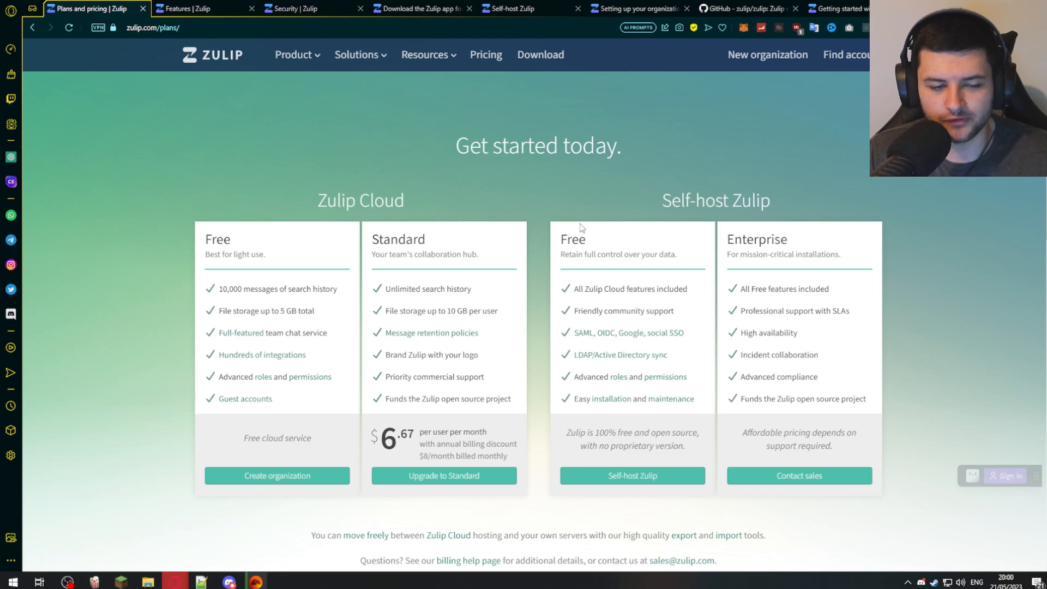
mouse_move(559, 251)
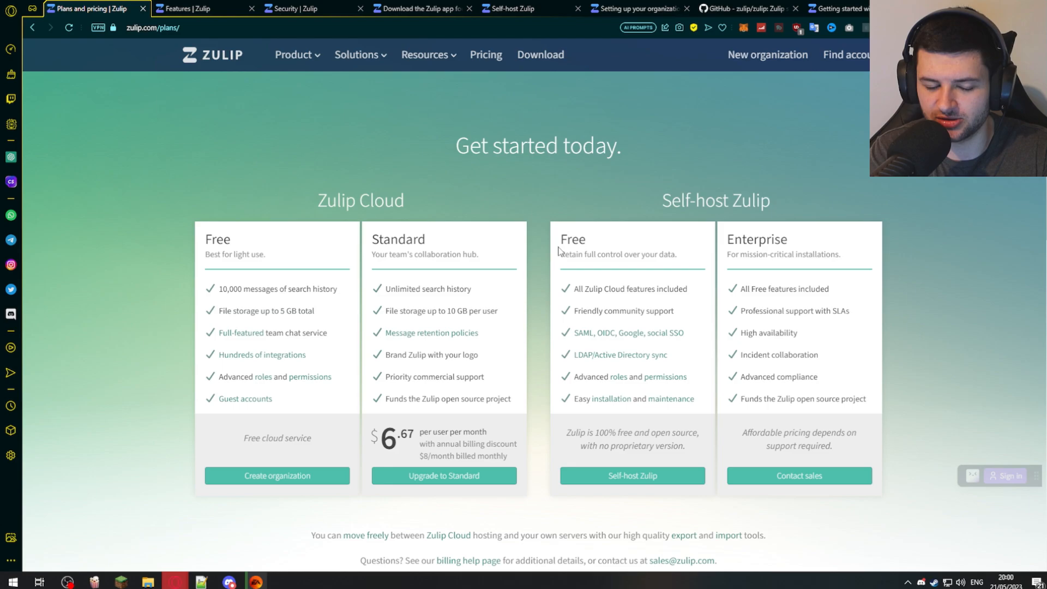
mouse_move(368, 227)
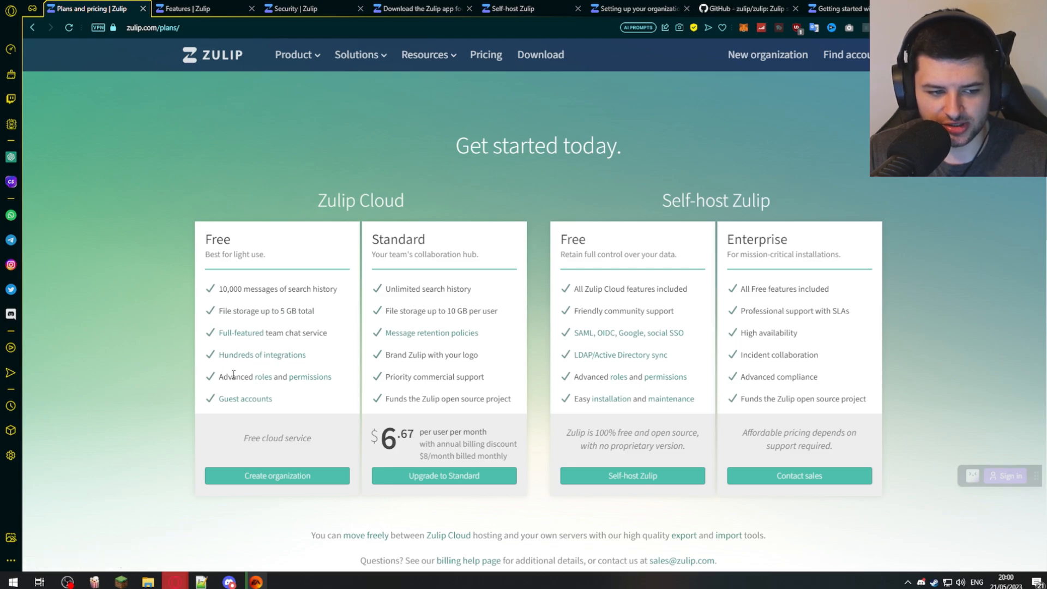
mouse_move(259, 394)
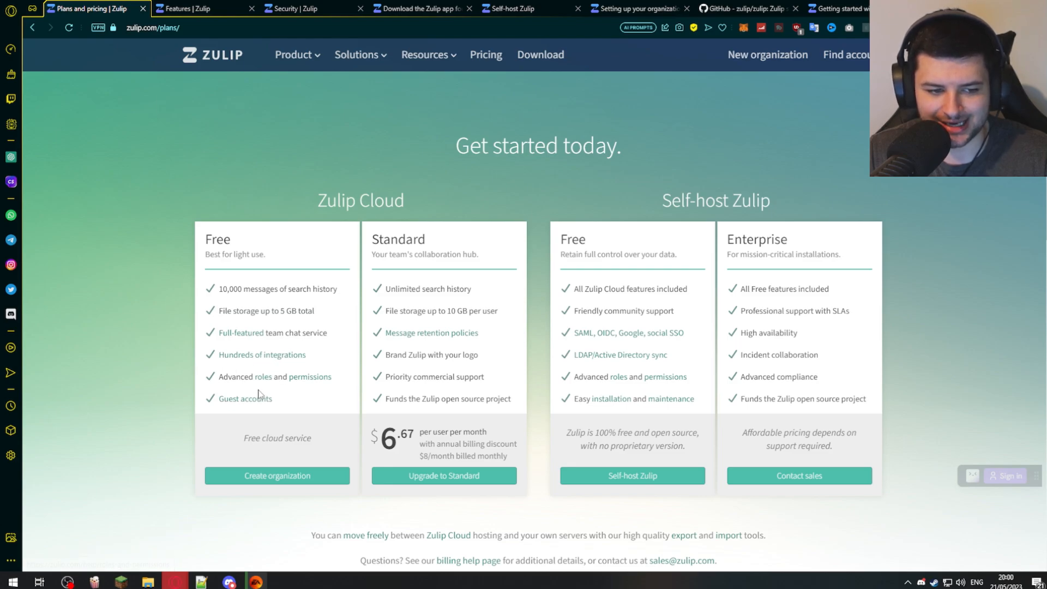
mouse_move(462, 289)
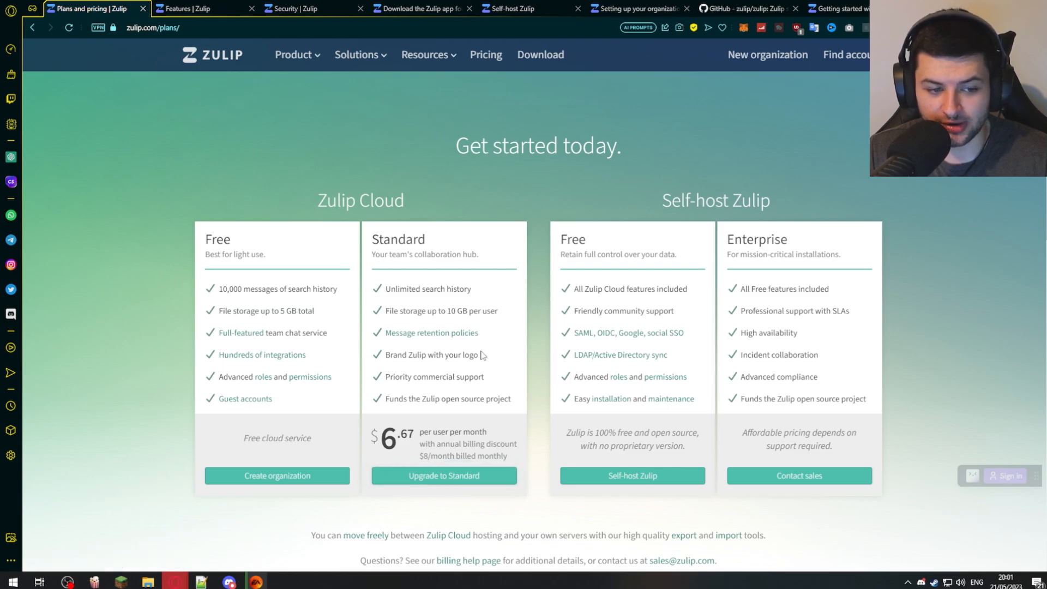
mouse_move(456, 350)
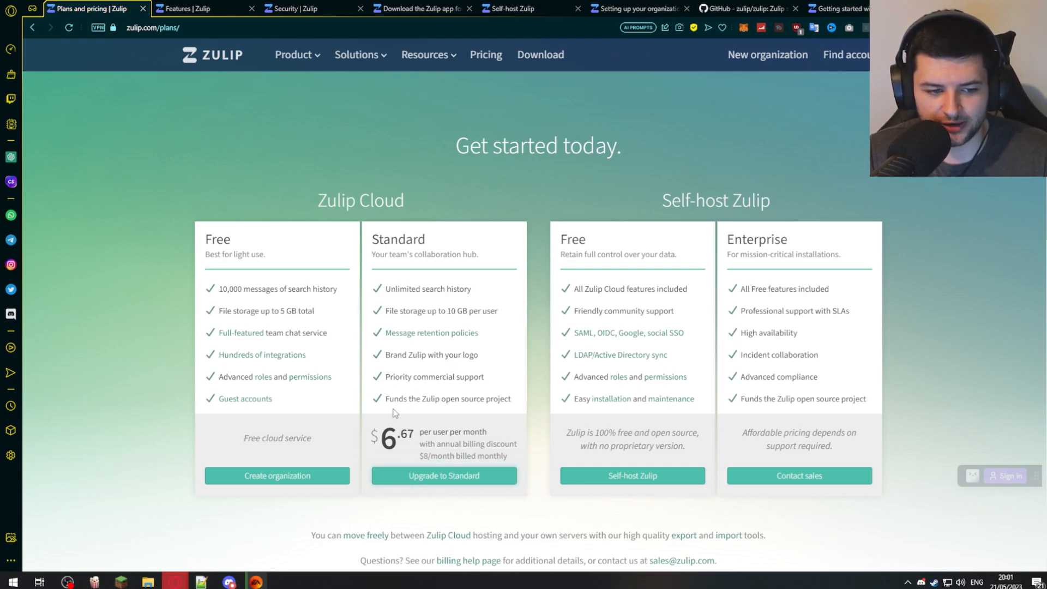
mouse_move(519, 357)
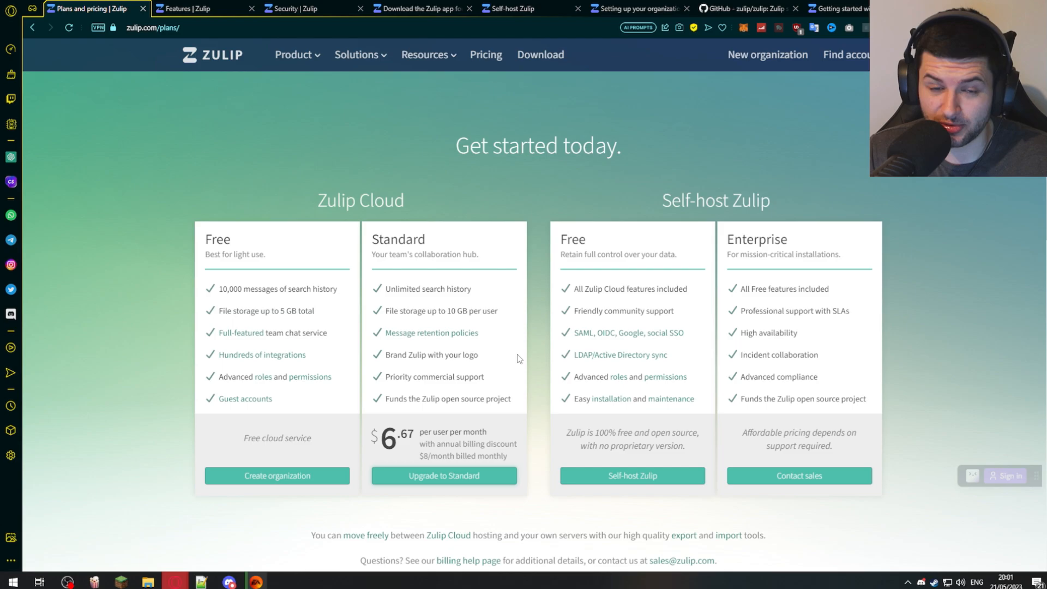
scroll("down", 3)
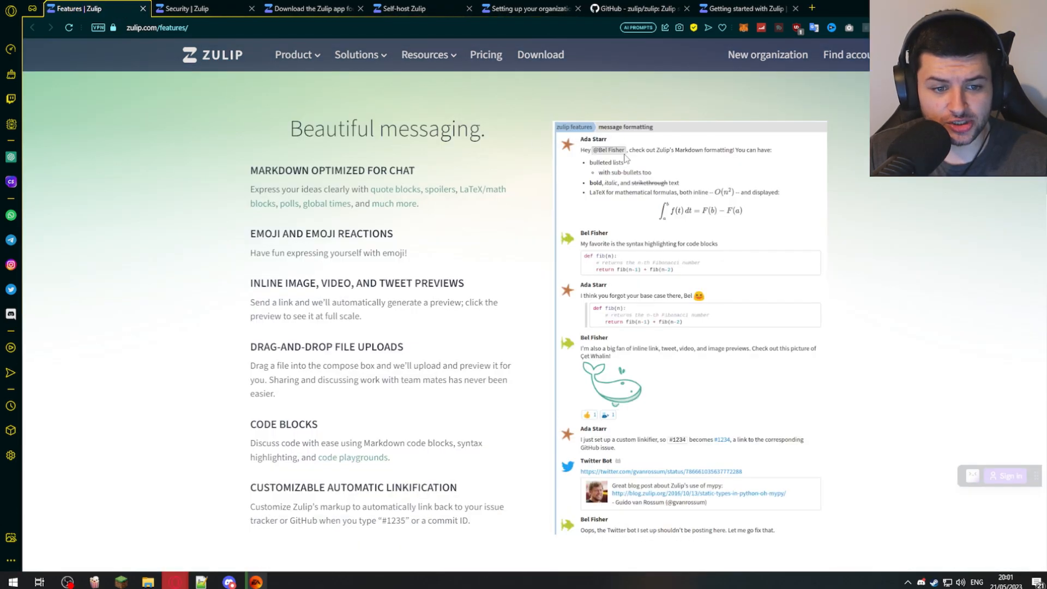
Step: Scroll the Features page from Beautiful messaging down to 'And everything else you need'
scroll("down", 3)
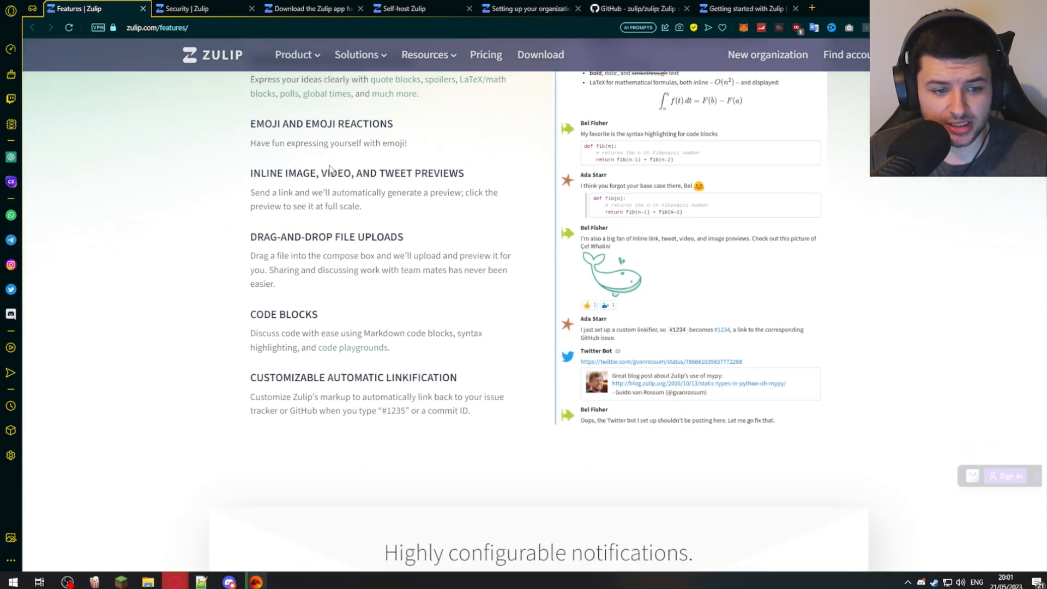
scroll("down", 3)
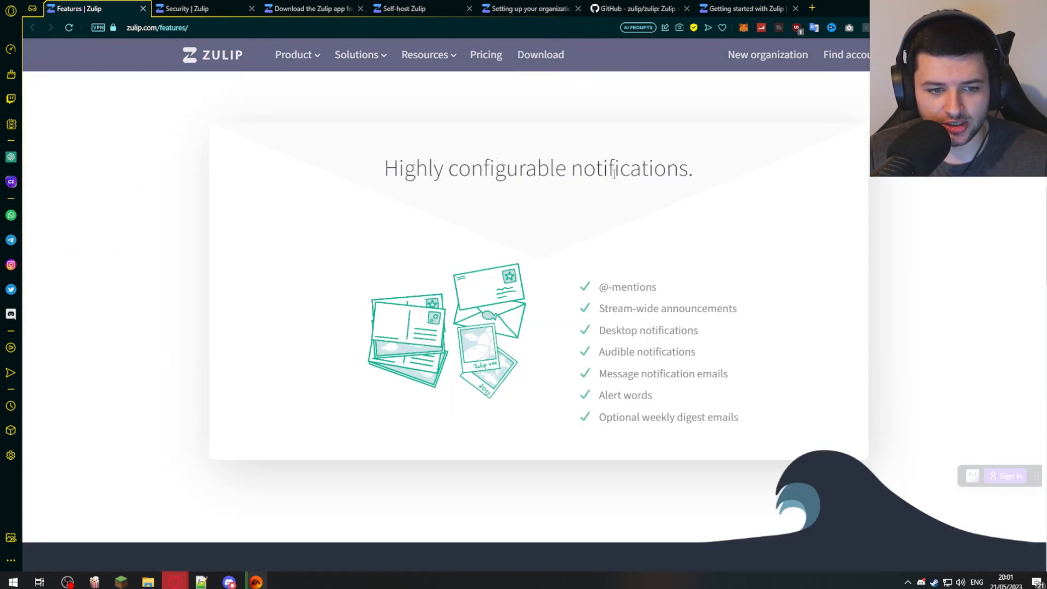
scroll("down", 3)
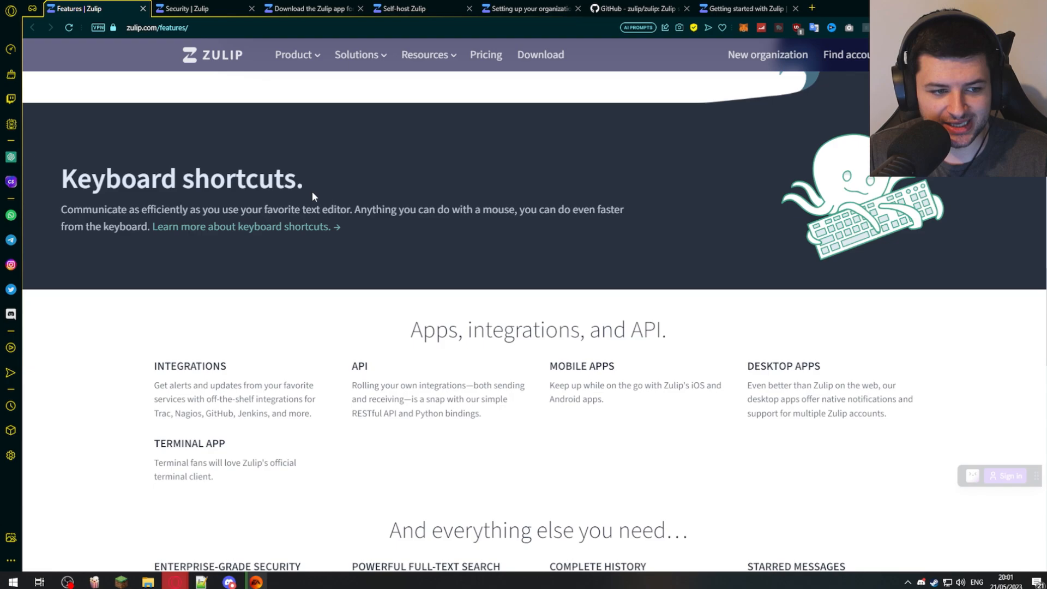
scroll("down", 3)
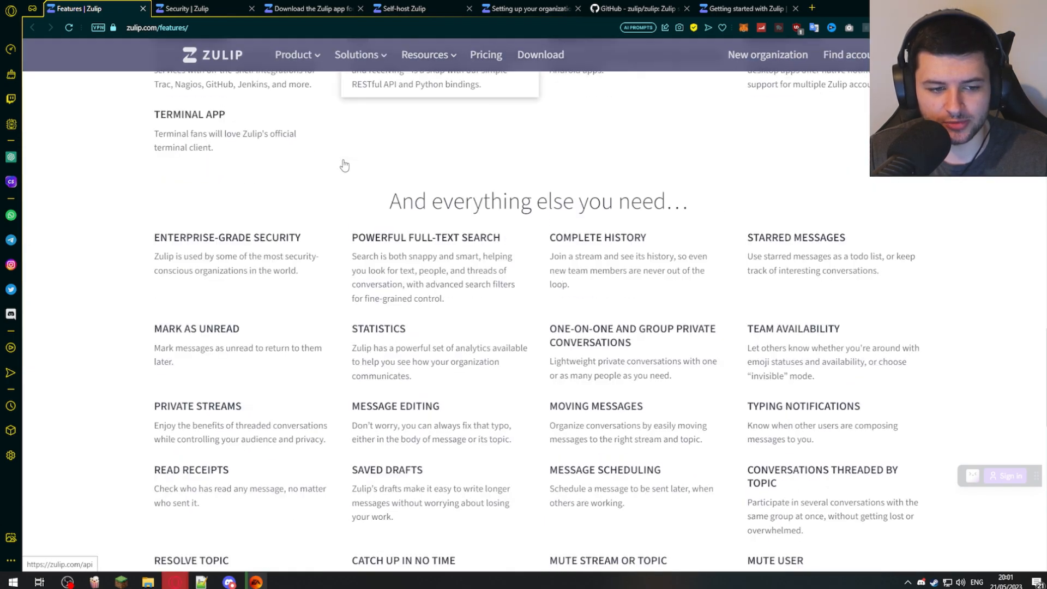
scroll("down", 3)
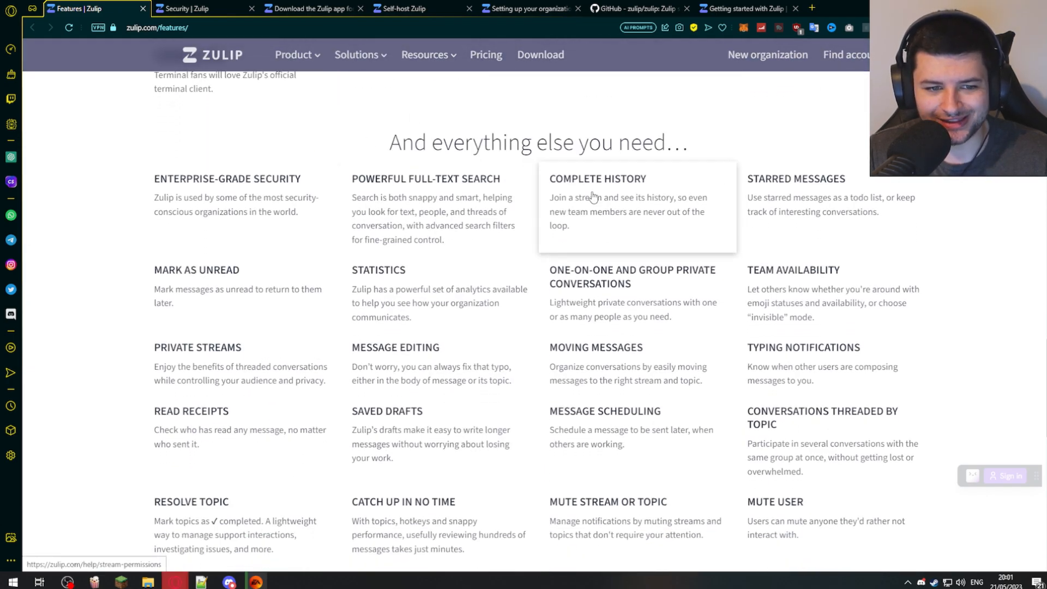
scroll("down", 3)
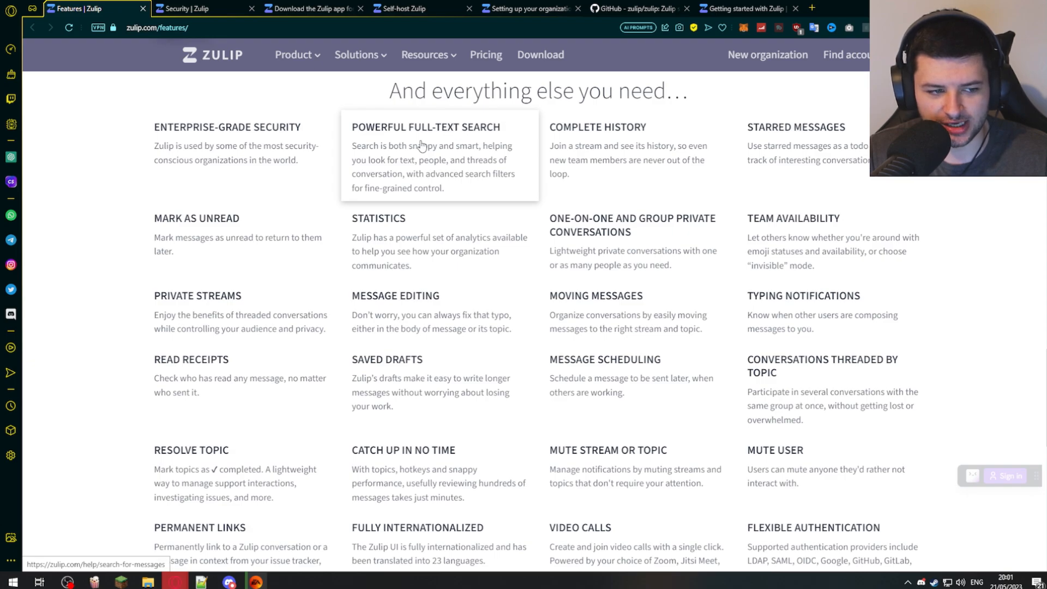
scroll("down", 3)
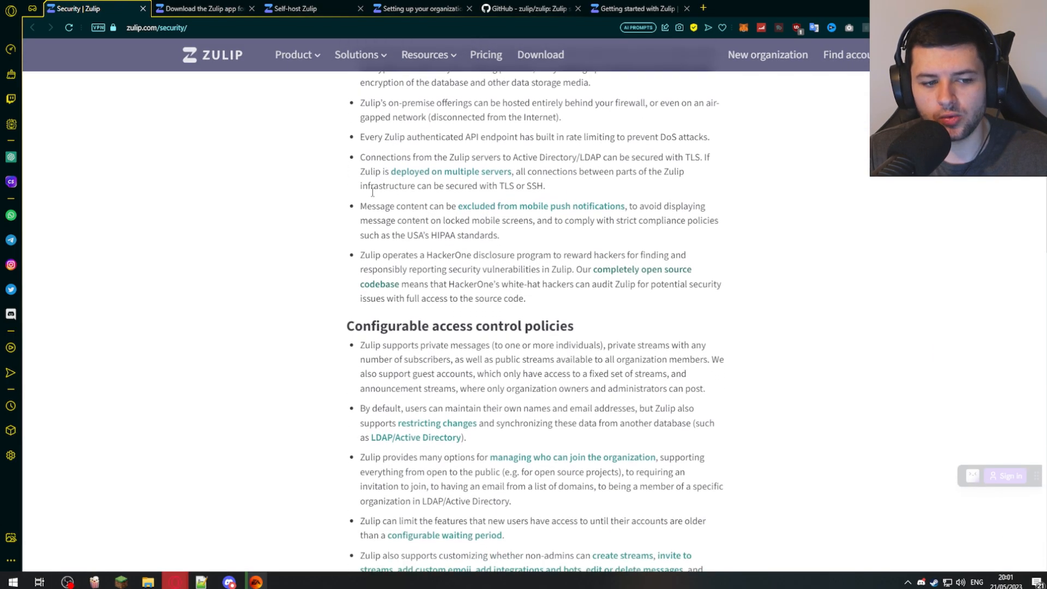
Step: Scroll the Security page from access control down to Integrity and auditing
scroll("down", 3)
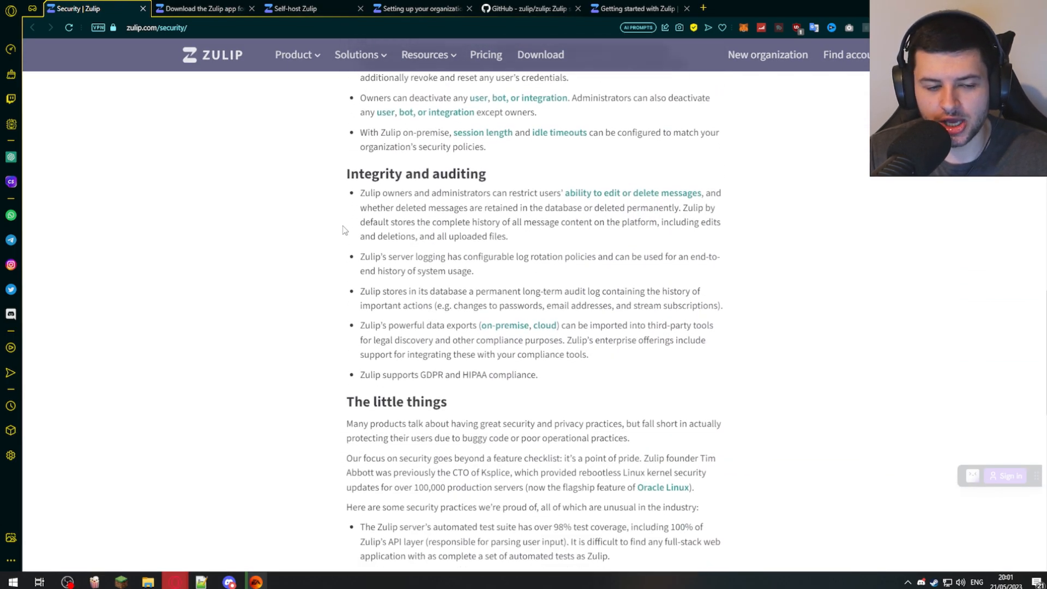
scroll("down", 3)
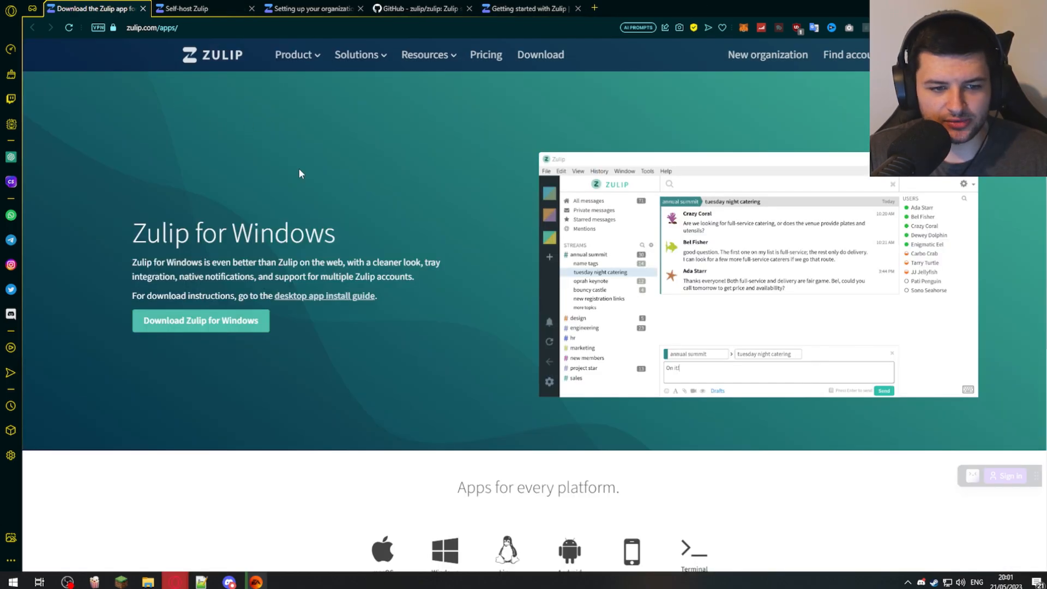
Step: Scroll the Download page to the 'Apps for every platform' list, macOS to Terminal
scroll("down", 3)
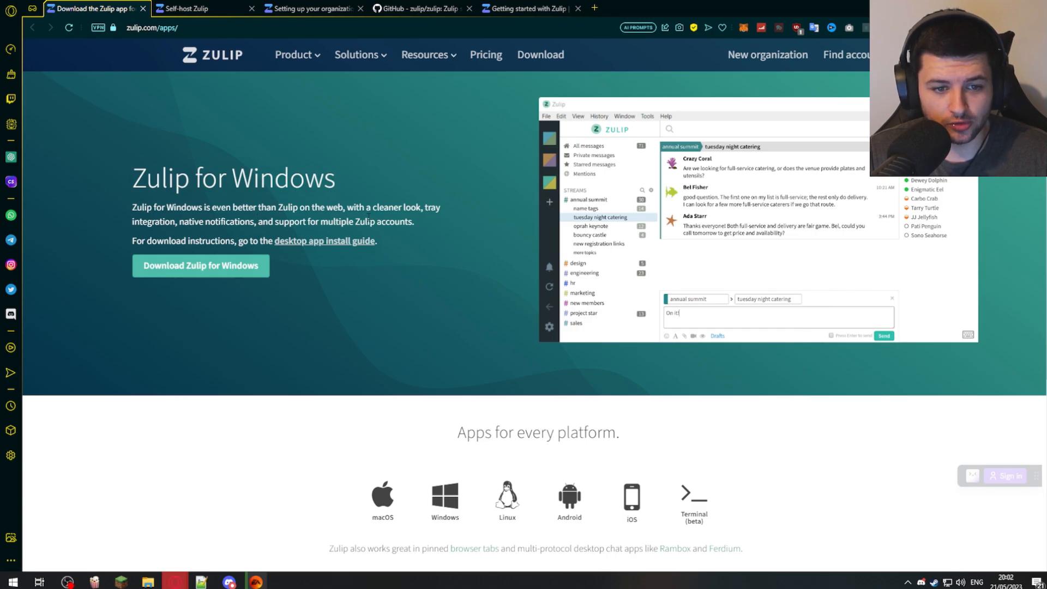
scroll("down", 3)
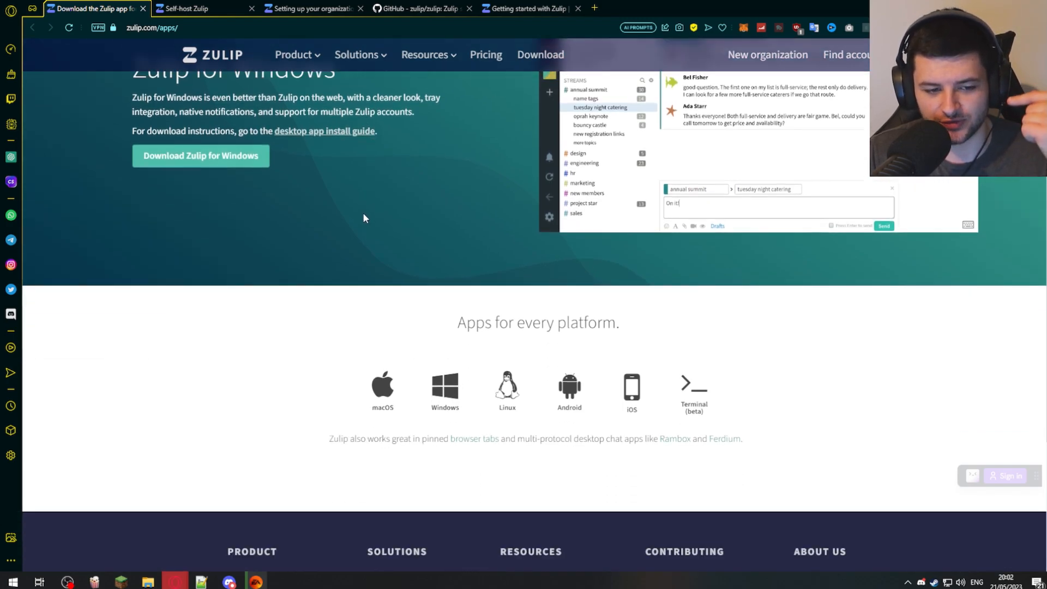
scroll("down", 3)
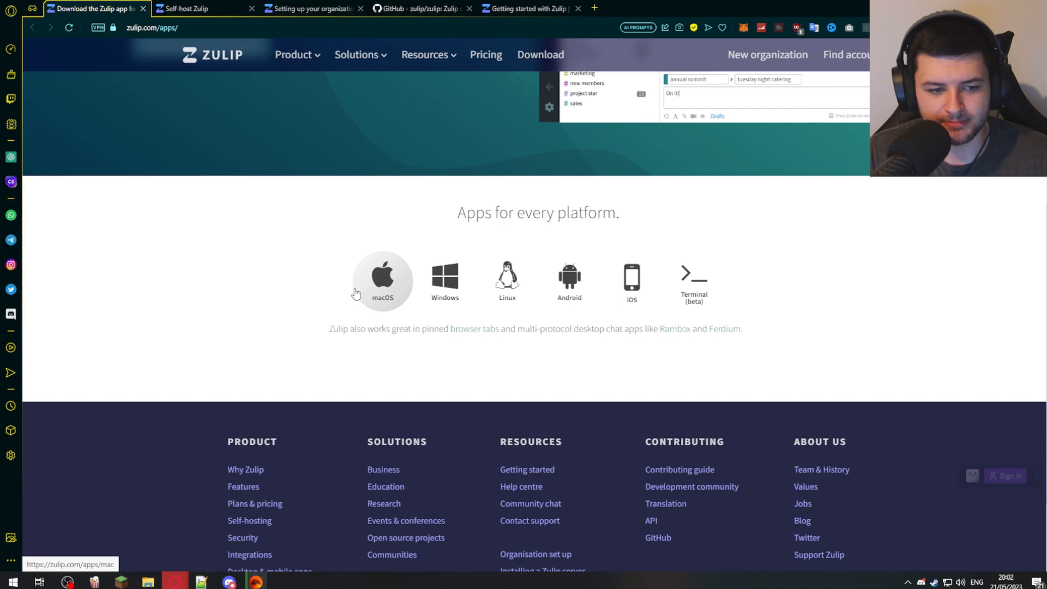
mouse_move(569, 277)
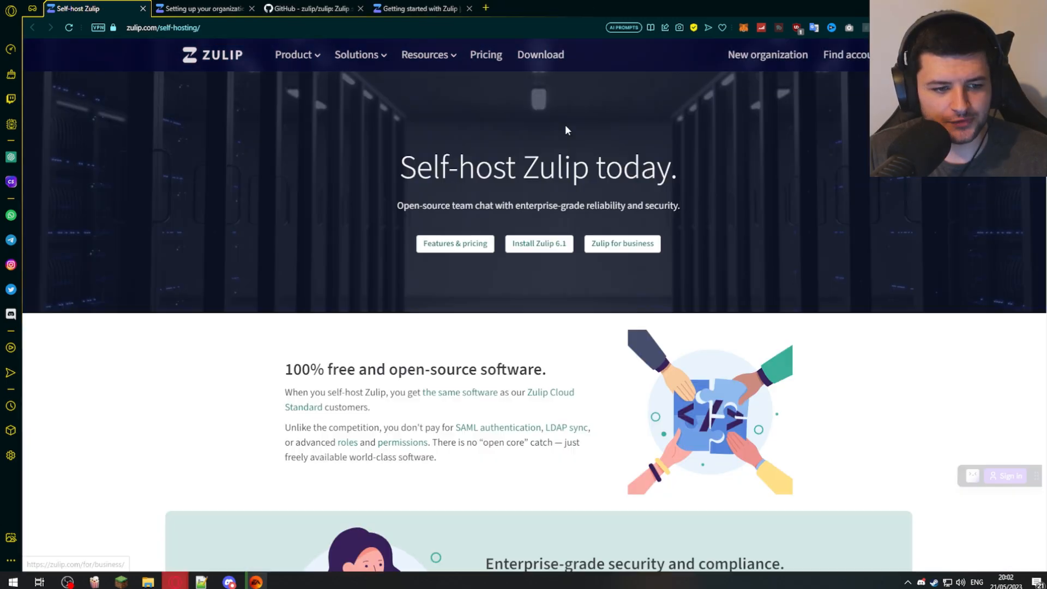
mouse_move(538, 243)
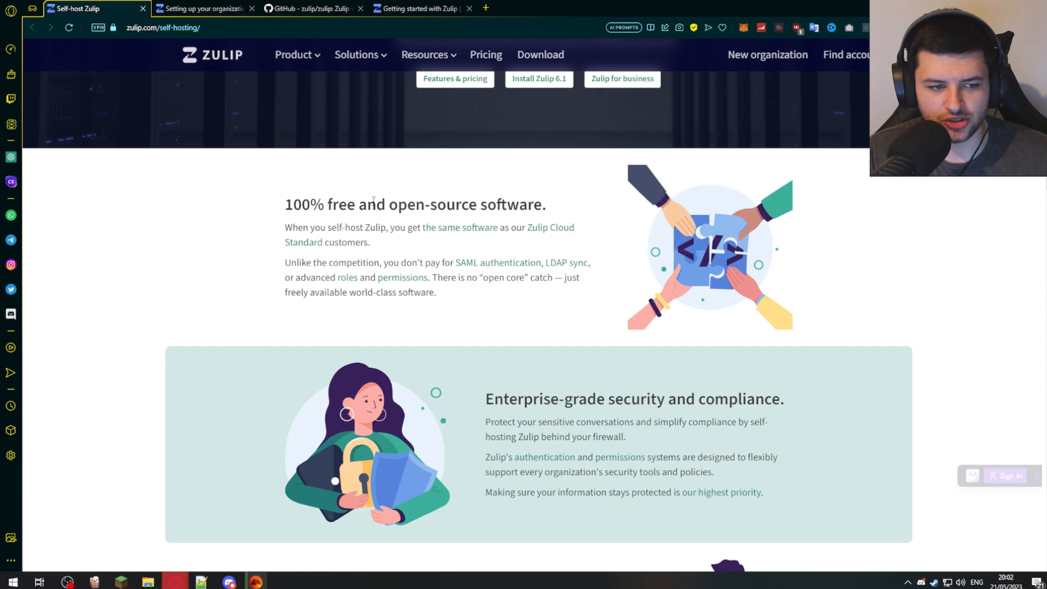
Step: Scroll the Self-host Zulip page down to the Free and Enterprise self-hosting plans
scroll("down", 3)
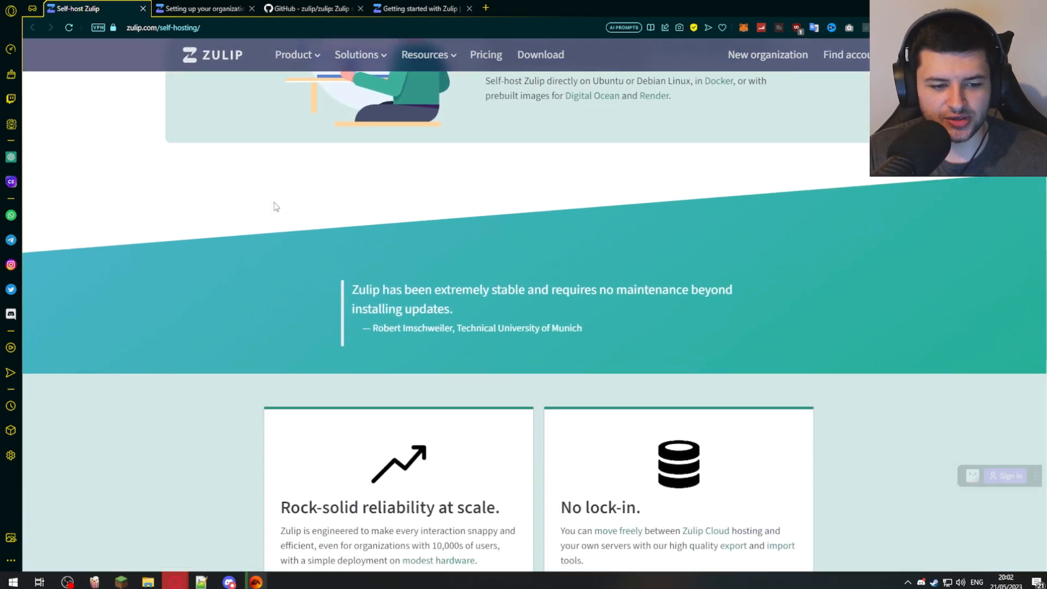
scroll("down", 3)
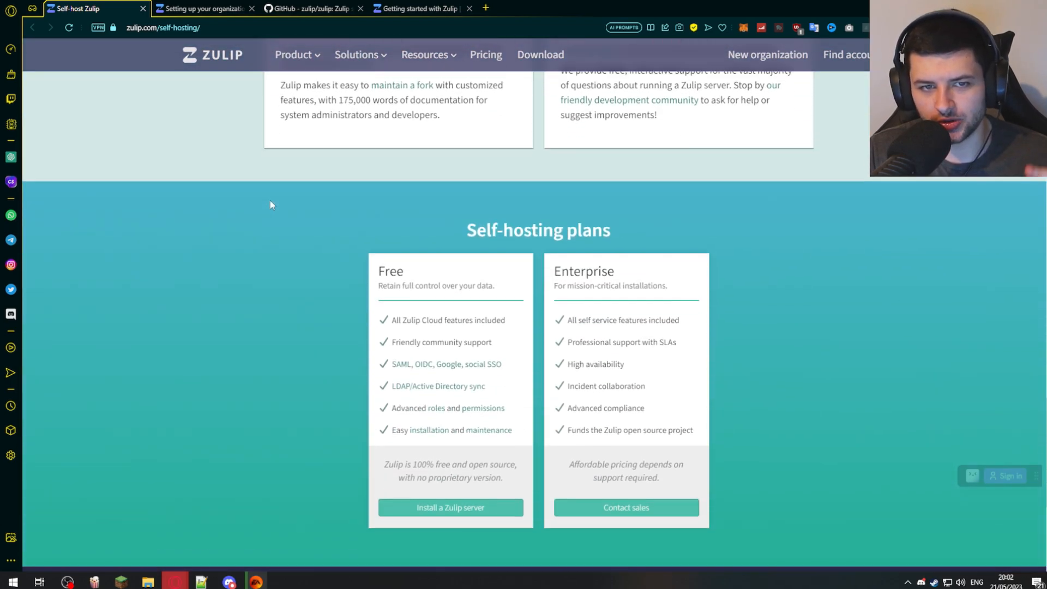
mouse_move(163, 73)
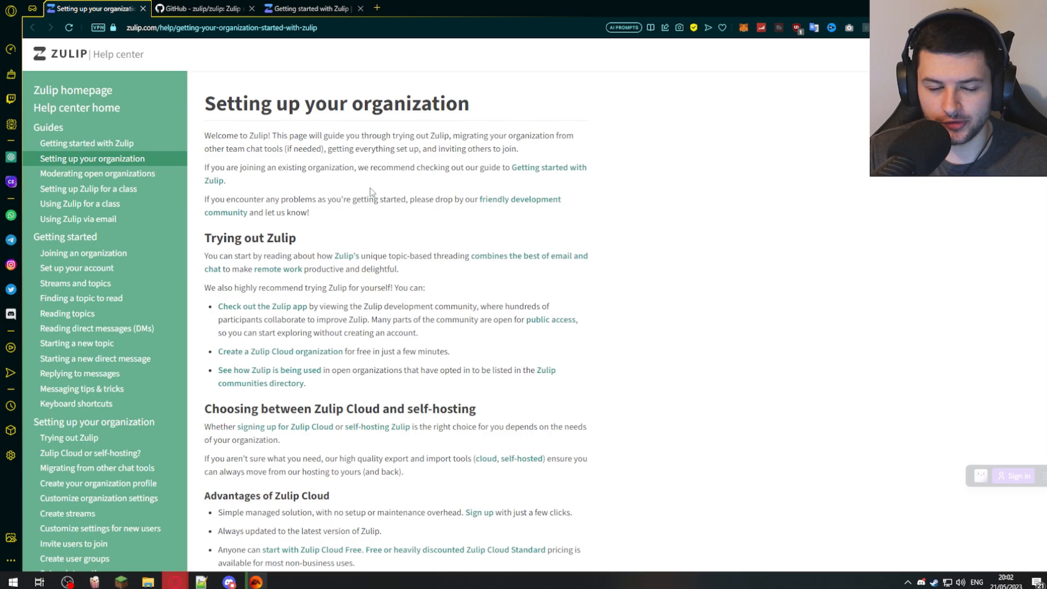
mouse_move(87, 107)
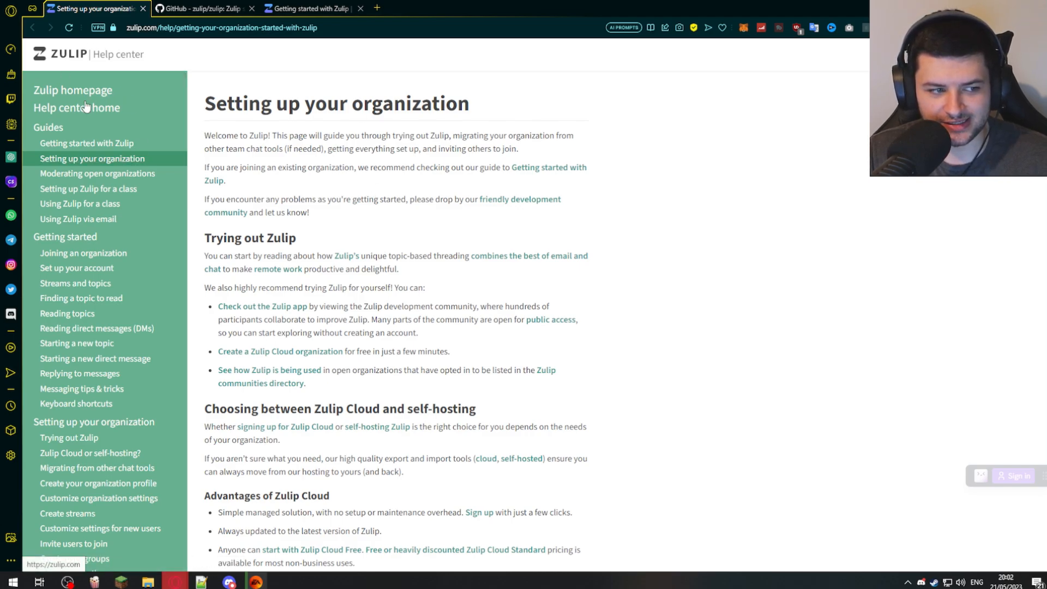
mouse_move(117, 158)
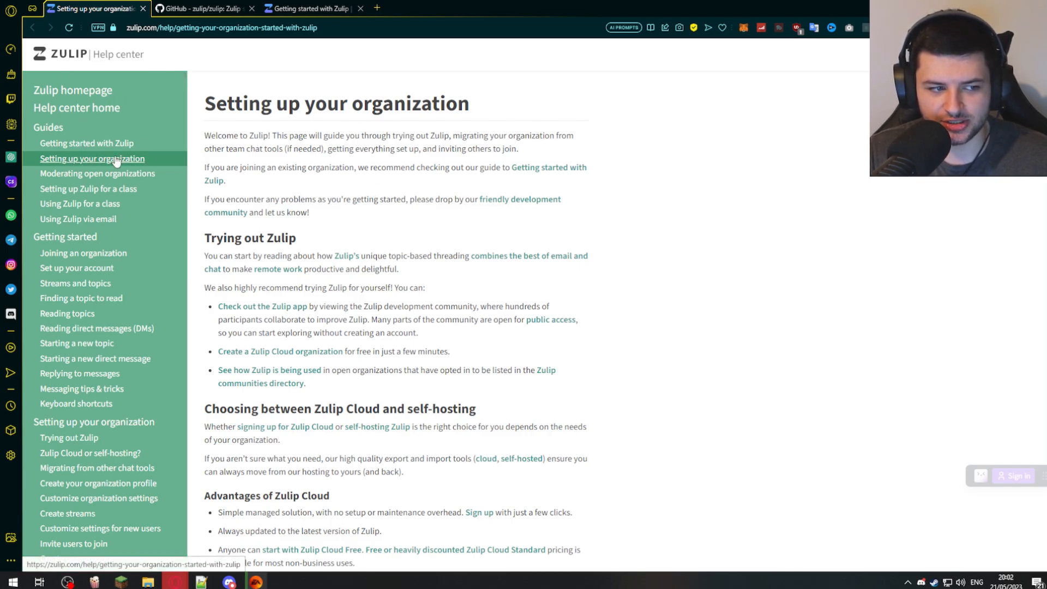
mouse_move(74, 177)
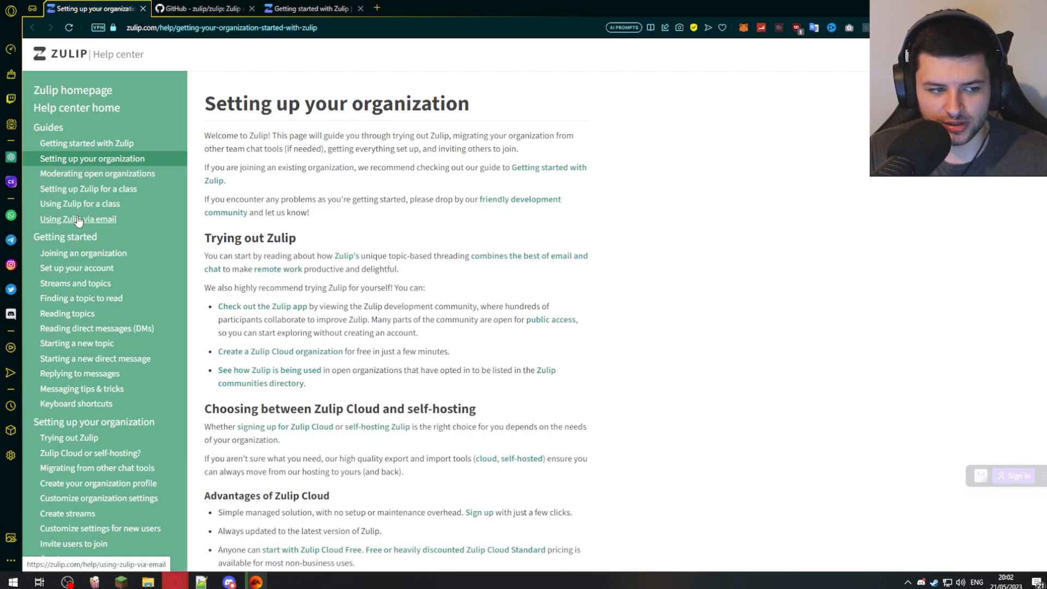
mouse_move(61, 260)
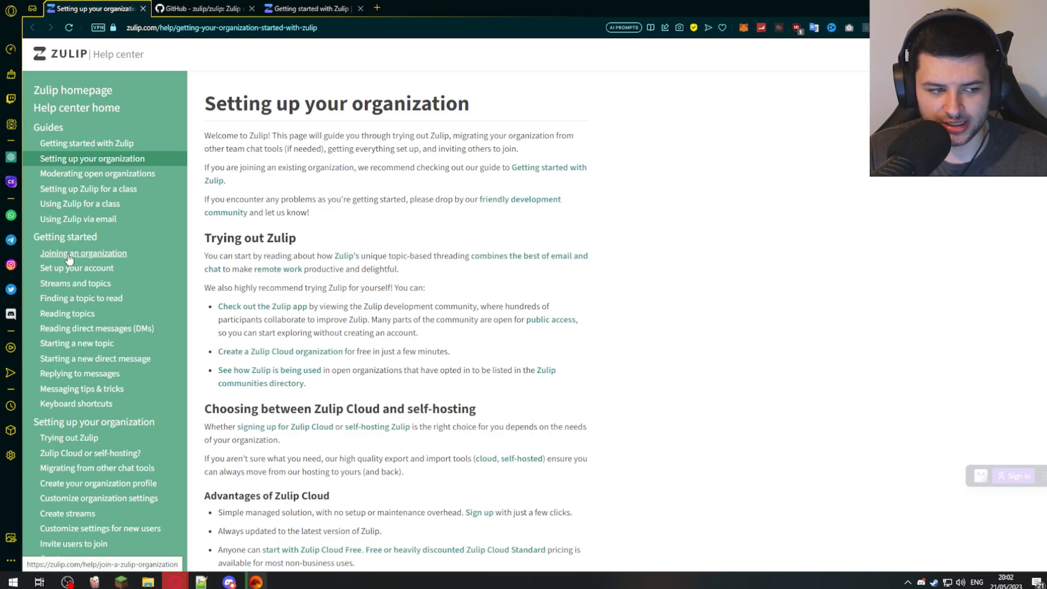
scroll("down", 3)
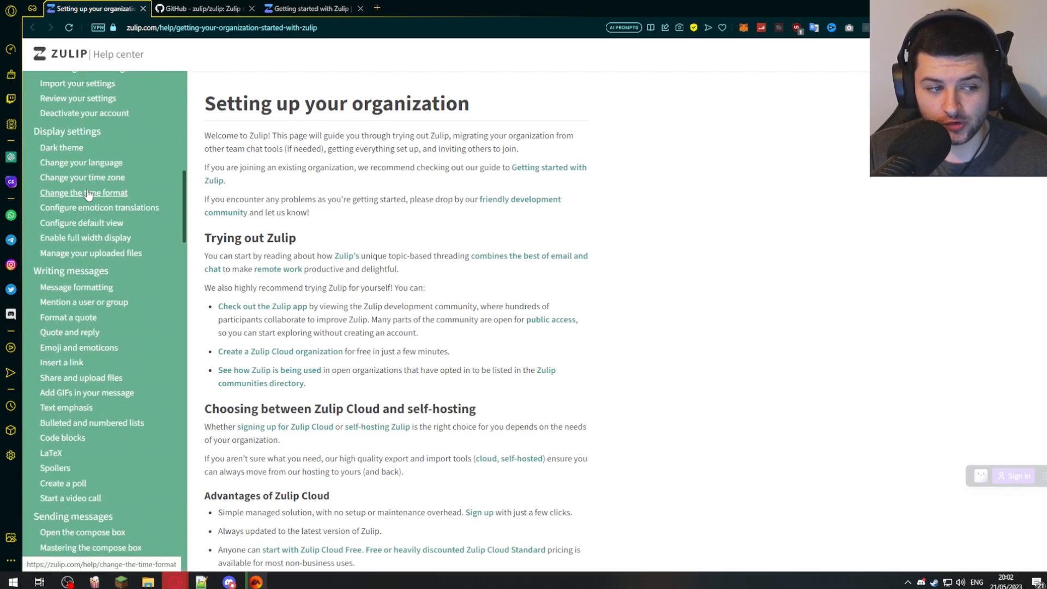
scroll("down", 3)
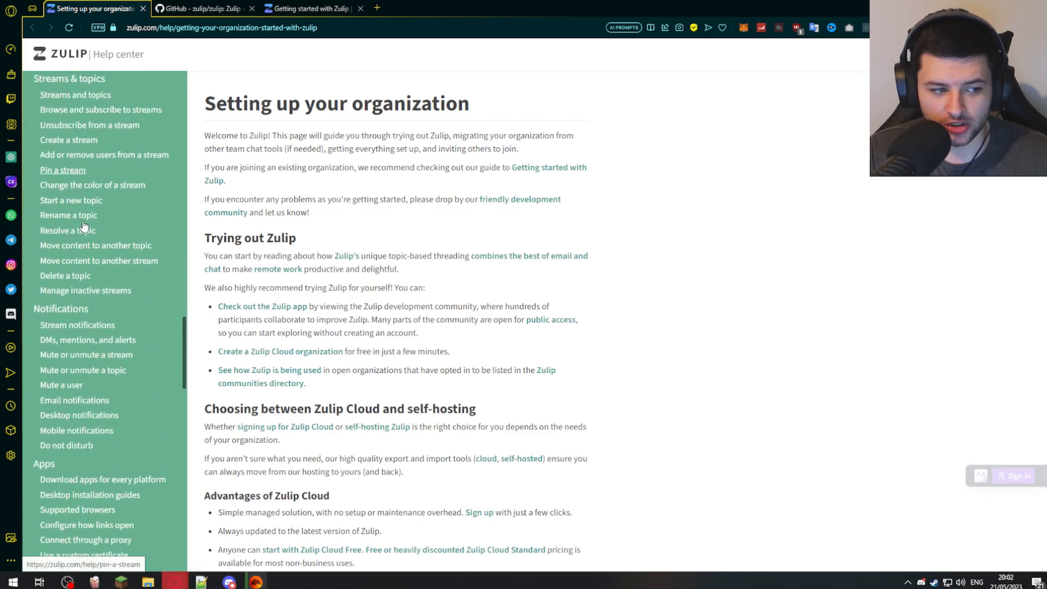
scroll("down", 3)
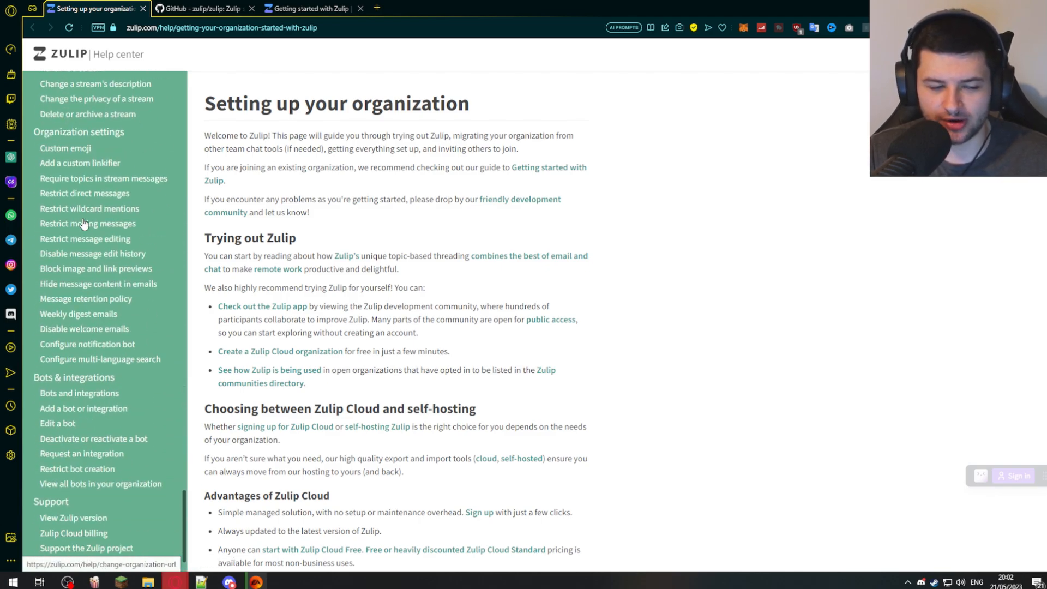
scroll("down", 3)
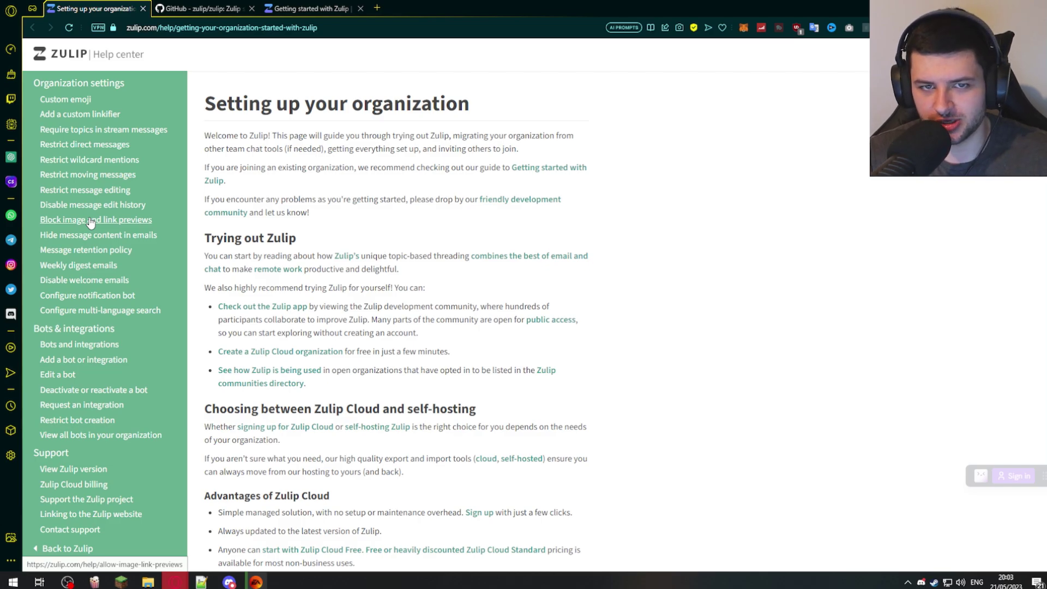
mouse_move(234, 217)
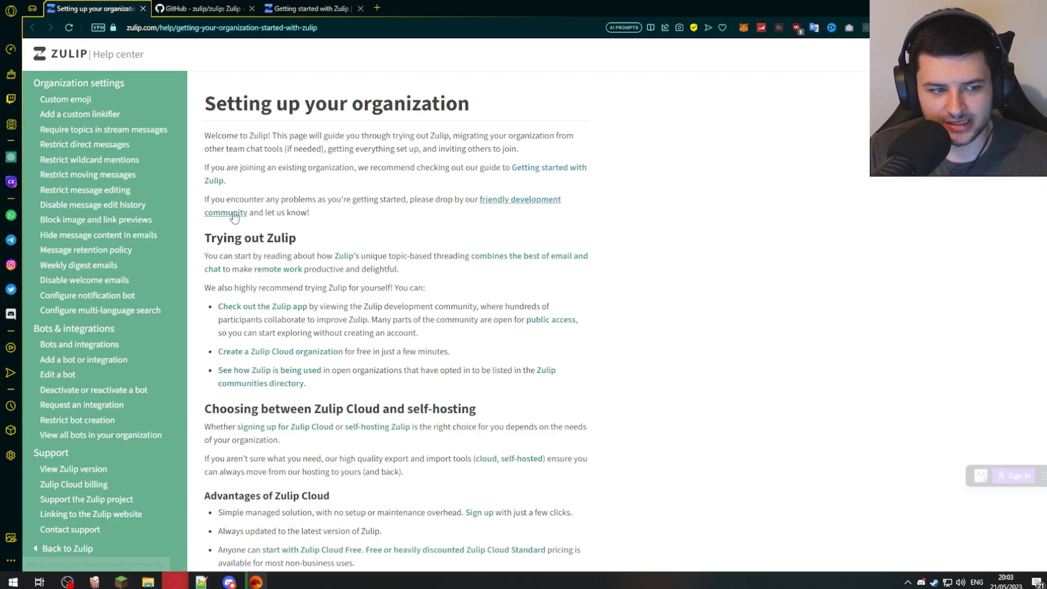
scroll("down", 3)
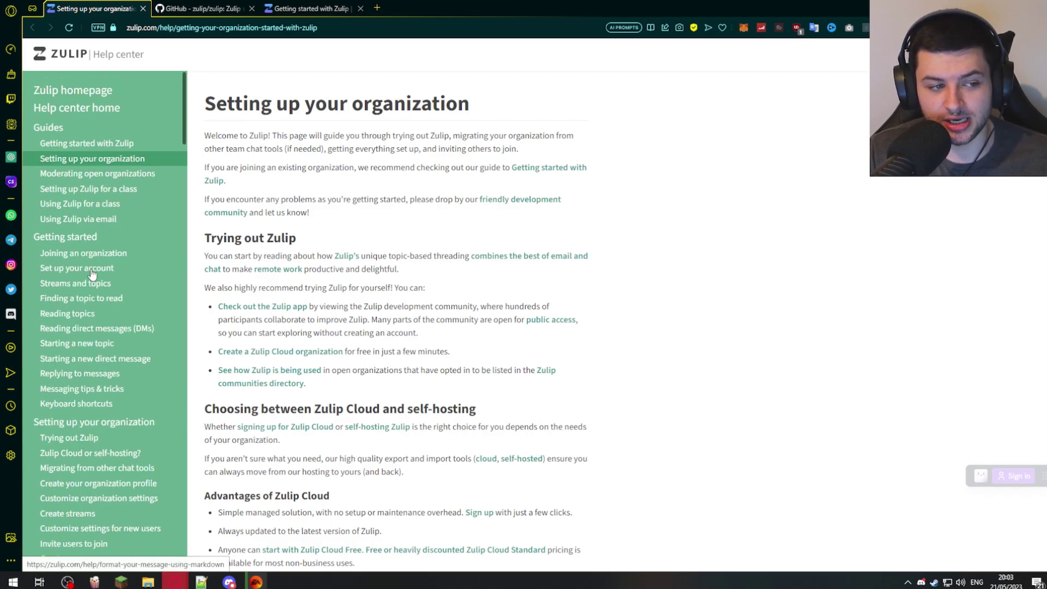
left_click(195, 8)
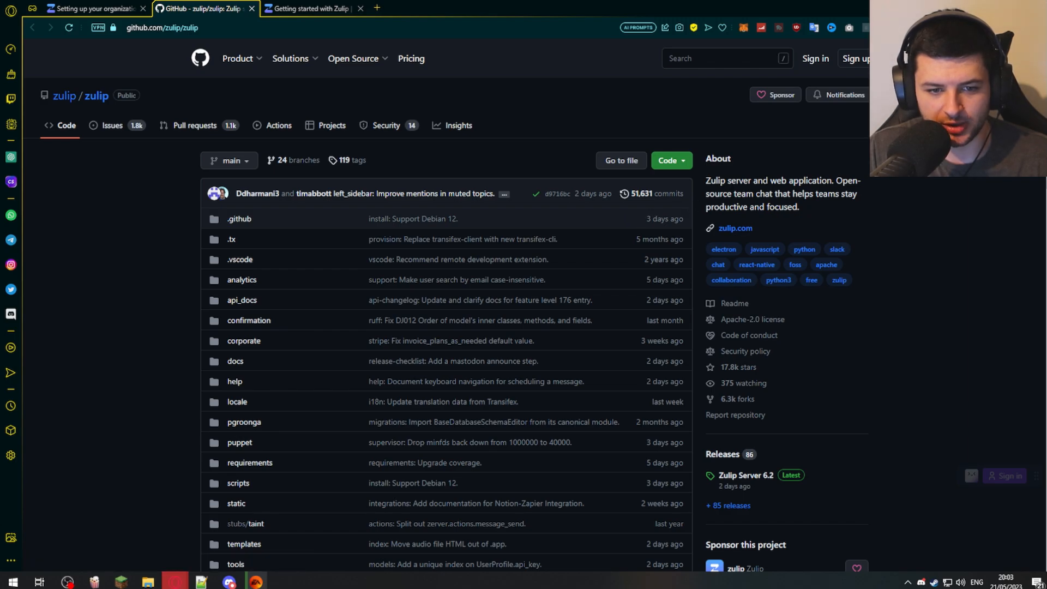
scroll("down", 3)
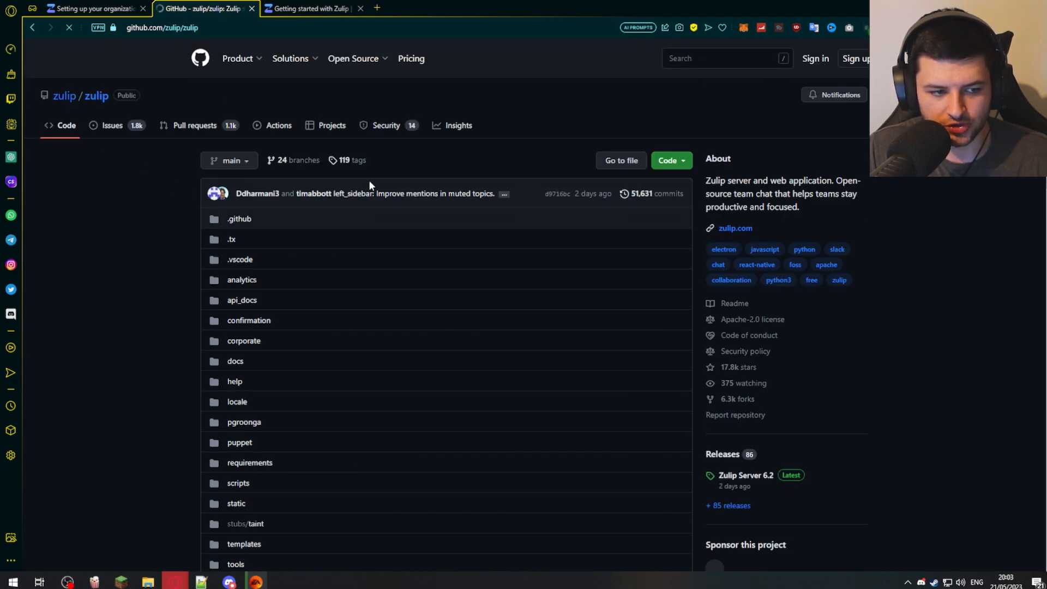
scroll("down", 3)
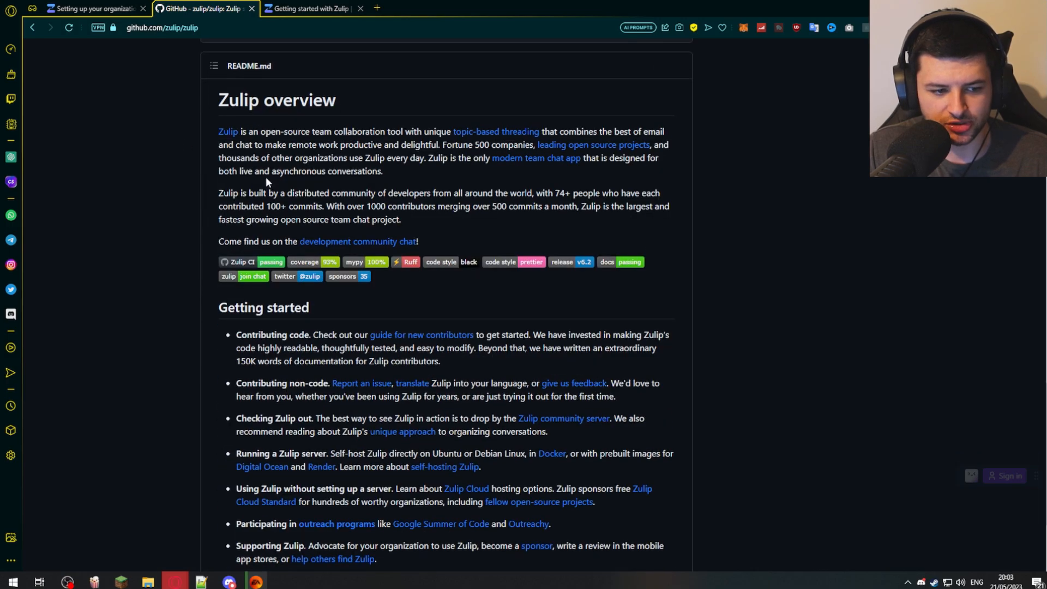
scroll("down", 3)
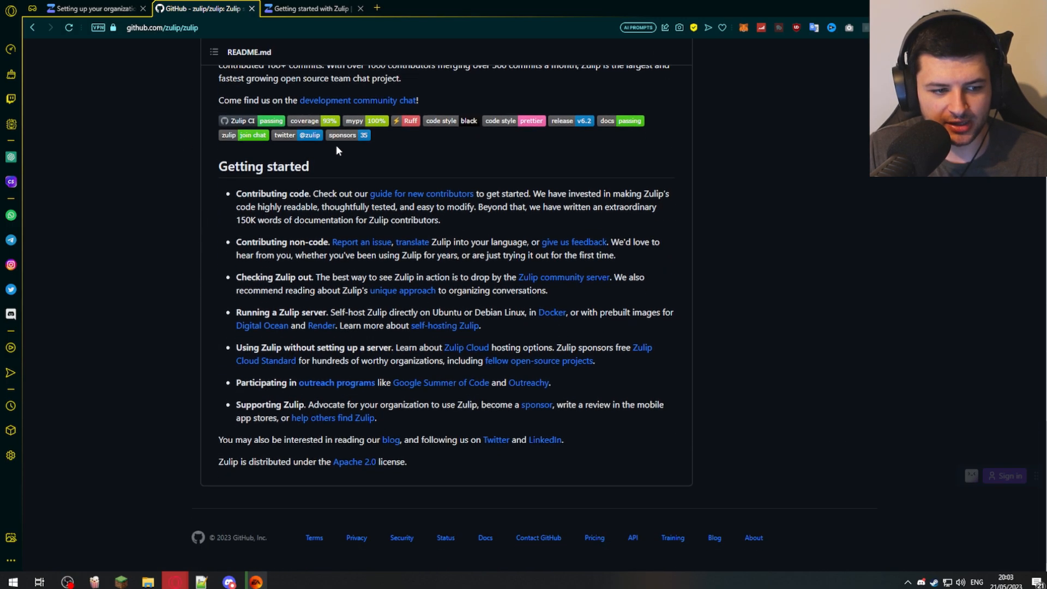
mouse_move(452, 197)
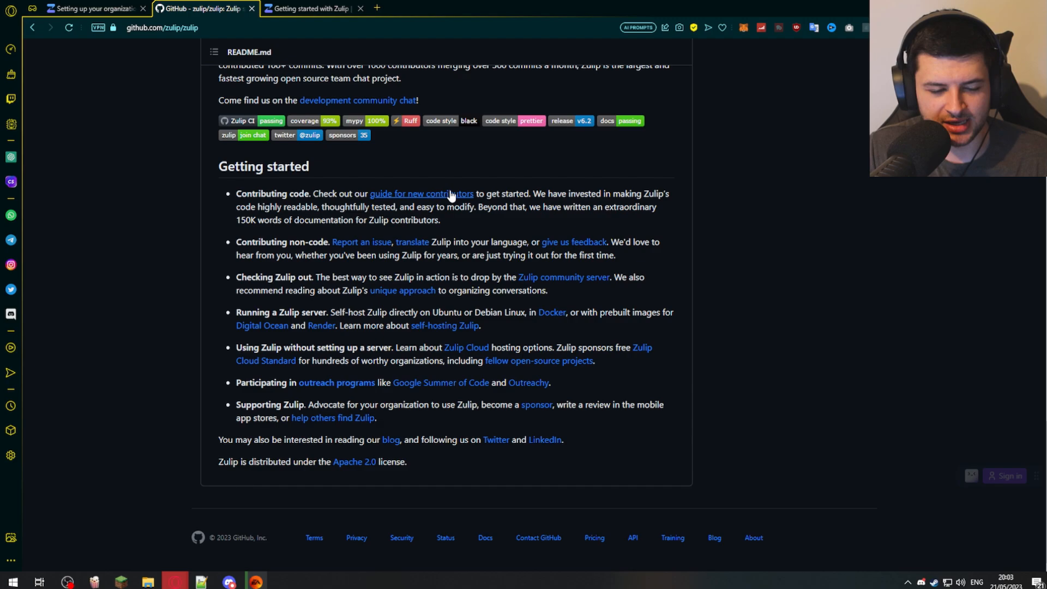
mouse_move(322, 326)
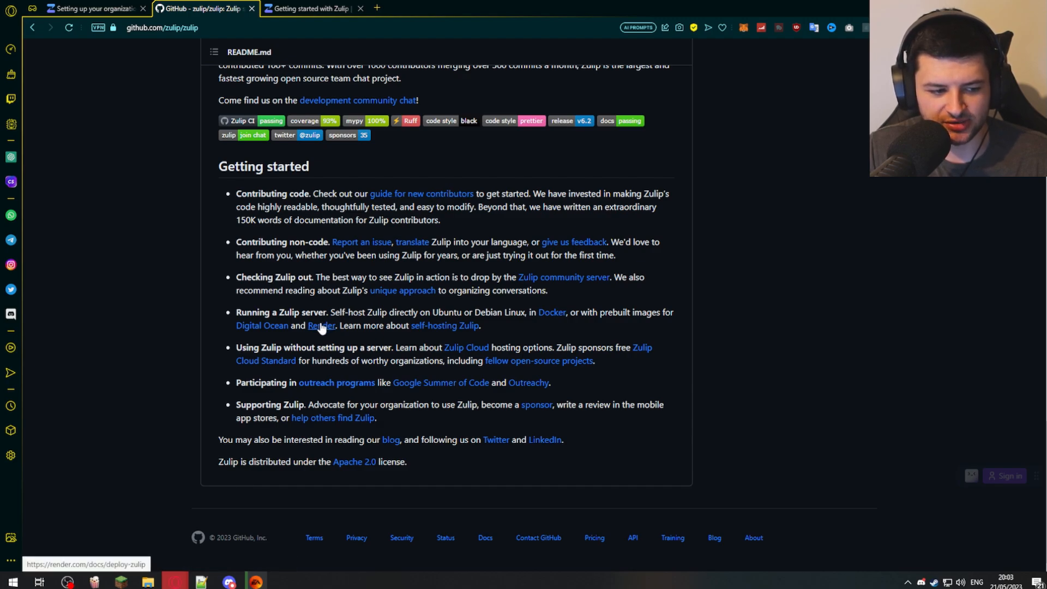
mouse_move(494, 372)
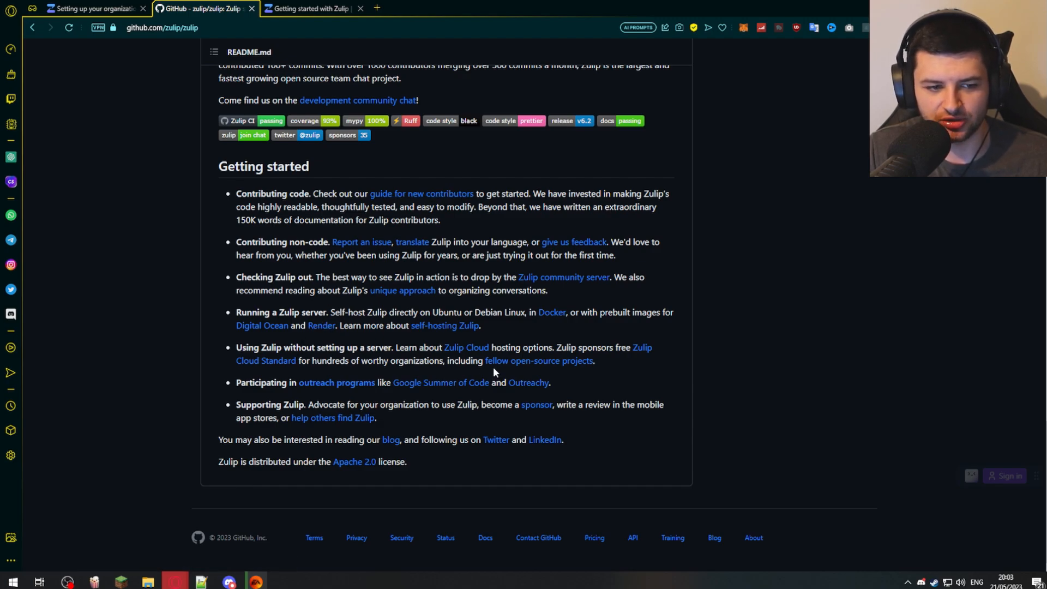
scroll("up", 3)
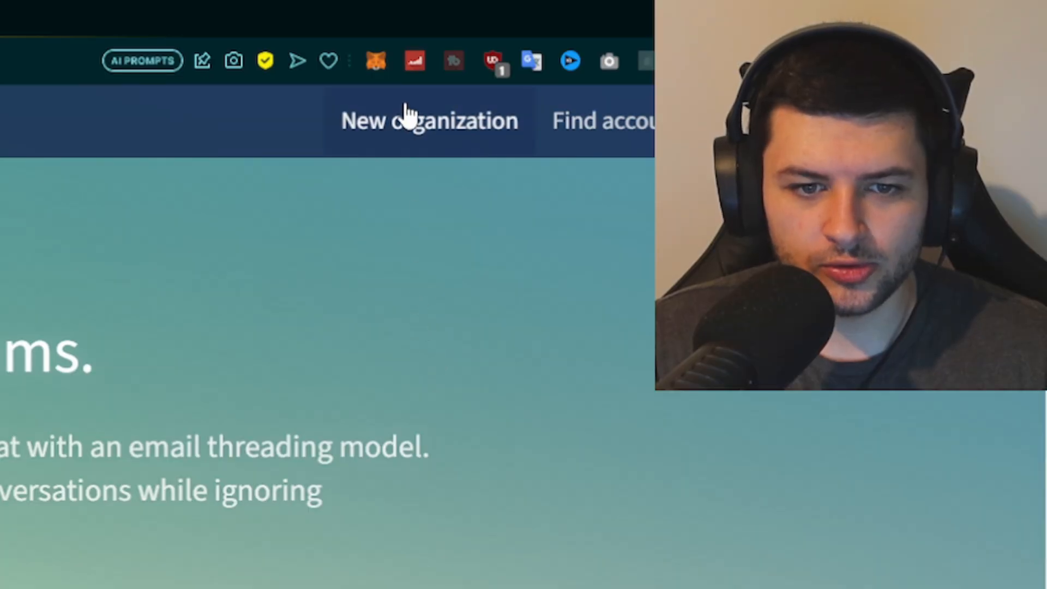
Step: Submit the new organisation form: name DATut, type Business, URL datut, autofilled email
left_click(429, 120)
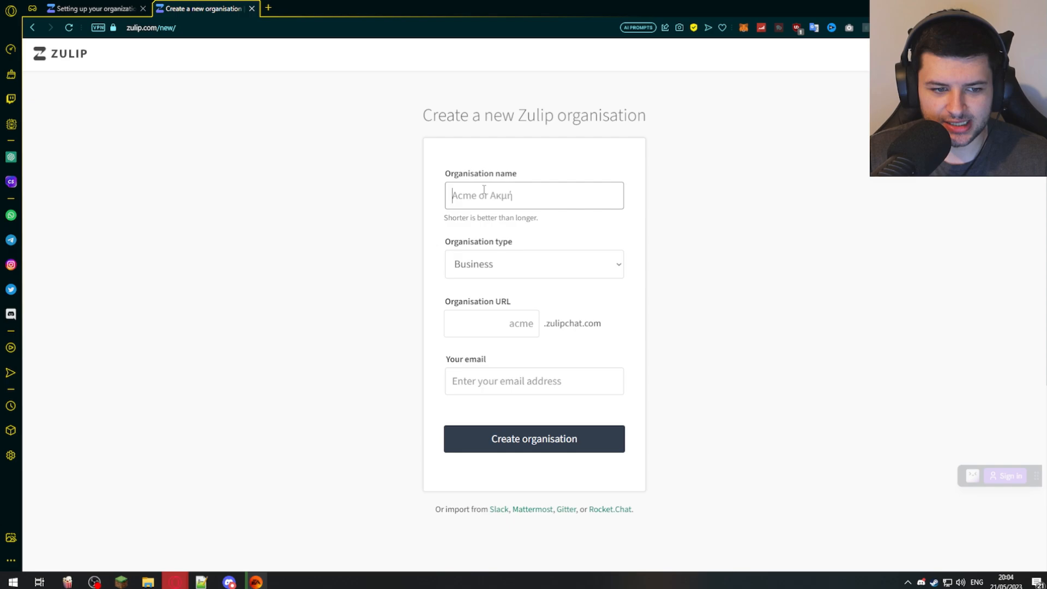
left_click(534, 438)
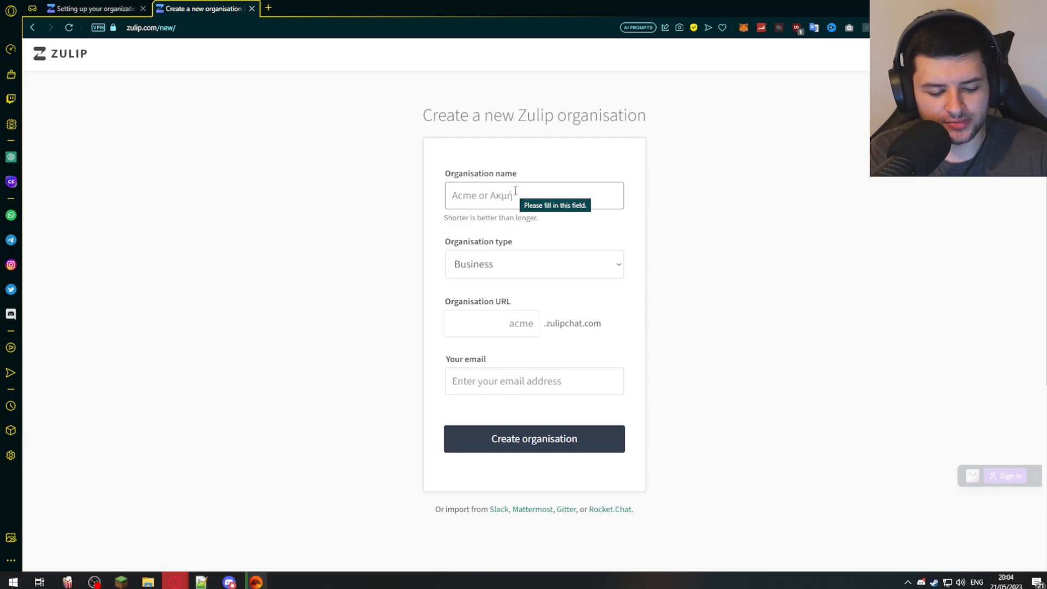
type("DATut")
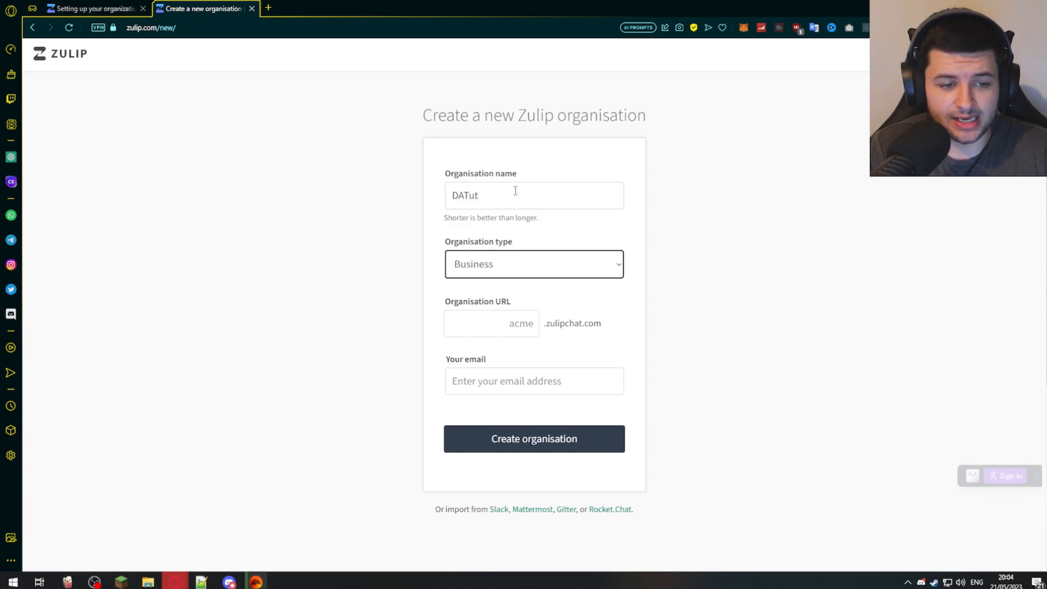
left_click(534, 264)
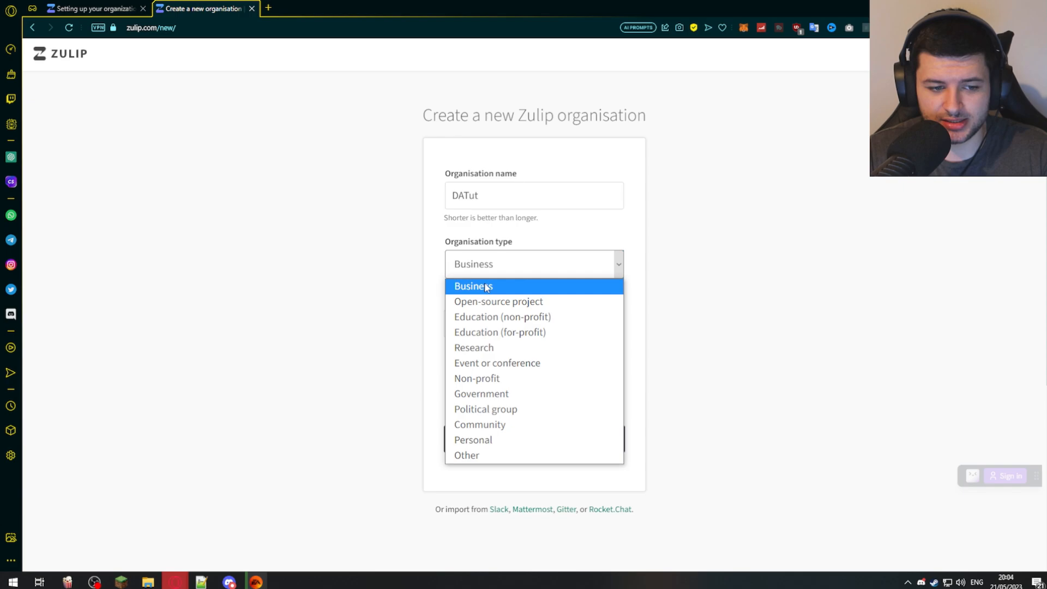
mouse_move(479, 321)
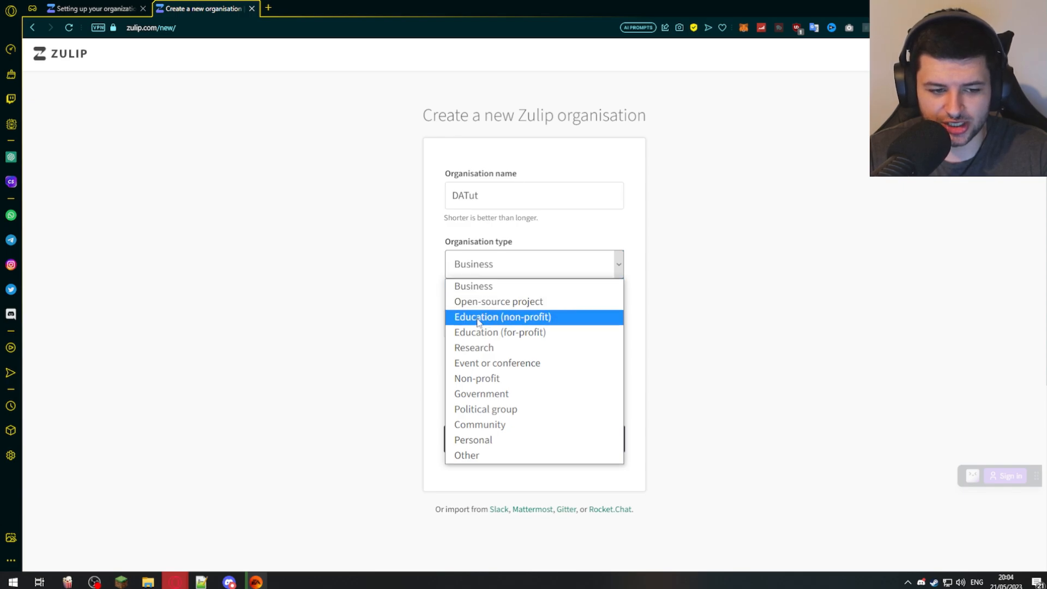
mouse_move(482, 351)
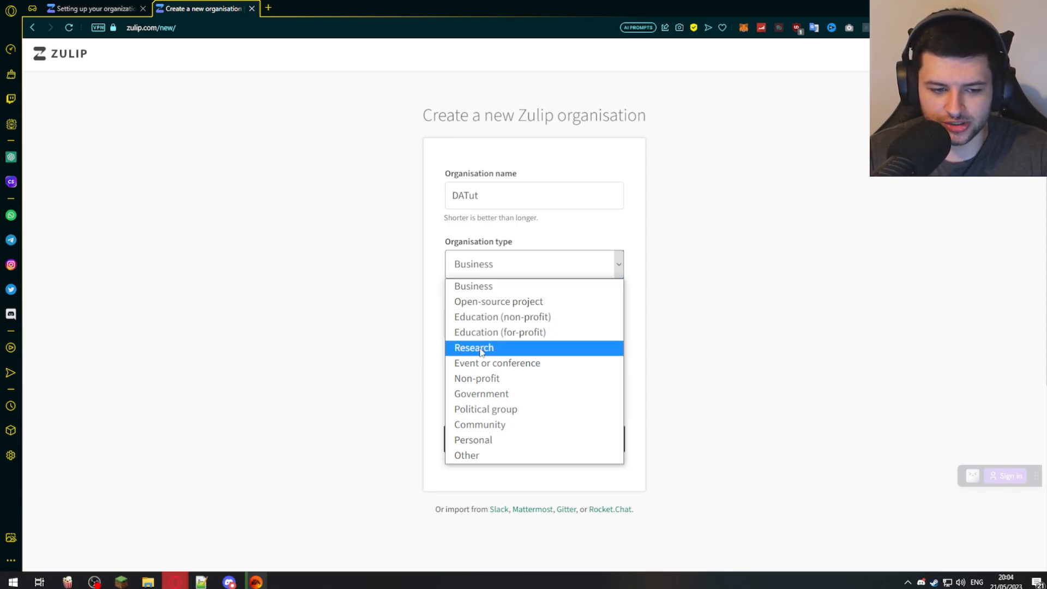
mouse_move(483, 363)
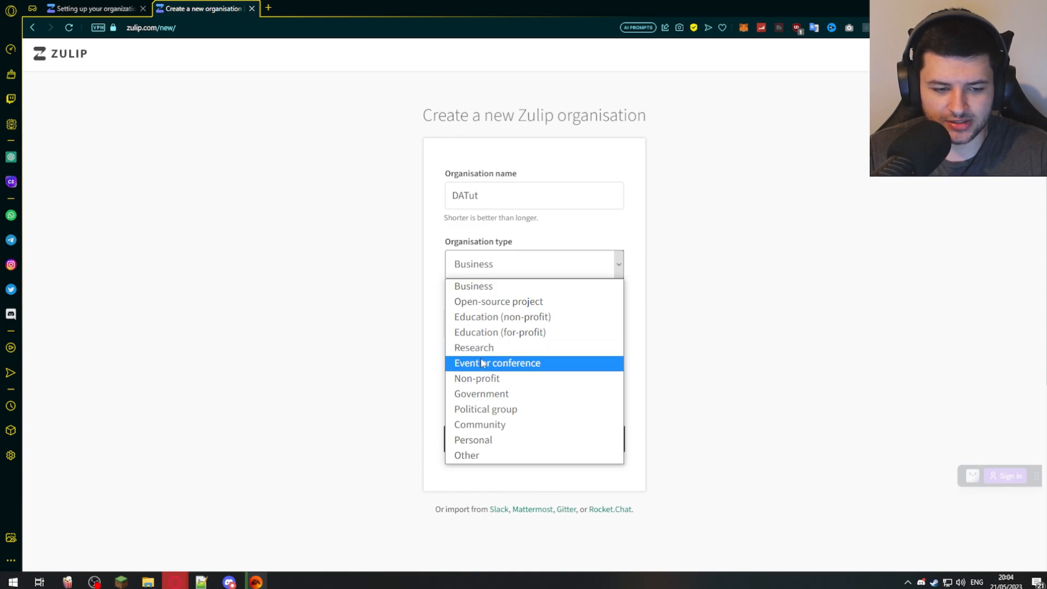
mouse_move(464, 430)
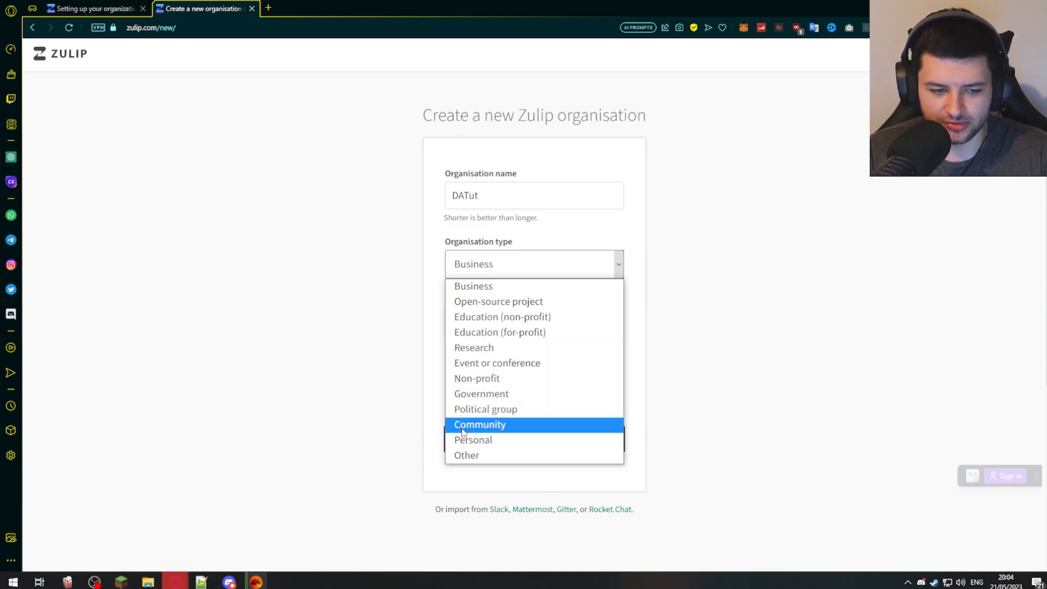
mouse_move(483, 443)
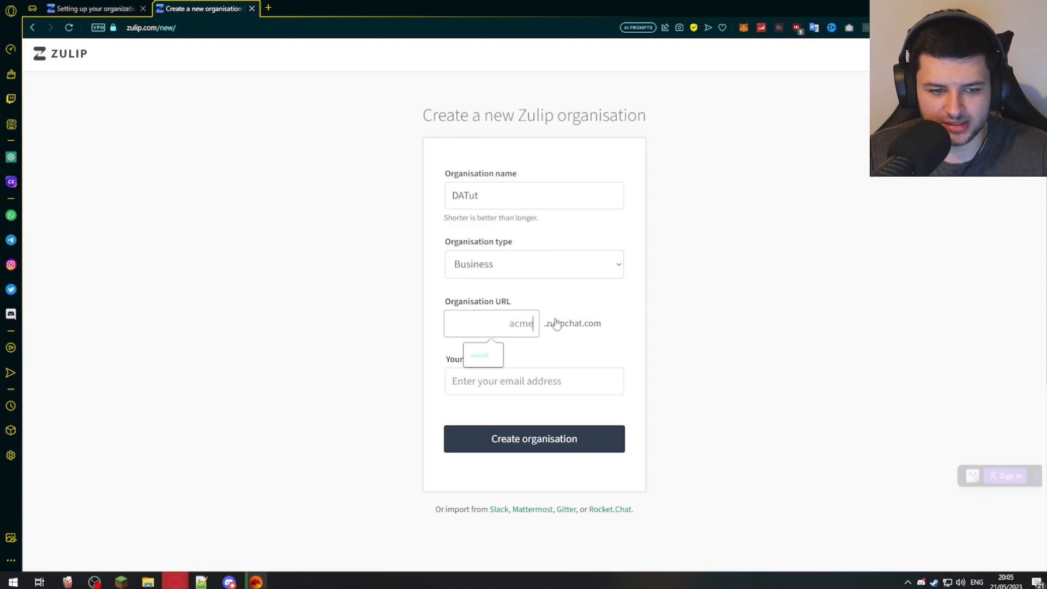
type("datu")
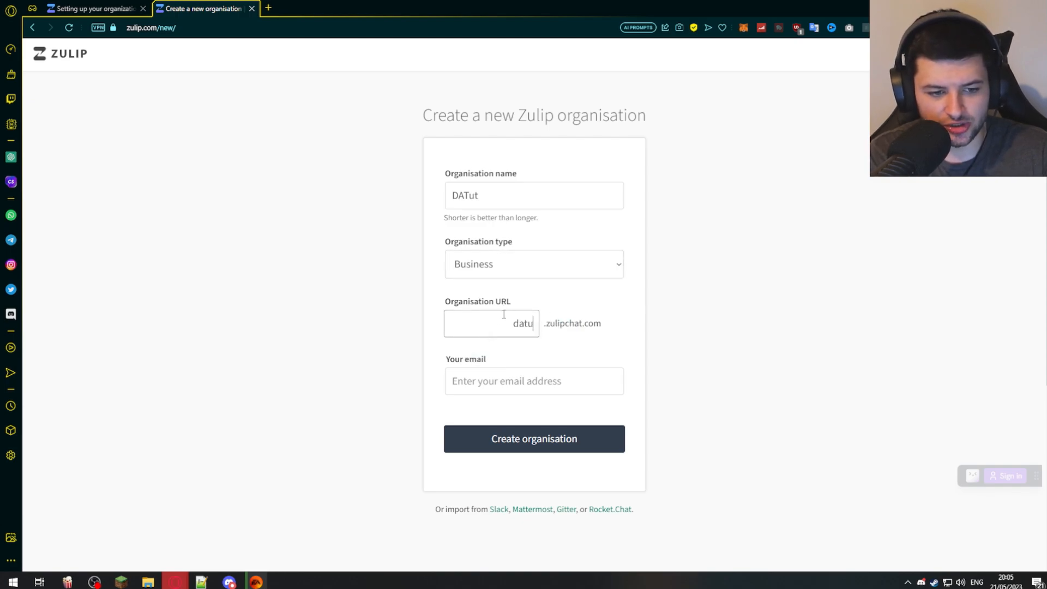
double_click(522, 323)
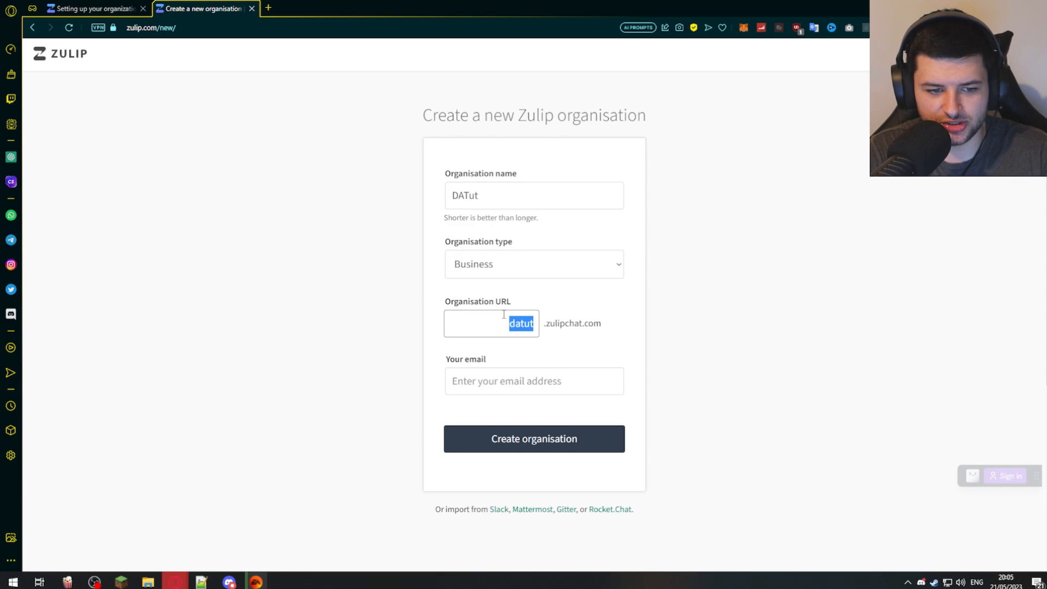
left_click(509, 323)
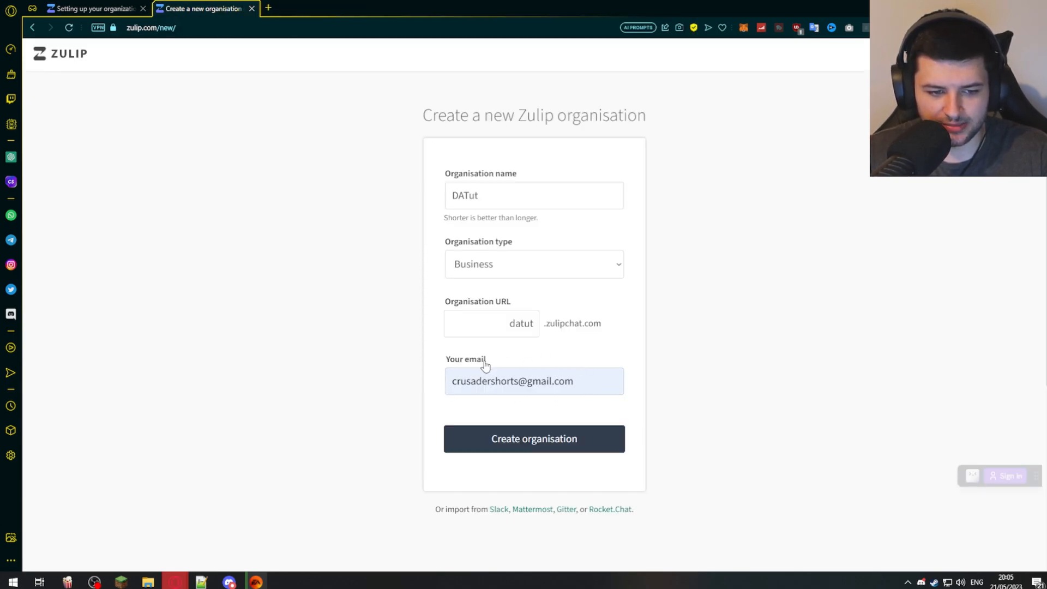
left_click(534, 439)
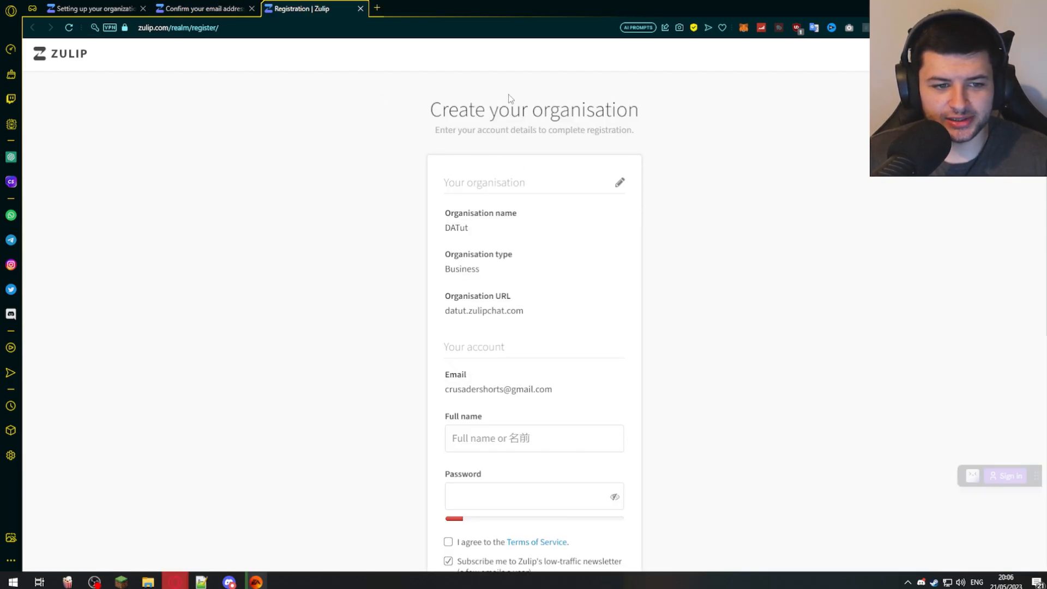
Step: Register as Dean with a password and submit the DATut sign-up form
scroll("down", 3)
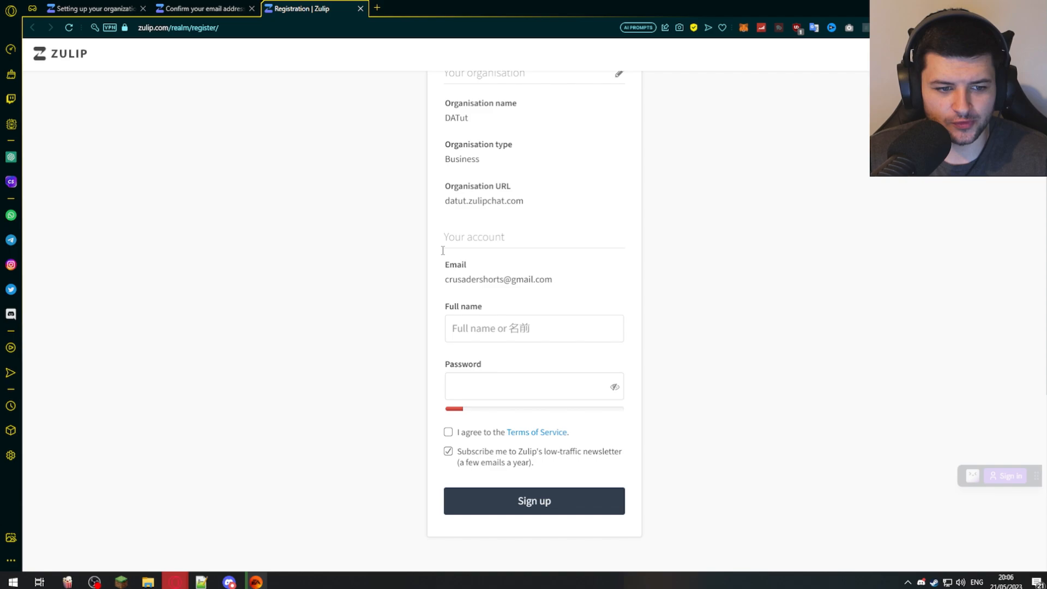
type("Dean")
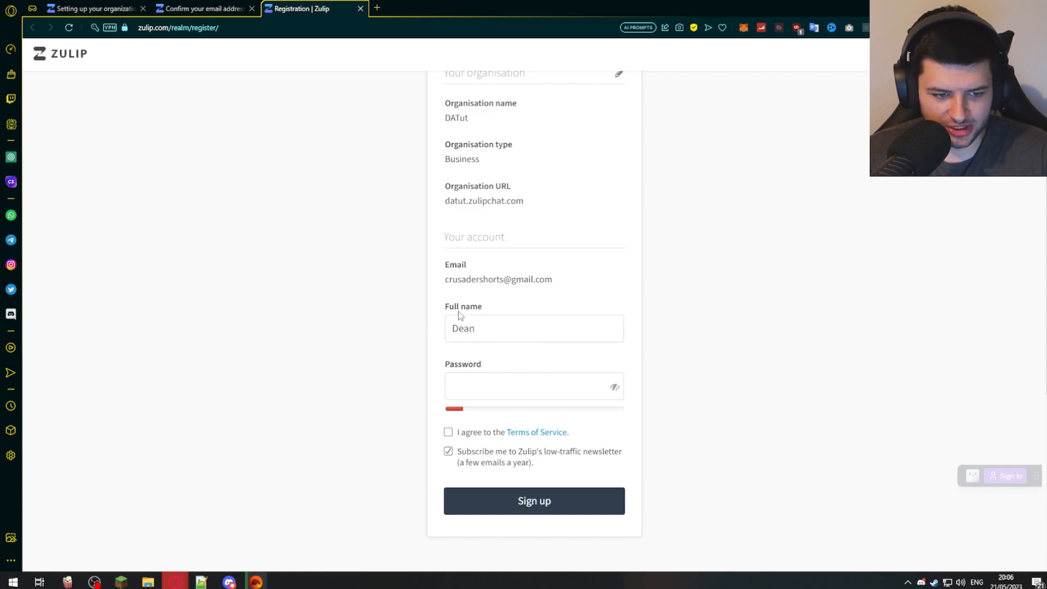
type("password")
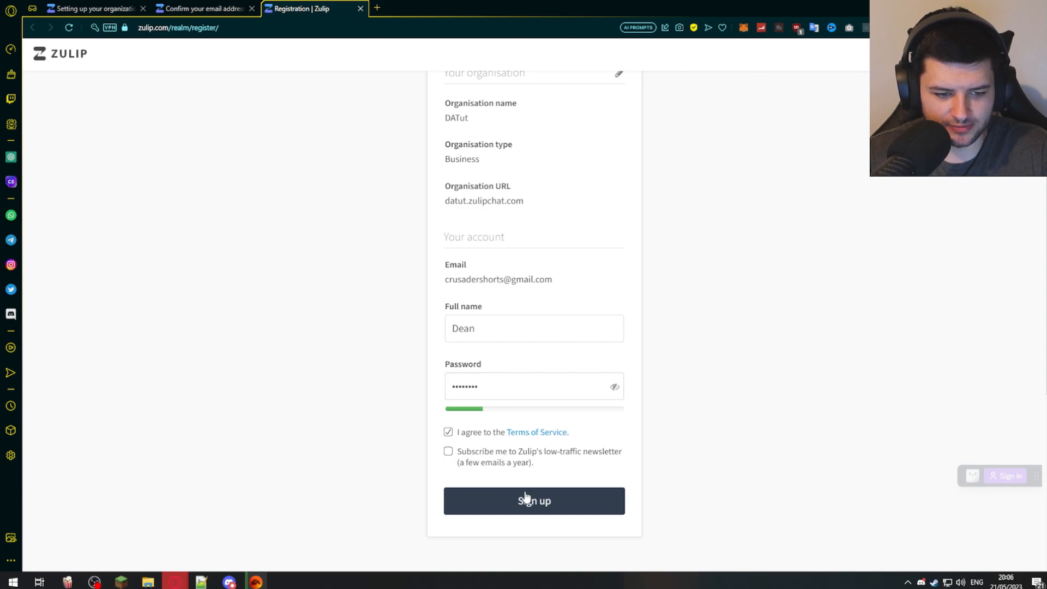
left_click(534, 501)
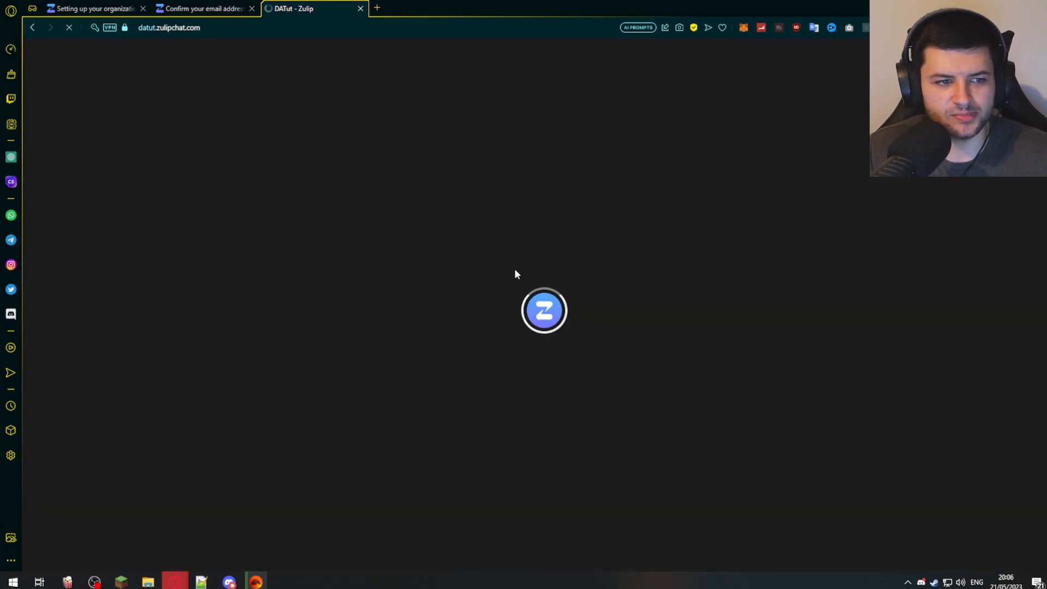
mouse_move(524, 274)
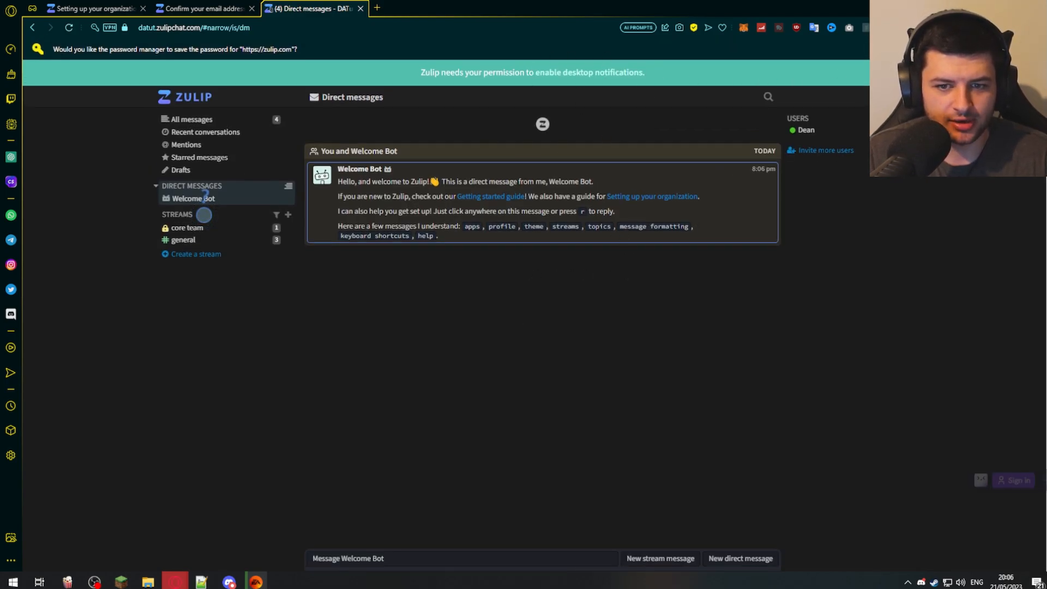
mouse_move(635, 179)
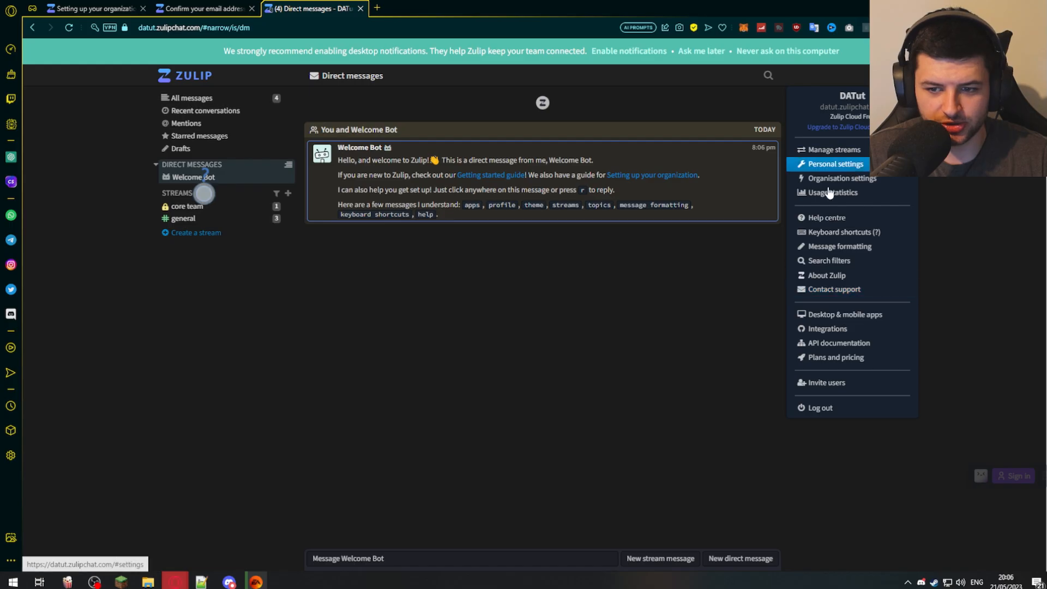
Step: Dismiss the gear menu without choosing a setting once DATut loads
left_click(658, 281)
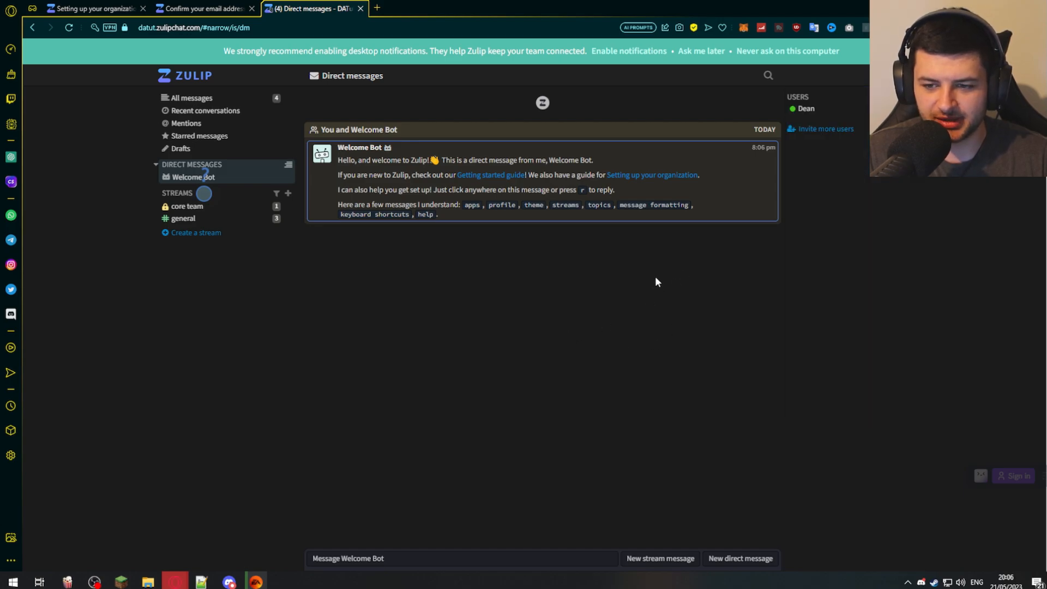
mouse_move(208, 201)
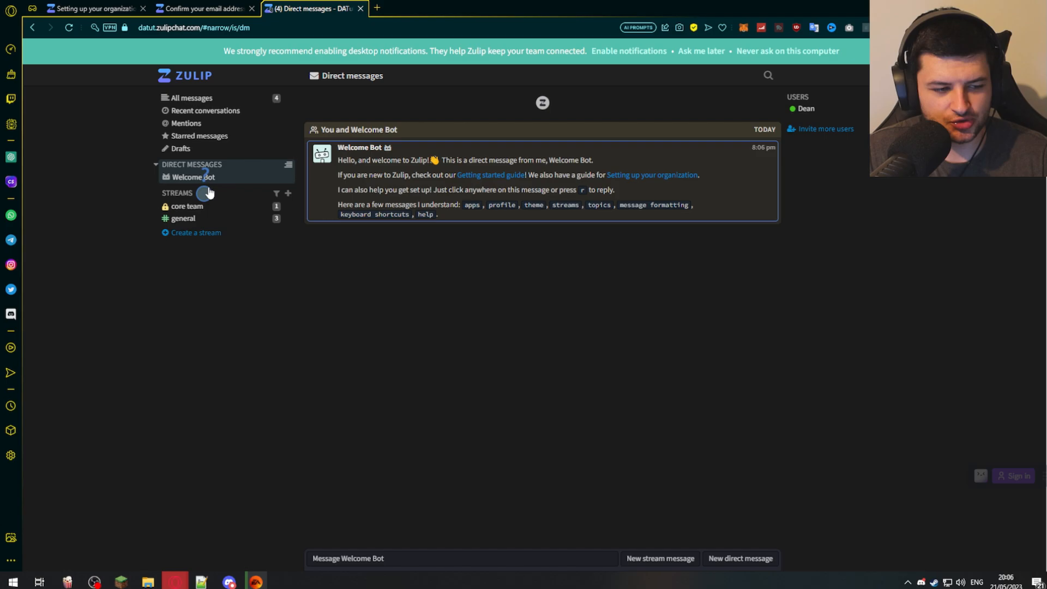
Step: Browse #general, narrowing to the swimming turtles topic and back to the full stream
left_click(184, 218)
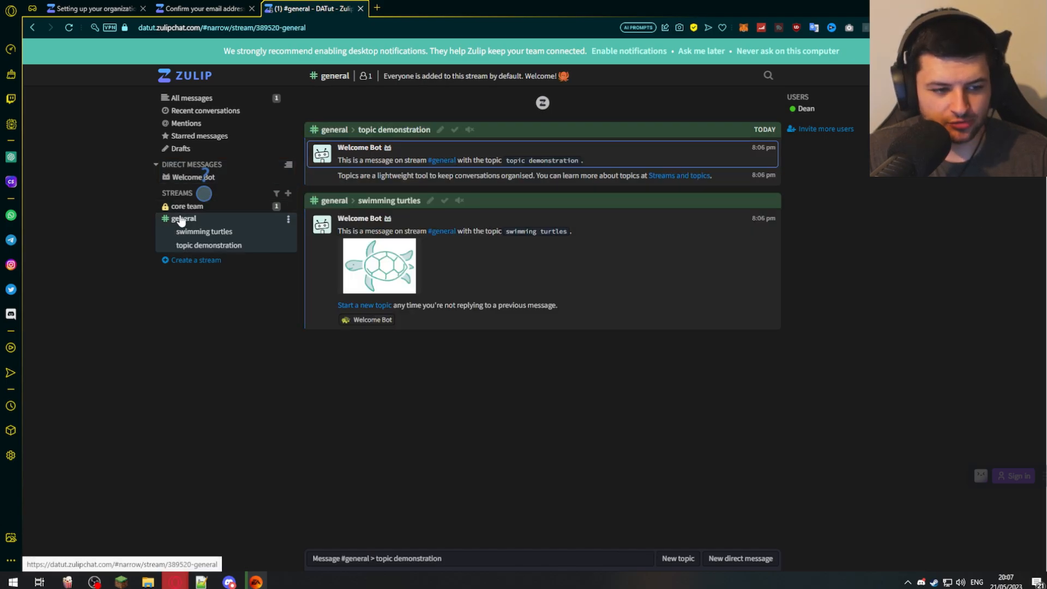
mouse_move(211, 231)
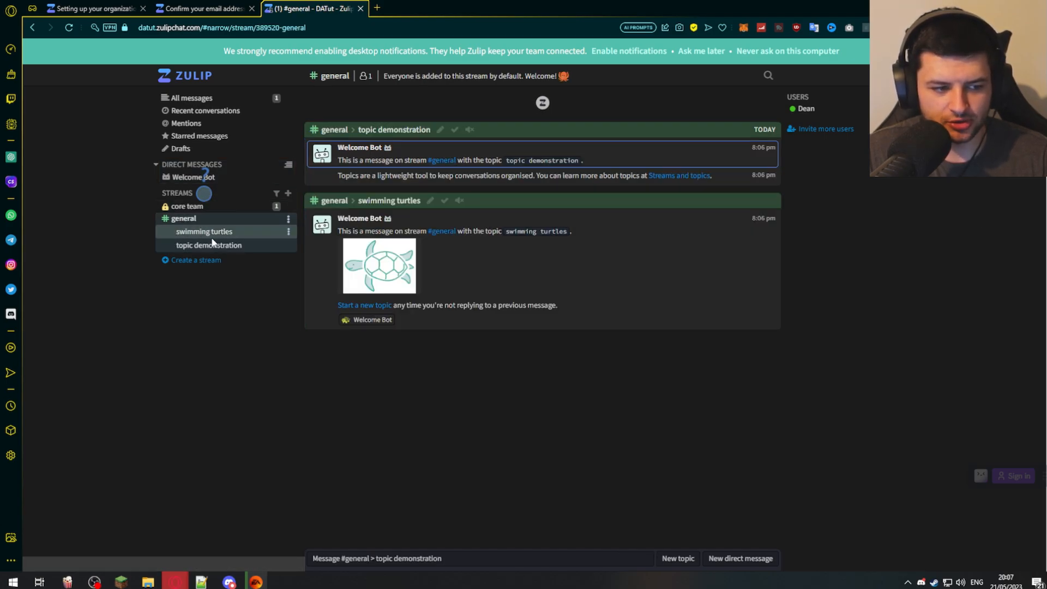
mouse_move(186, 227)
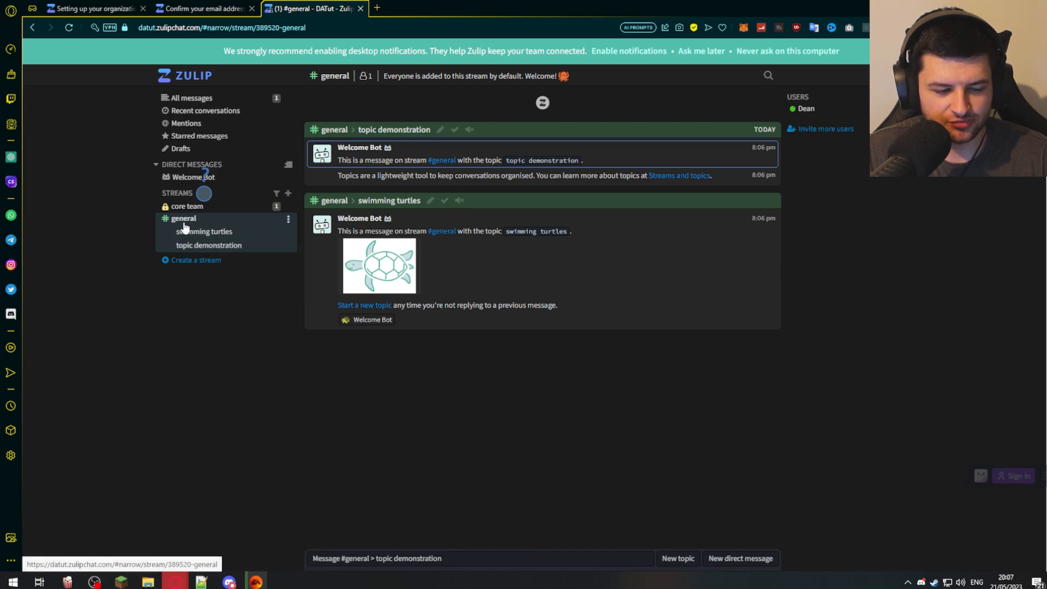
left_click(205, 231)
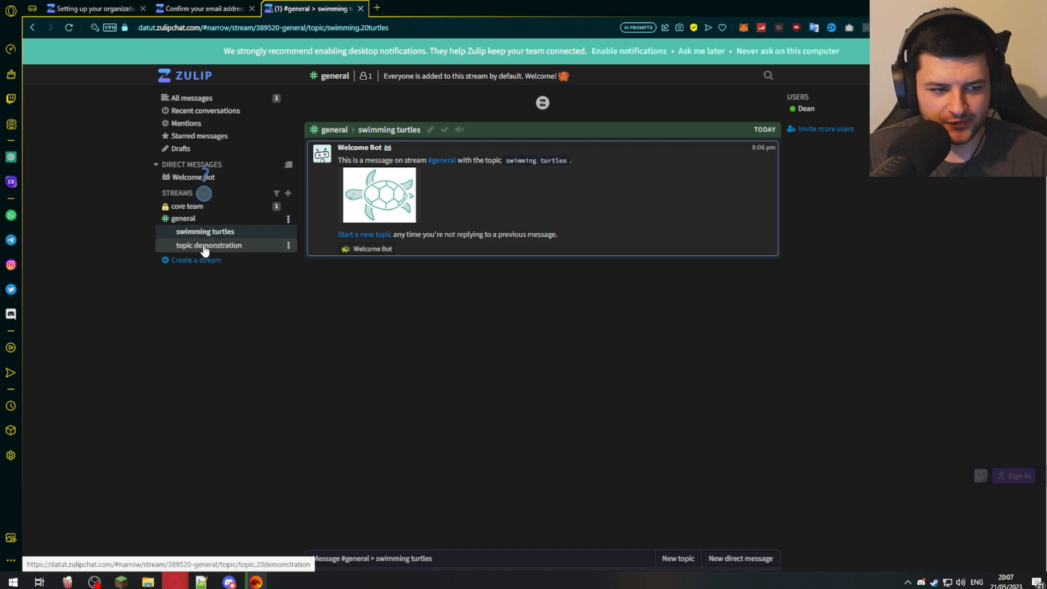
left_click(184, 218)
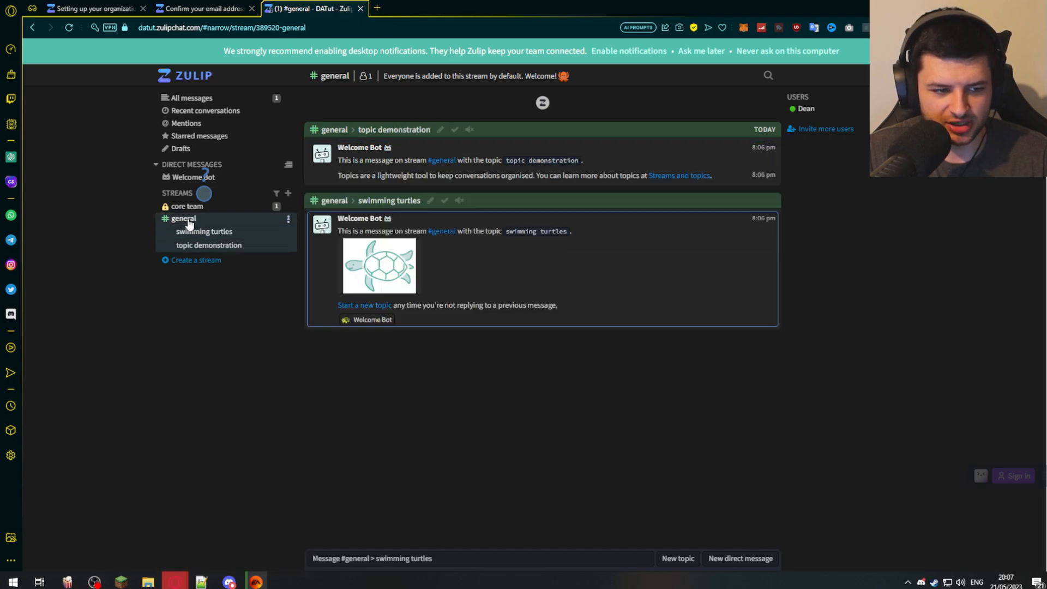
mouse_move(501, 127)
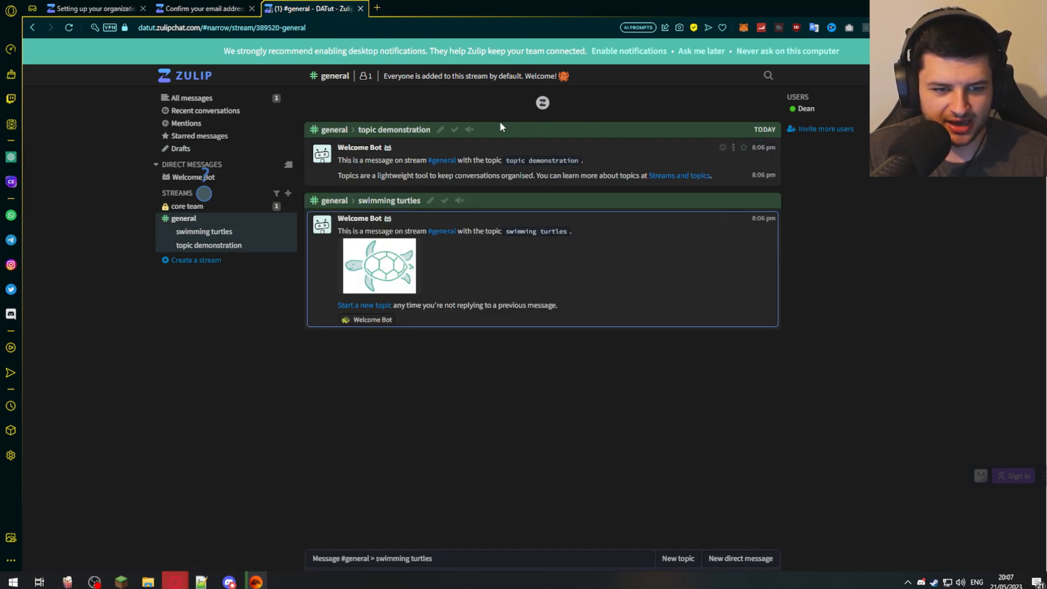
mouse_move(491, 122)
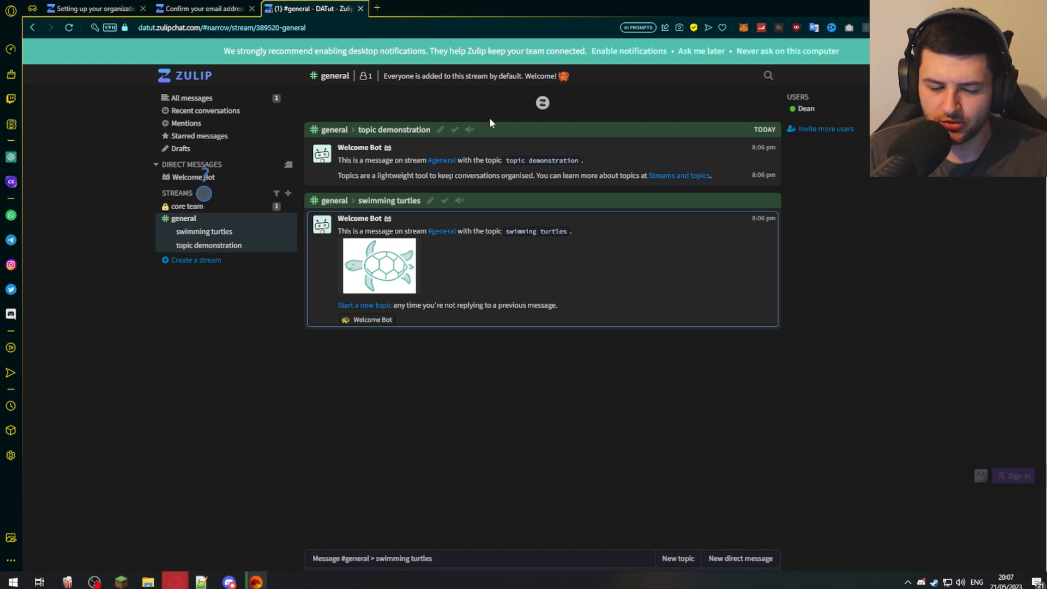
mouse_move(208, 227)
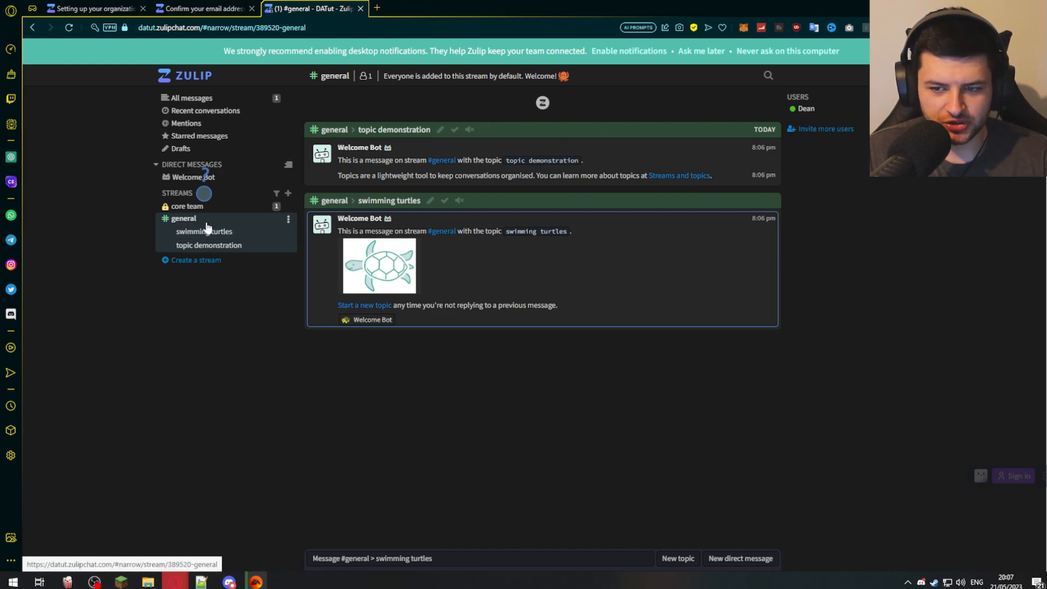
mouse_move(212, 207)
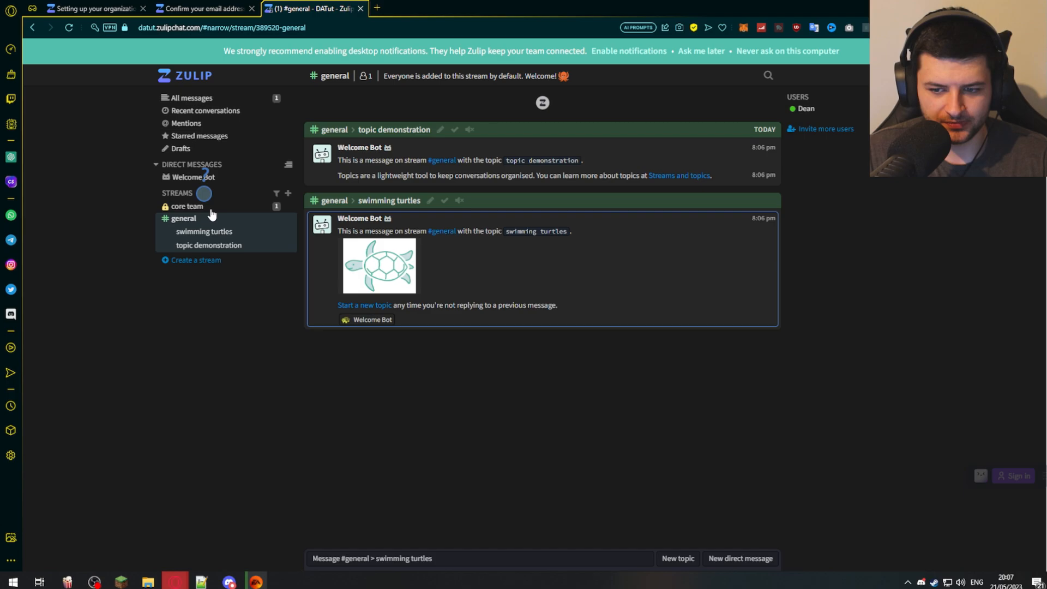
Step: Switch to All messages and bring up the search suggestions list
left_click(191, 98)
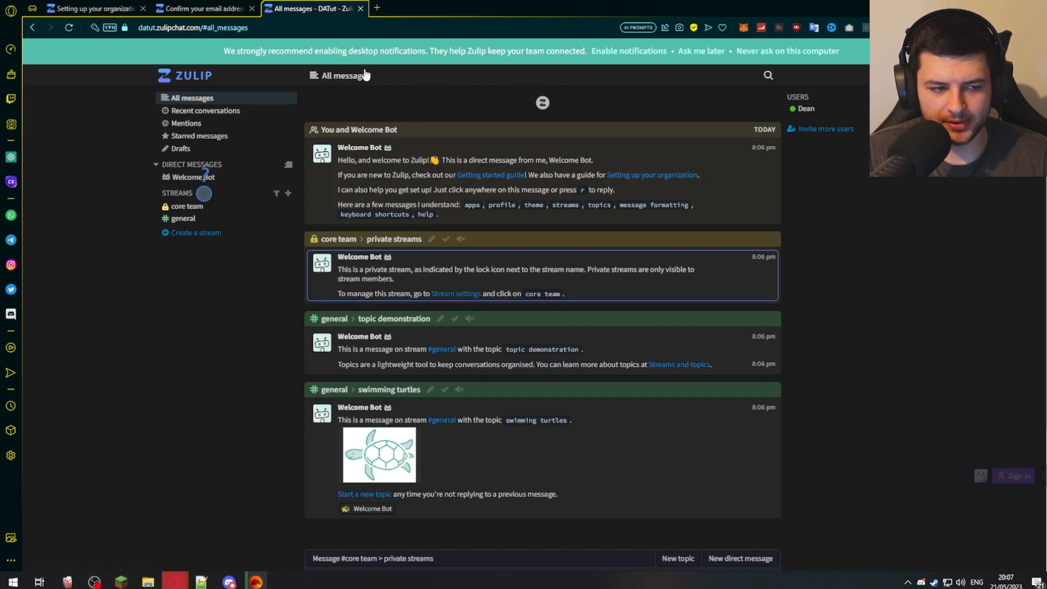
mouse_move(426, 154)
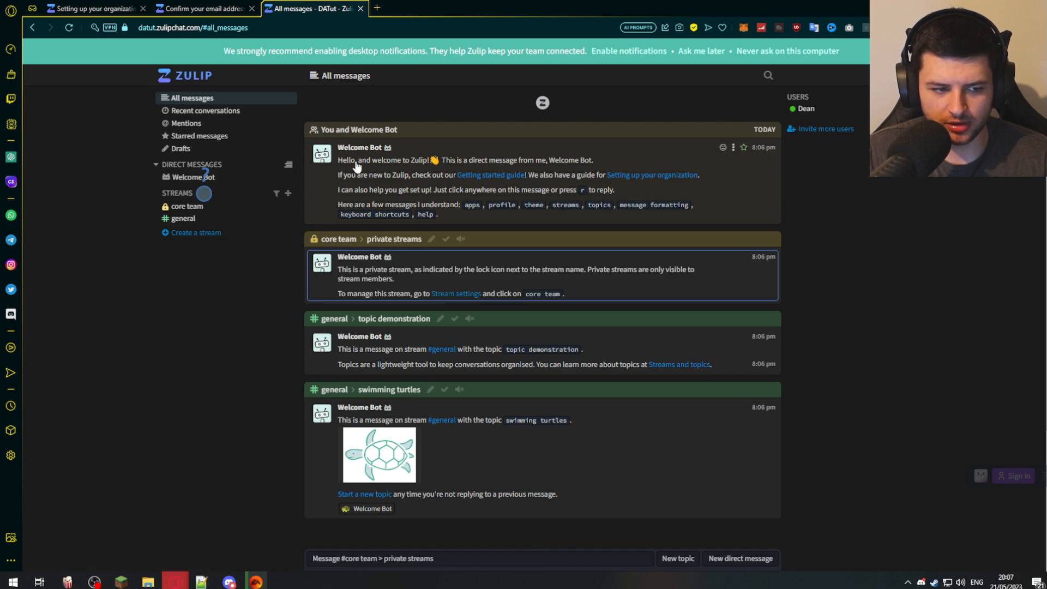
mouse_move(406, 256)
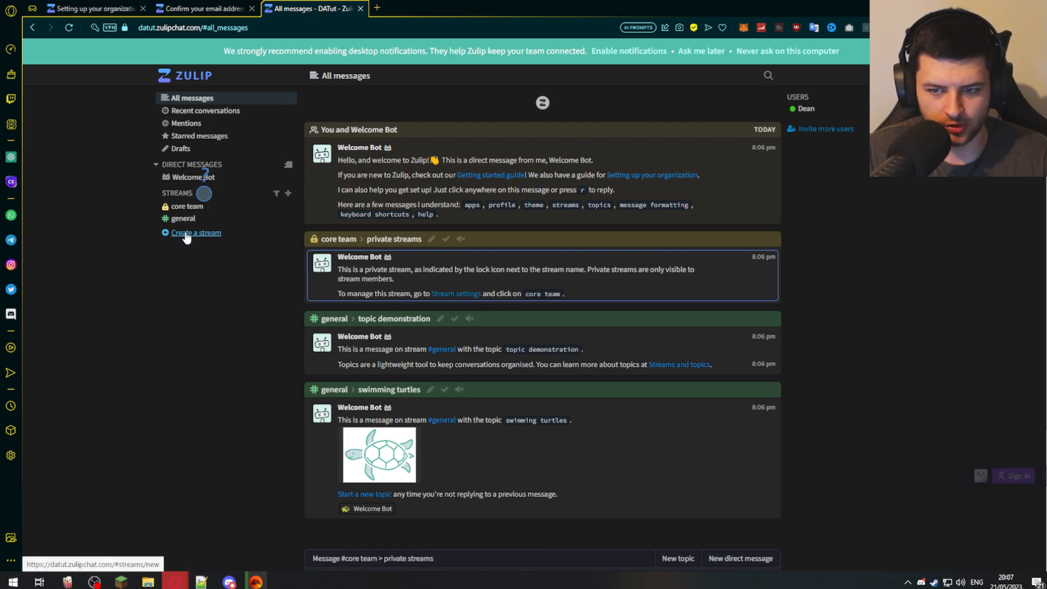
left_click(768, 75)
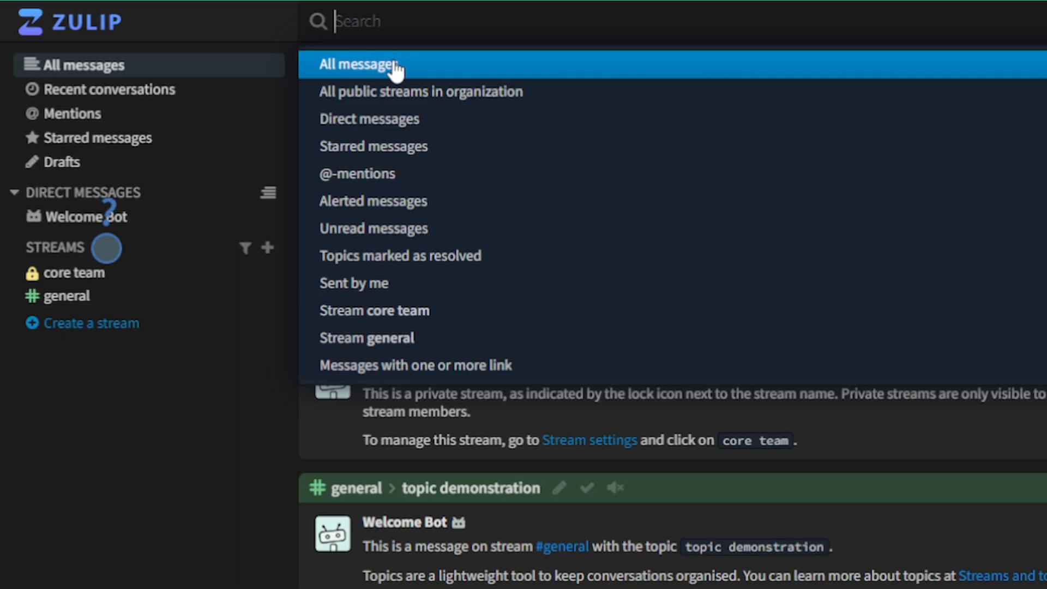
mouse_move(431, 98)
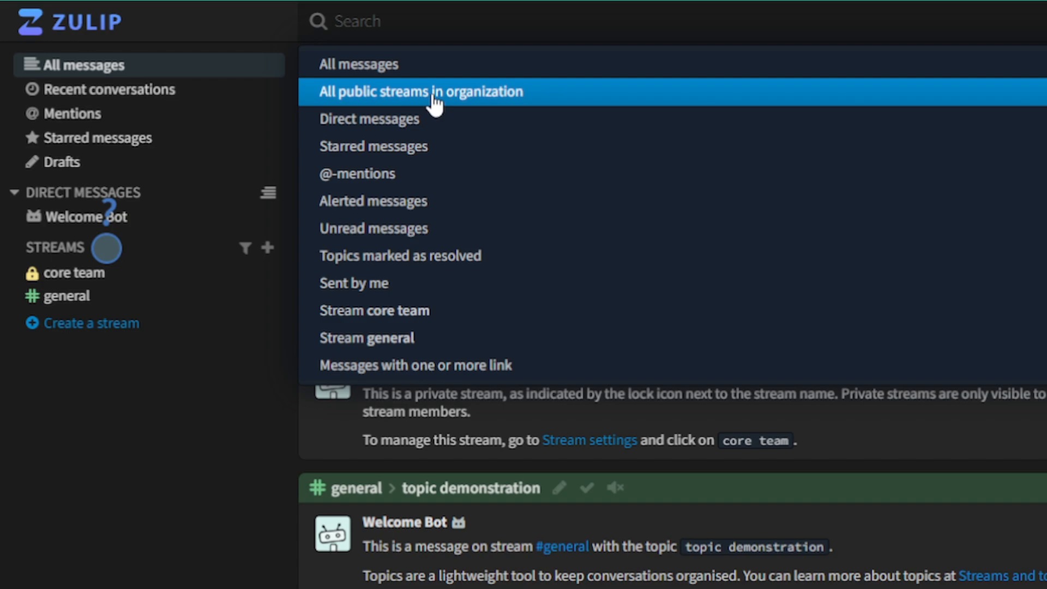
mouse_move(394, 157)
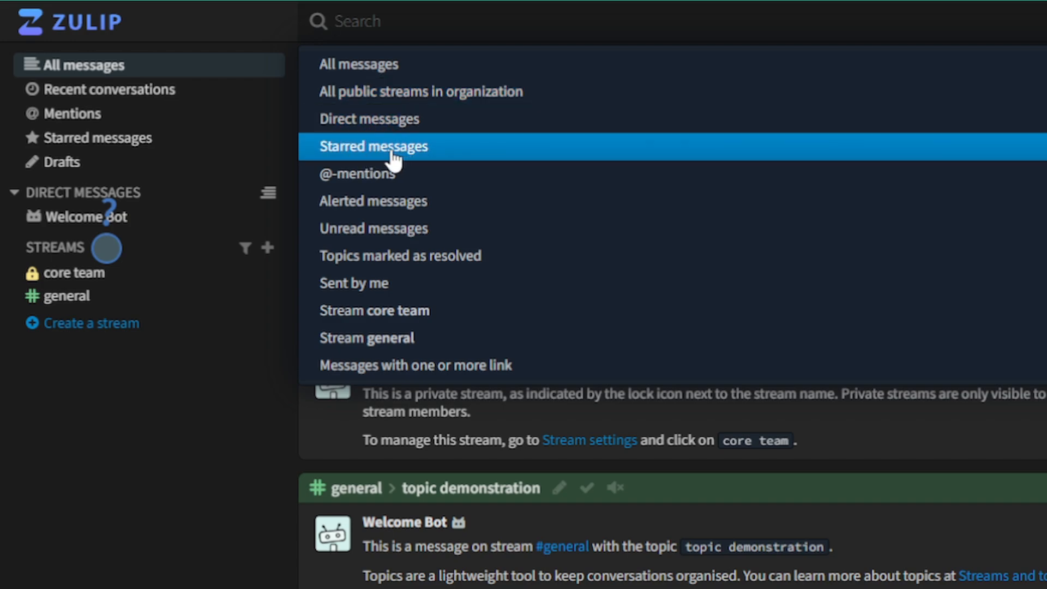
mouse_move(361, 209)
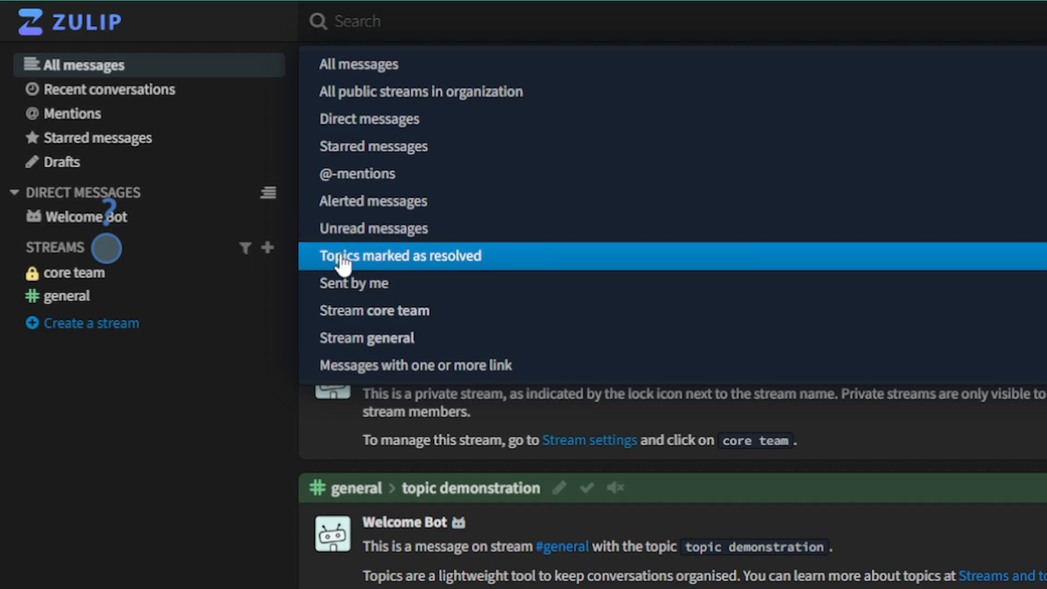
mouse_move(349, 297)
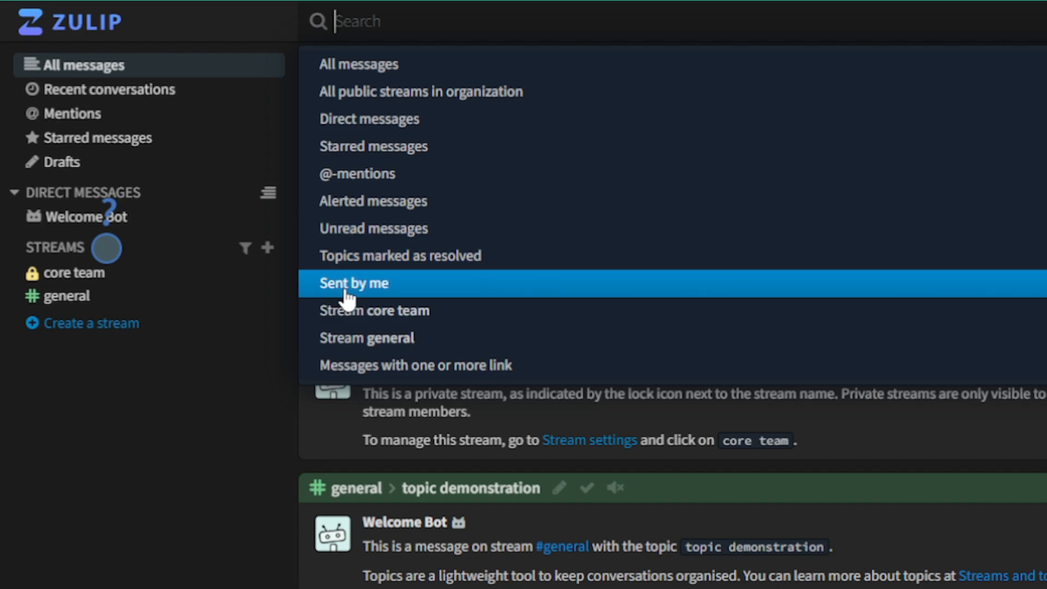
mouse_move(371, 343)
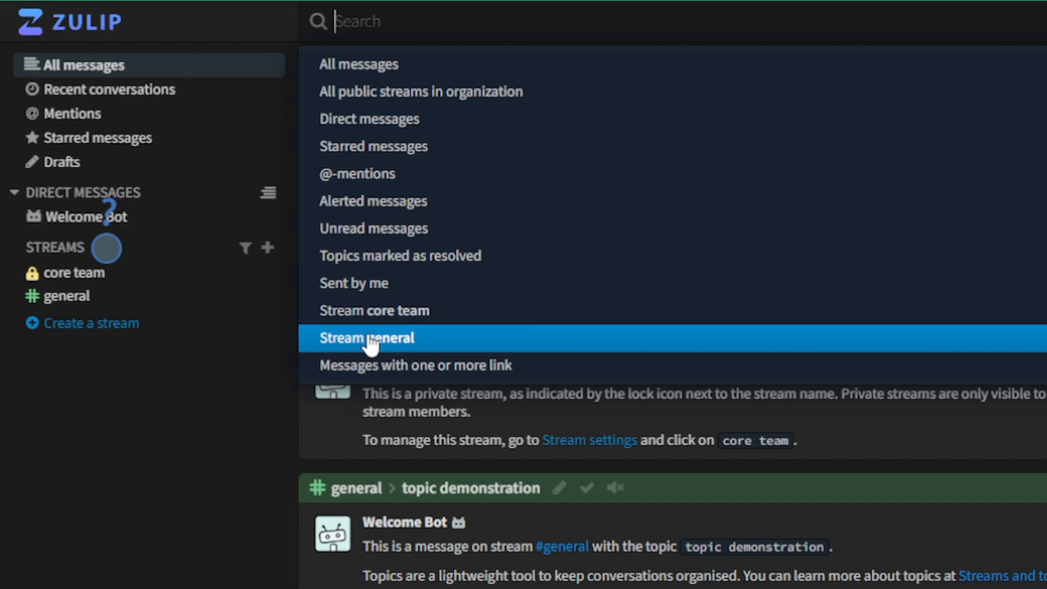
mouse_move(74, 323)
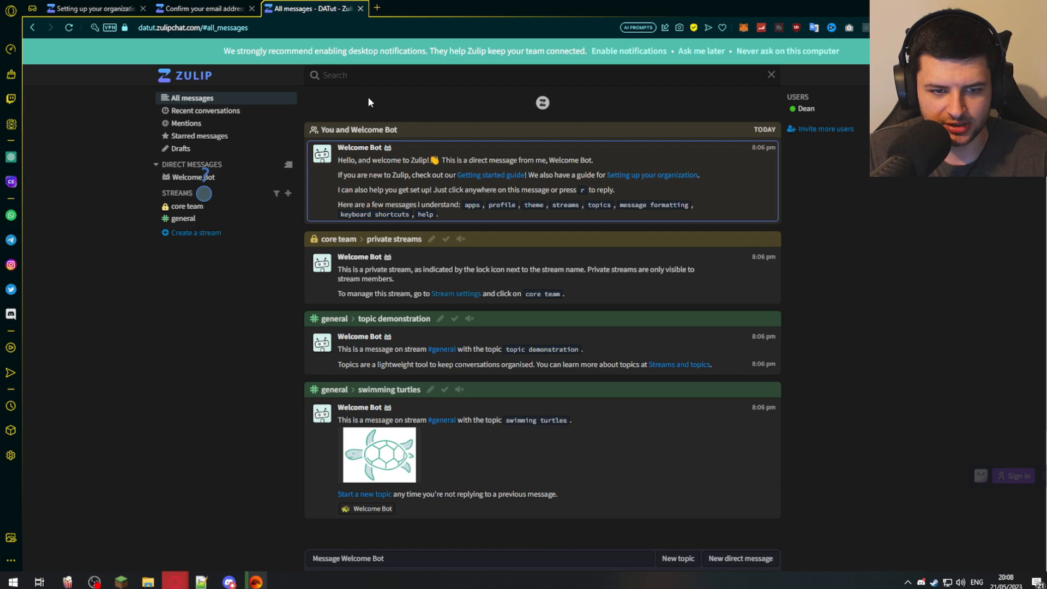
mouse_move(814, 104)
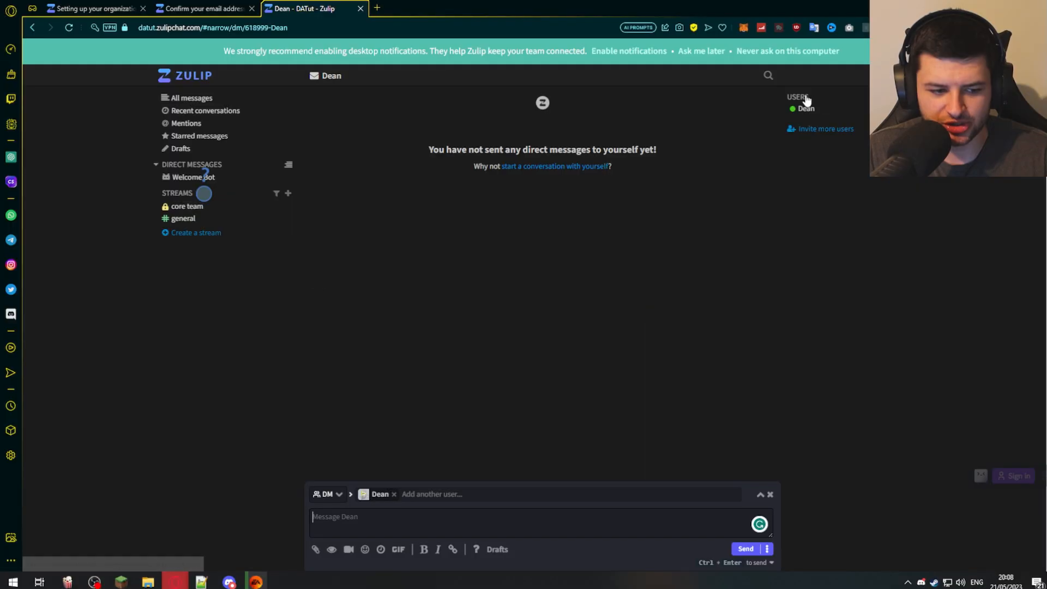
mouse_move(364, 513)
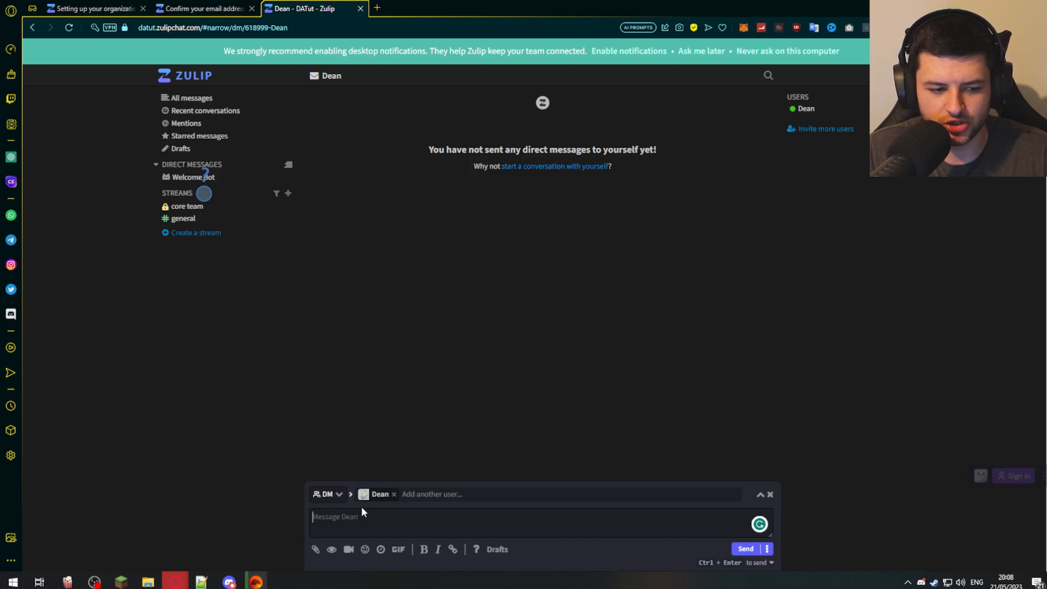
mouse_move(437, 390)
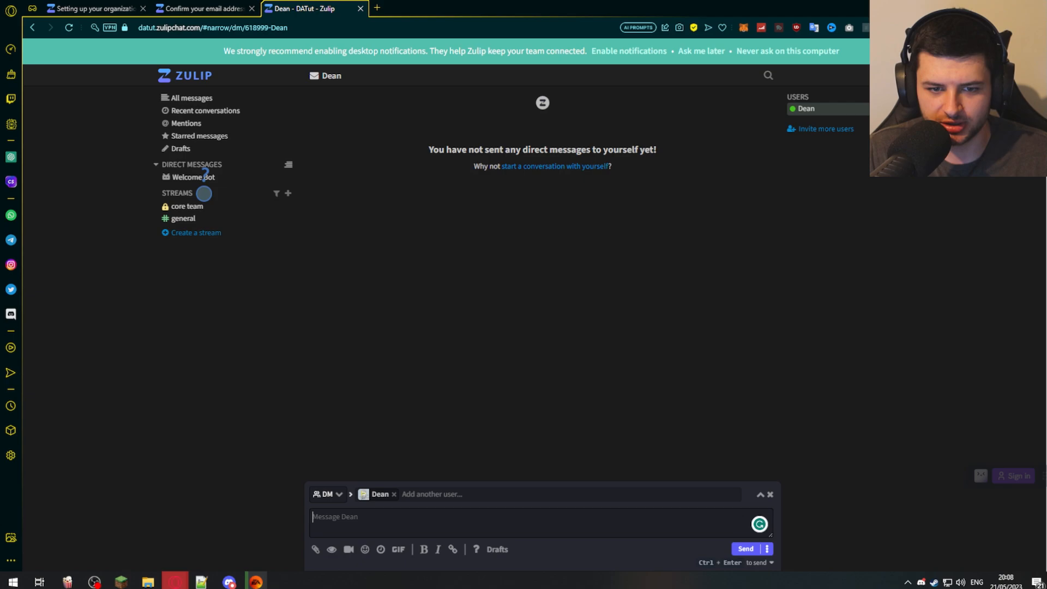
left_click(806, 109)
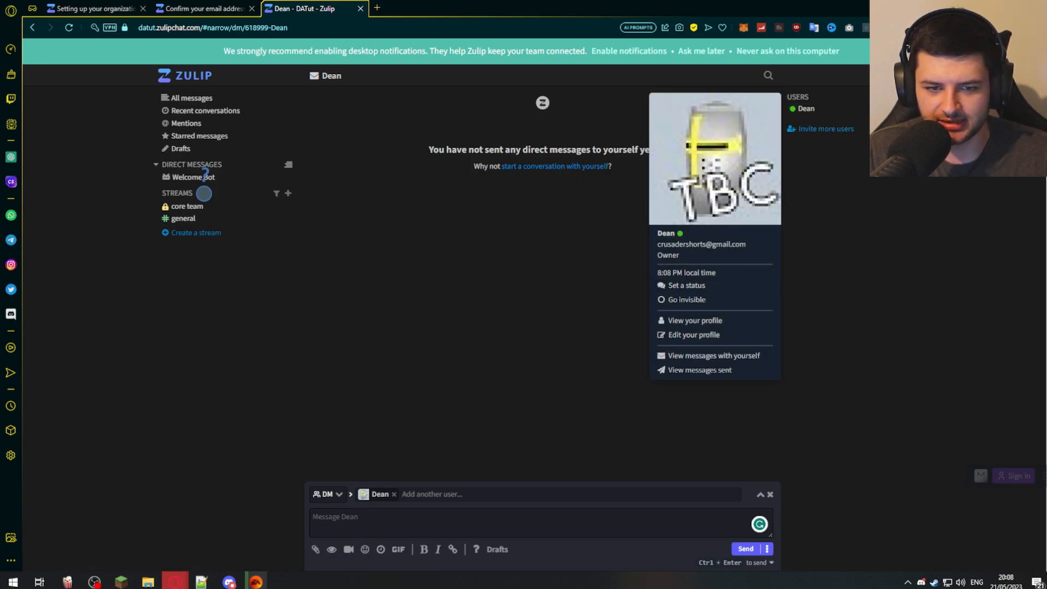
mouse_move(689, 291)
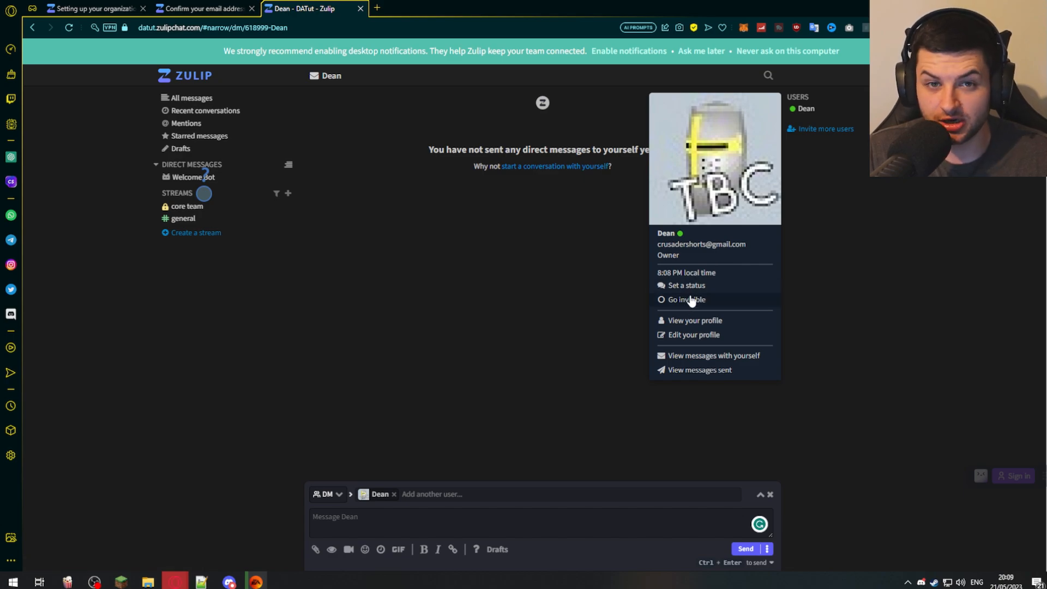
mouse_move(693, 326)
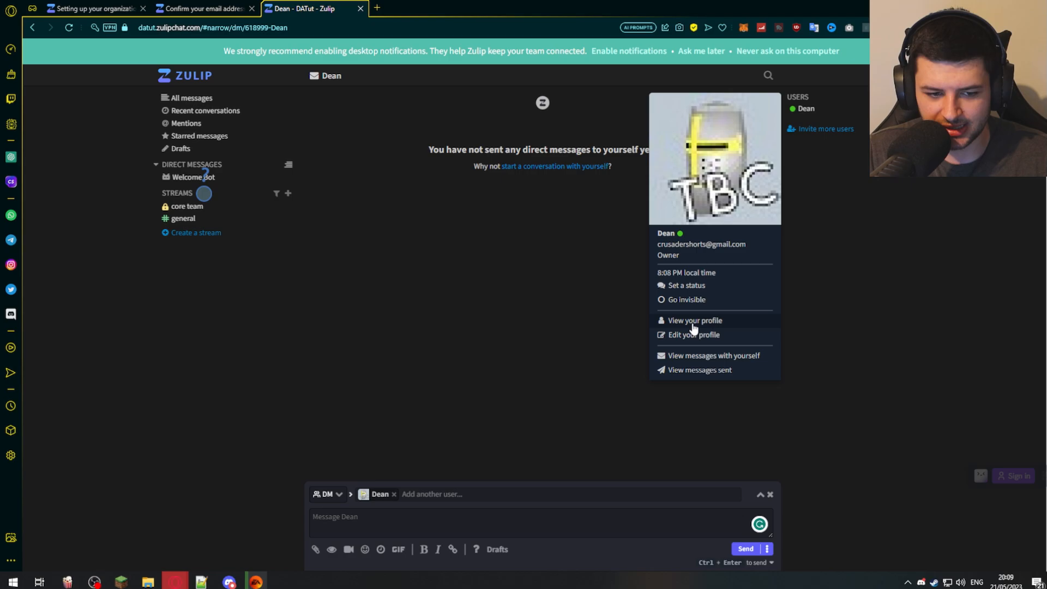
left_click(694, 320)
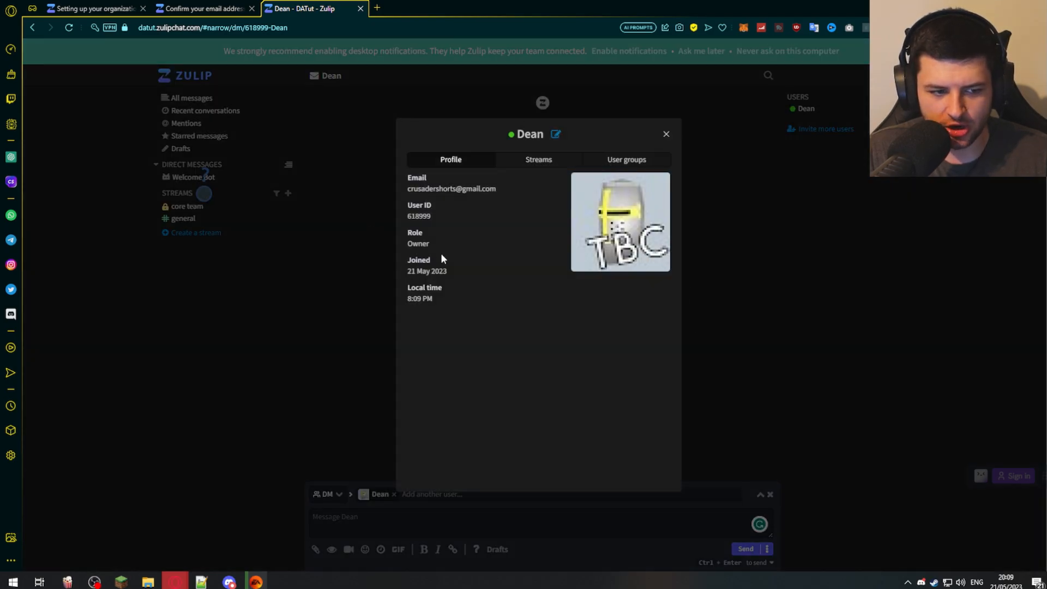
left_click(538, 159)
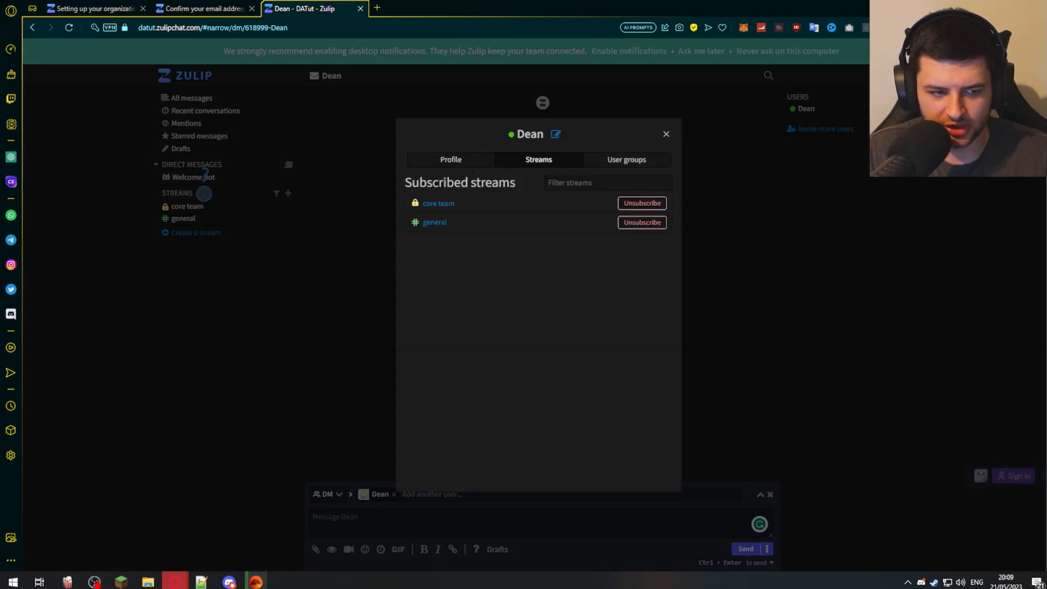
mouse_move(607, 172)
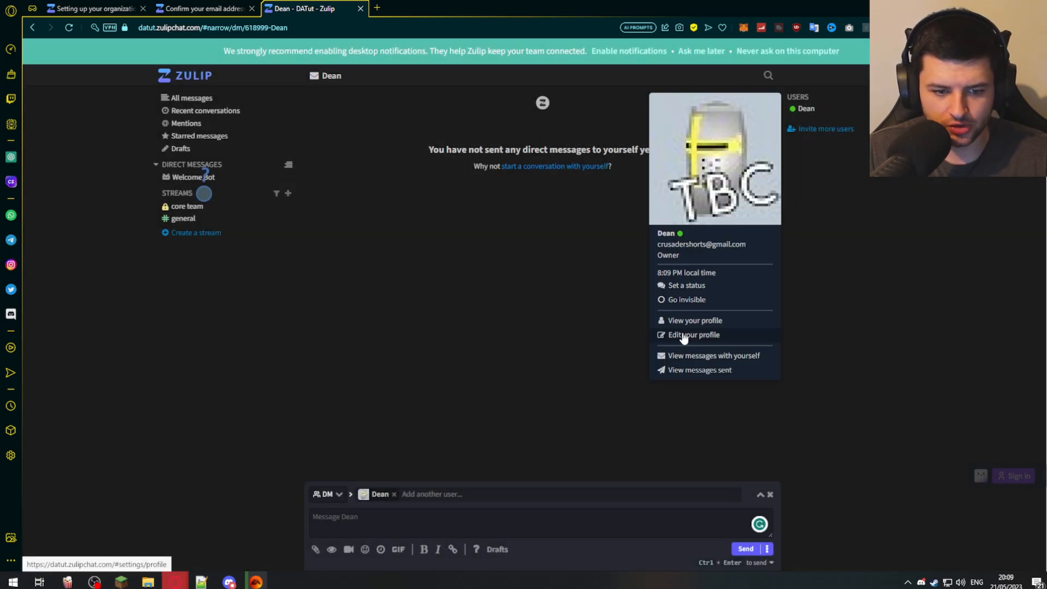
mouse_move(701, 374)
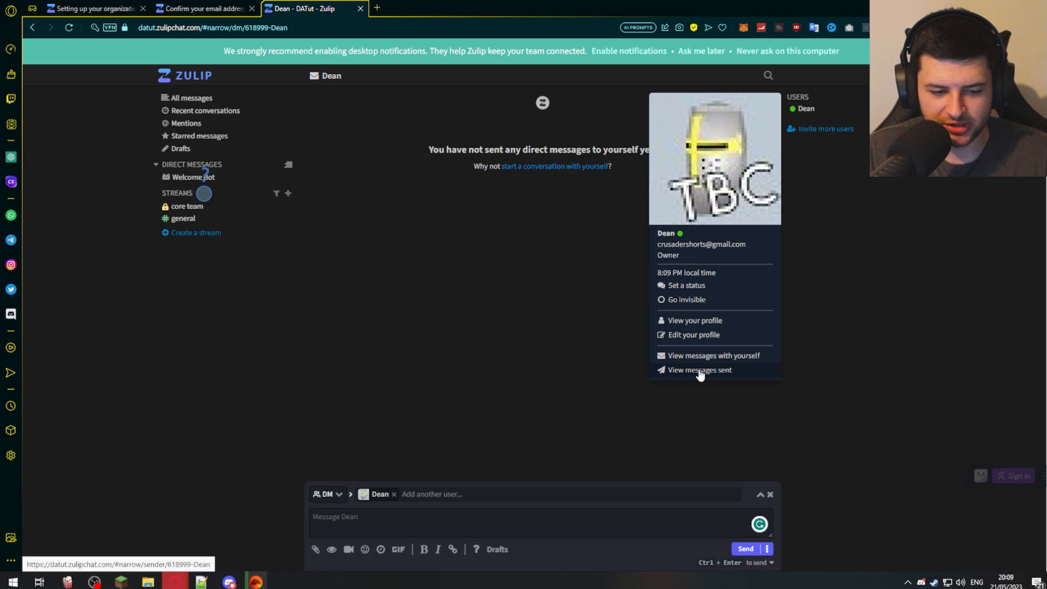
left_click(693, 334)
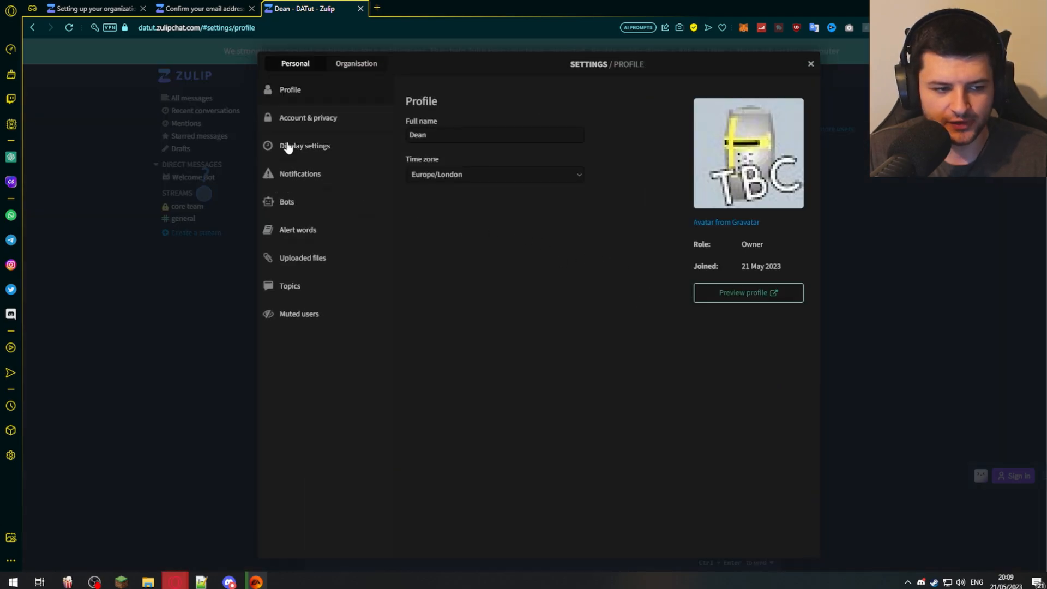
mouse_move(386, 167)
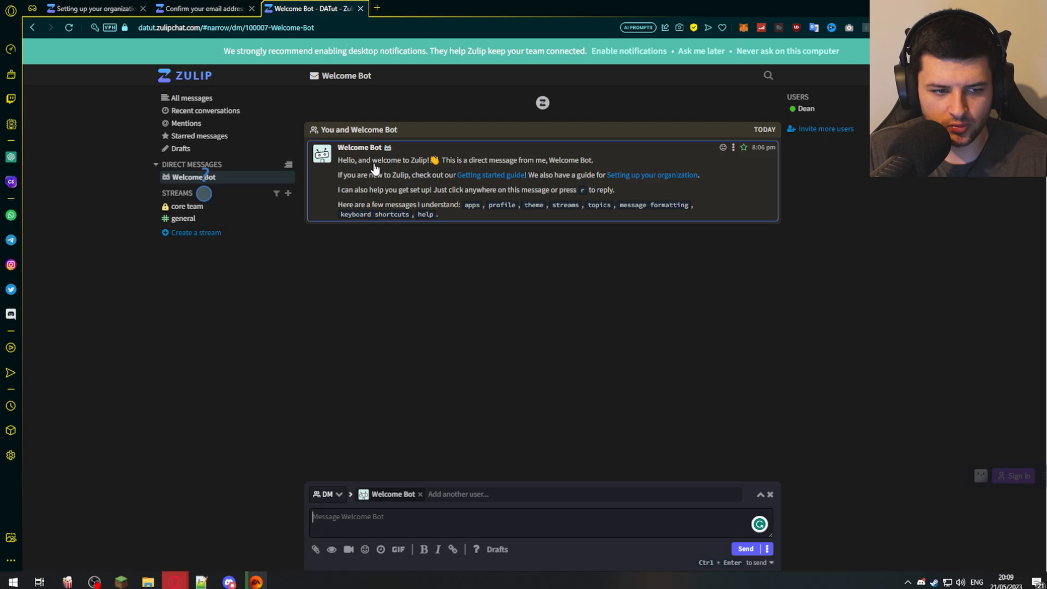
mouse_move(411, 170)
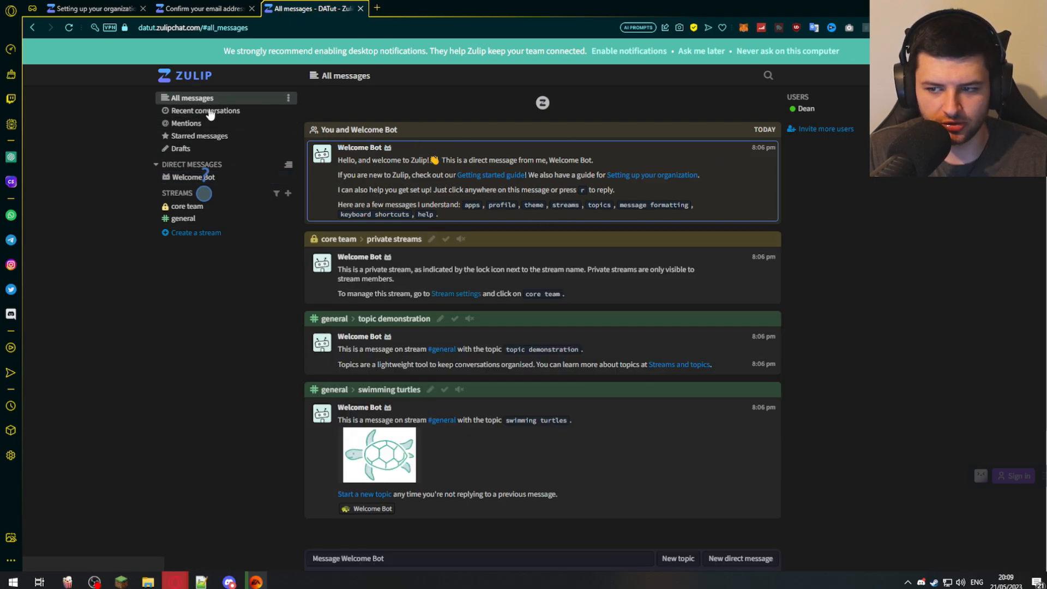
left_click(205, 111)
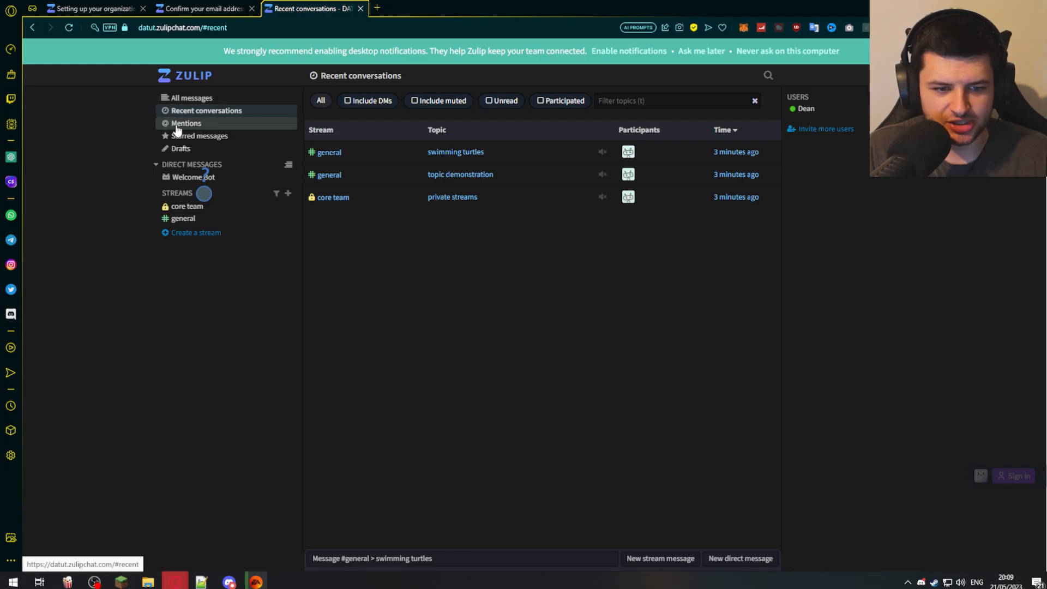
mouse_move(260, 213)
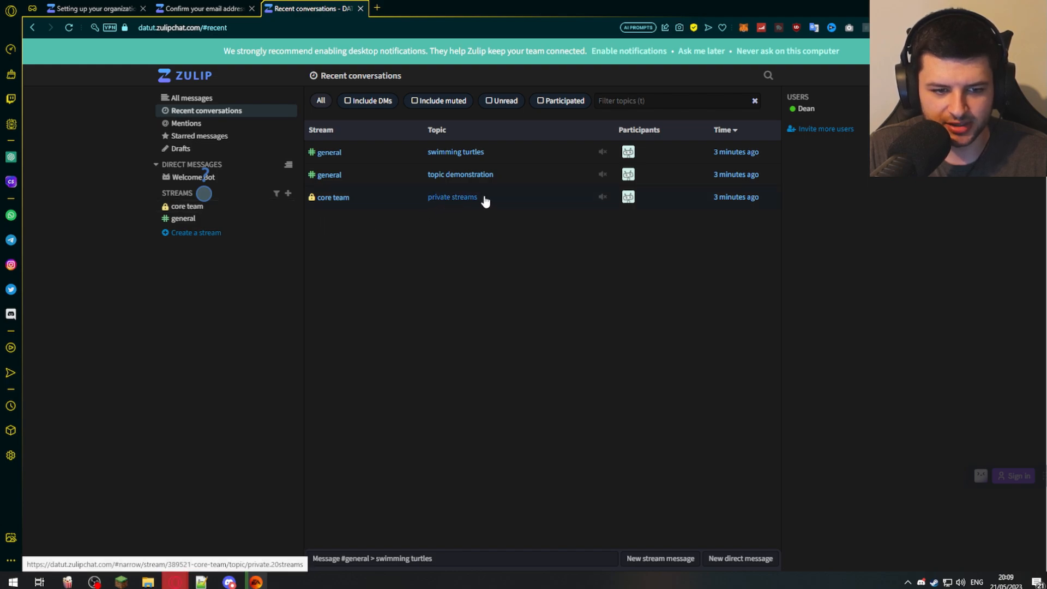
mouse_move(480, 169)
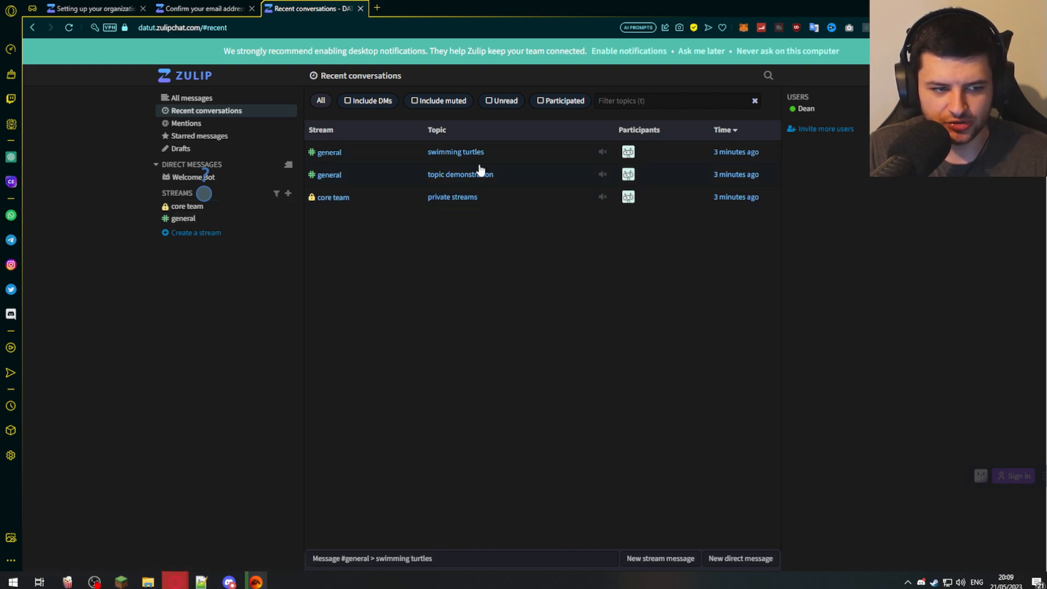
mouse_move(184, 219)
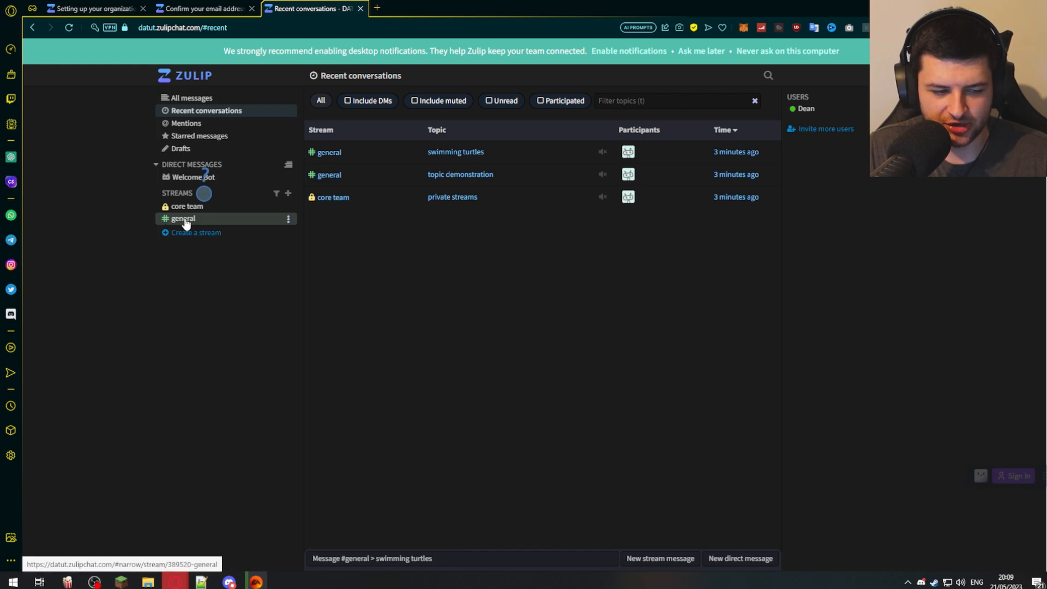
mouse_move(364, 125)
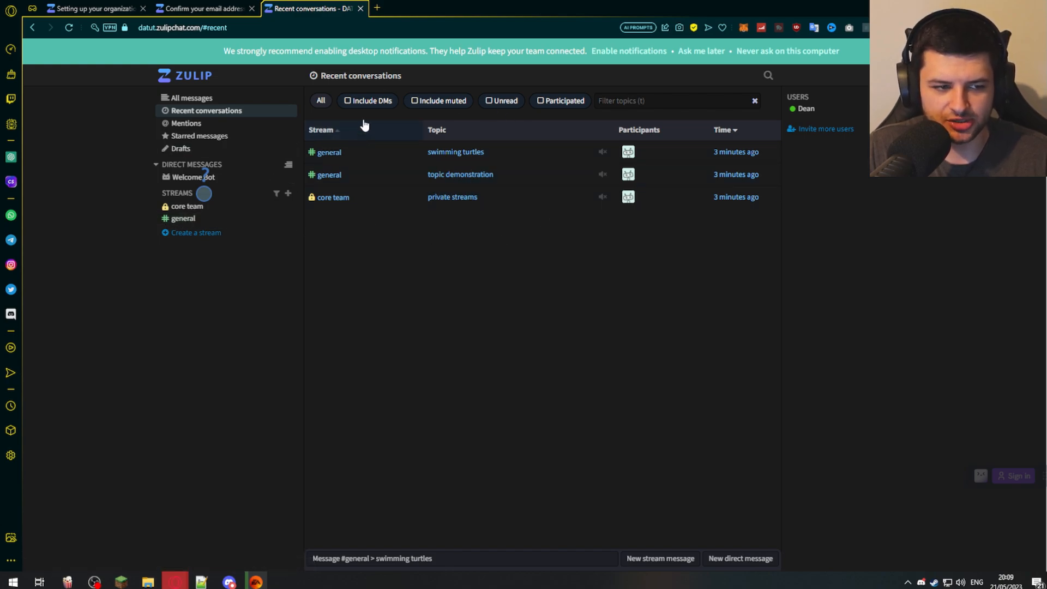
Step: Turn on Include DMs, then try the Unread and Participated filters and clear Participated
left_click(348, 100)
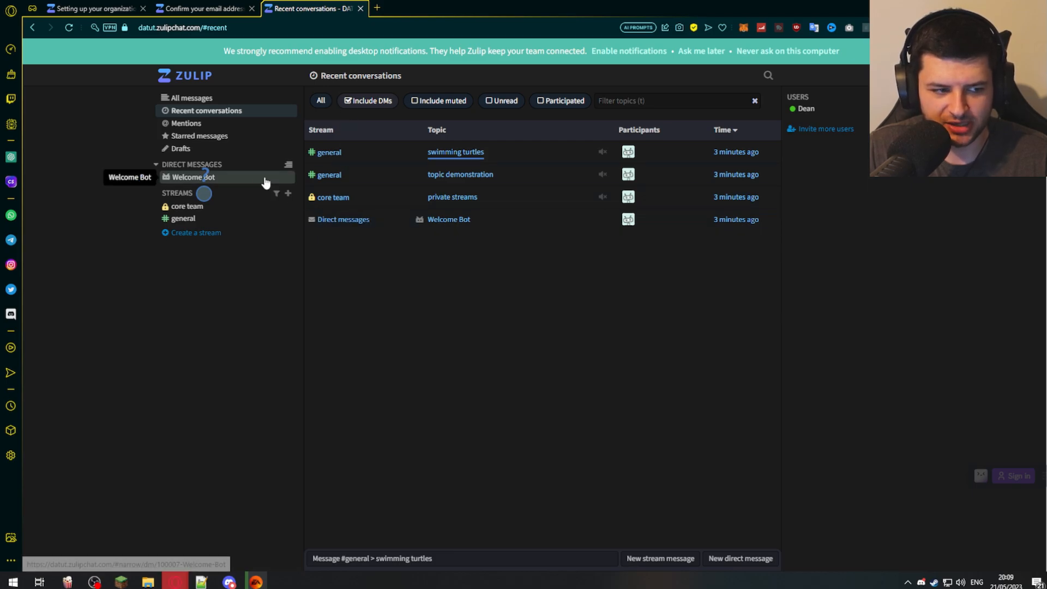
mouse_move(233, 170)
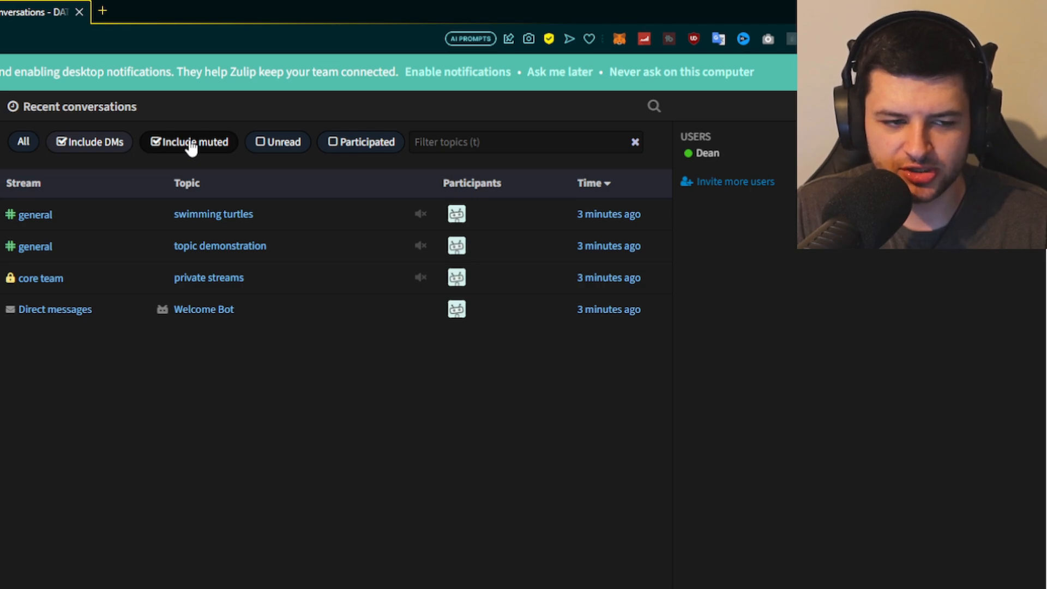
left_click(278, 142)
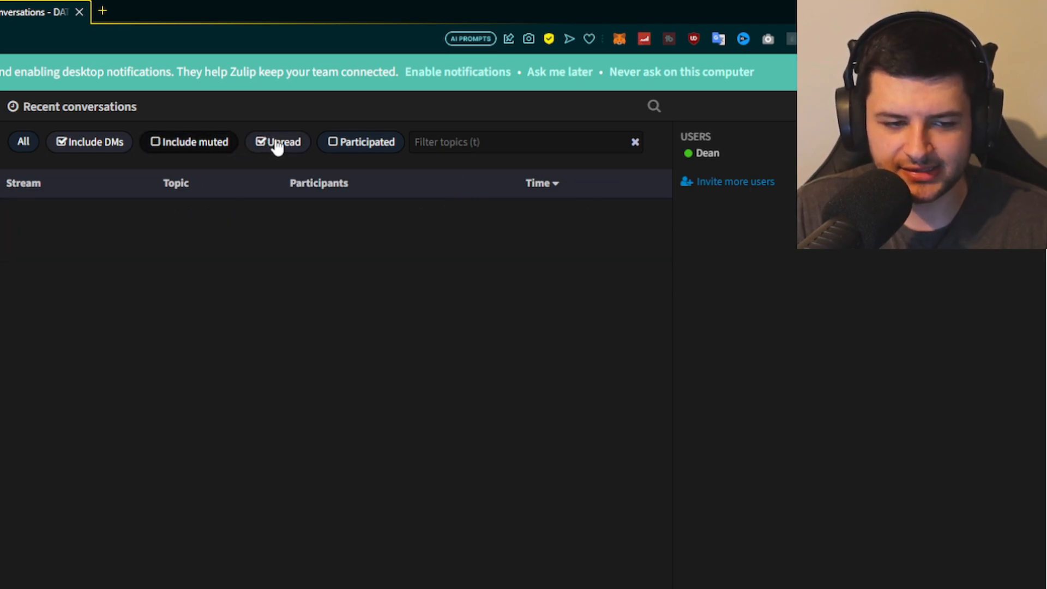
left_click(361, 142)
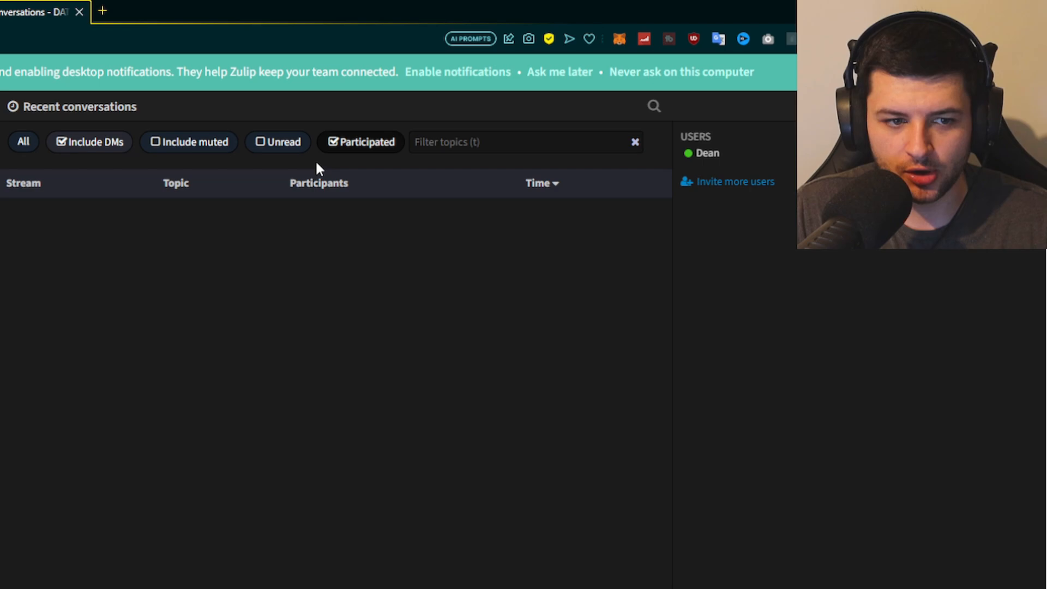
left_click(337, 142)
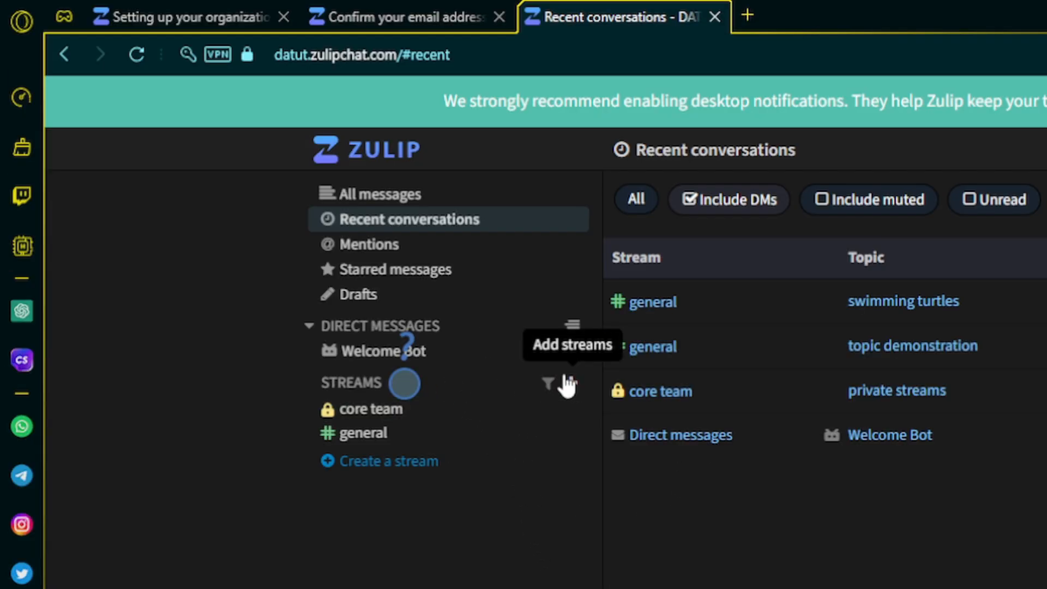
Step: Start a new stream and open the help article on stream descriptions
left_click(570, 383)
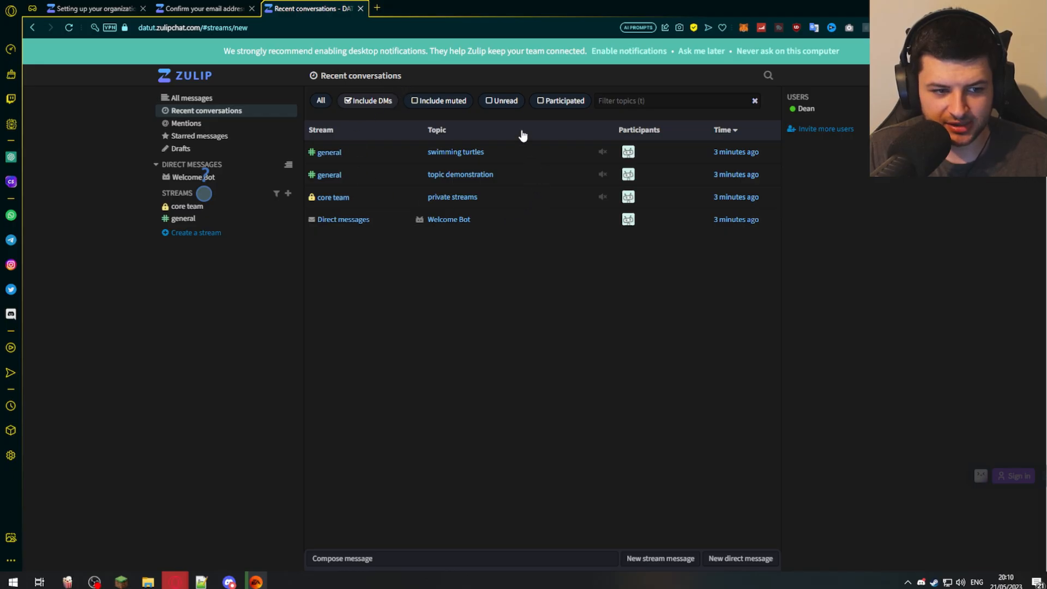
left_click(196, 232)
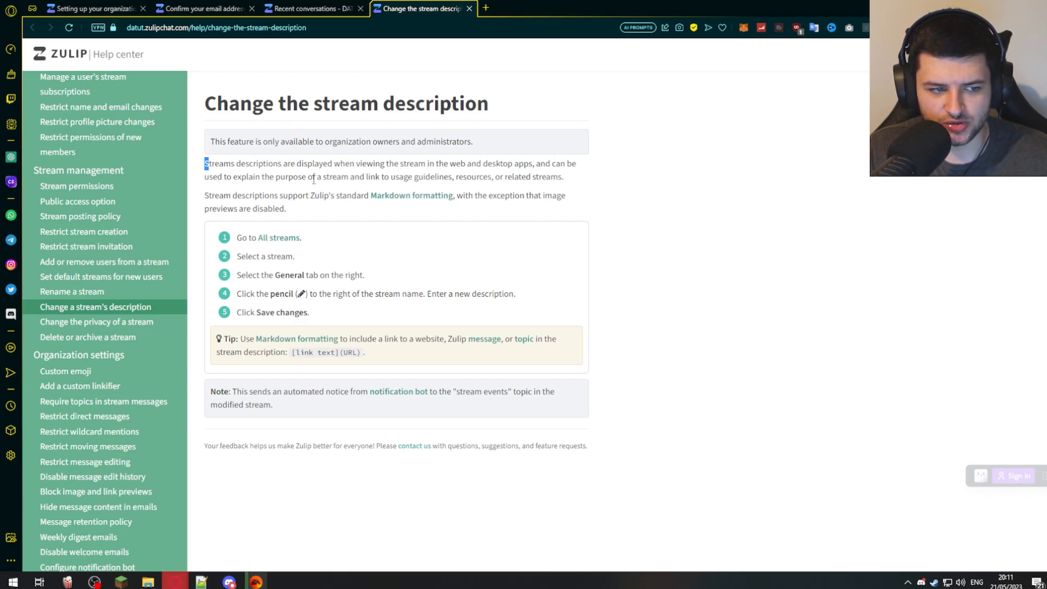
mouse_move(453, 209)
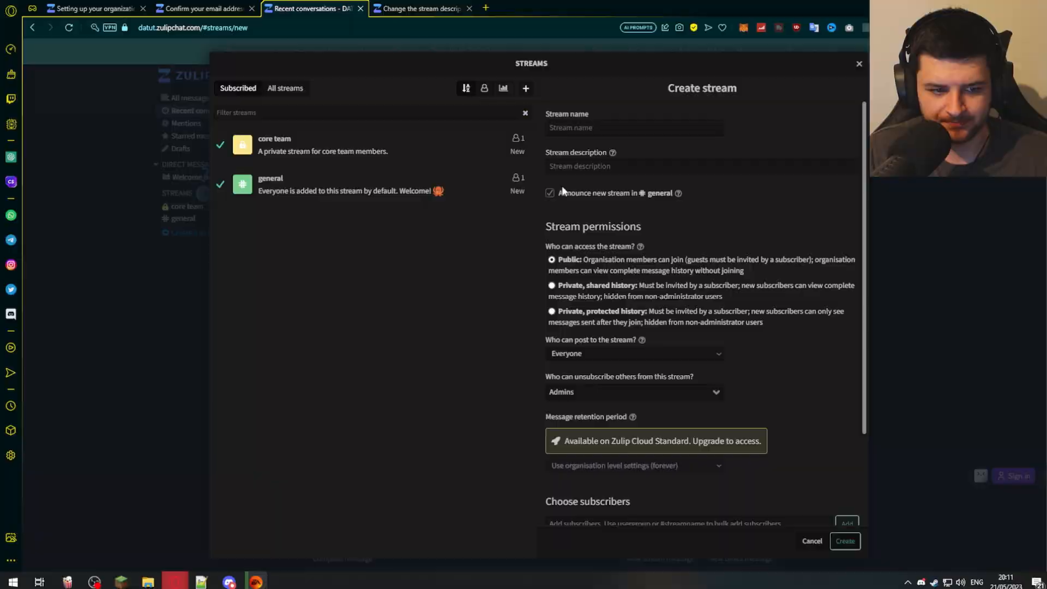
Step: Create stream 'new' with the general announcement on and posting limited to admins
left_click(550, 193)
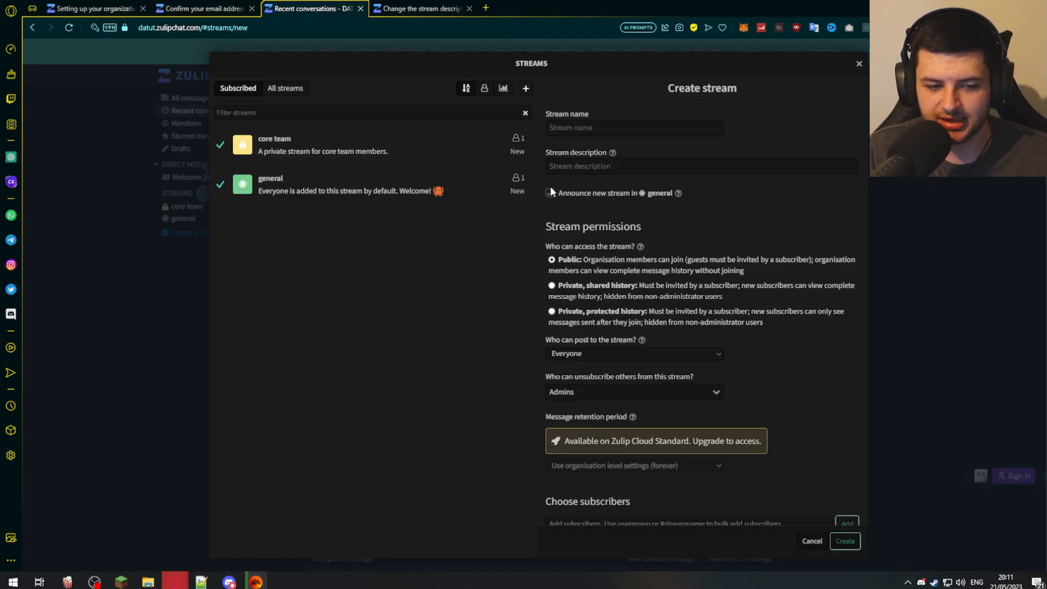
left_click(550, 193)
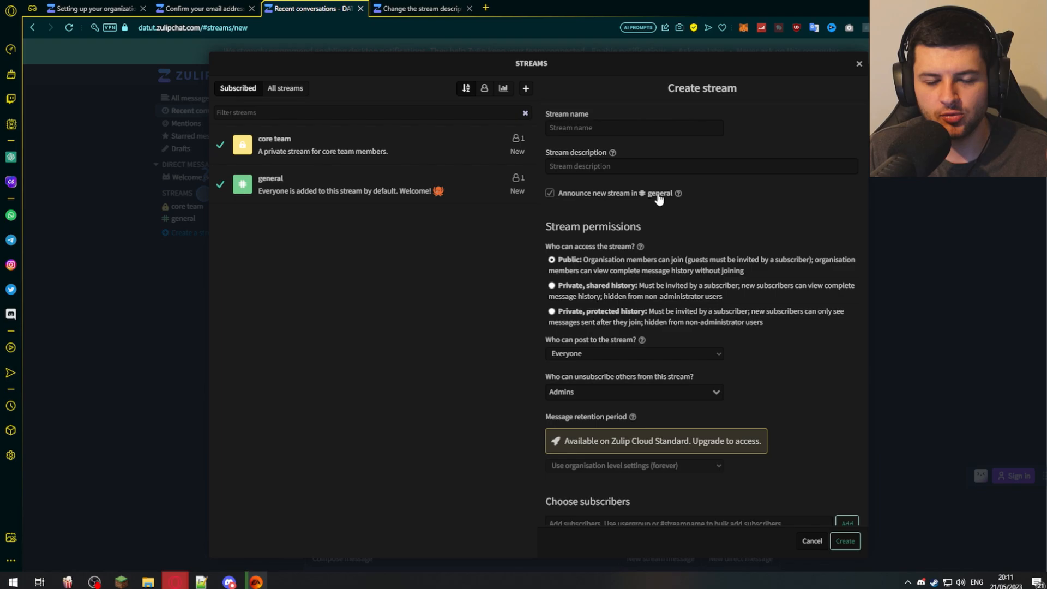
mouse_move(644, 205)
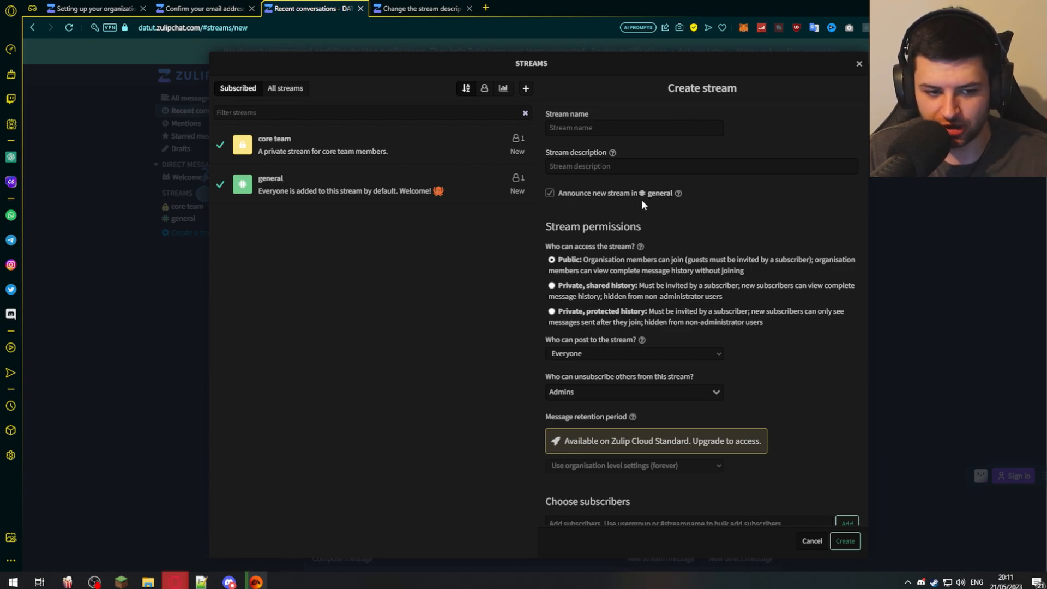
scroll("down", 3)
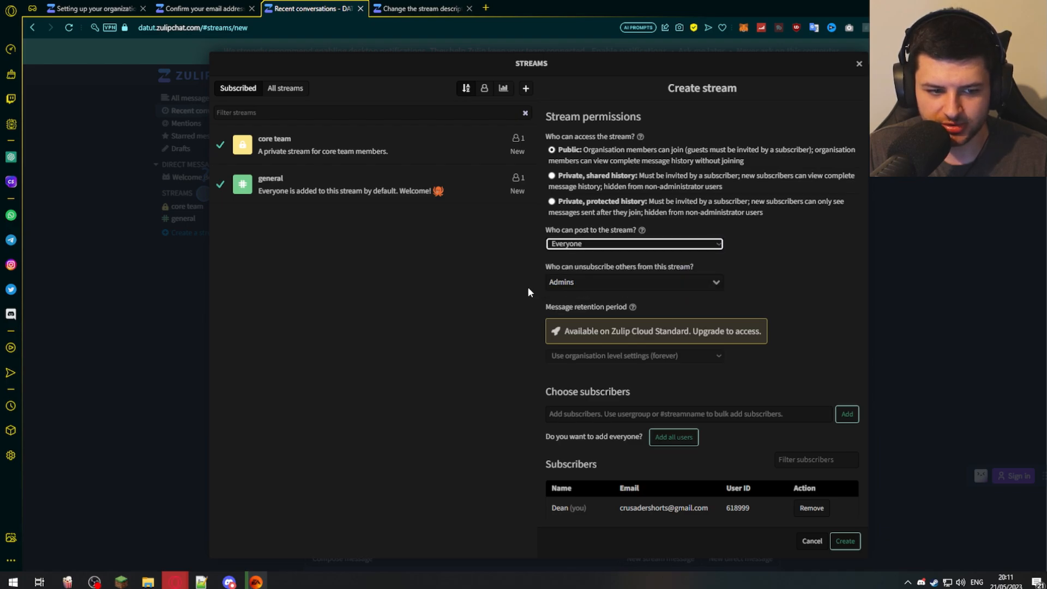
left_click(633, 243)
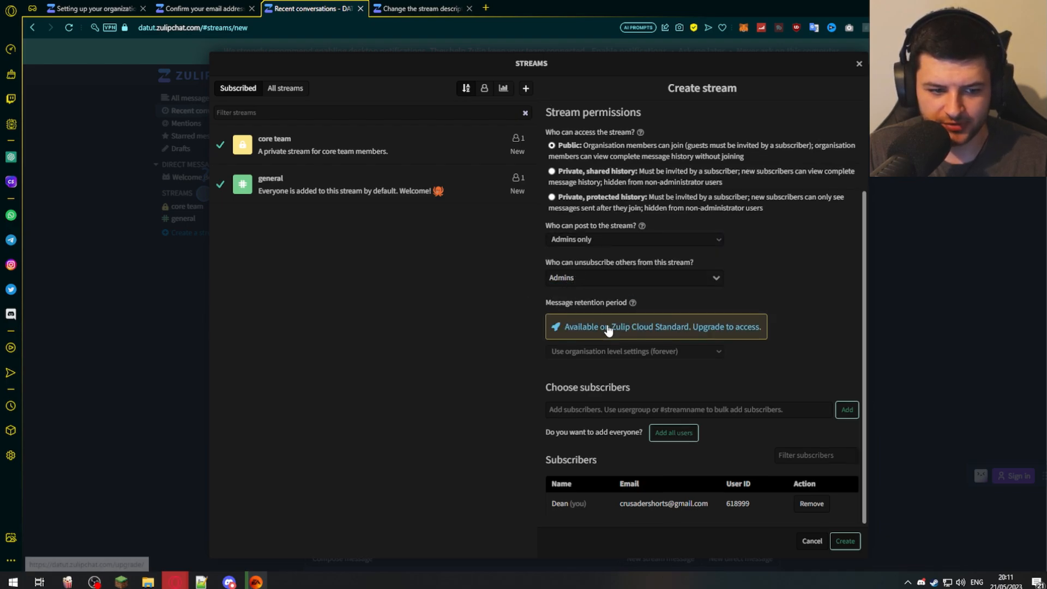
mouse_move(601, 333)
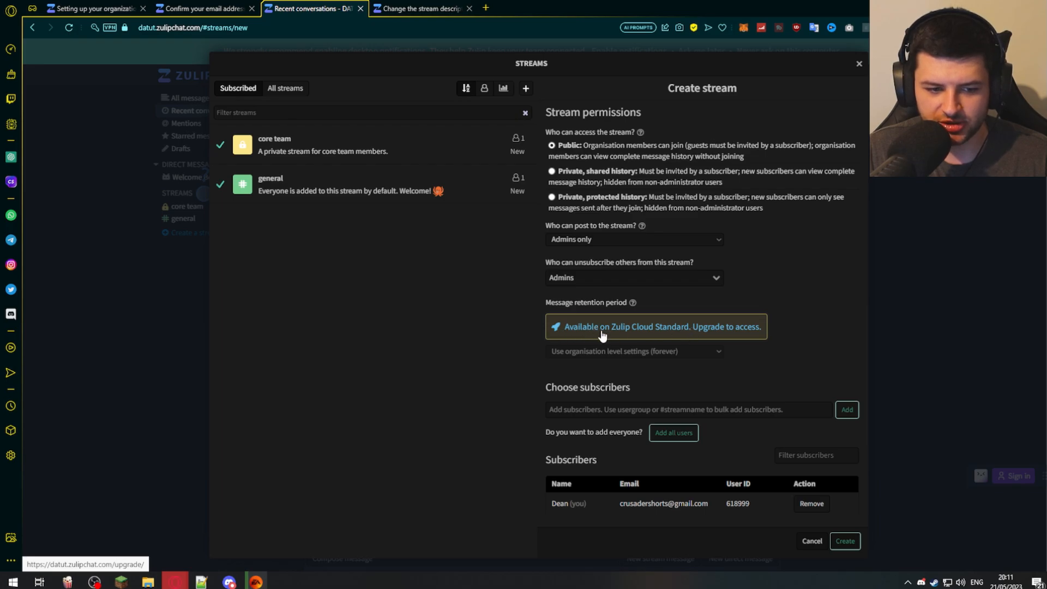
mouse_move(613, 349)
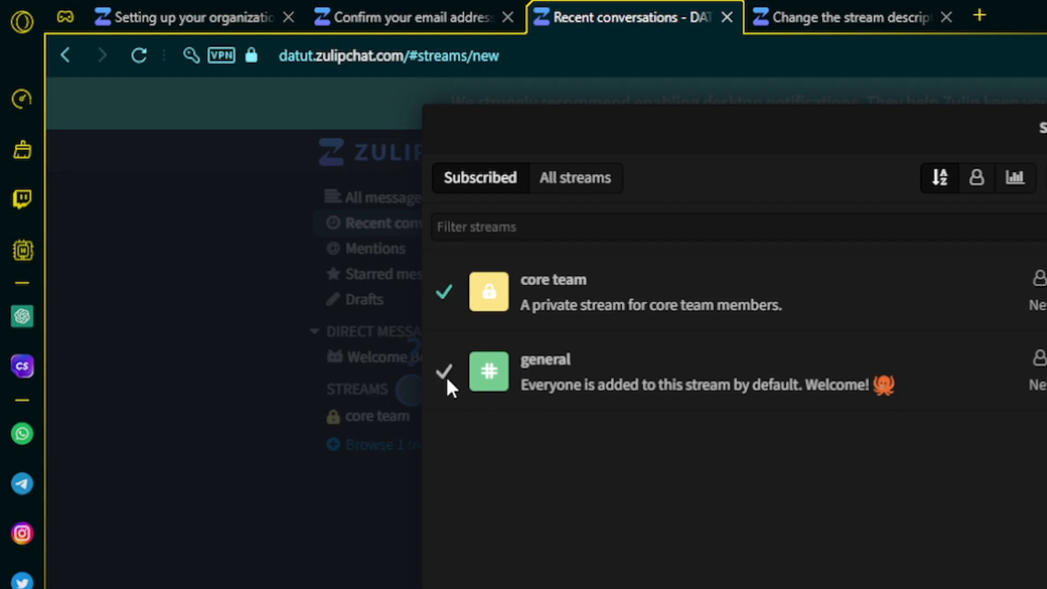
left_click(545, 360)
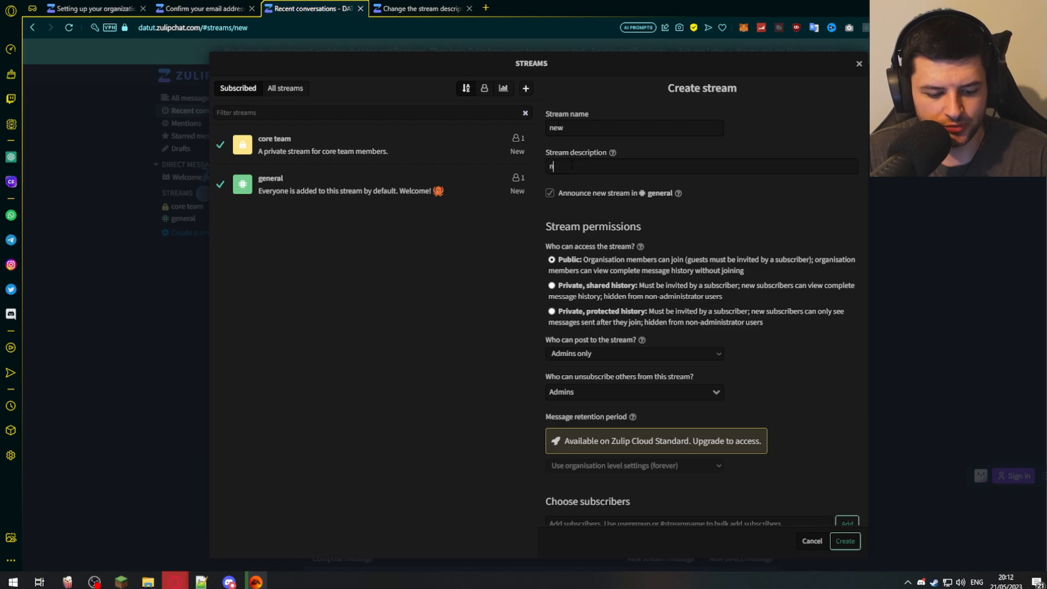
left_click(844, 541)
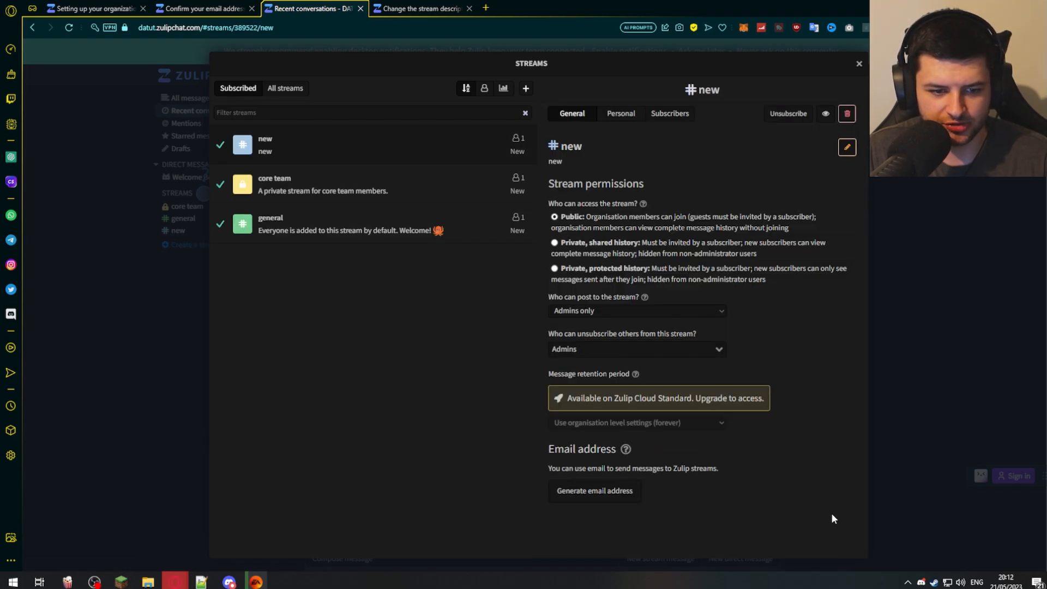
mouse_move(280, 143)
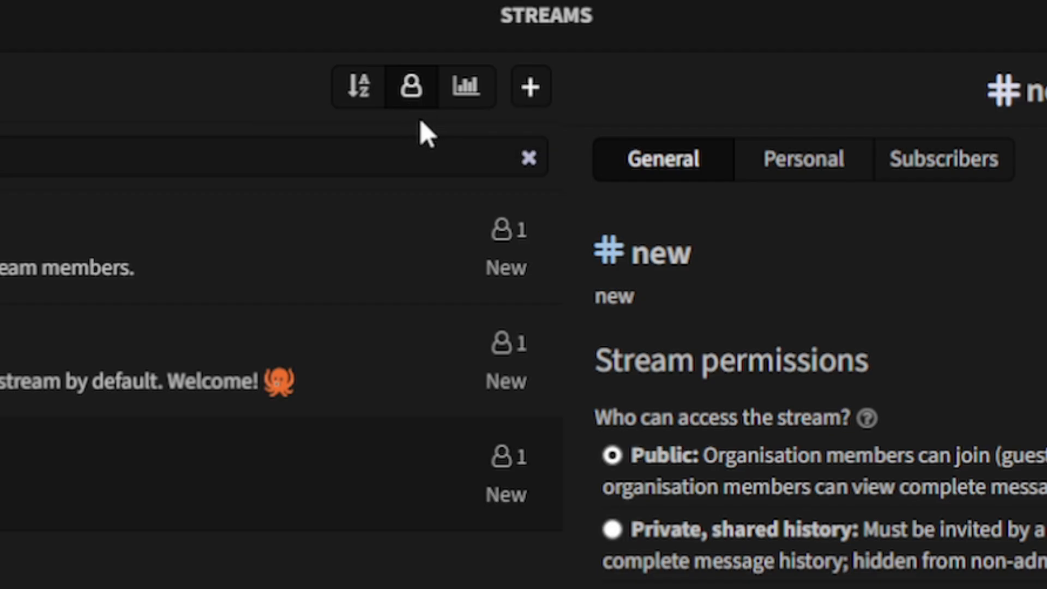
mouse_move(363, 90)
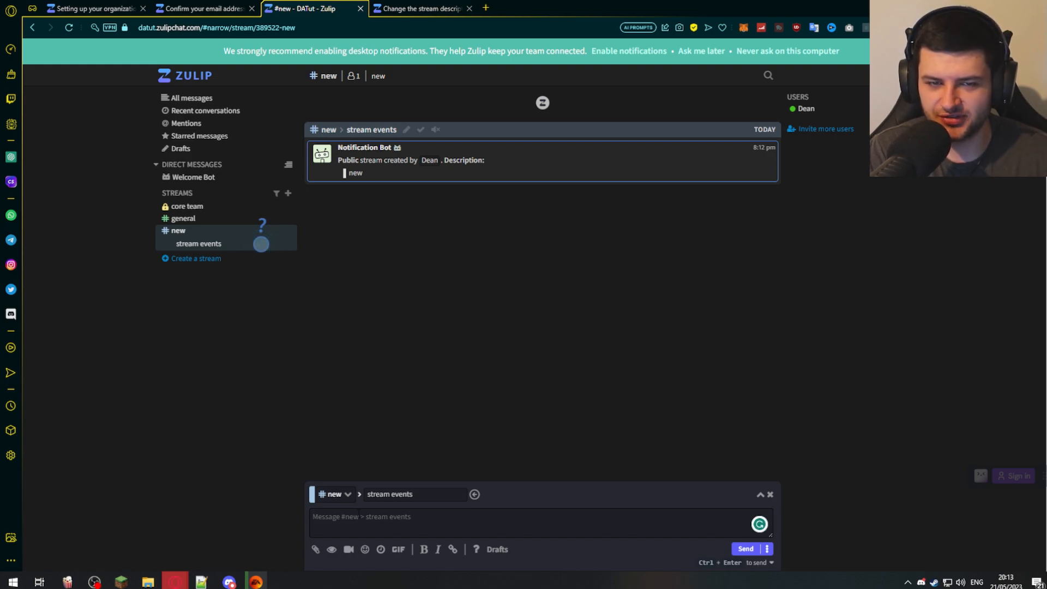
Step: Write a welcome message about the new project ('hey … stay tu') in stream events
type("hey guys,")
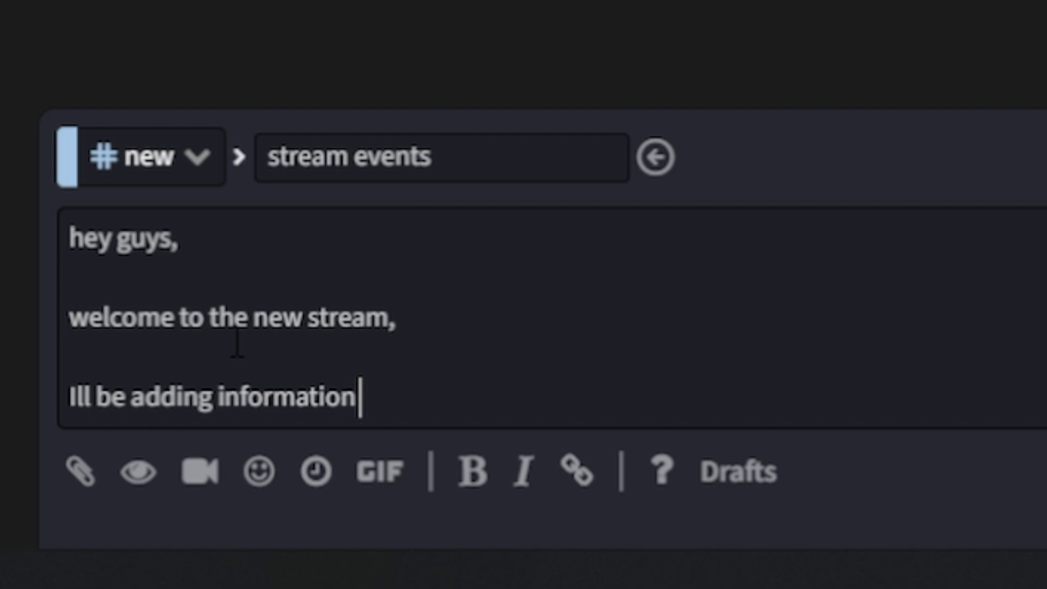
type("on the new project here, stay tu")
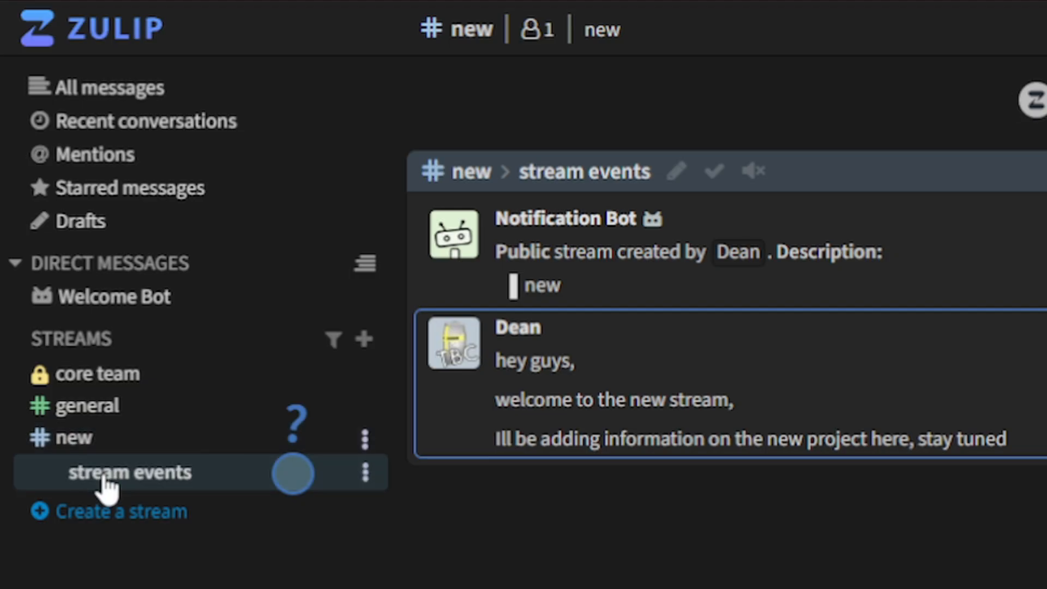
mouse_move(196, 477)
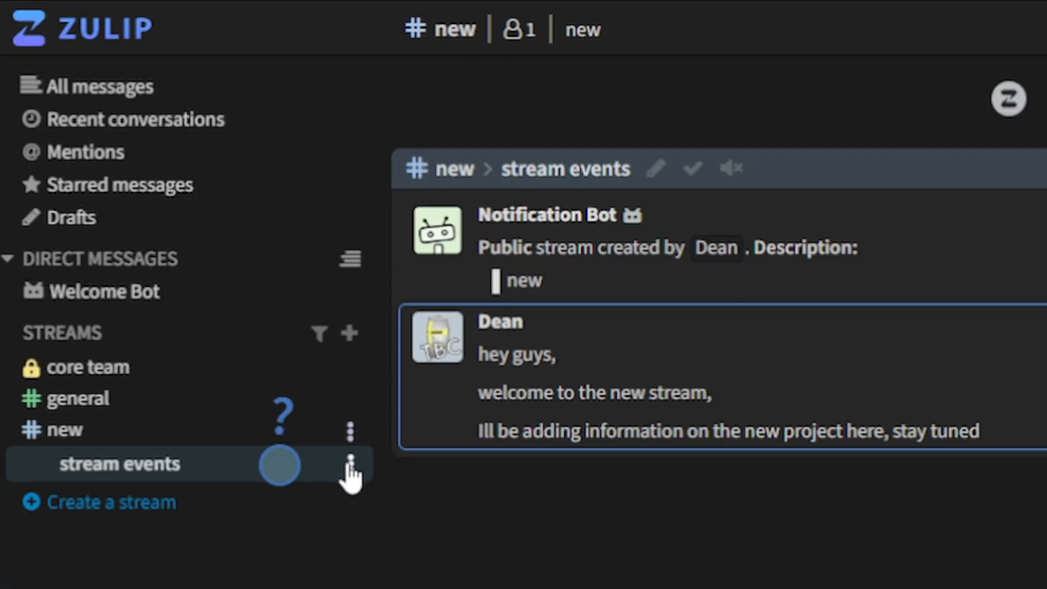
Step: Preview moving the stream events topic, cancel the move, then mark the topic resolved
left_click(347, 468)
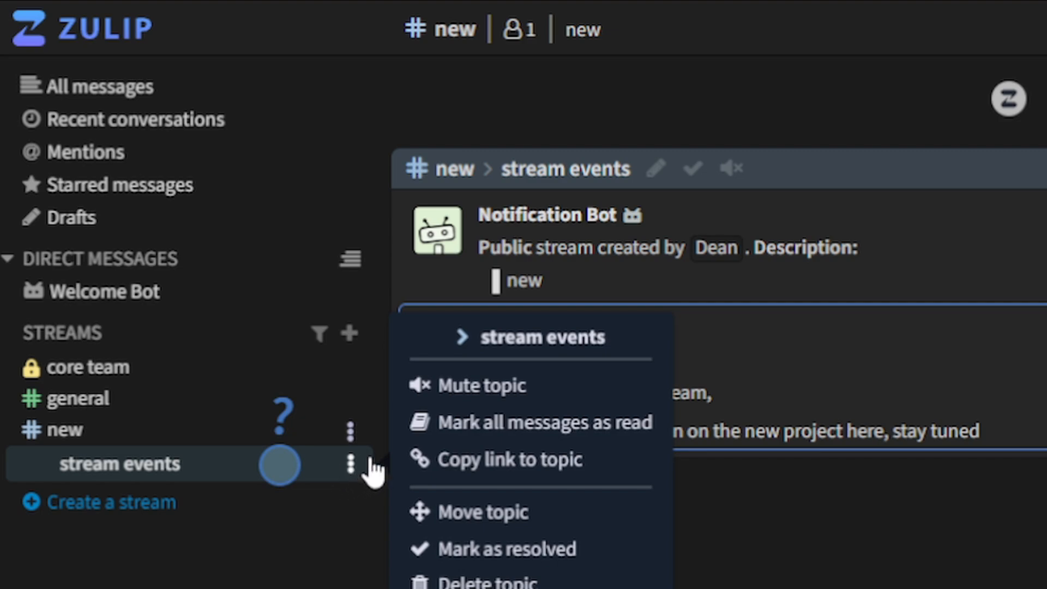
mouse_move(525, 426)
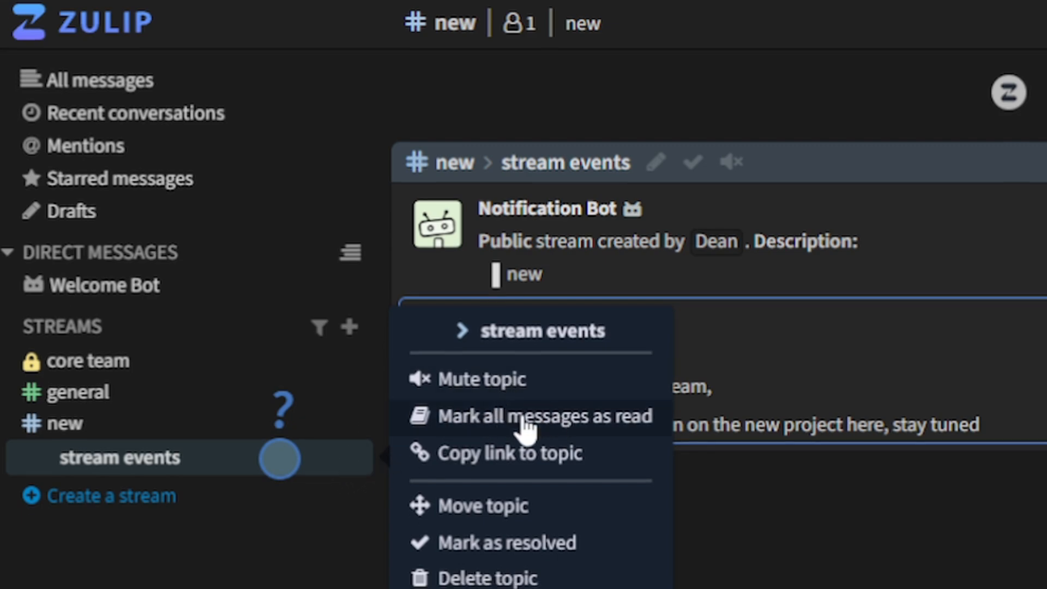
mouse_move(499, 458)
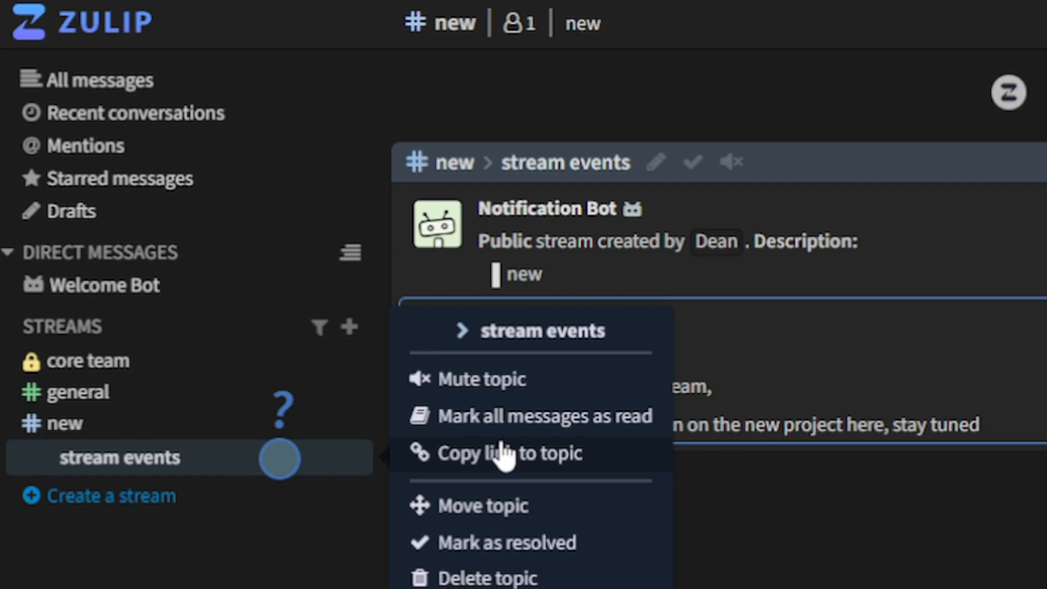
left_click(482, 505)
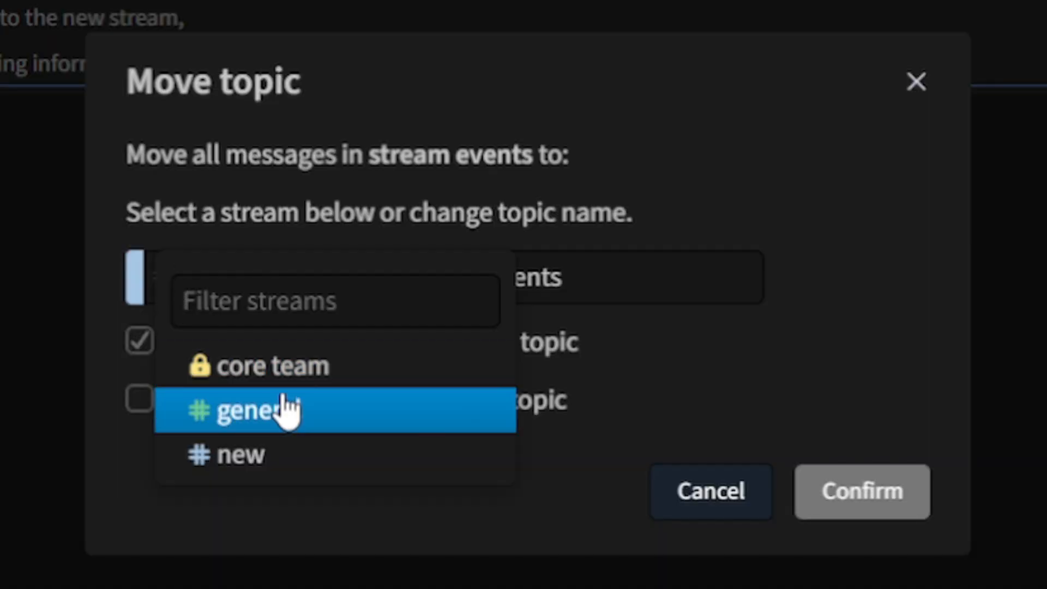
left_click(238, 454)
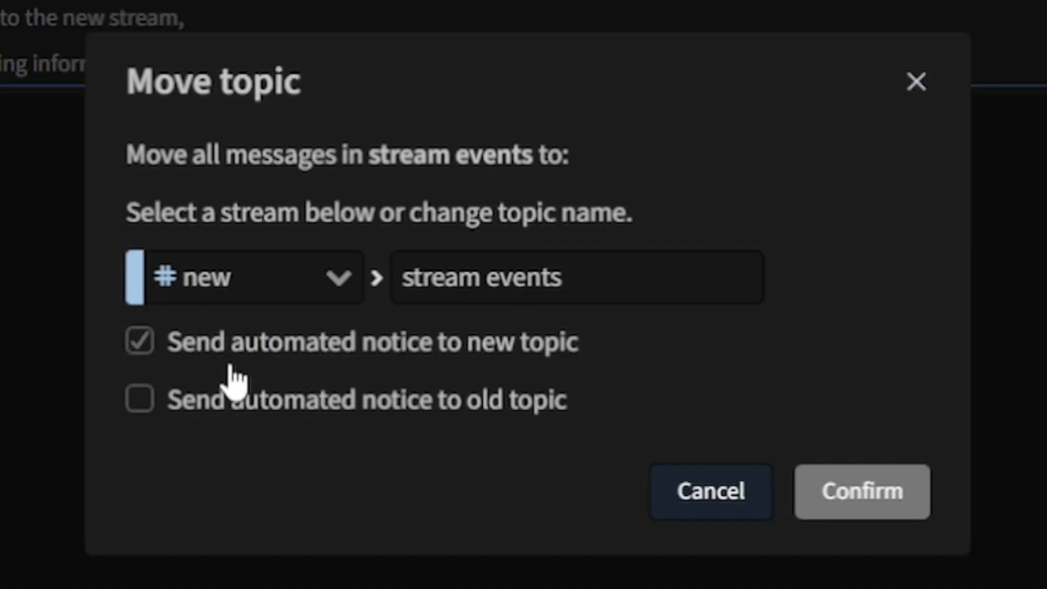
left_click(862, 492)
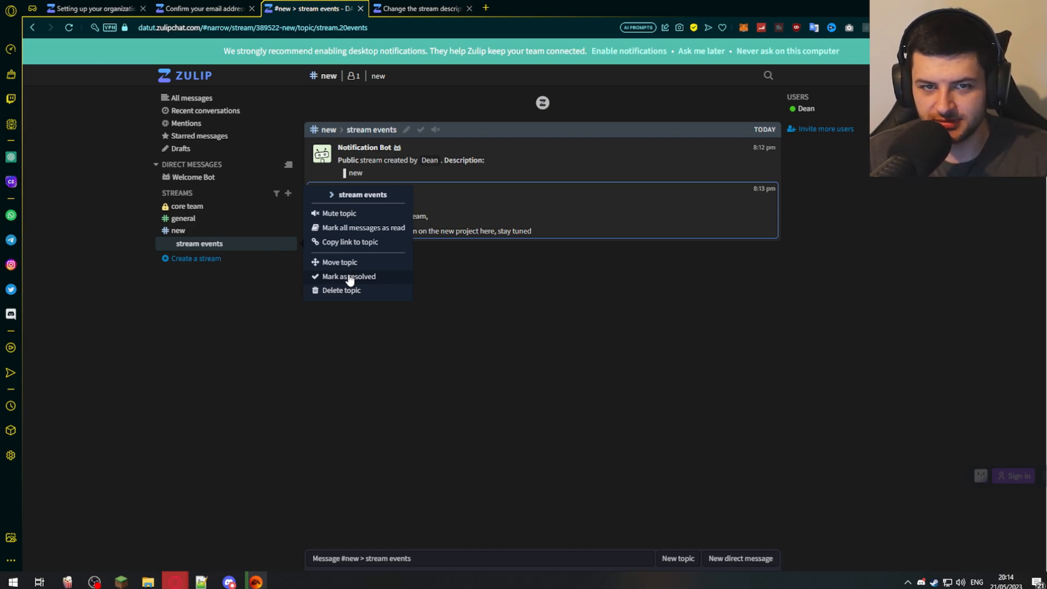
left_click(341, 290)
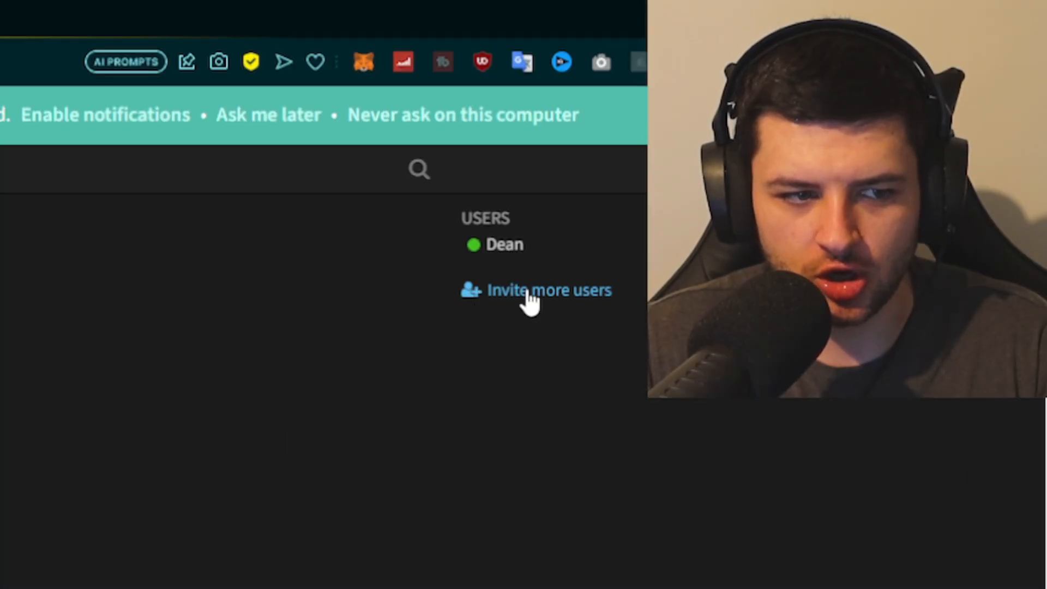
left_click(549, 290)
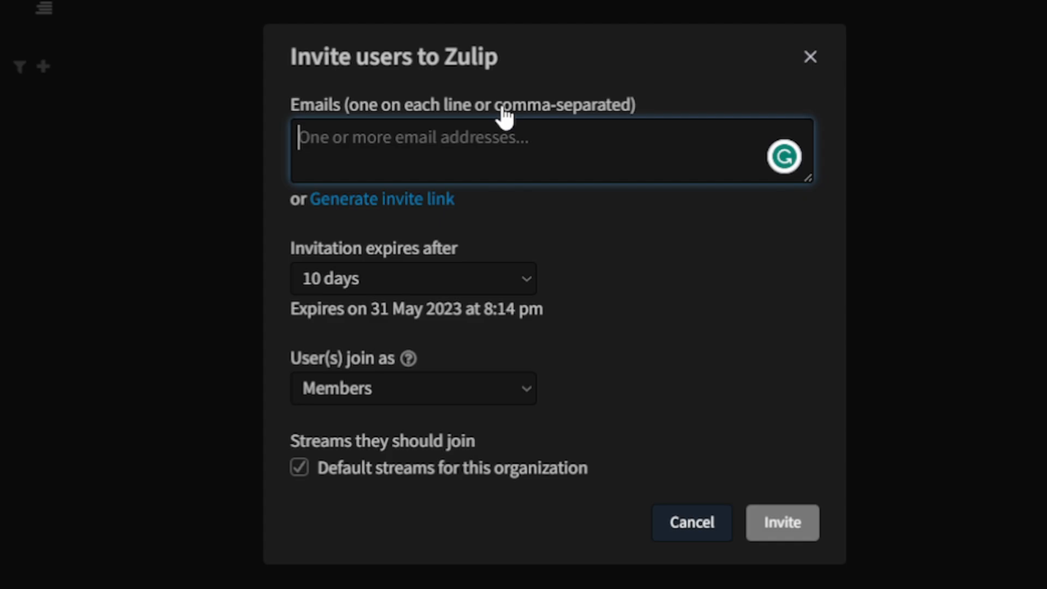
type("t")
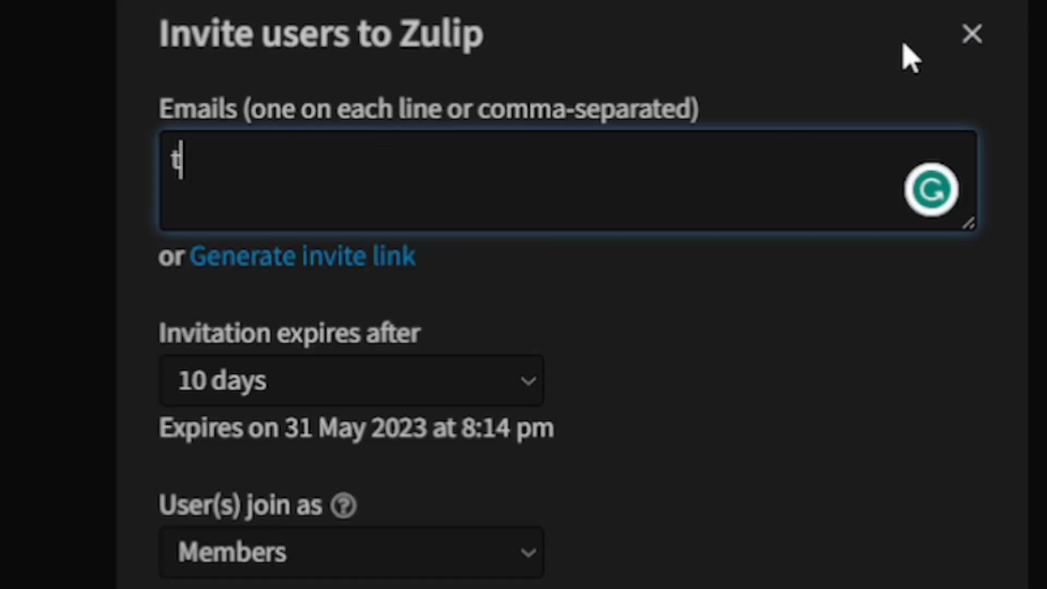
type("est@gmail.co")
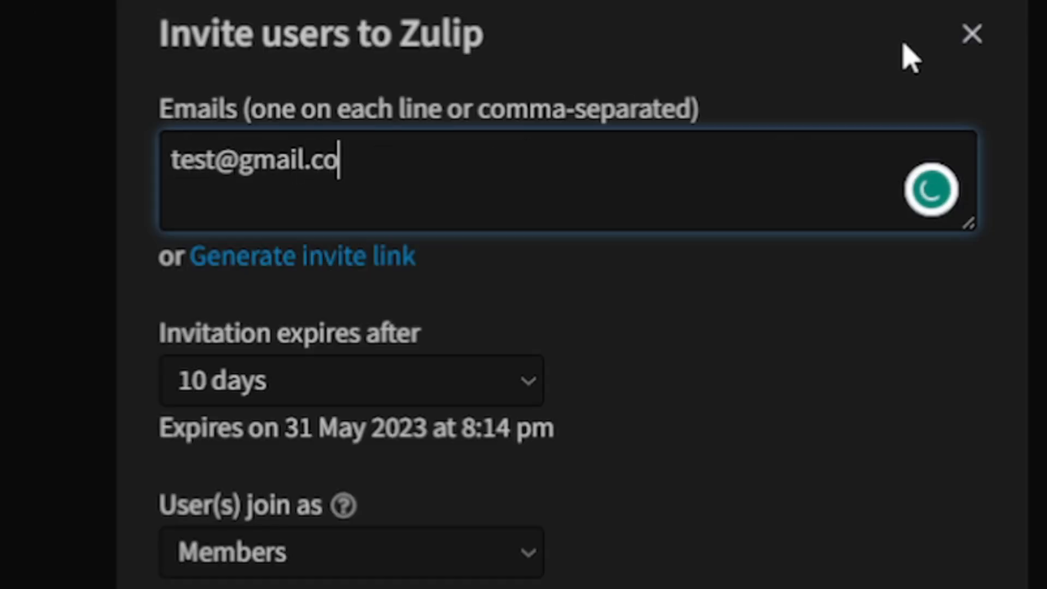
type("m, test@gmail.com")
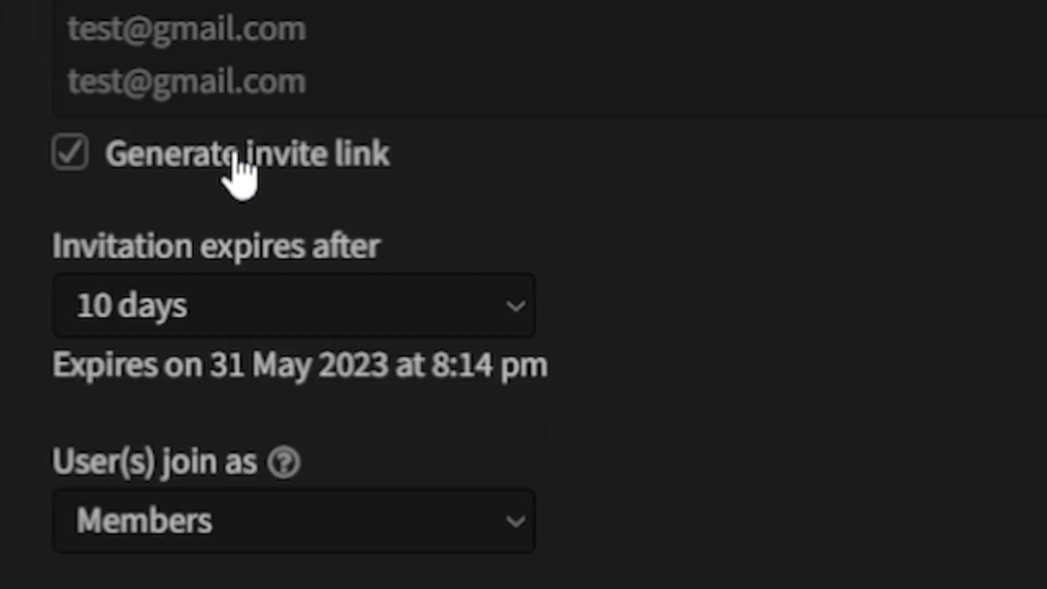
mouse_move(320, 206)
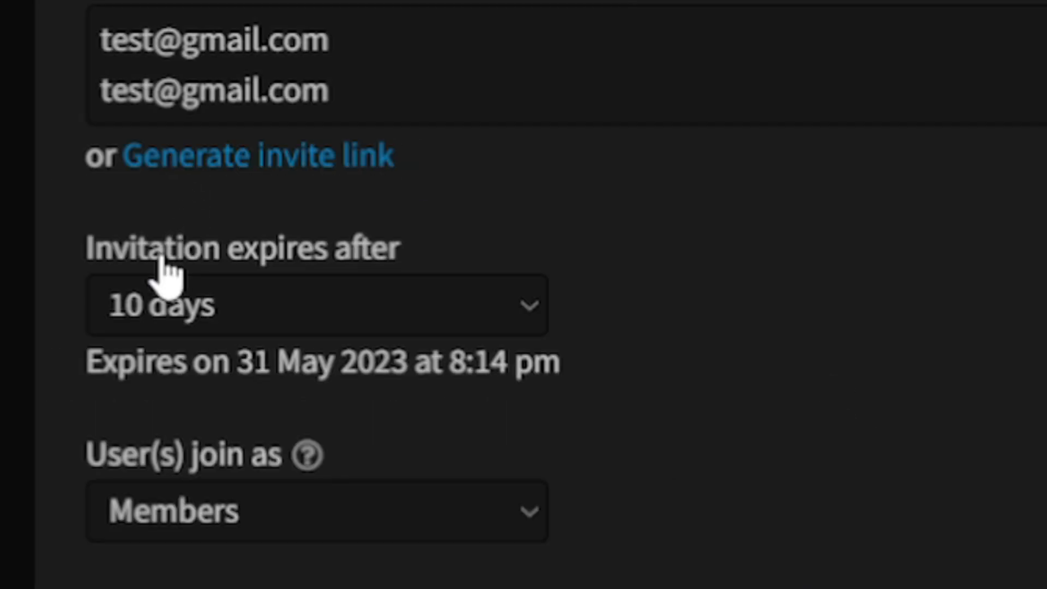
Step: Check expiry and roles, send the invites as Members, and generate a shareable invite link
left_click(257, 308)
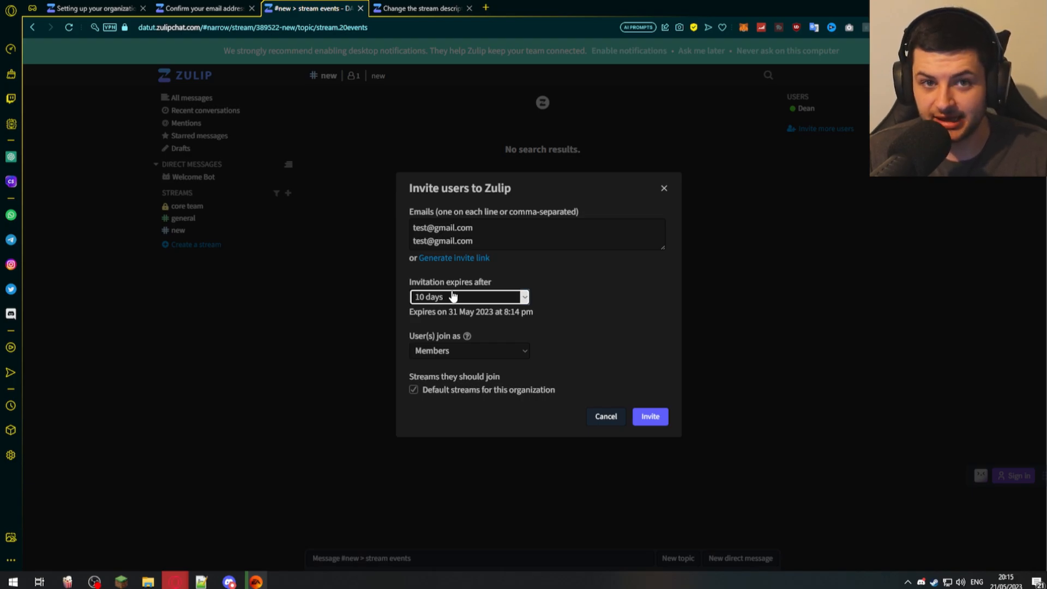
left_click(469, 350)
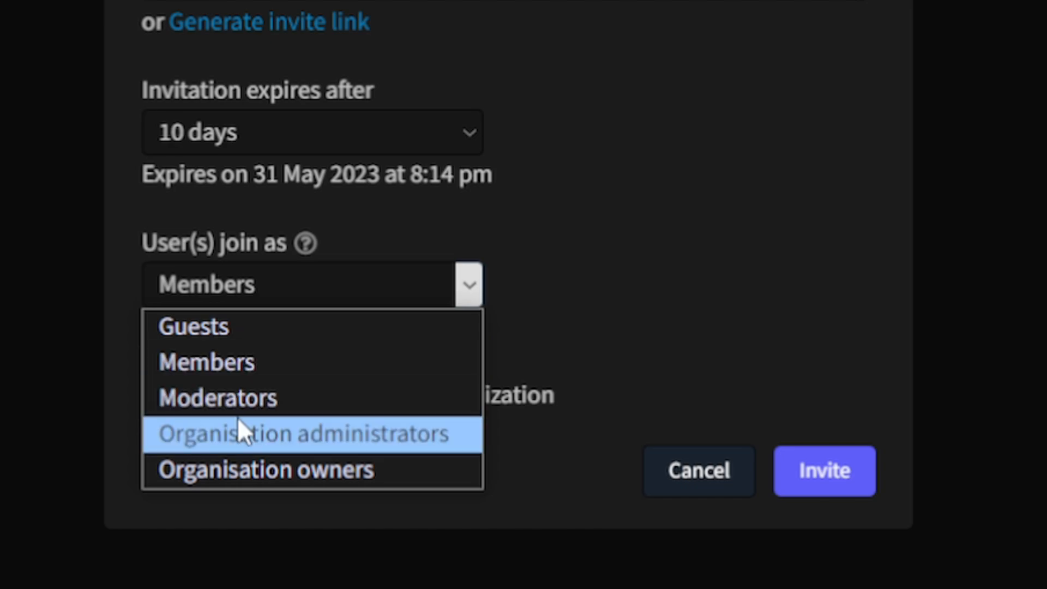
mouse_move(239, 484)
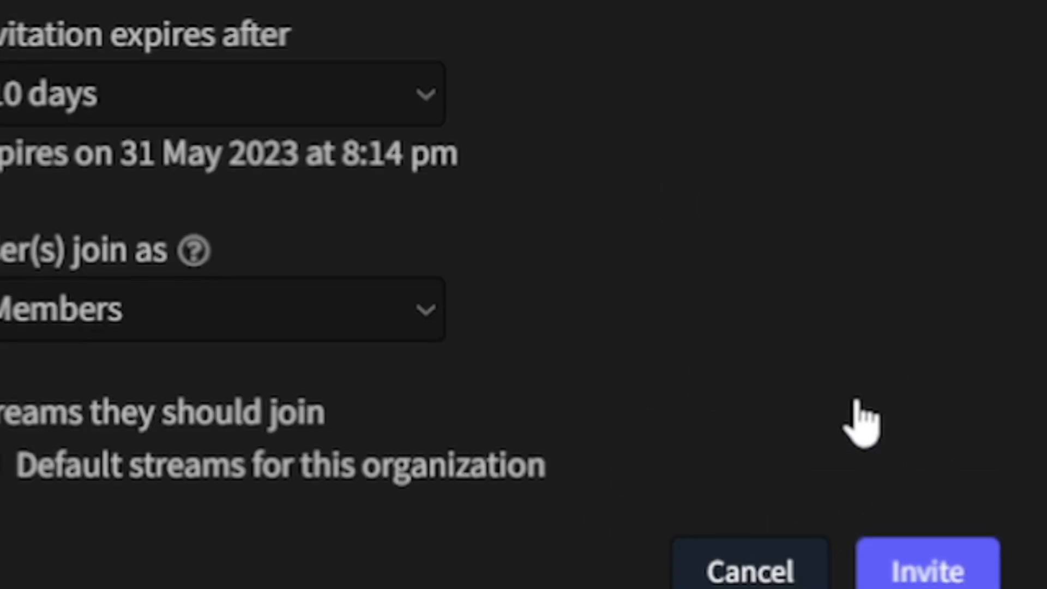
left_click(650, 430)
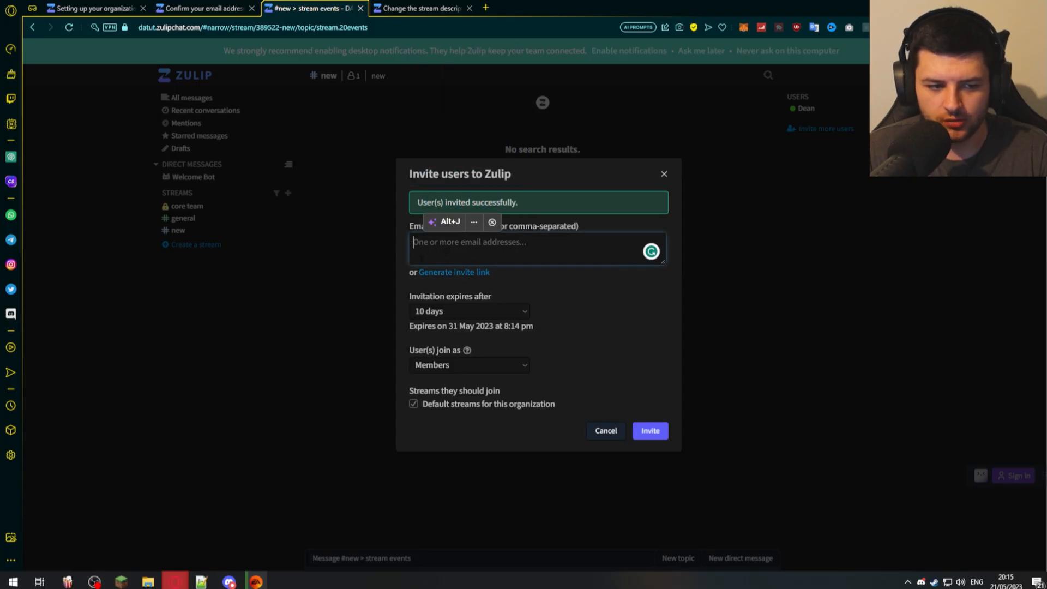
left_click(454, 272)
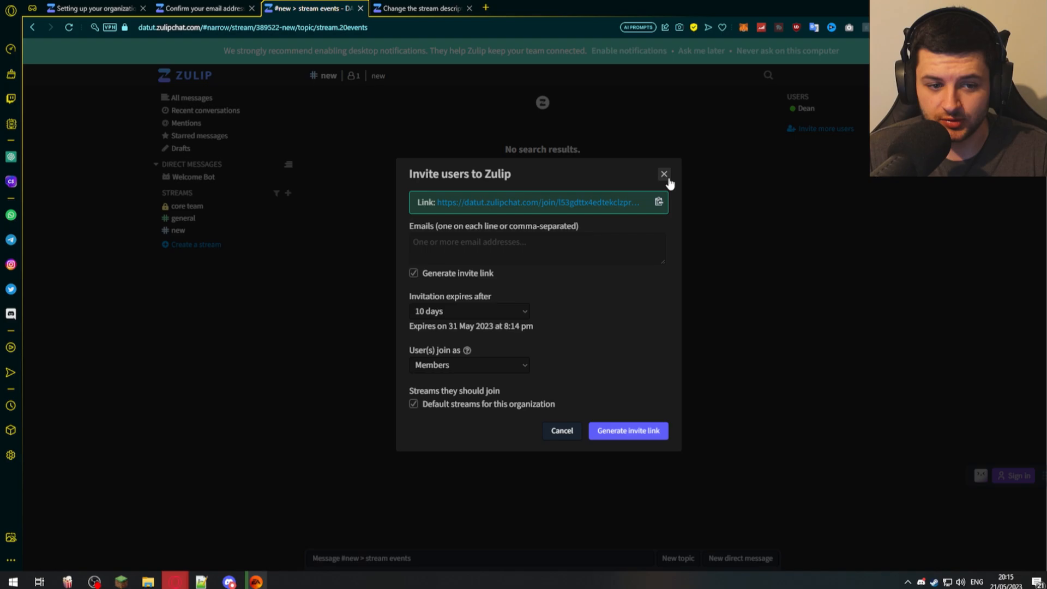
left_click(663, 174)
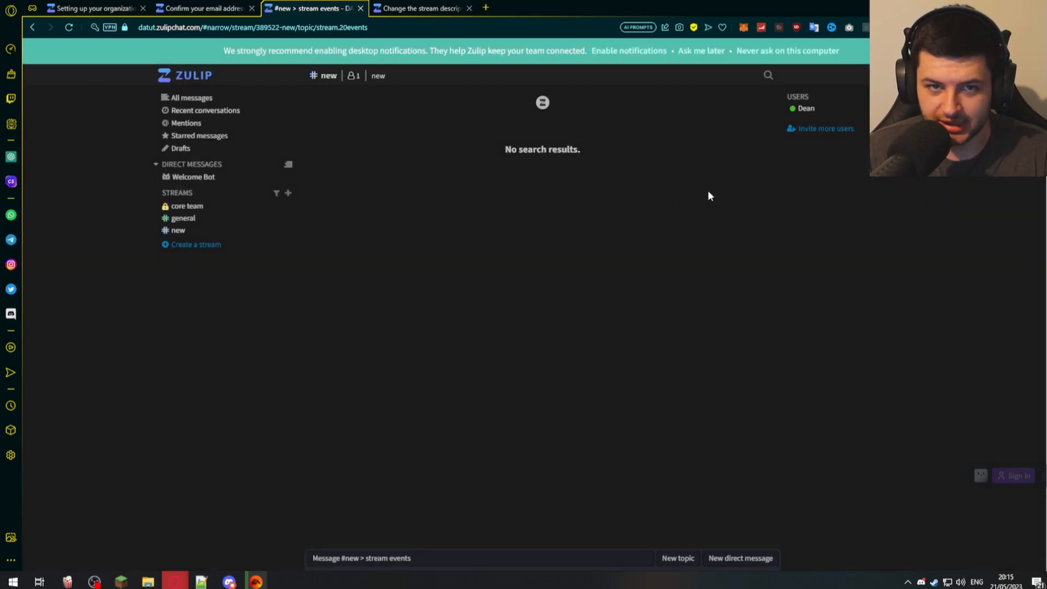
mouse_move(730, 326)
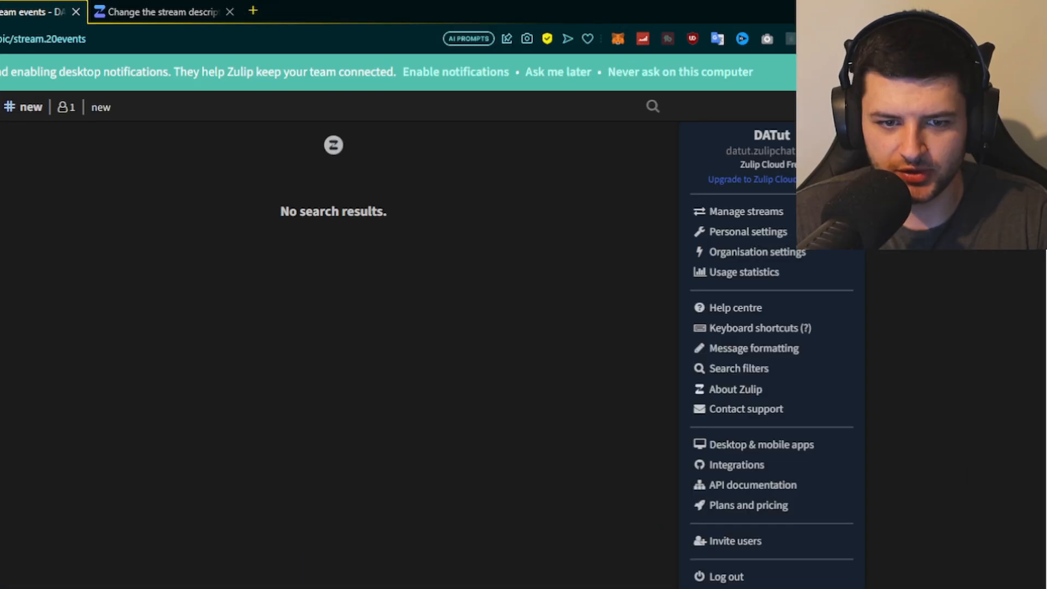
mouse_move(742, 169)
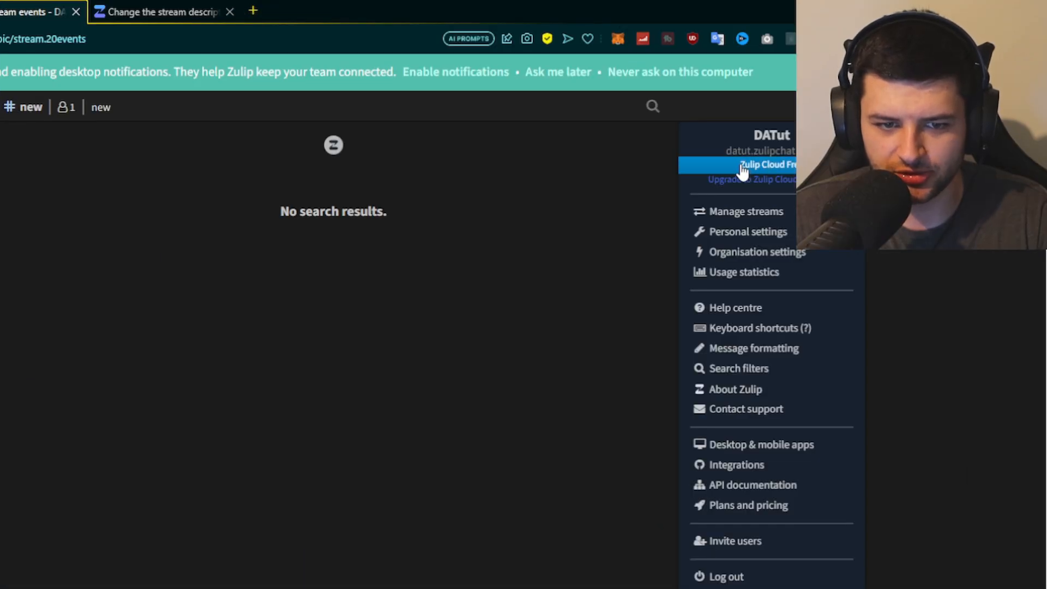
mouse_move(730, 211)
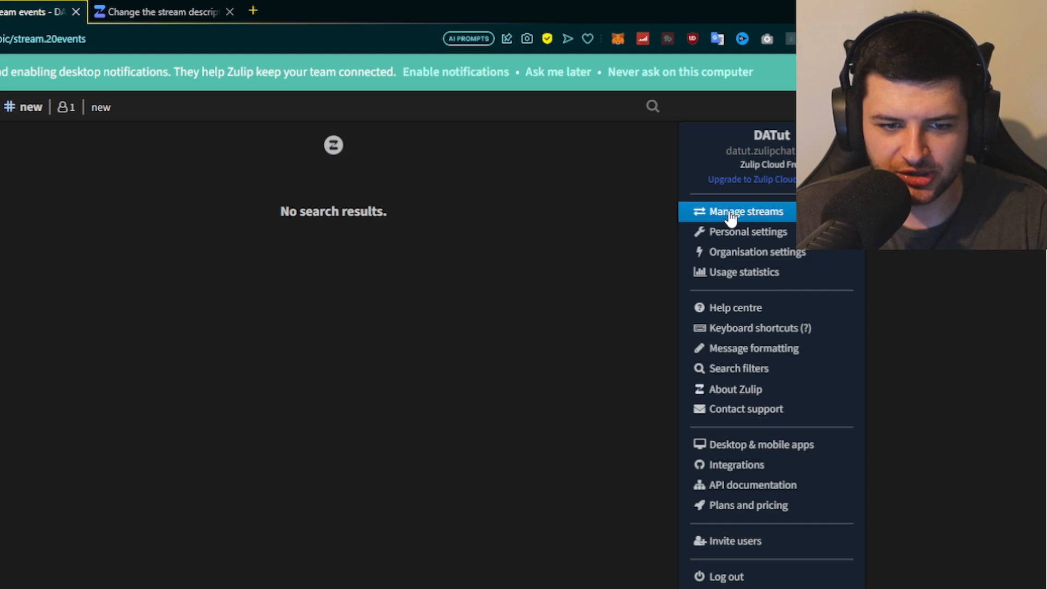
Step: Open Settings on the Profile page showing name Dean, Europe/London time zone and Owner role
left_click(748, 231)
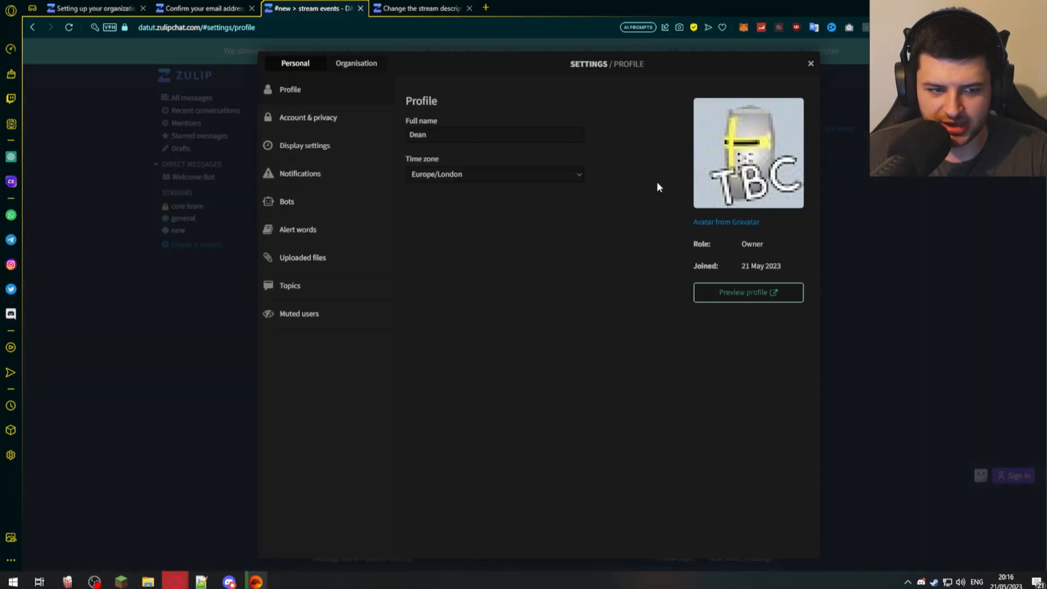
mouse_move(283, 152)
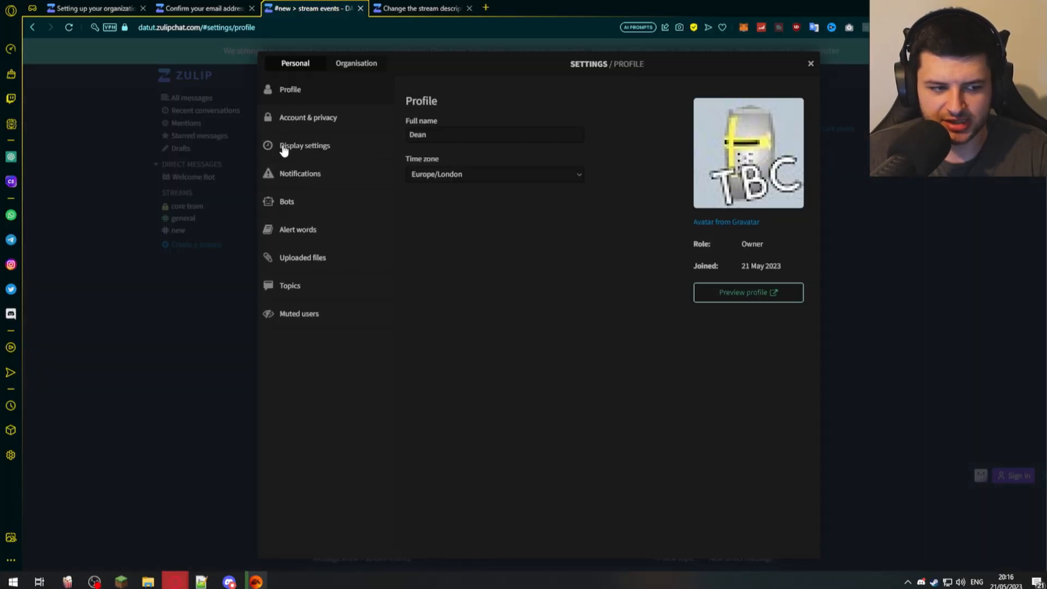
mouse_move(348, 250)
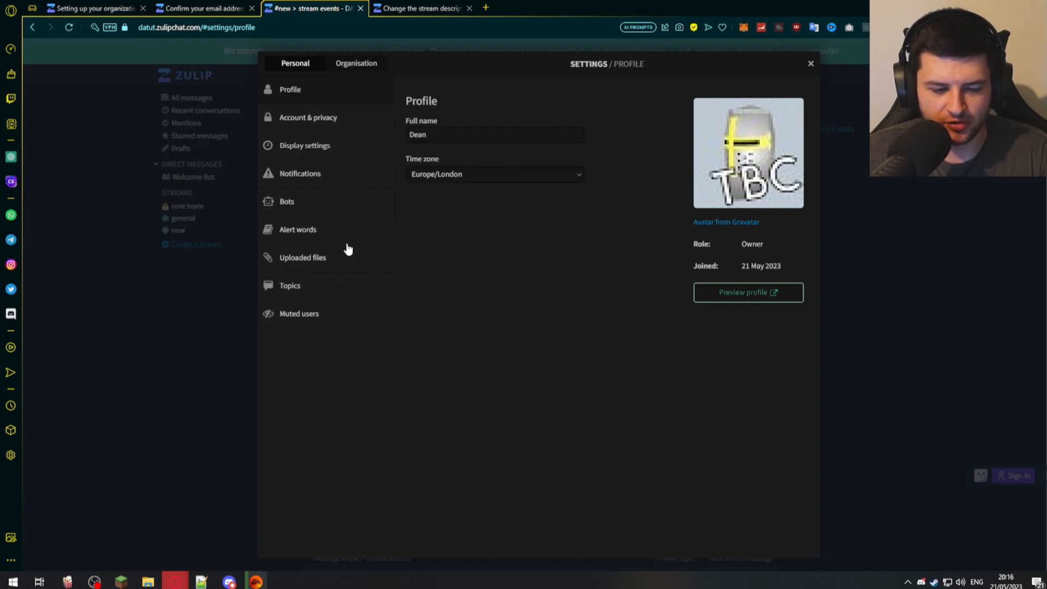
Step: Switch to organisation settings and browse general, permissions, custom emoji and code playgrounds
left_click(356, 63)
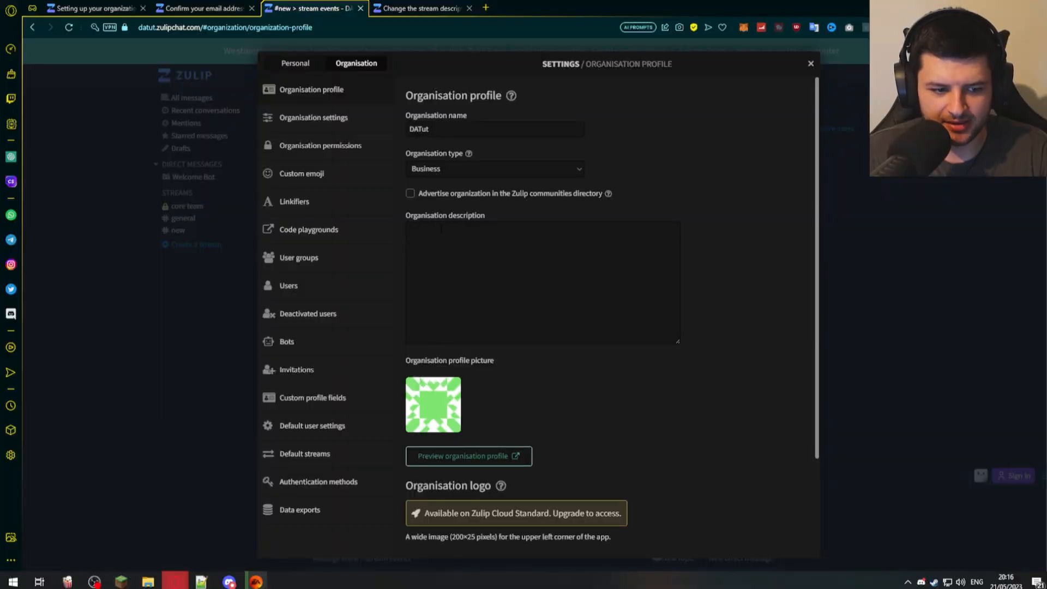
scroll("down", 3)
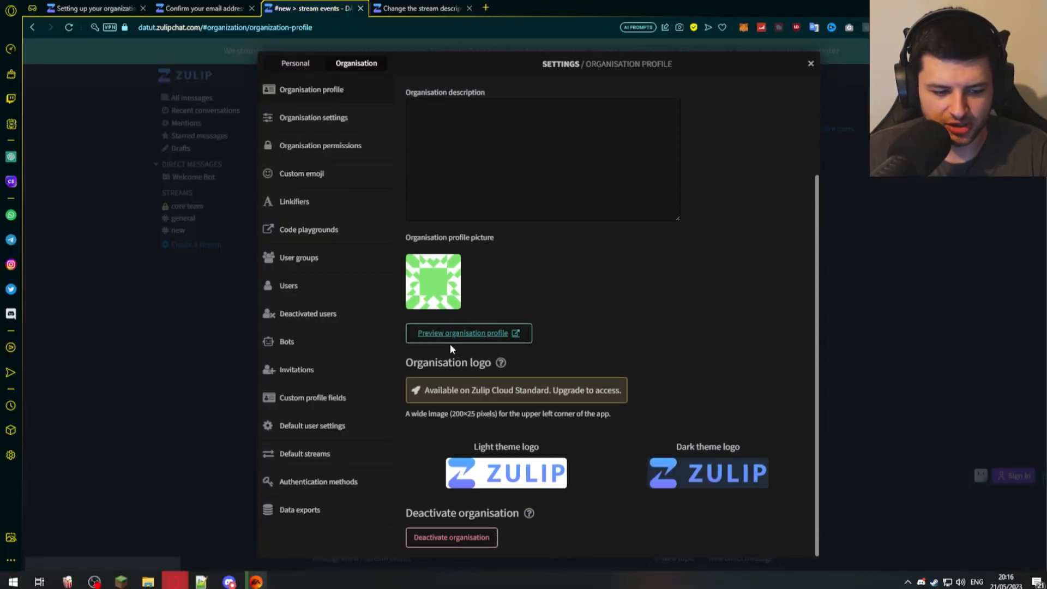
left_click(313, 118)
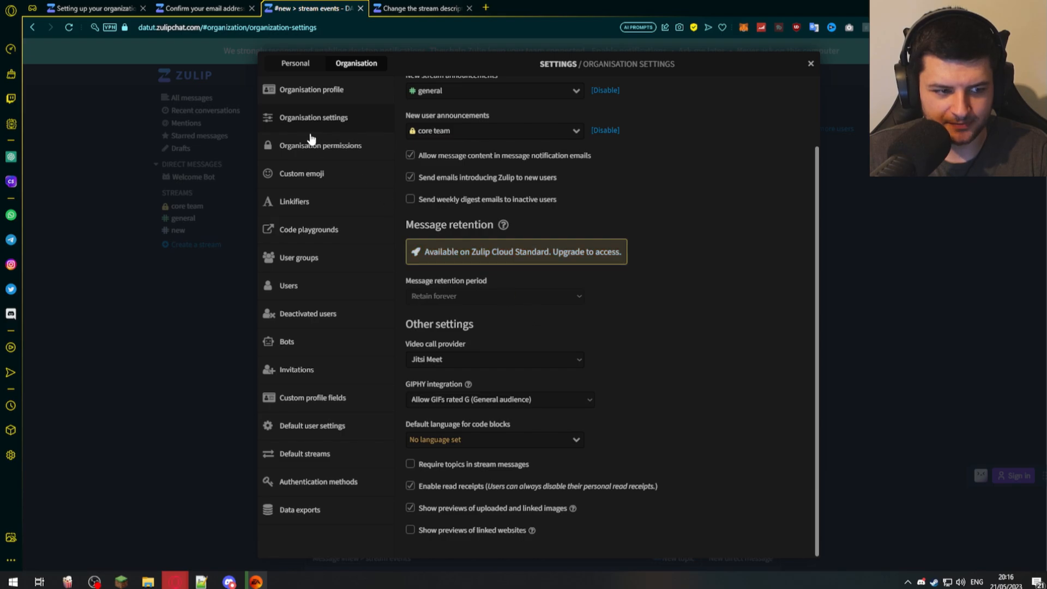
left_click(320, 145)
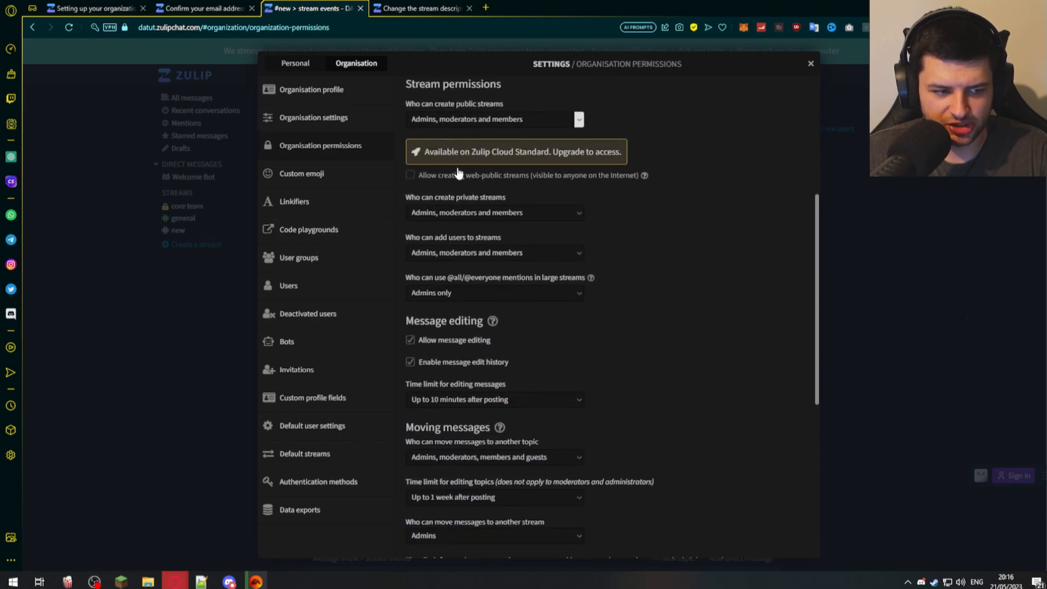
left_click(301, 174)
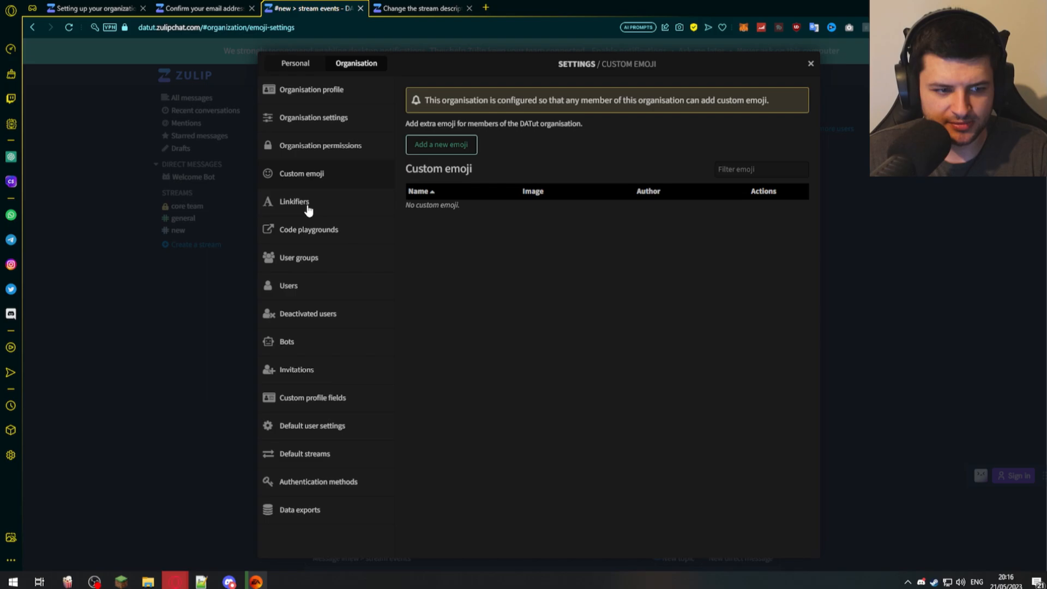
left_click(308, 230)
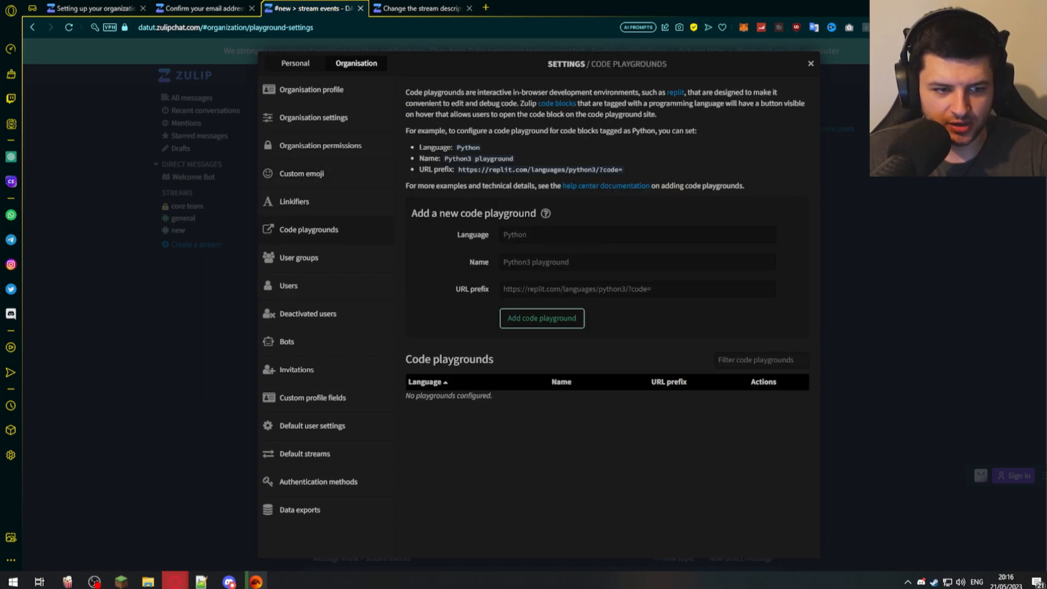
Step: Browse user groups, users and deactivated users, ending on the Bots list
left_click(299, 257)
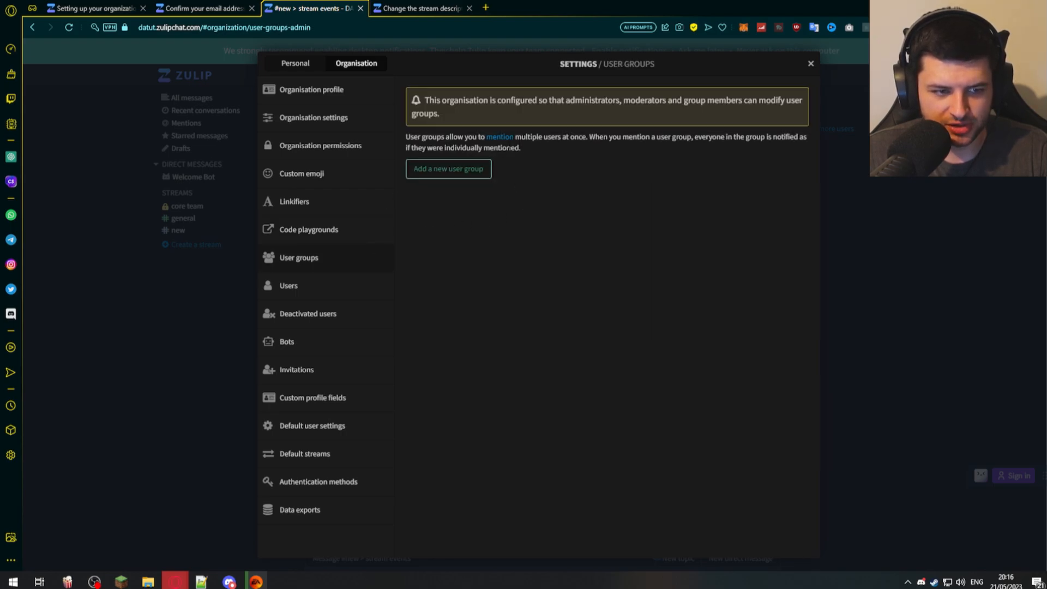
left_click(287, 285)
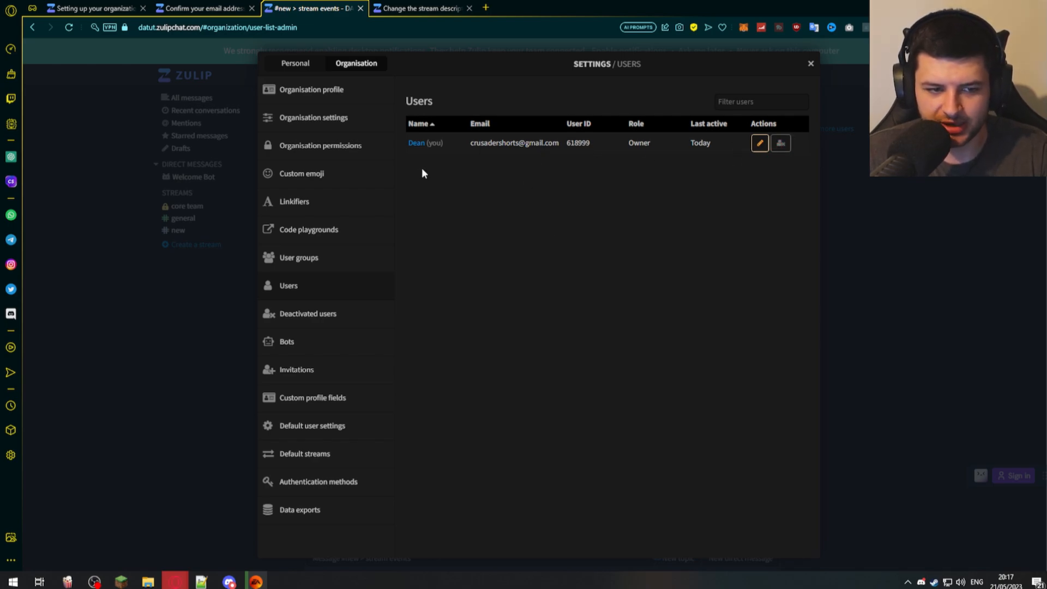
left_click(307, 313)
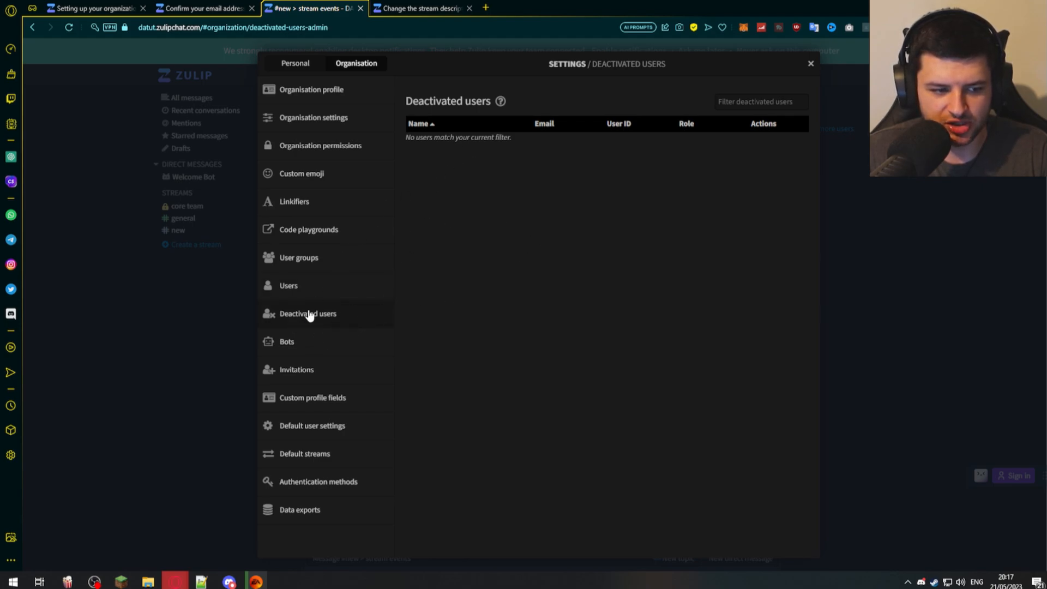
left_click(287, 341)
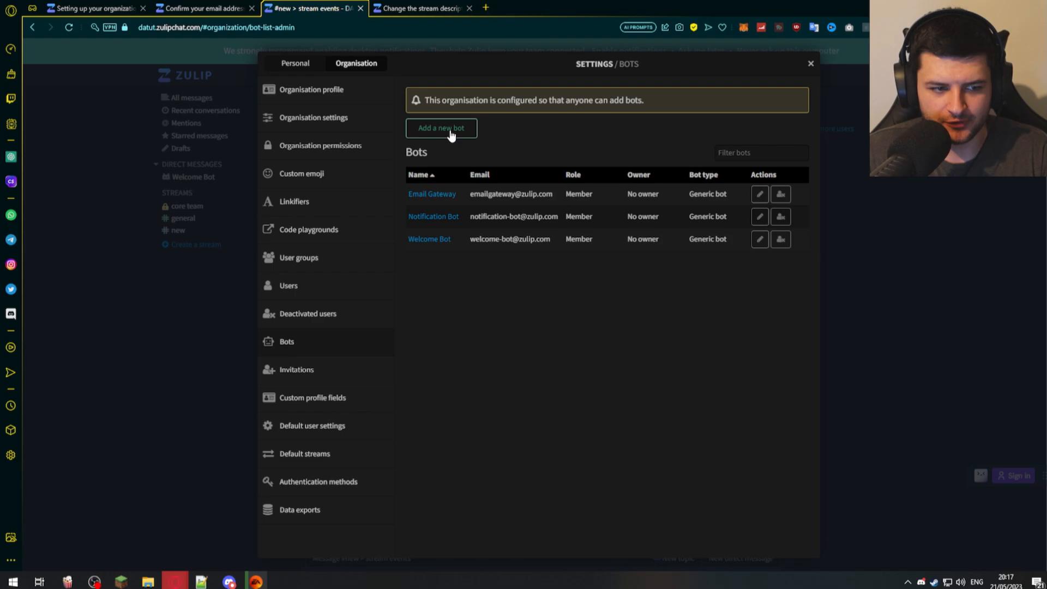
left_click(442, 128)
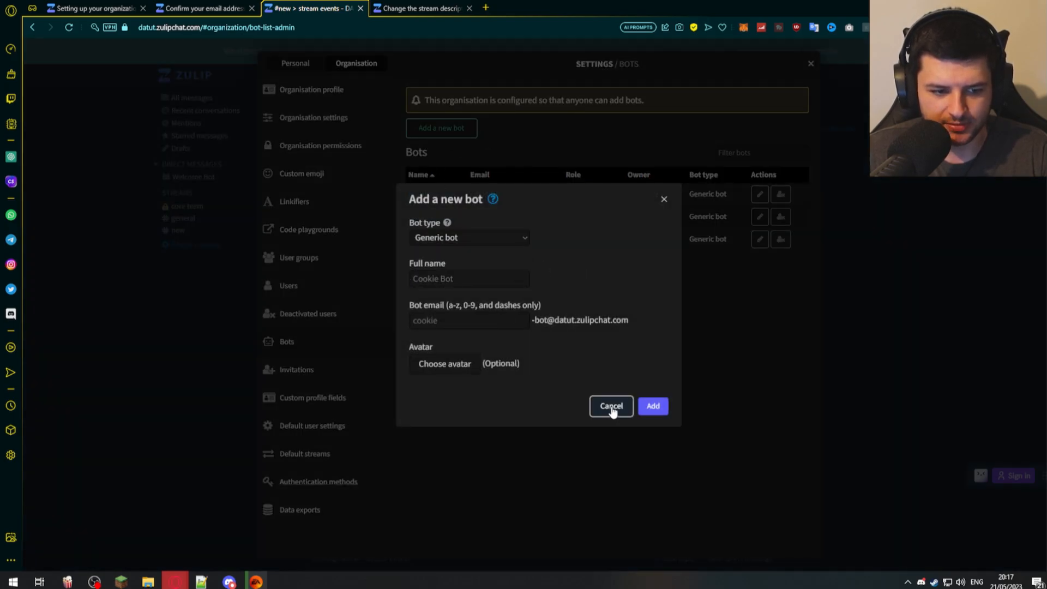
left_click(611, 406)
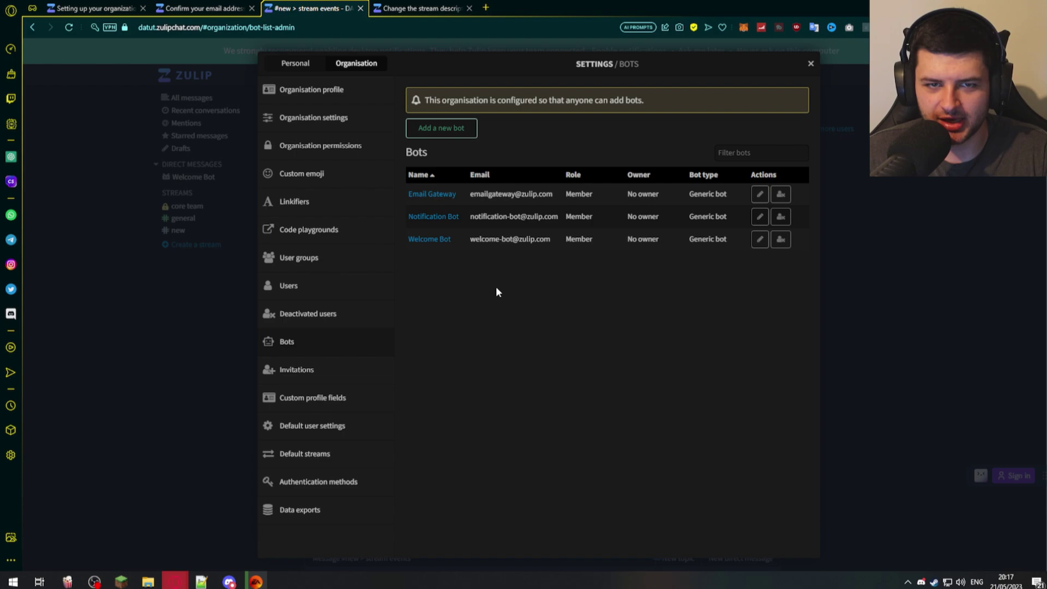
mouse_move(321, 343)
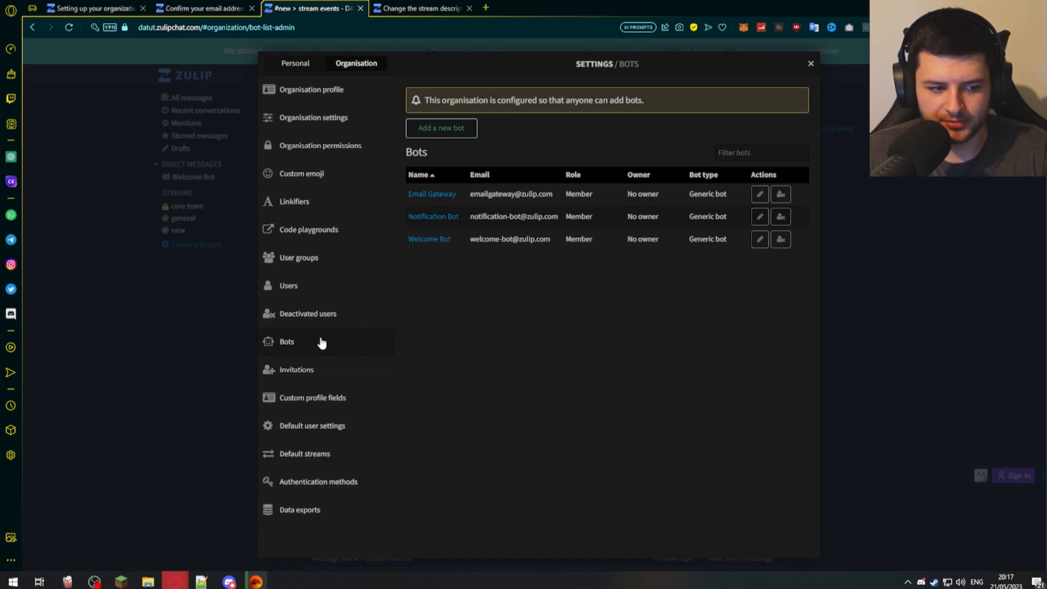
left_click(296, 370)
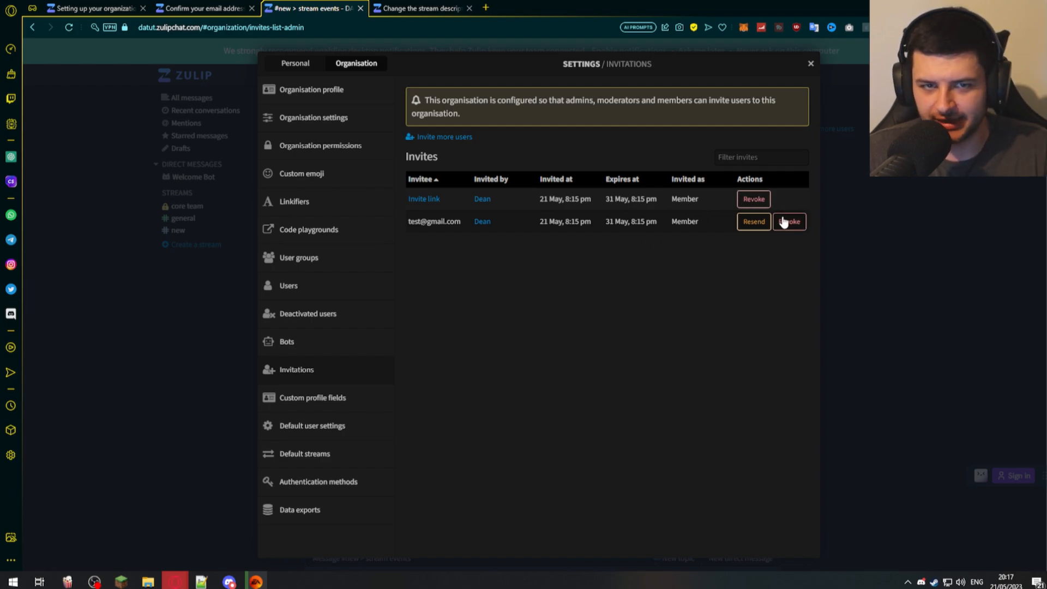
mouse_move(348, 373)
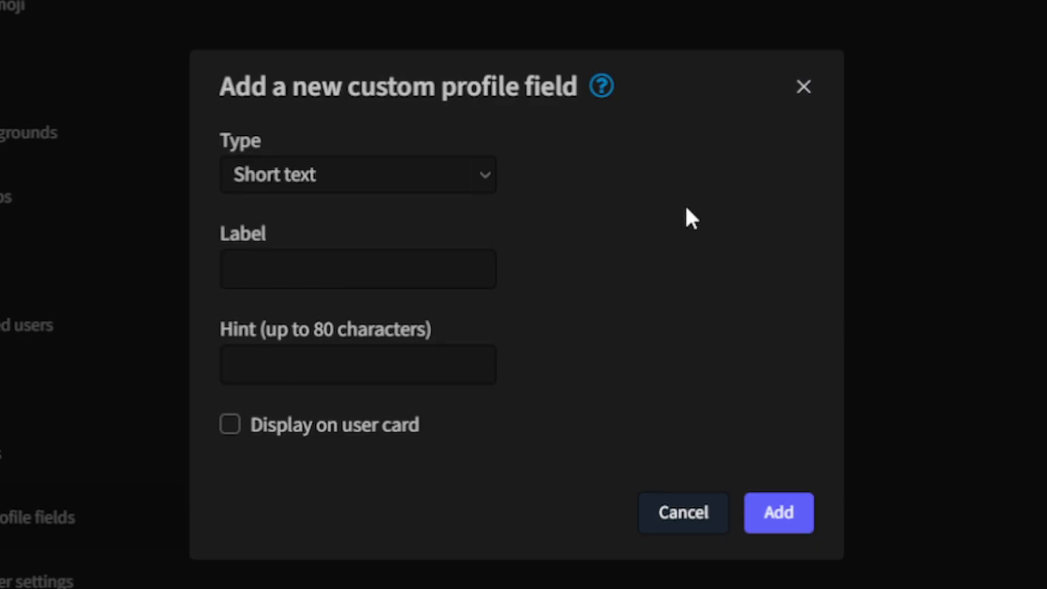
Step: Dismiss the profile field form, browse default user settings, and show Default streams with general
left_click(357, 175)
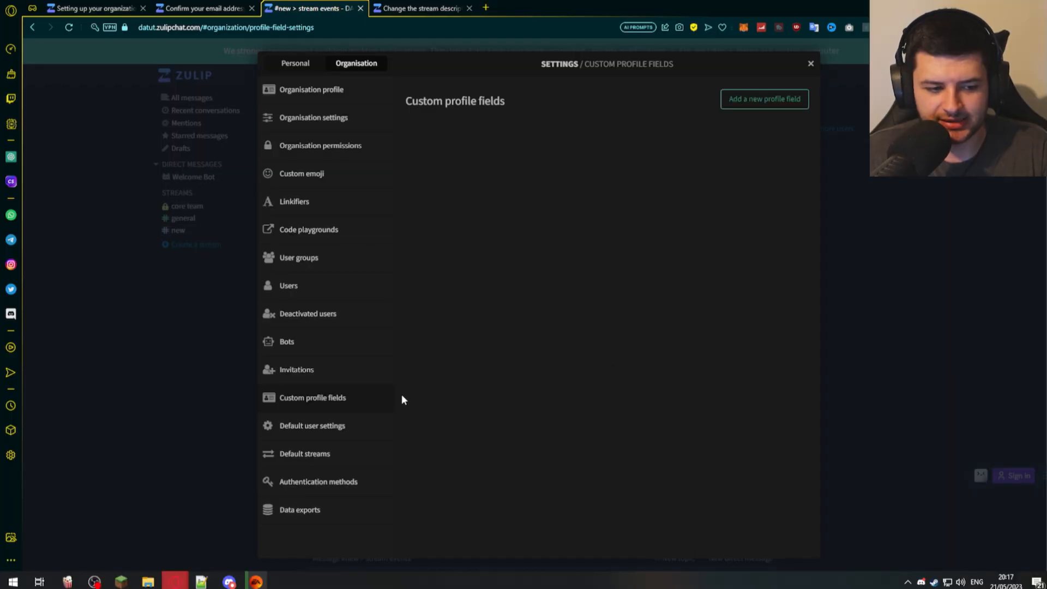
left_click(311, 425)
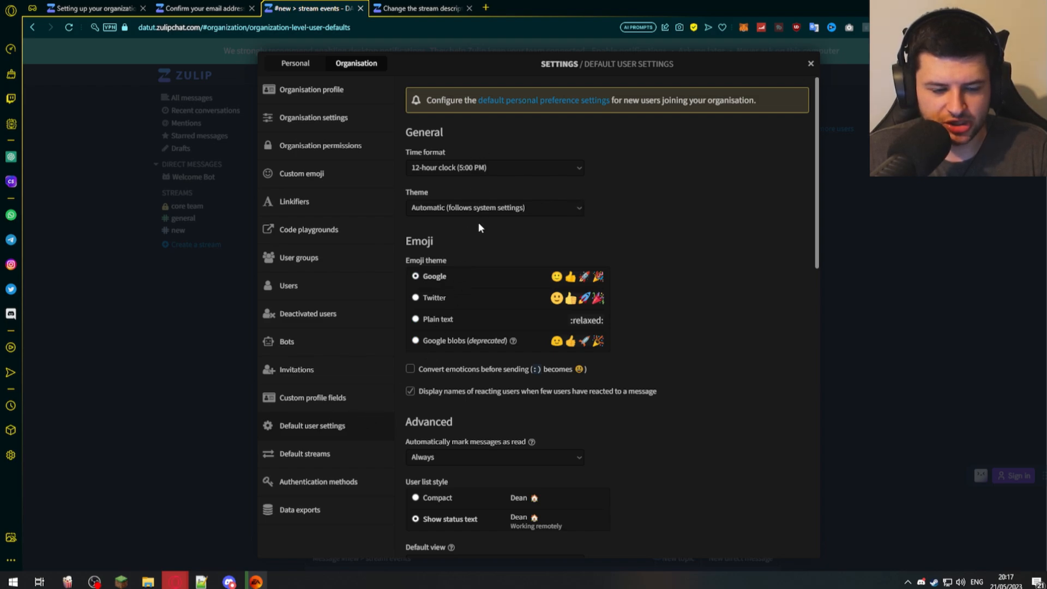
scroll("down", 3)
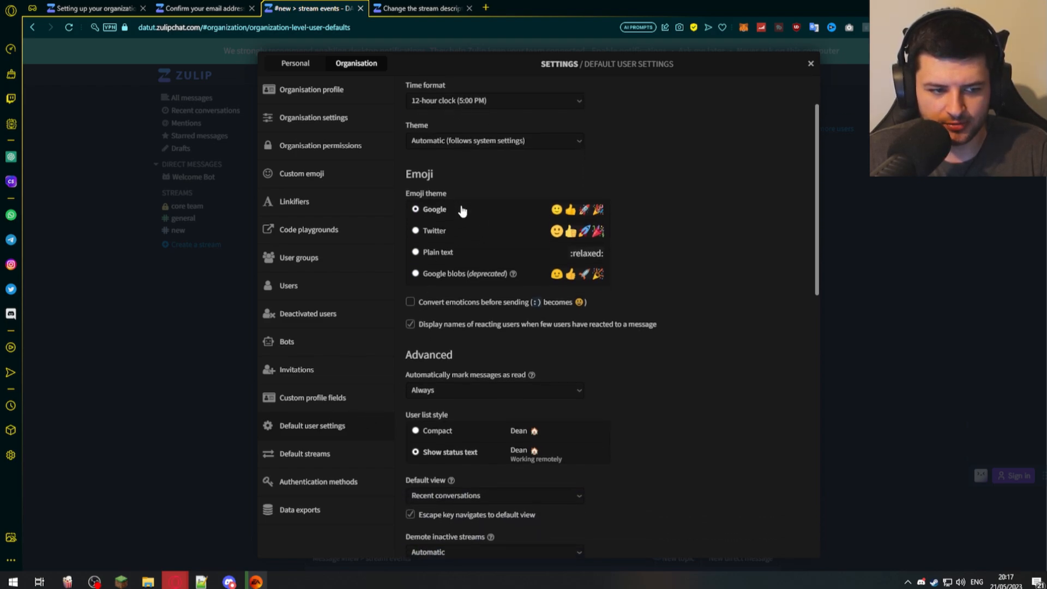
left_click(304, 453)
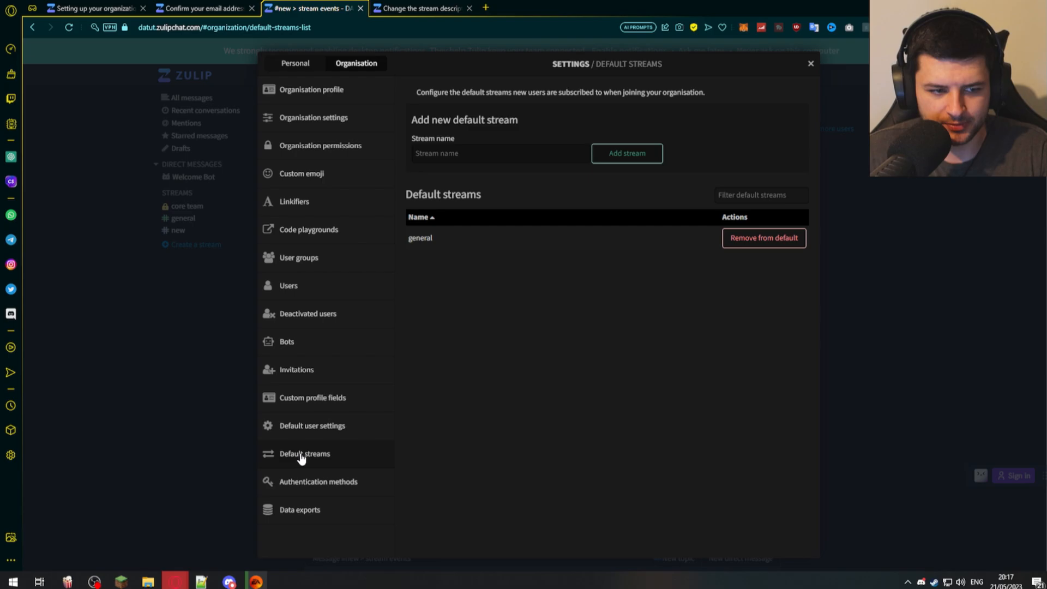
mouse_move(653, 511)
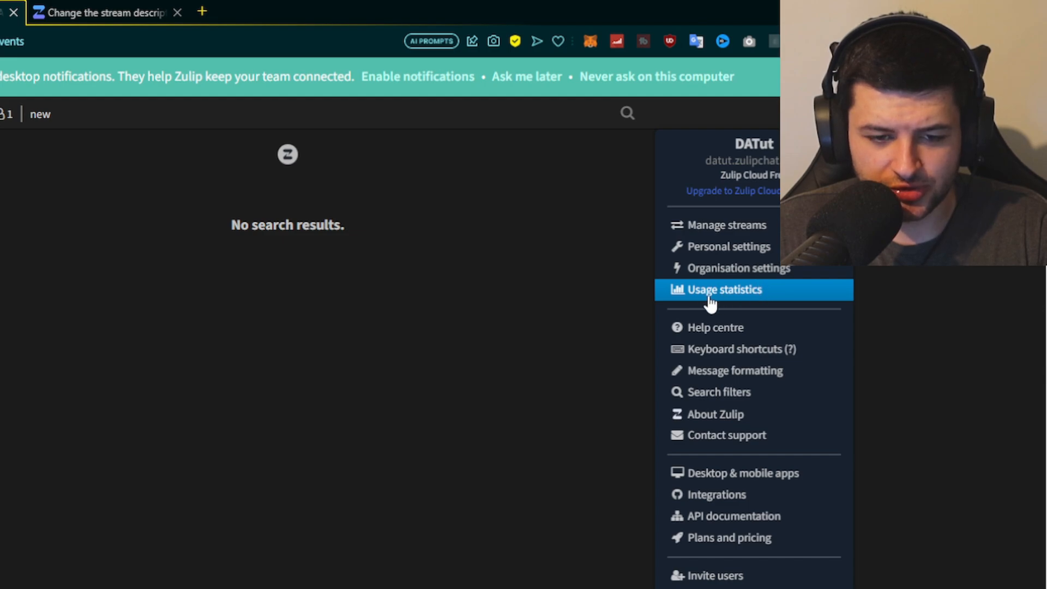
mouse_move(723, 349)
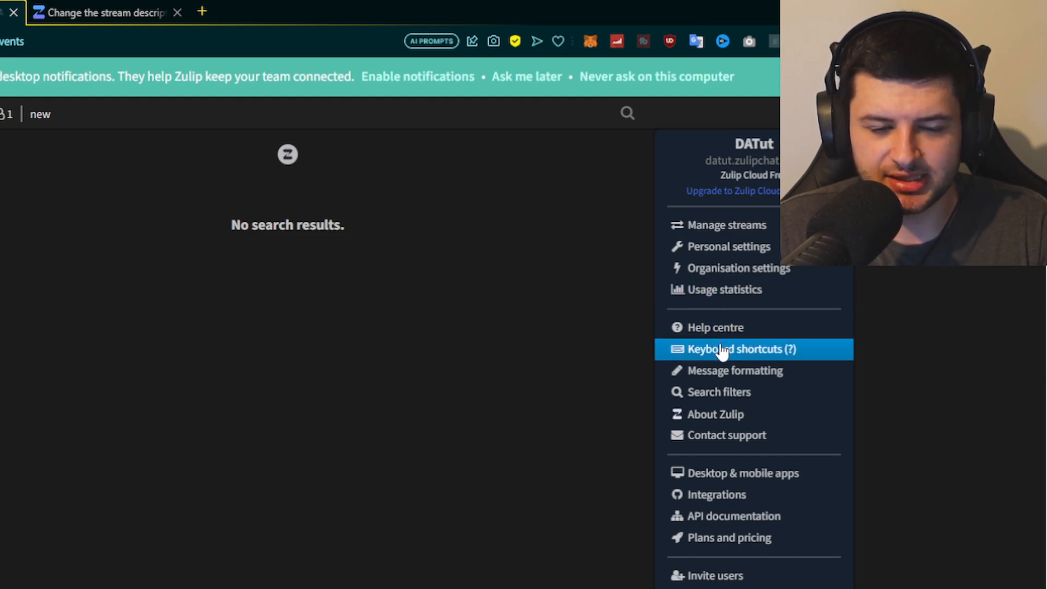
mouse_move(745, 374)
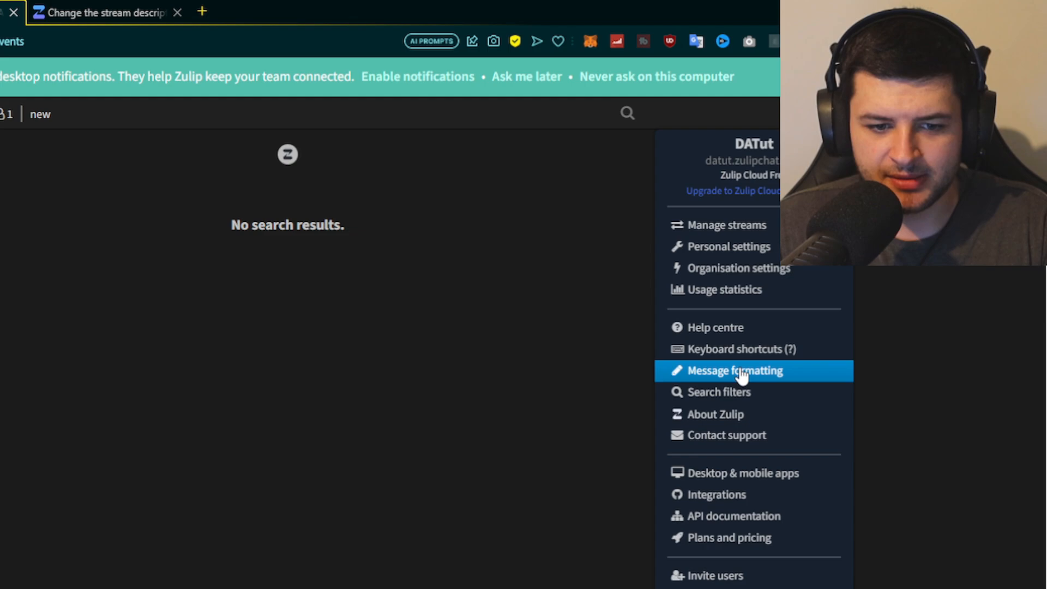
mouse_move(727, 418)
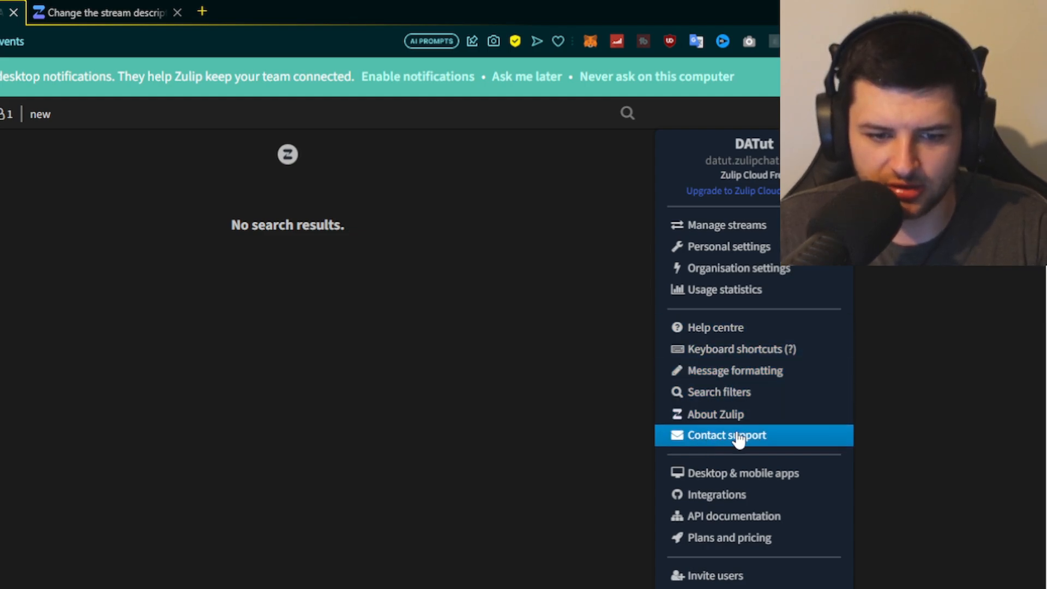
mouse_move(737, 532)
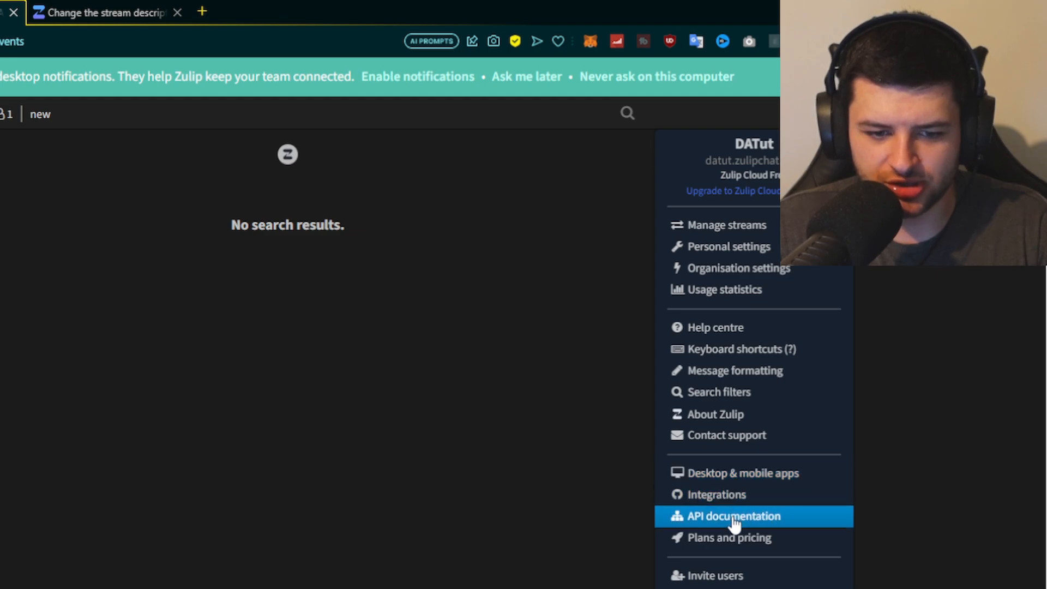
mouse_move(746, 545)
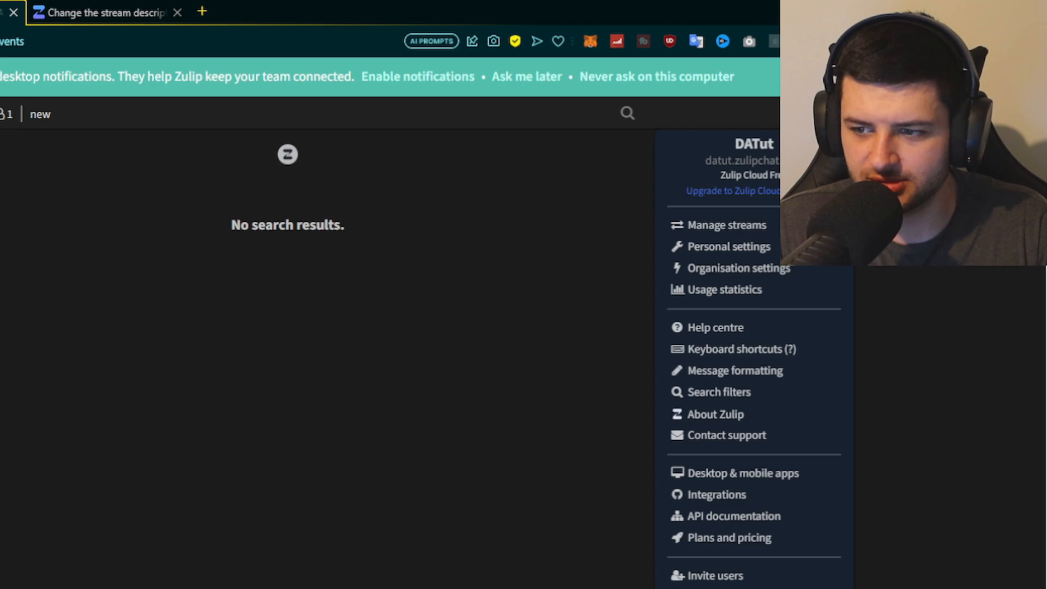
left_click(728, 246)
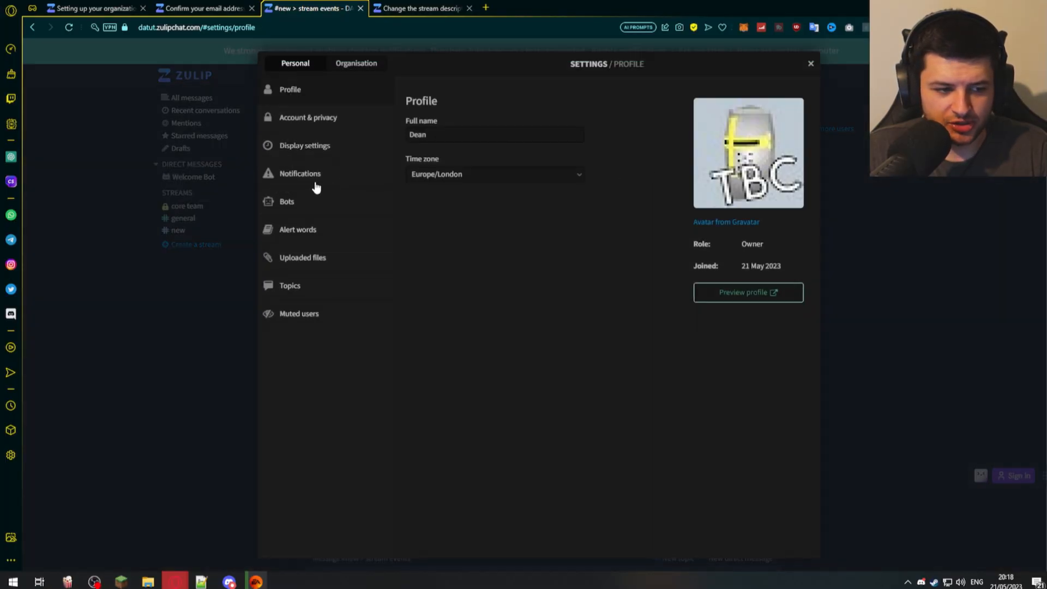
left_click(300, 173)
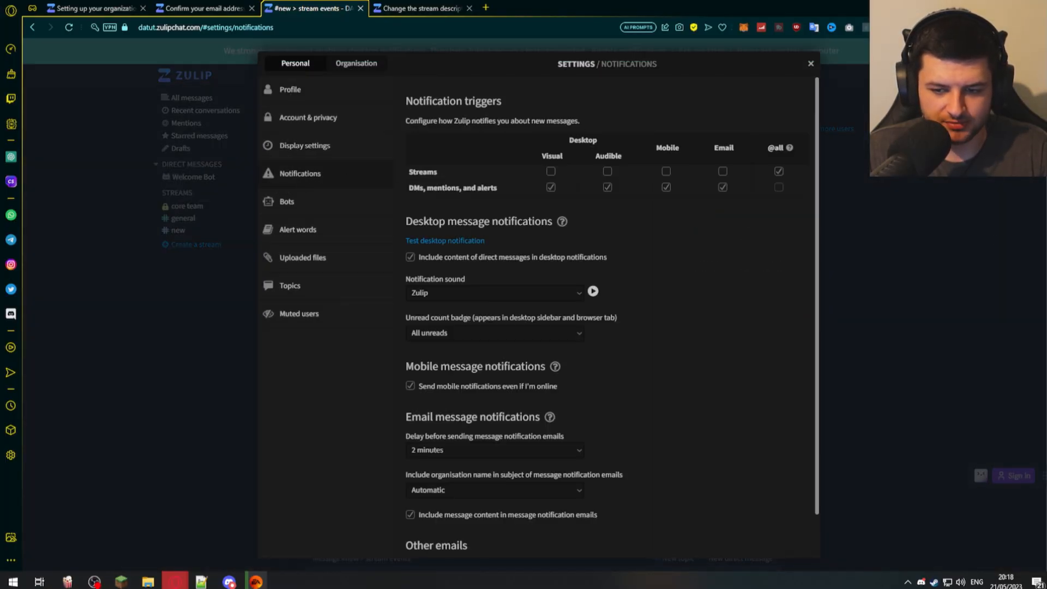
mouse_move(536, 178)
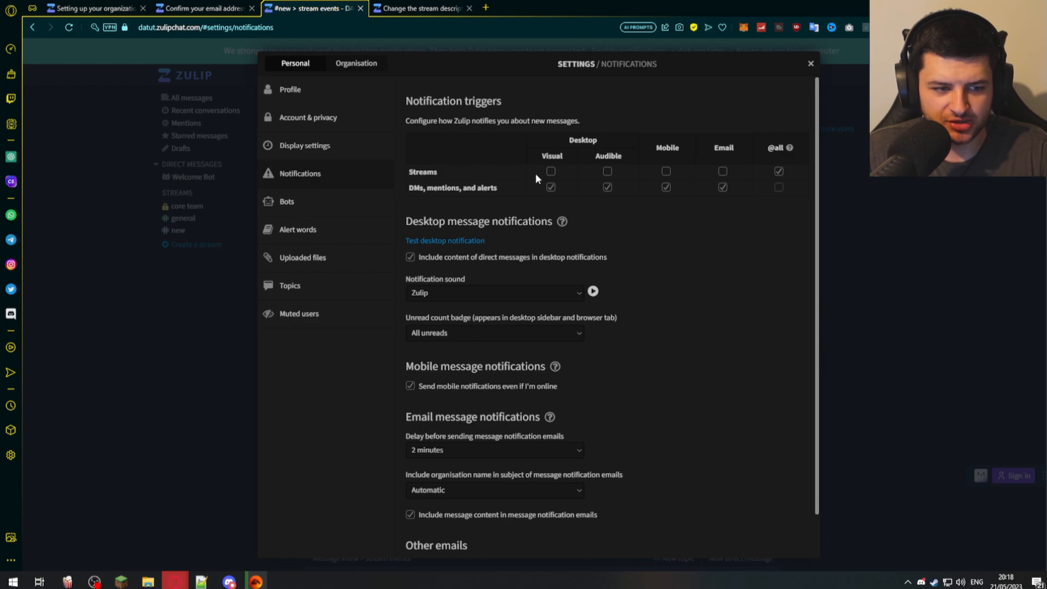
mouse_move(756, 236)
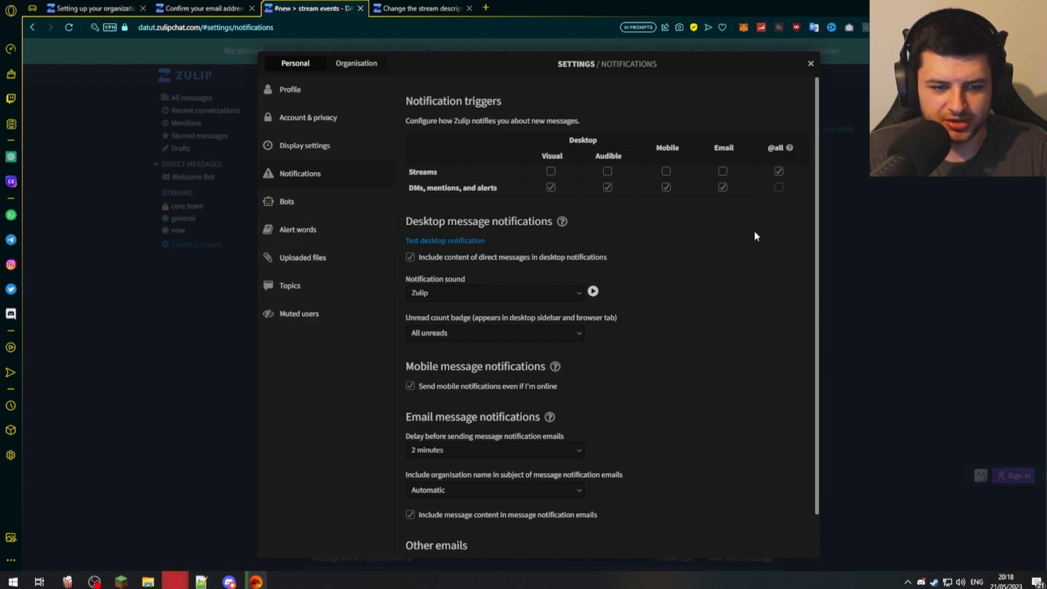
mouse_move(419, 177)
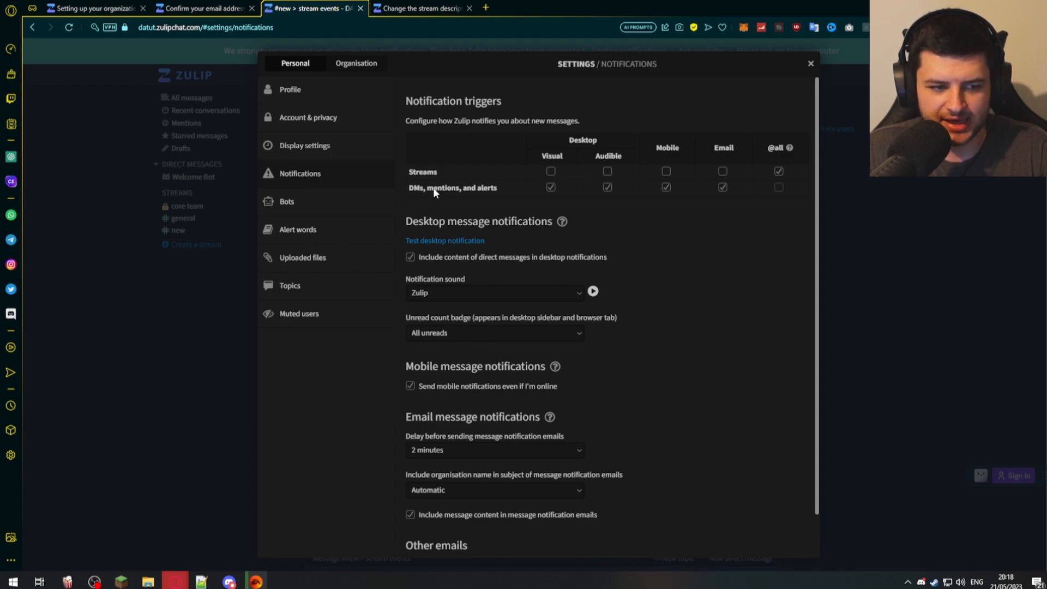
scroll("down", 3)
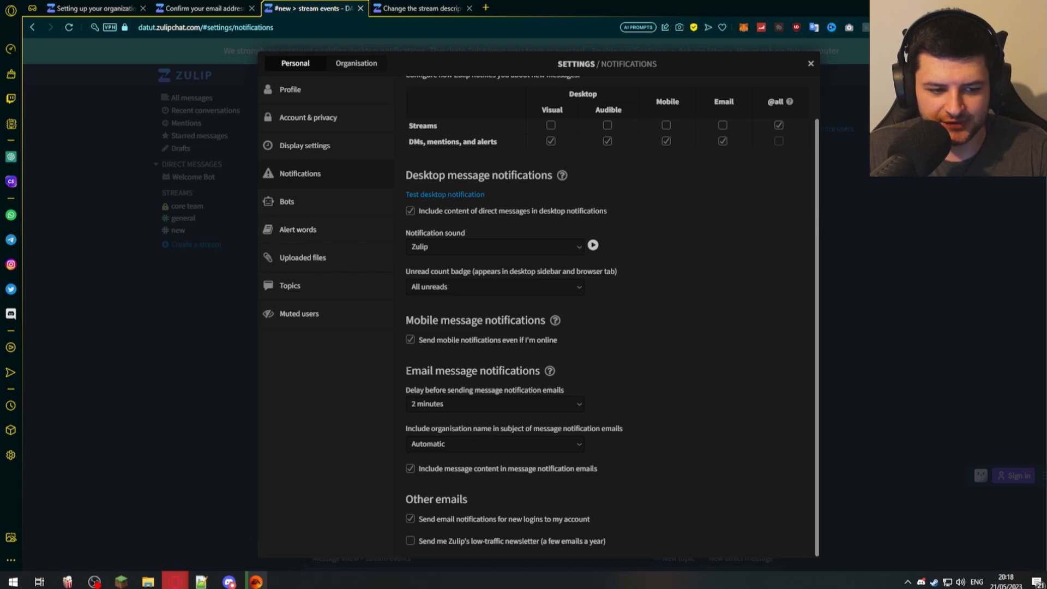
mouse_move(741, 231)
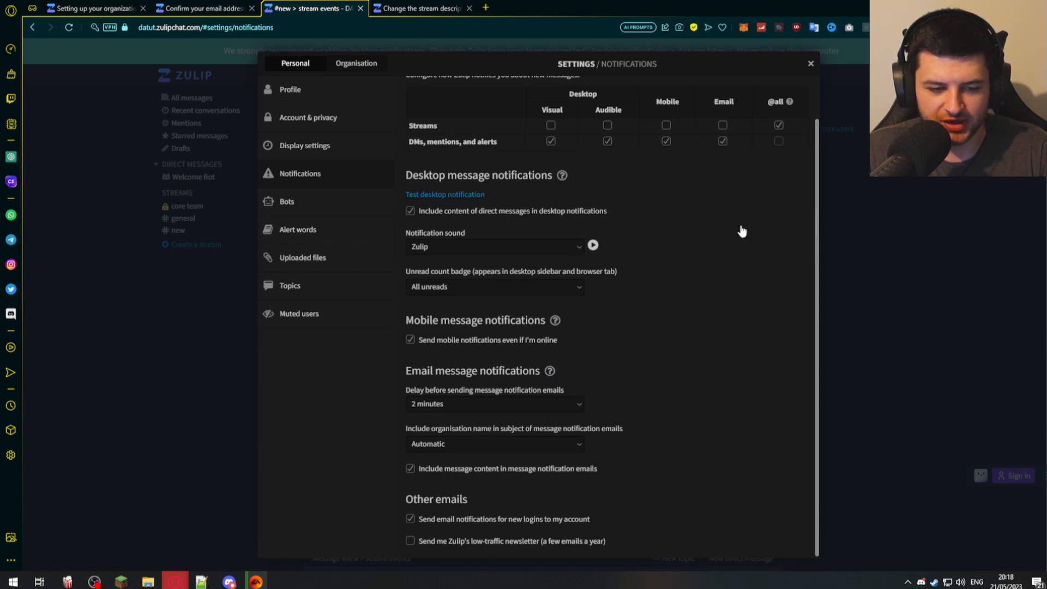
left_click(810, 63)
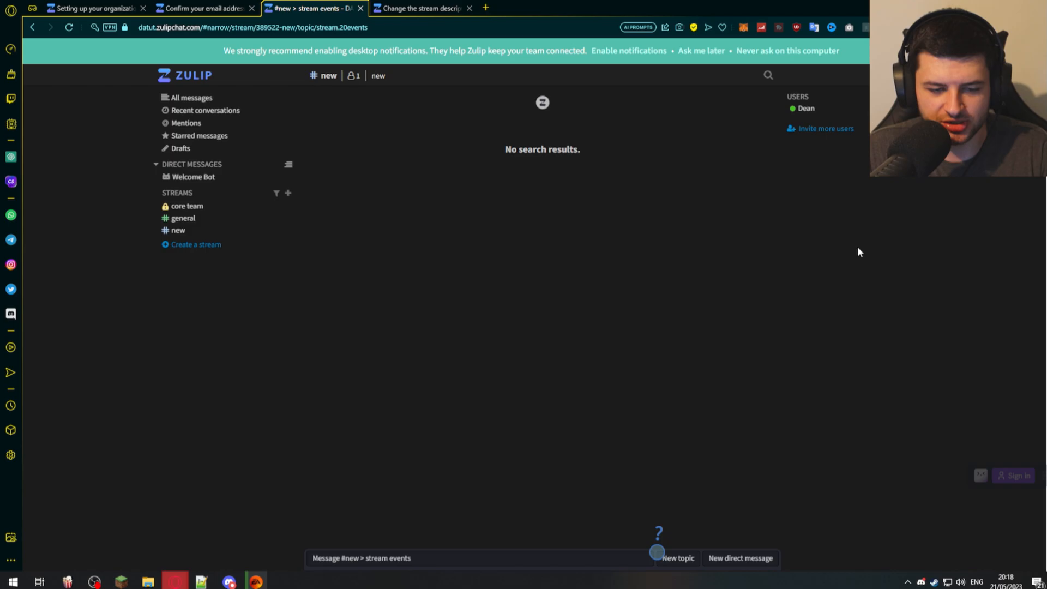
mouse_move(758, 252)
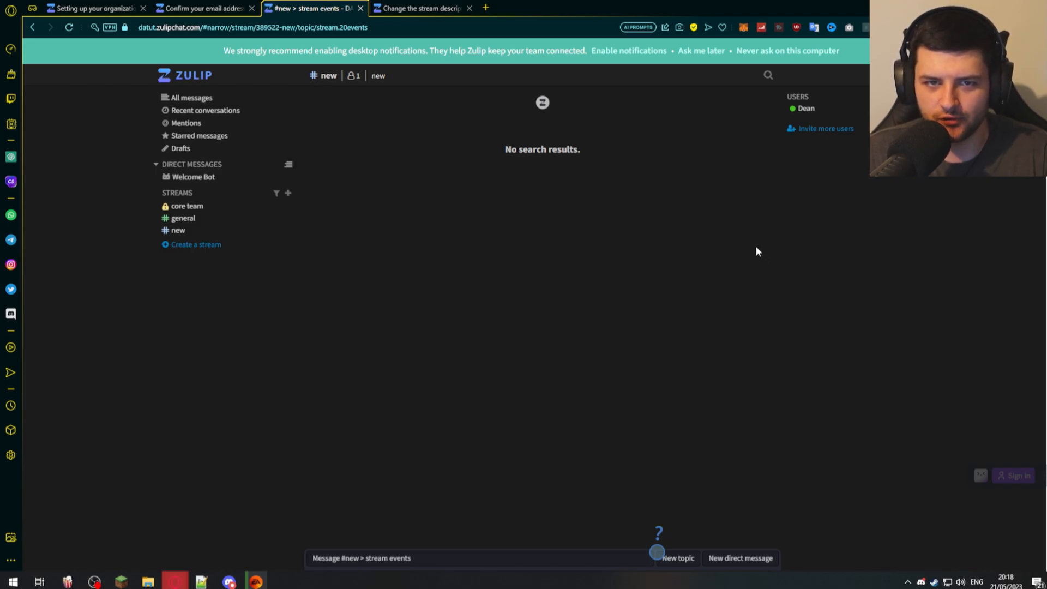